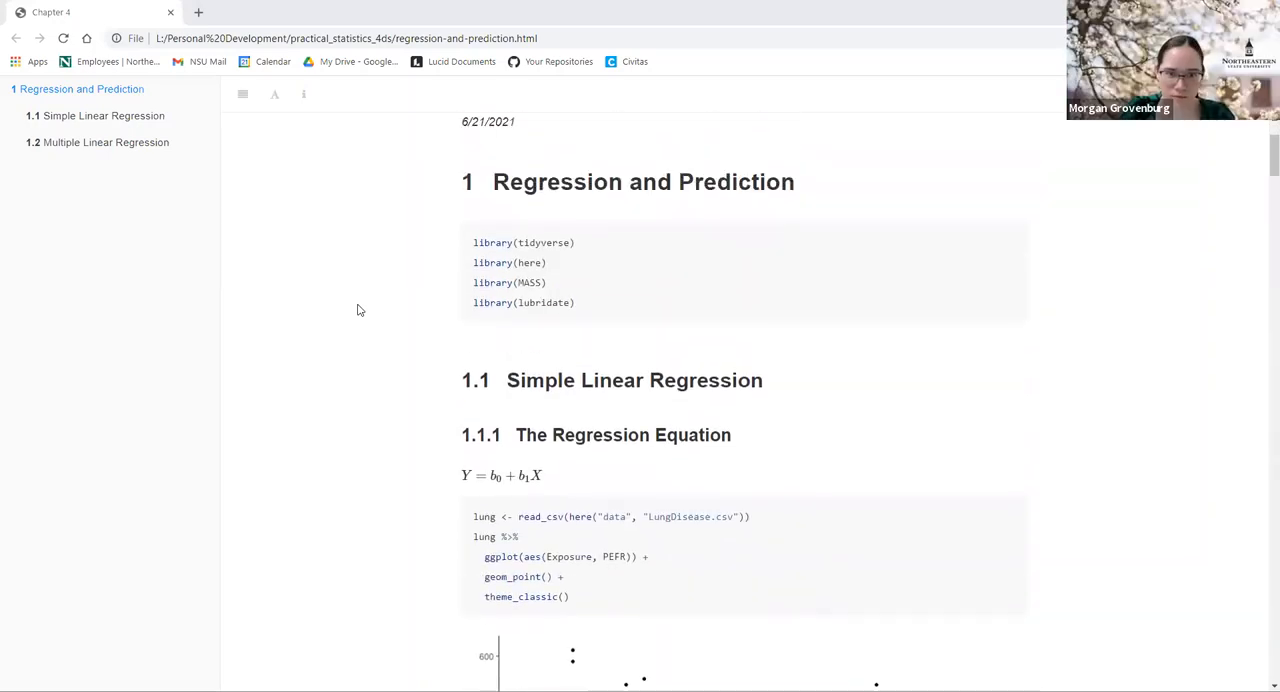
Step: Scroll past the library setup to the 1.1 Simple Linear Regression heading and lung-data scatter plot
scroll(down, 3)
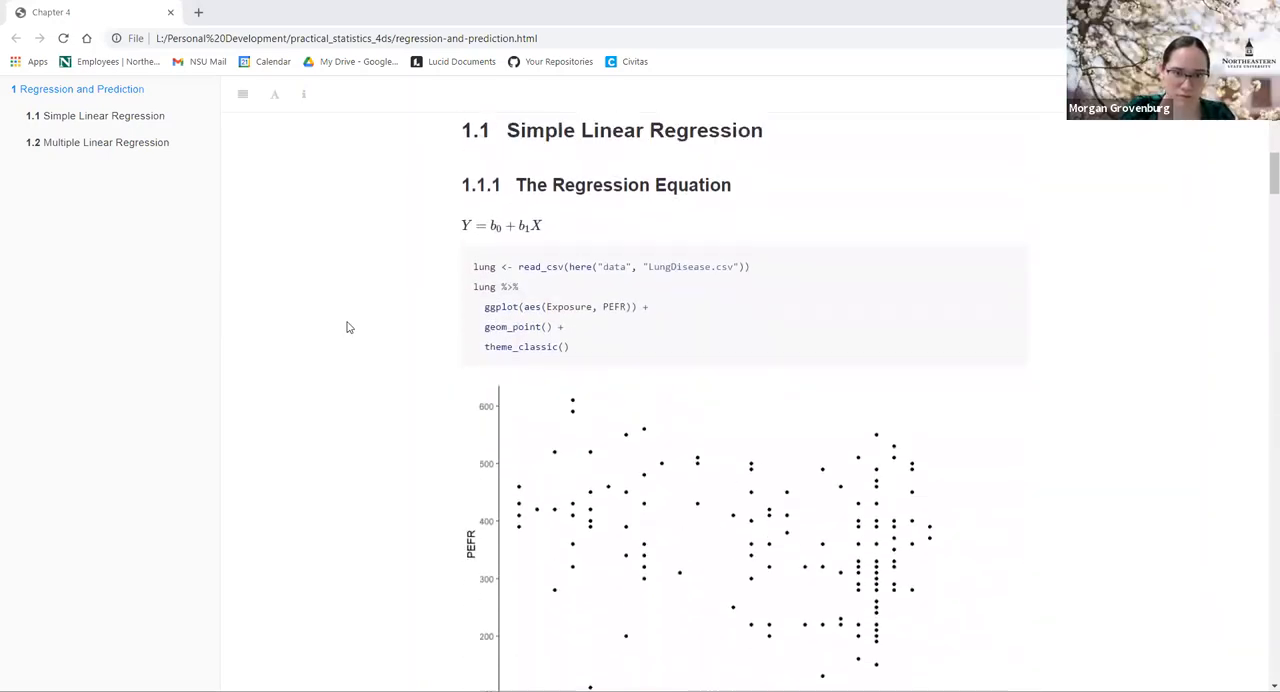
scroll(down, 3)
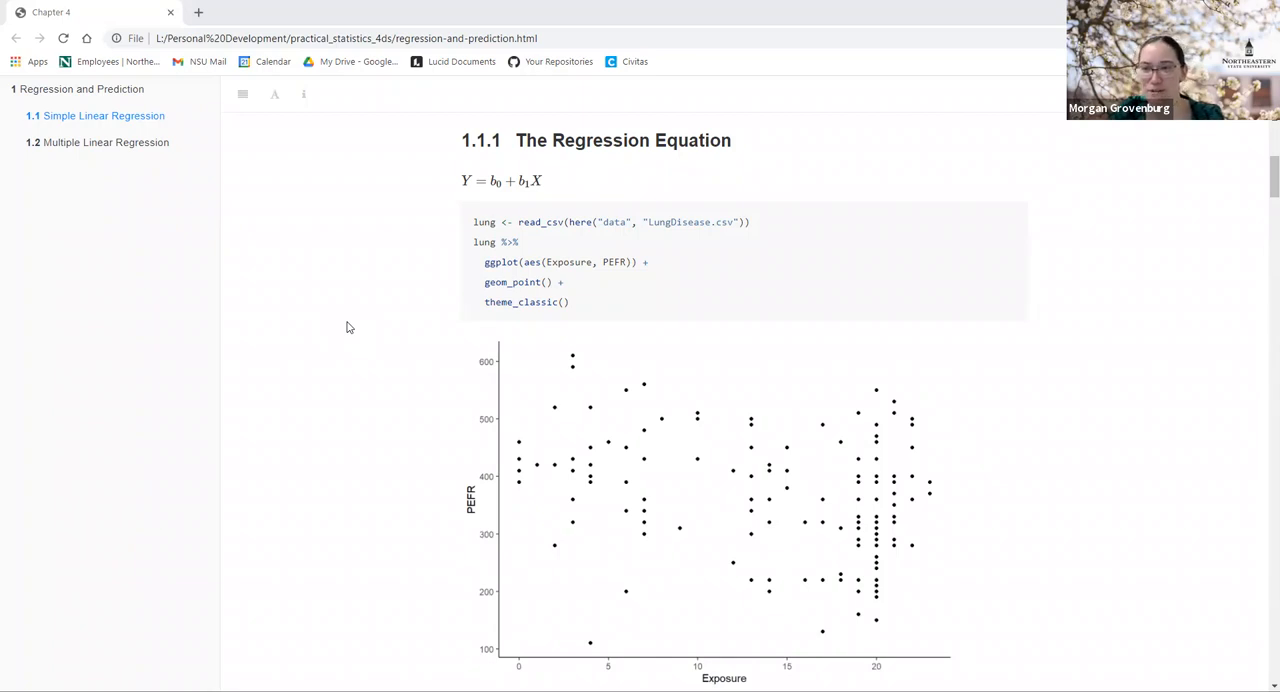
mouse_move(350, 414)
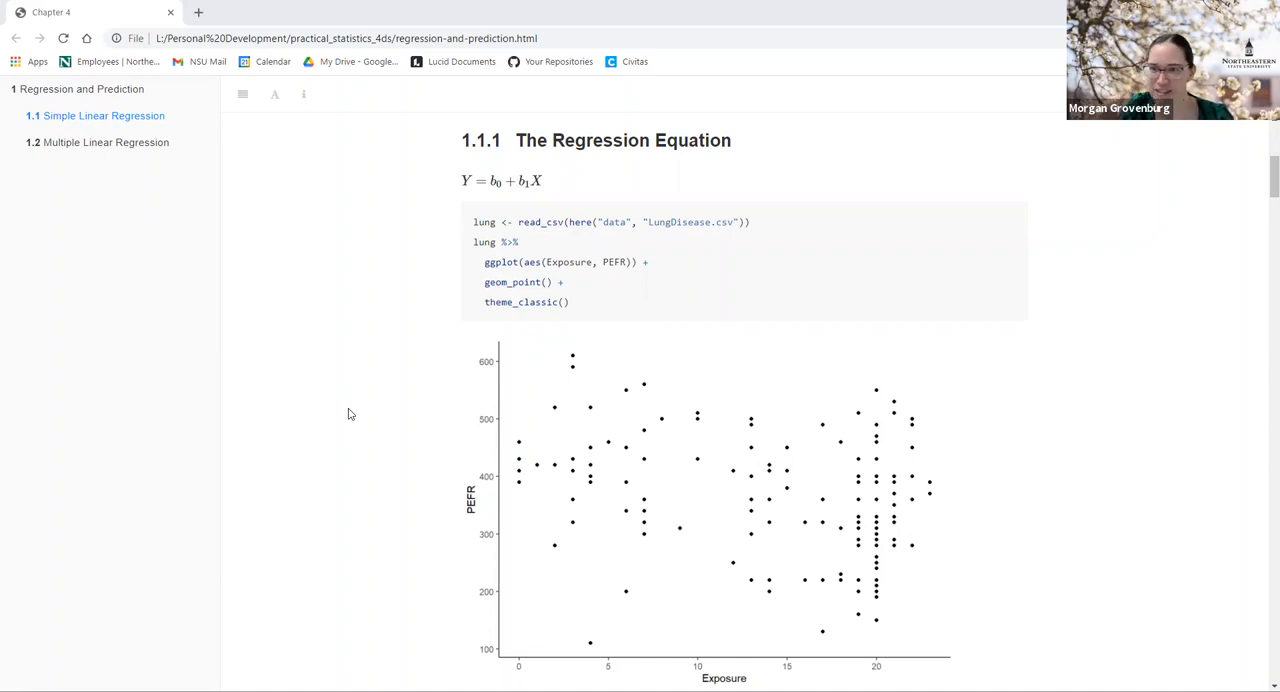
mouse_move(417, 298)
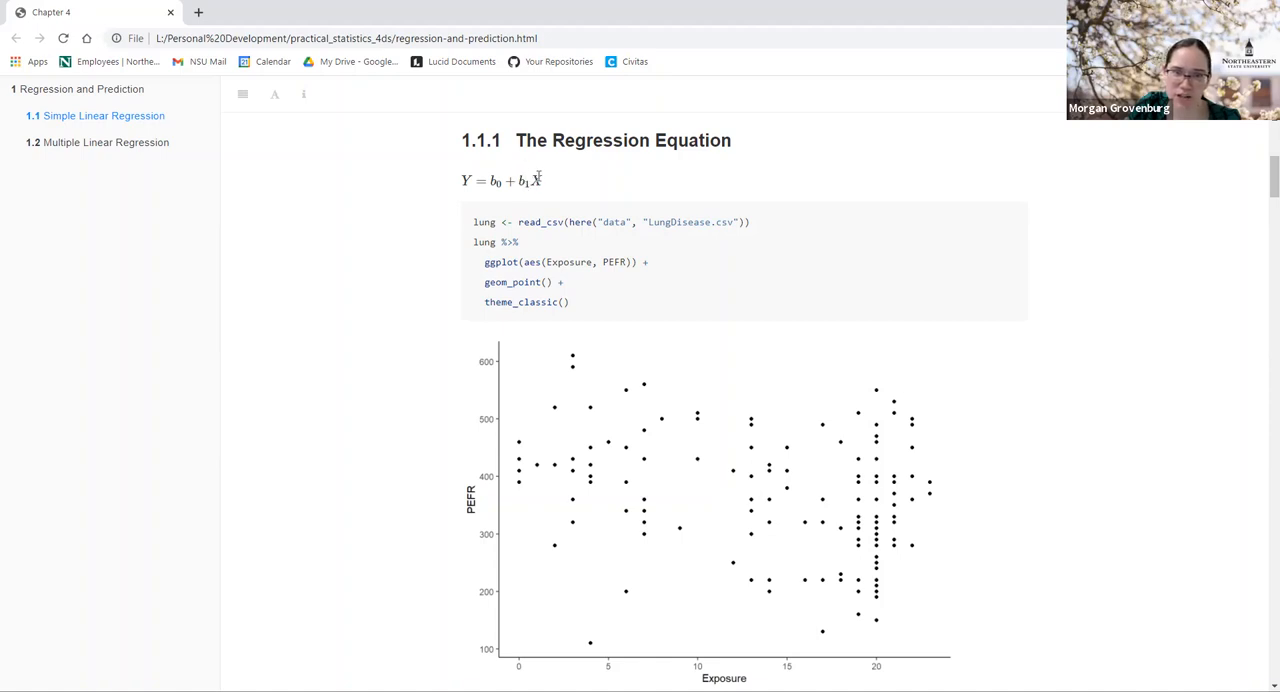
mouse_move(537, 181)
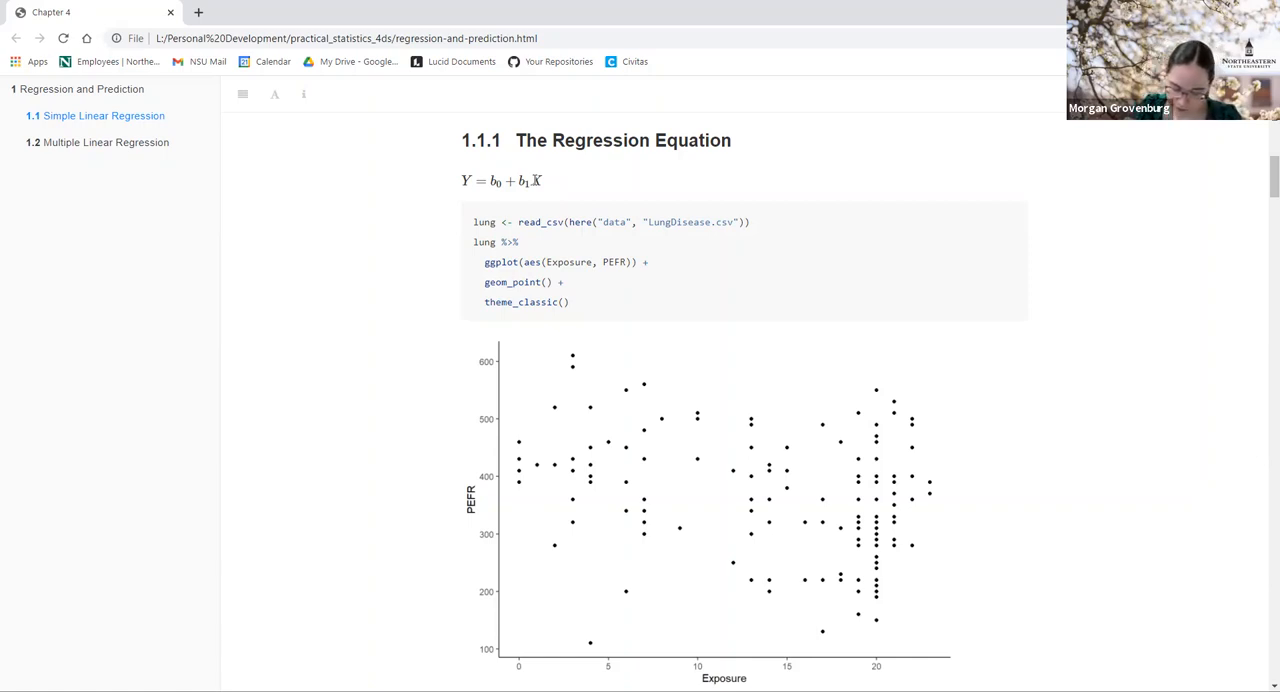
mouse_move(371, 339)
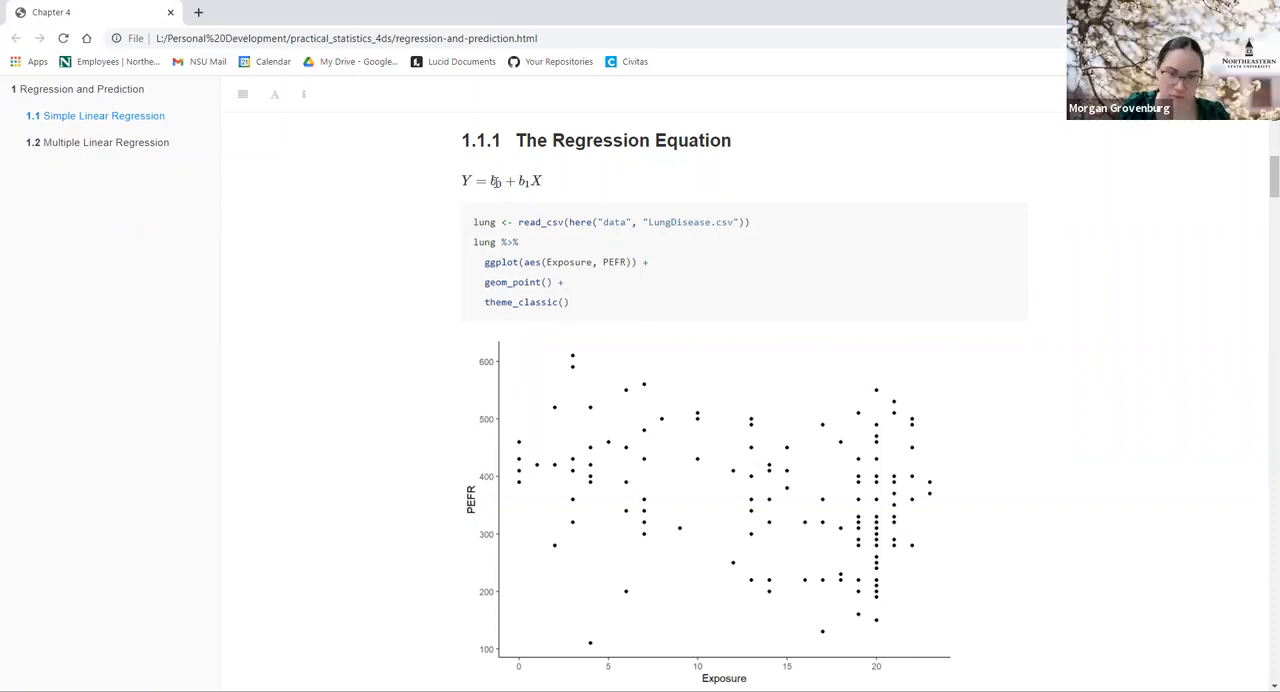
mouse_move(519, 282)
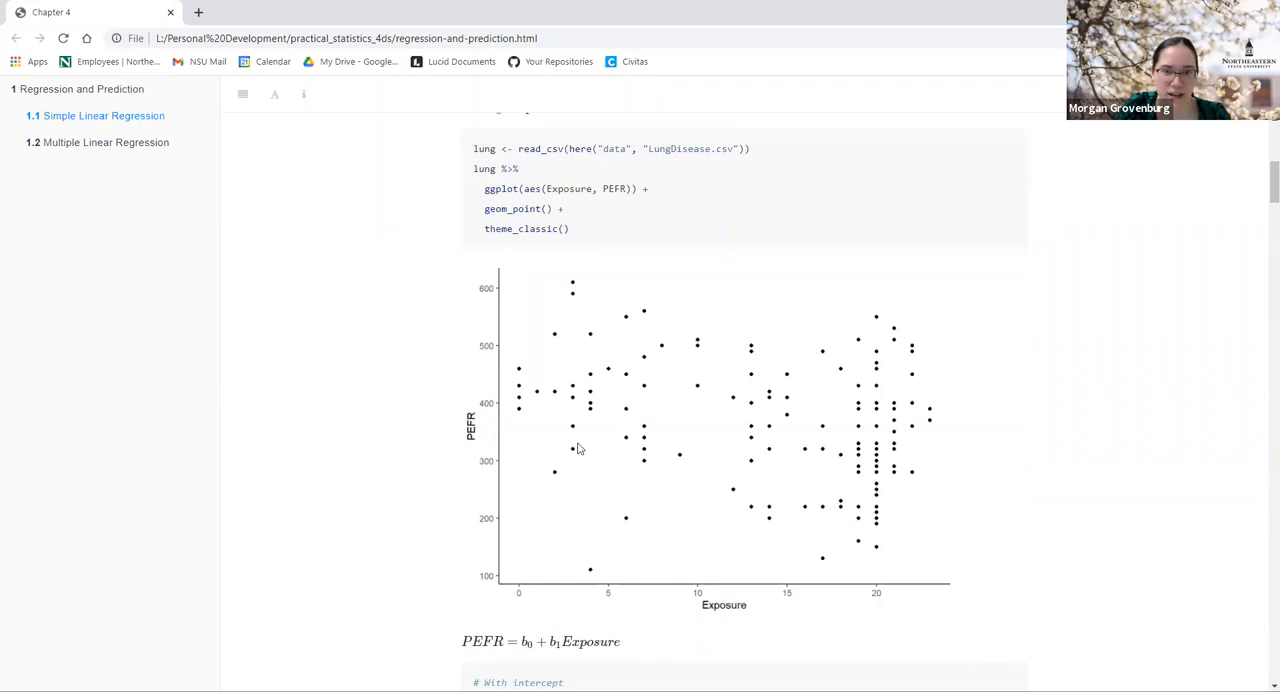
mouse_move(700, 390)
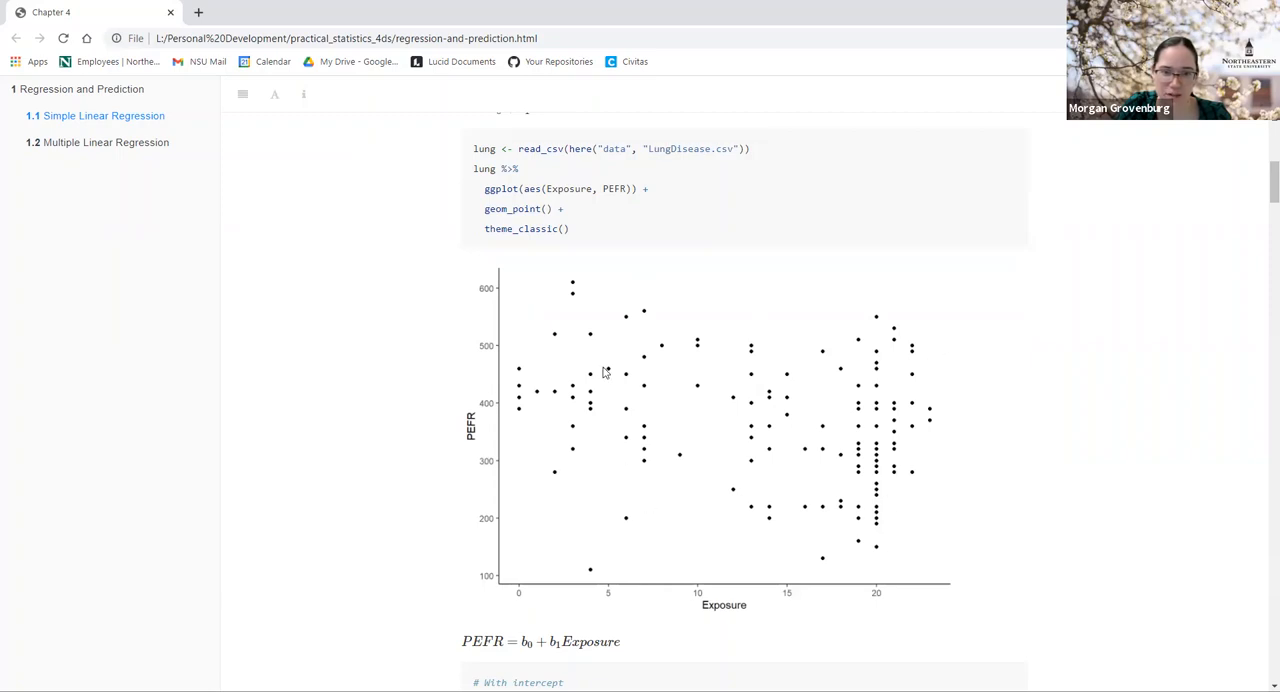
mouse_move(667, 463)
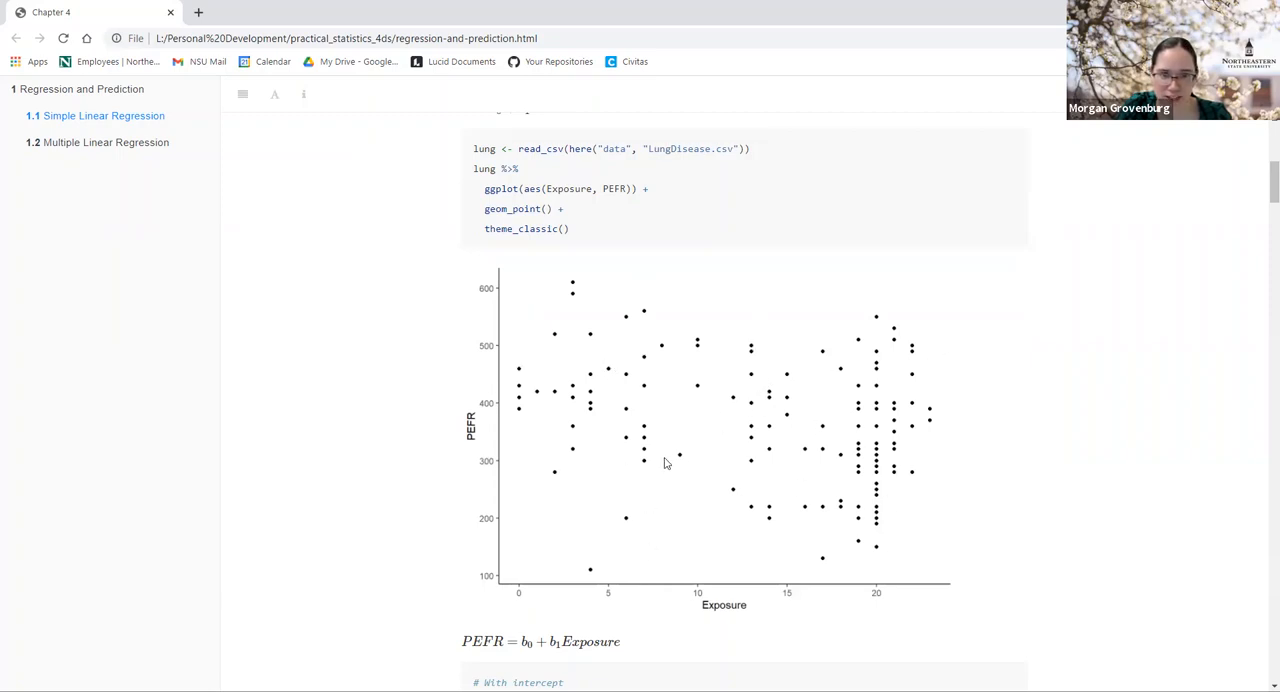
mouse_move(635, 471)
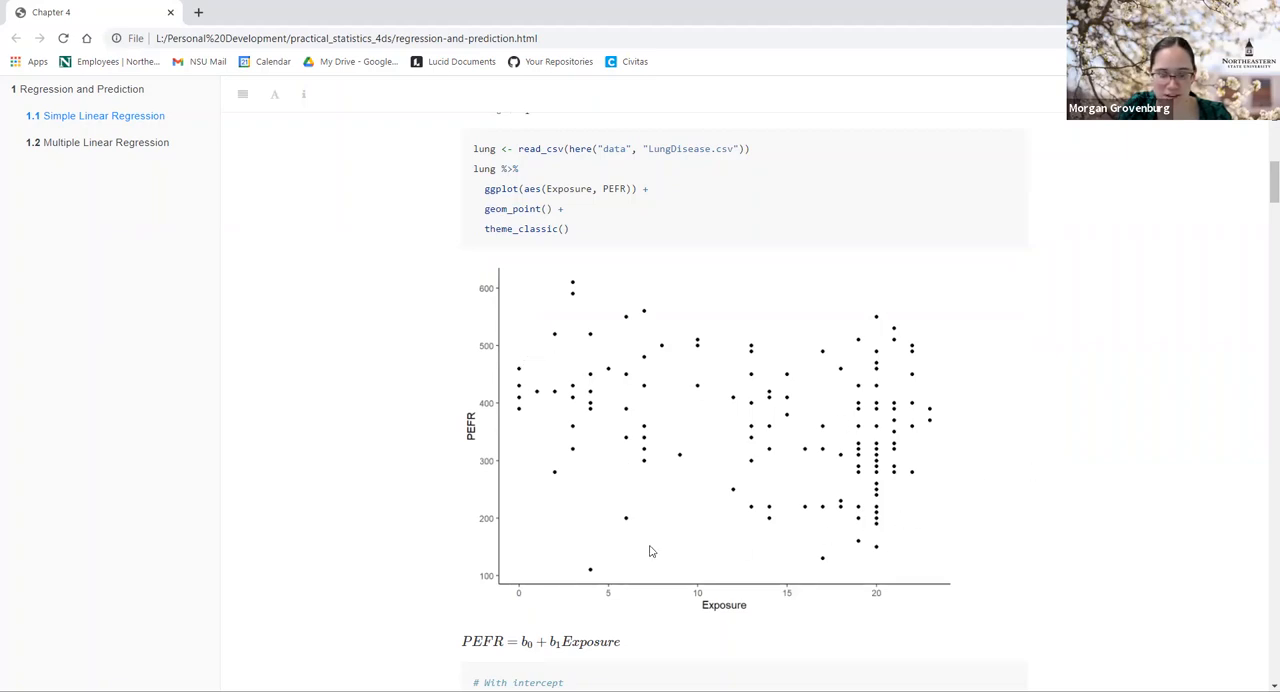
mouse_move(807, 504)
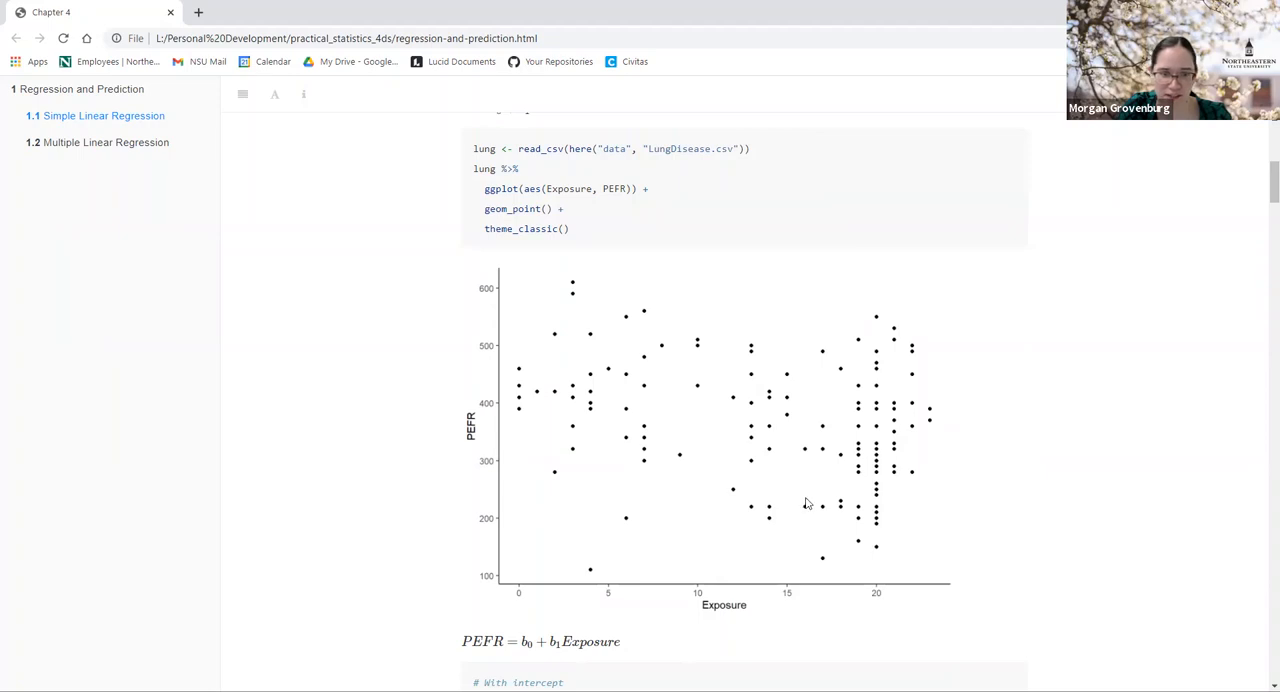
mouse_move(669, 550)
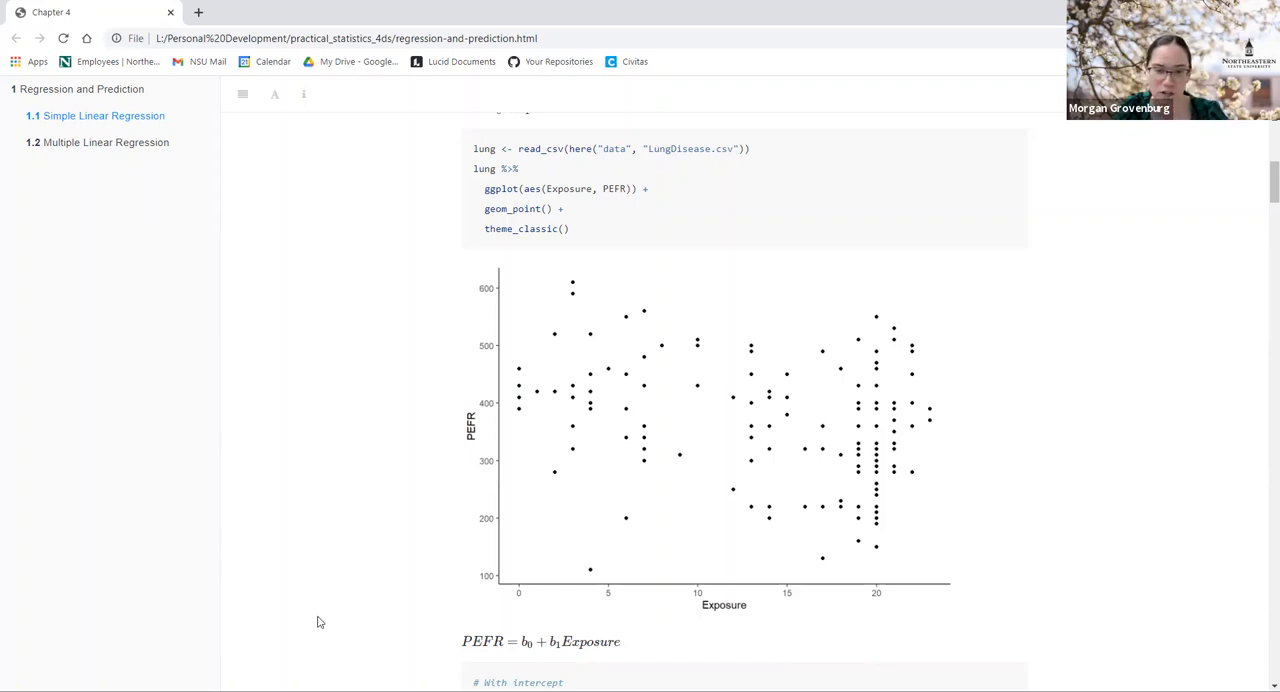
mouse_move(577, 515)
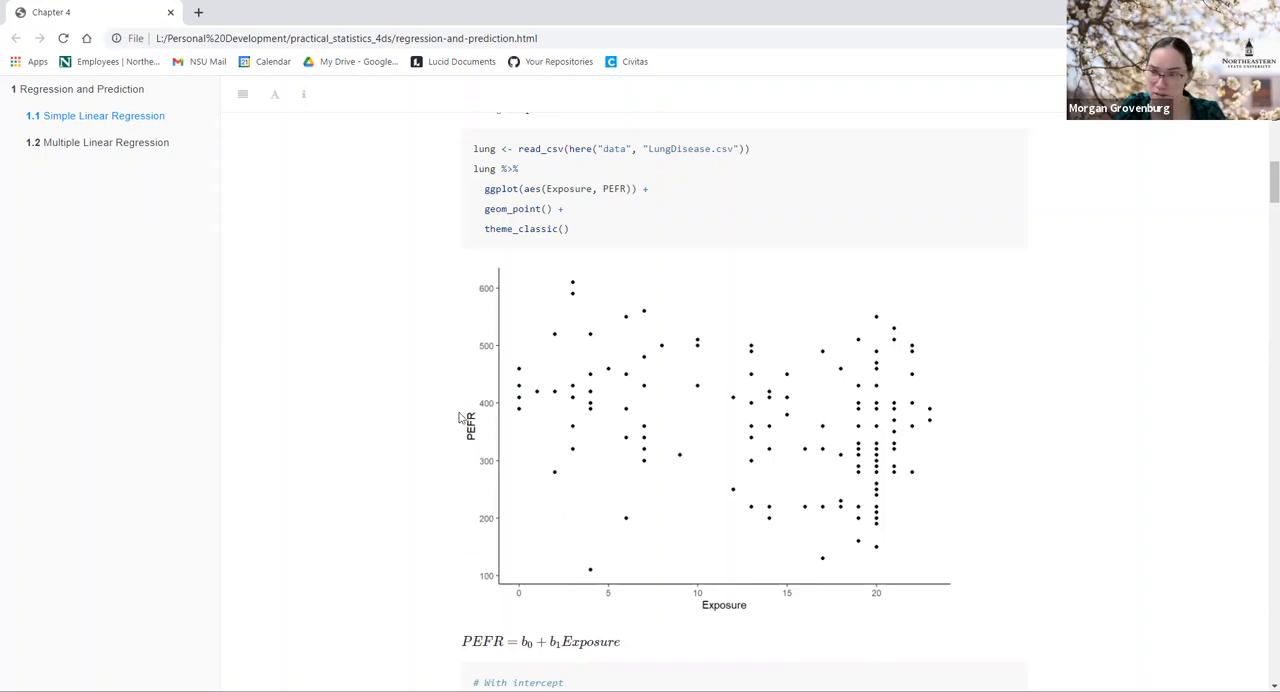
mouse_move(483, 432)
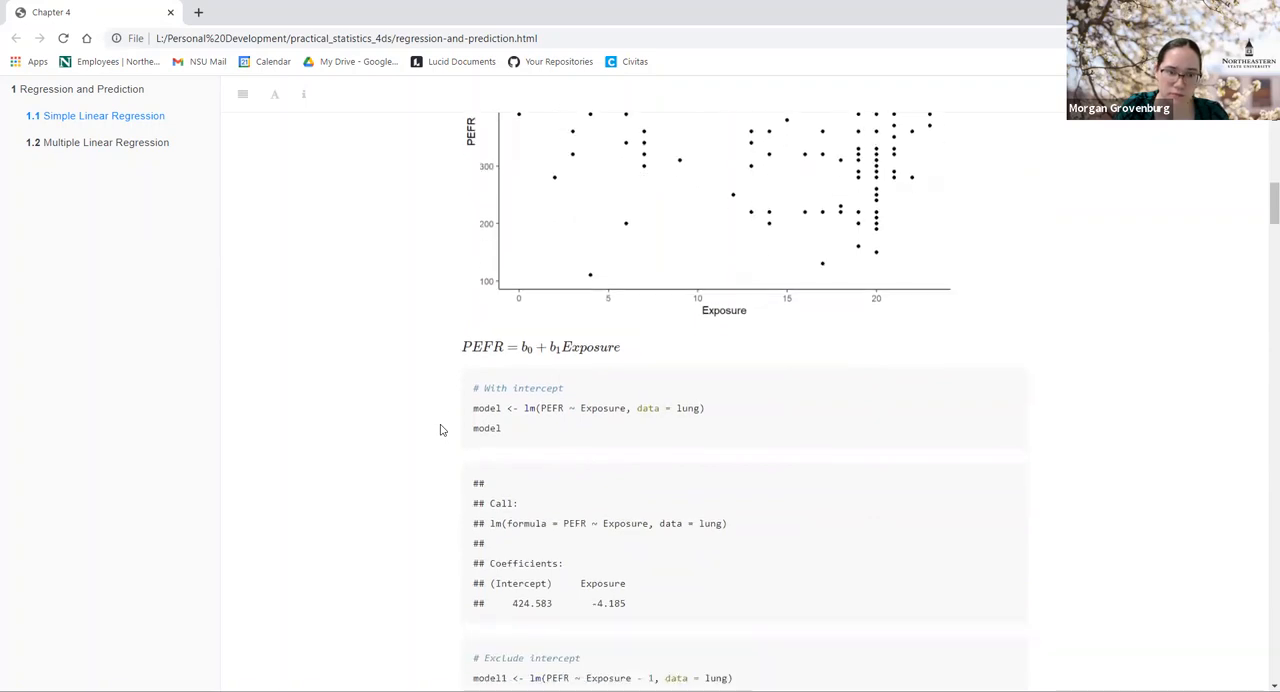
Step: Select the -4.185 Exposure slope in the lm(PEFR ~ Exposure) with-intercept output
scroll(down, 3)
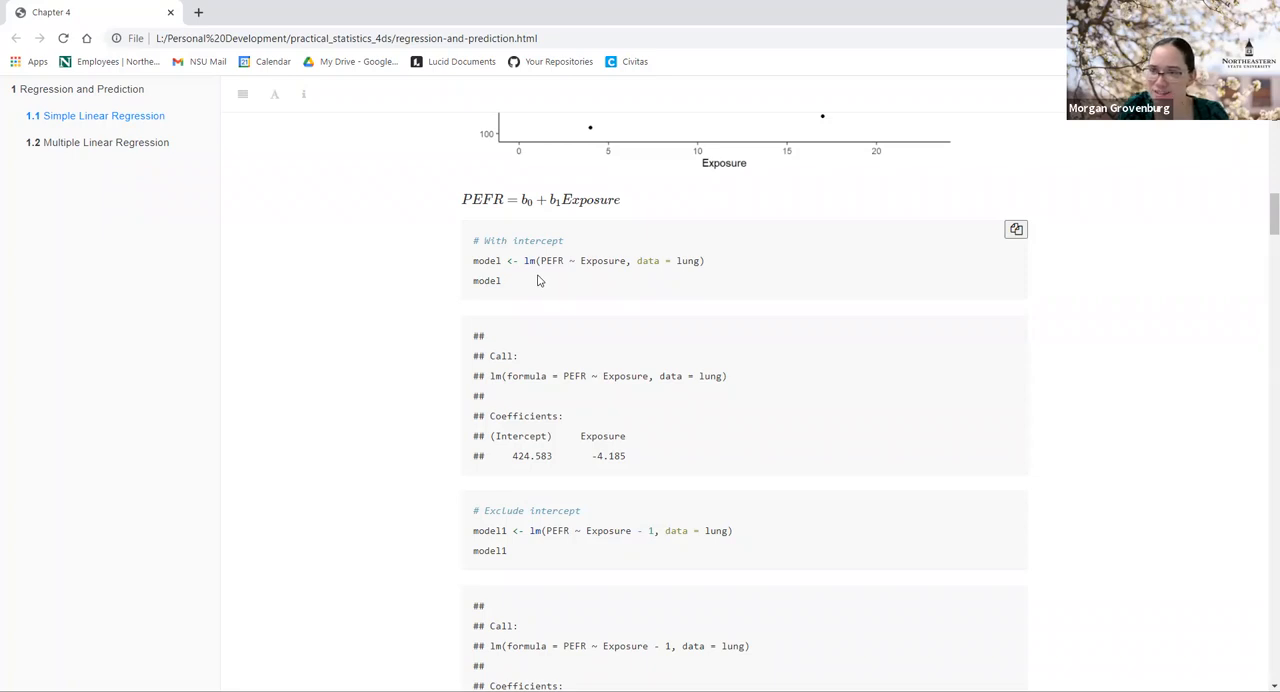
double_click(528, 260)
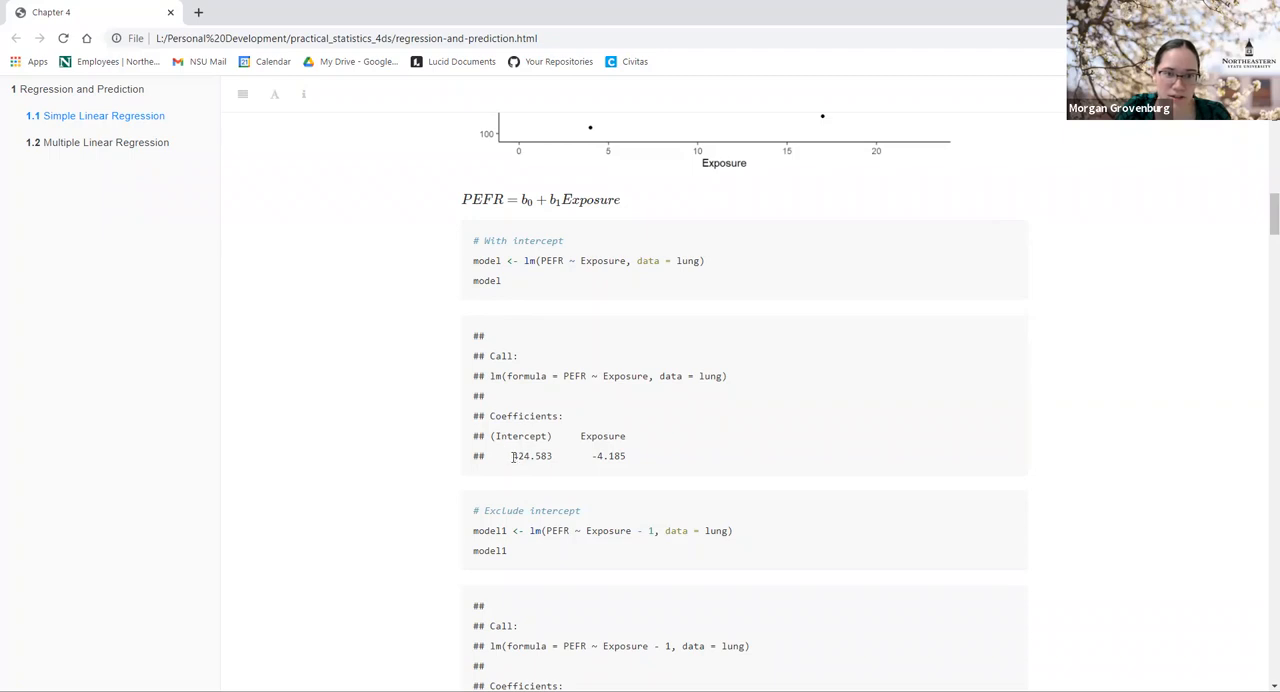
double_click(531, 456)
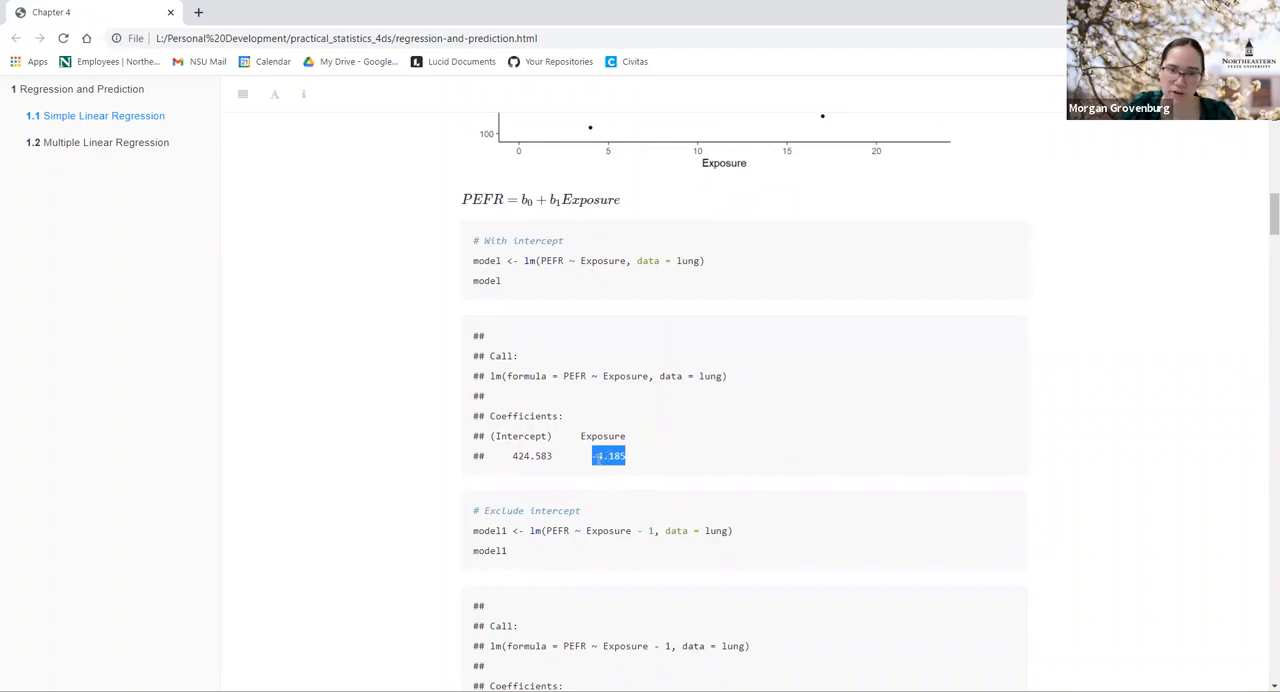
mouse_move(610, 477)
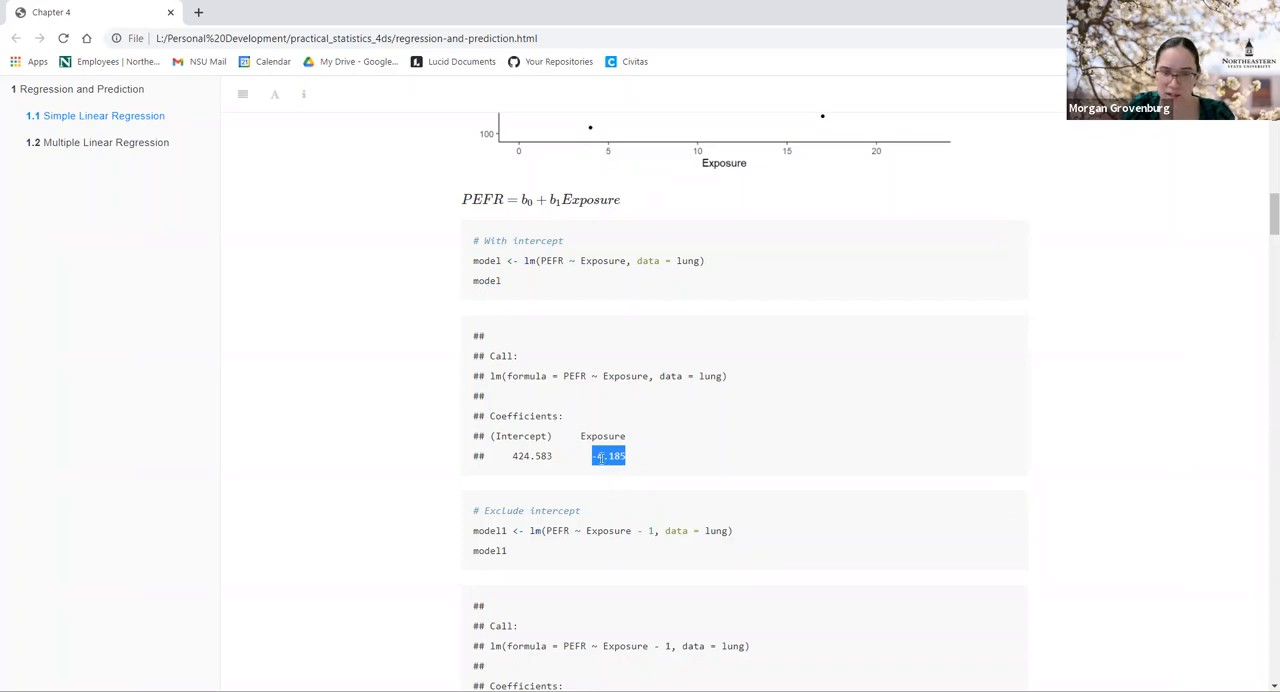
mouse_move(607, 468)
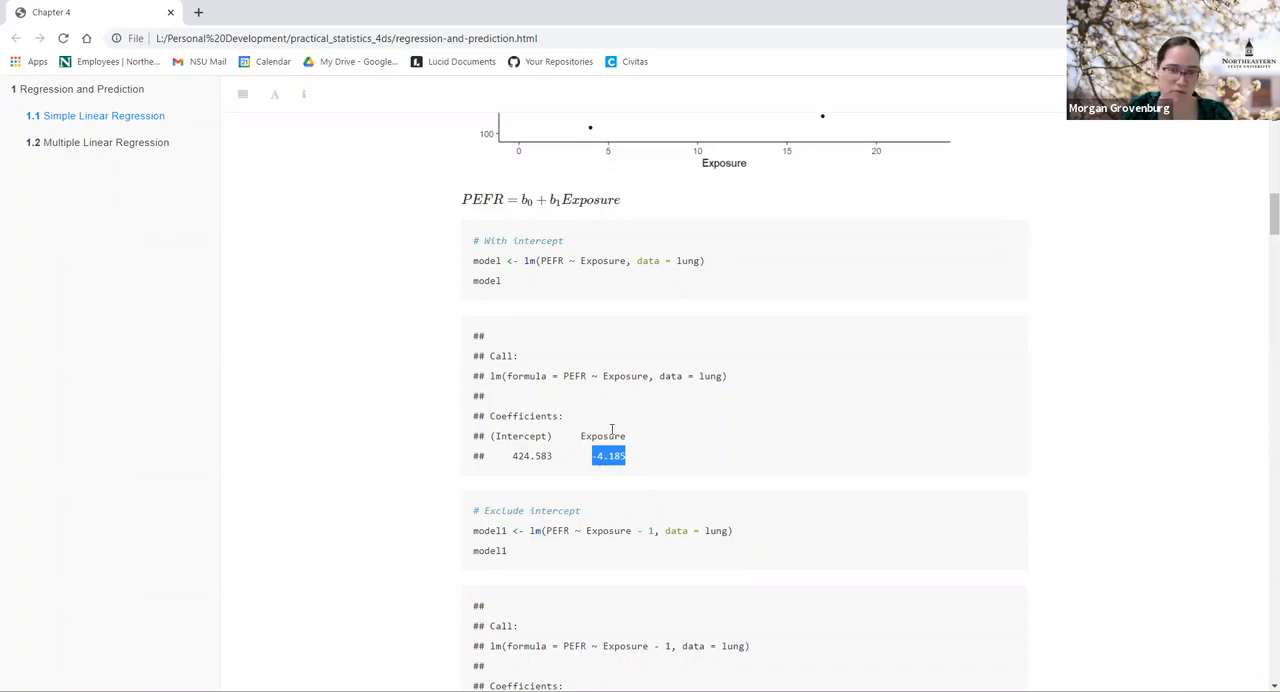
scroll(down, 3)
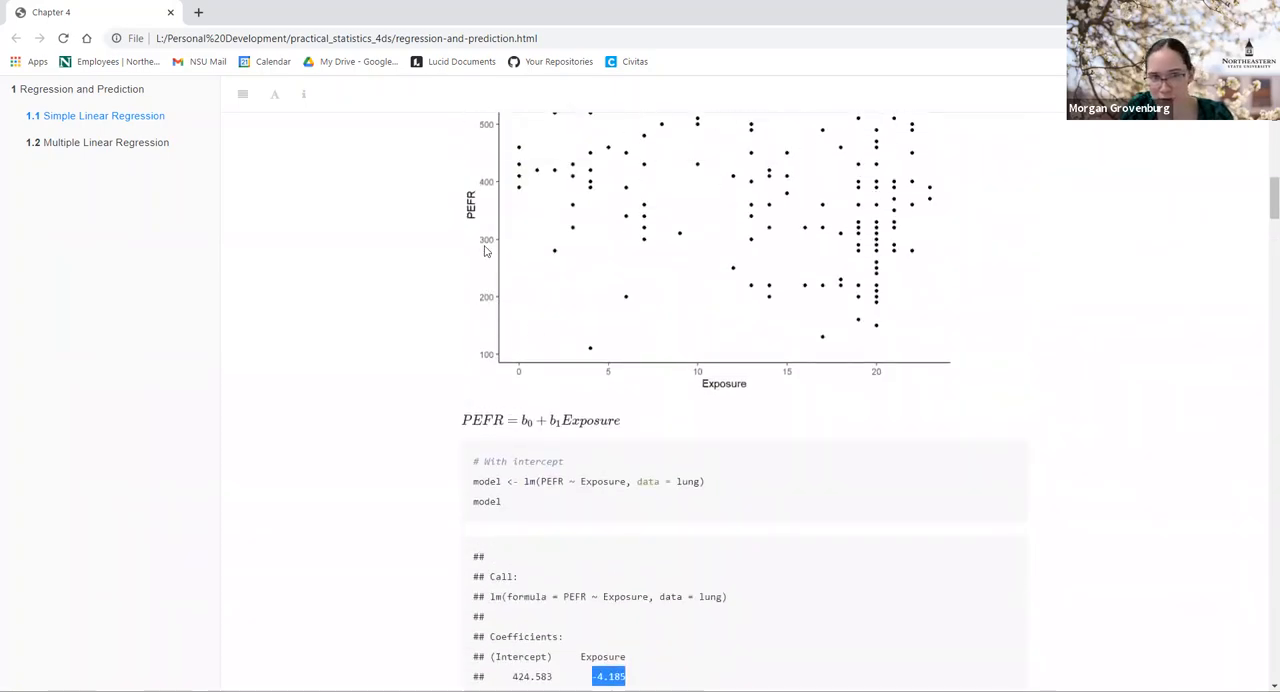
mouse_move(562, 320)
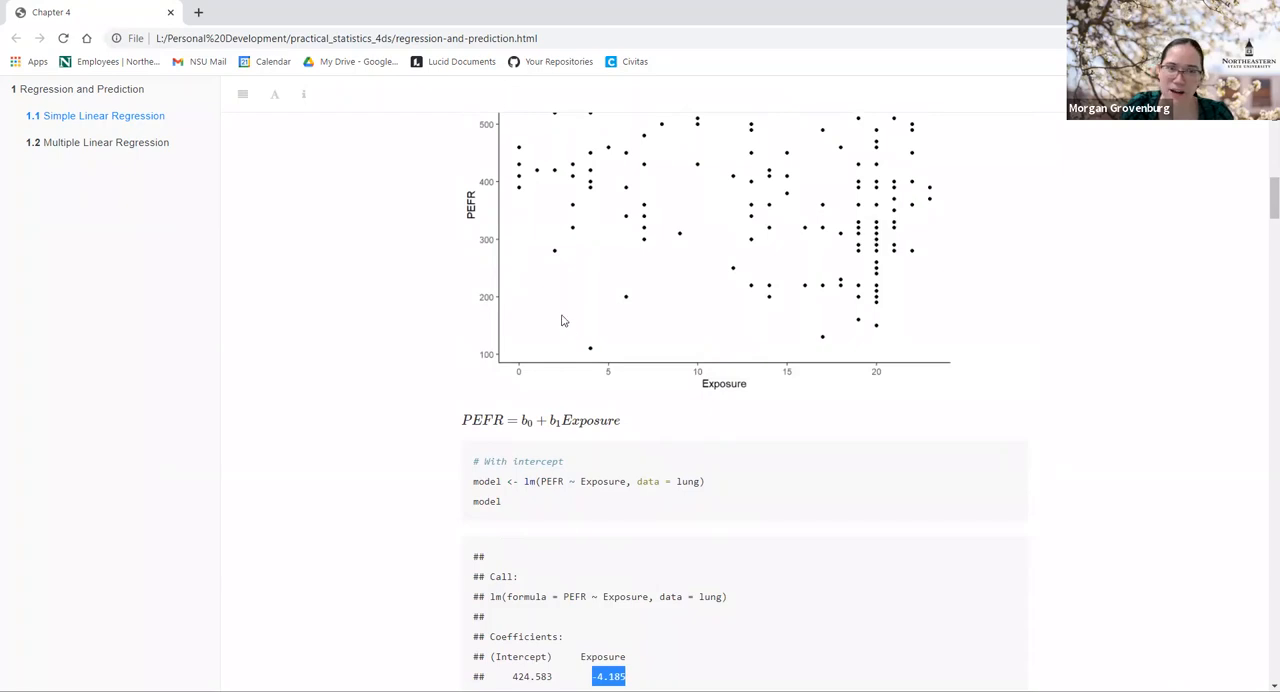
scroll(down, 3)
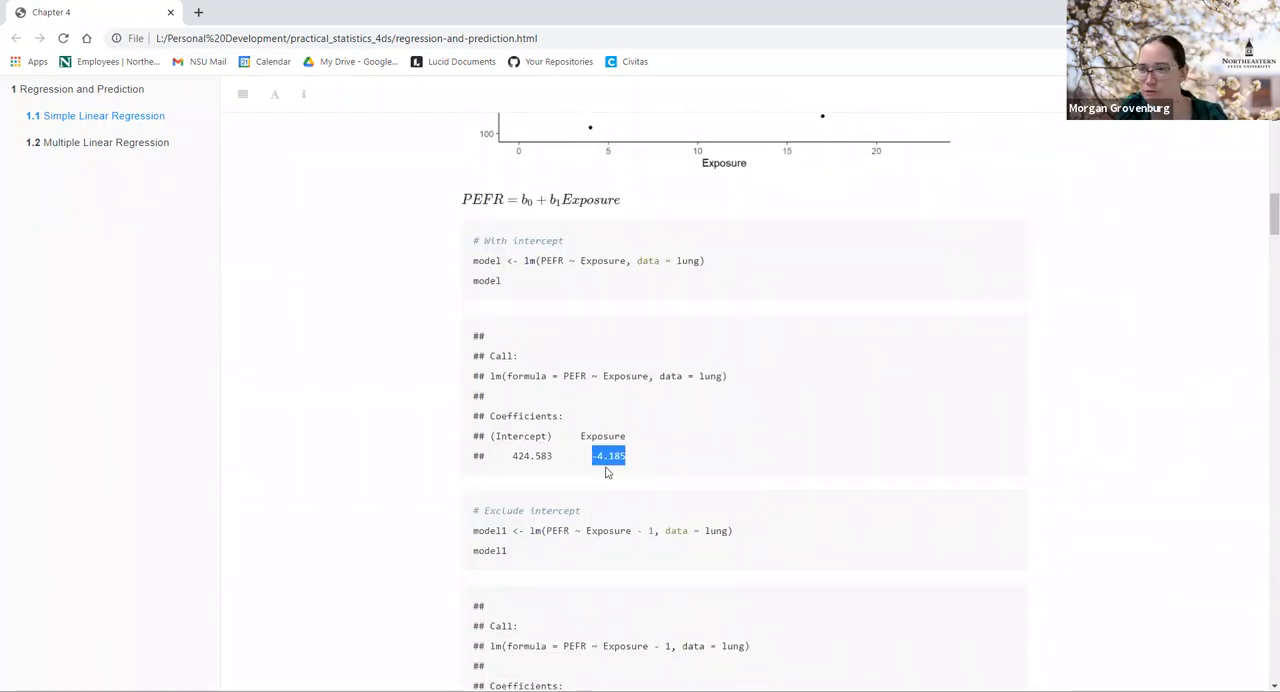
mouse_move(595, 480)
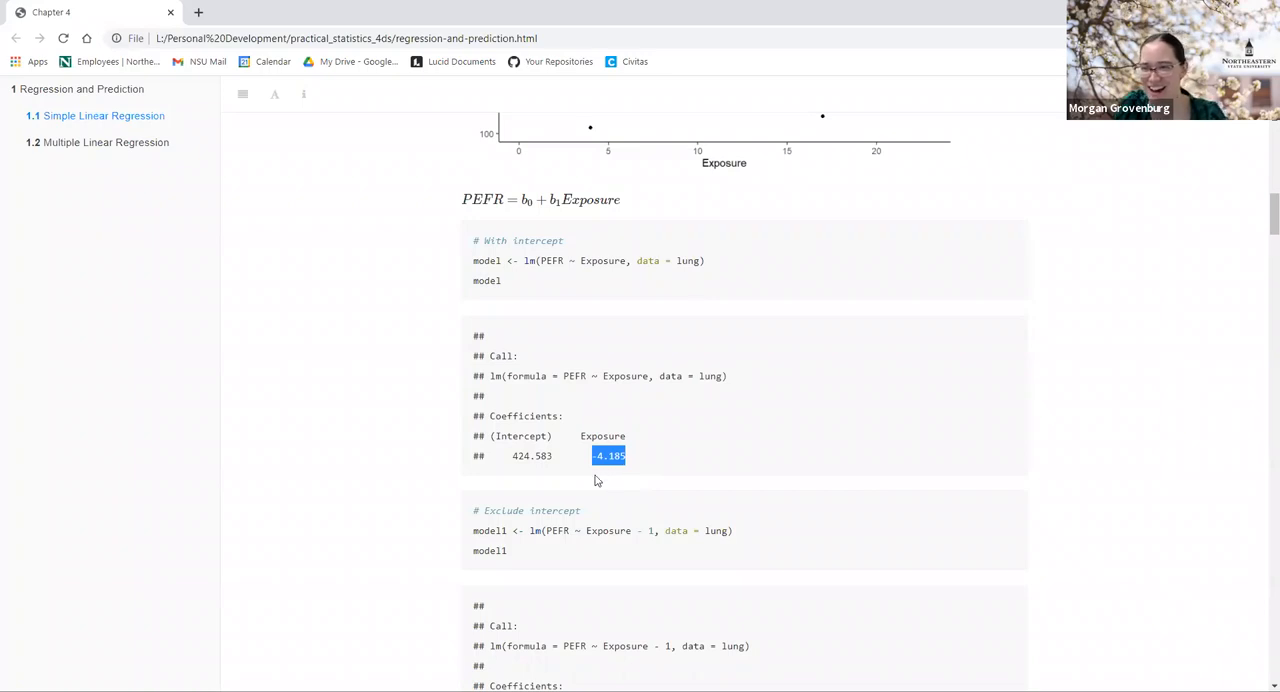
mouse_move(632, 472)
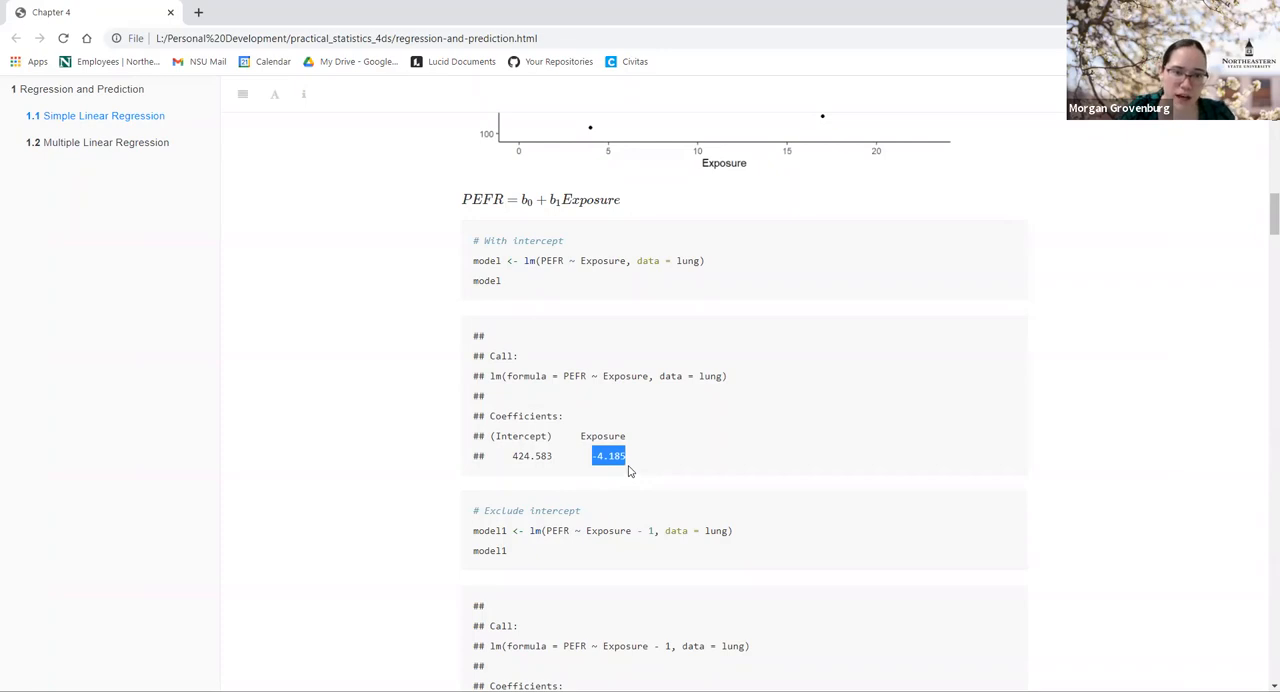
scroll(down, 3)
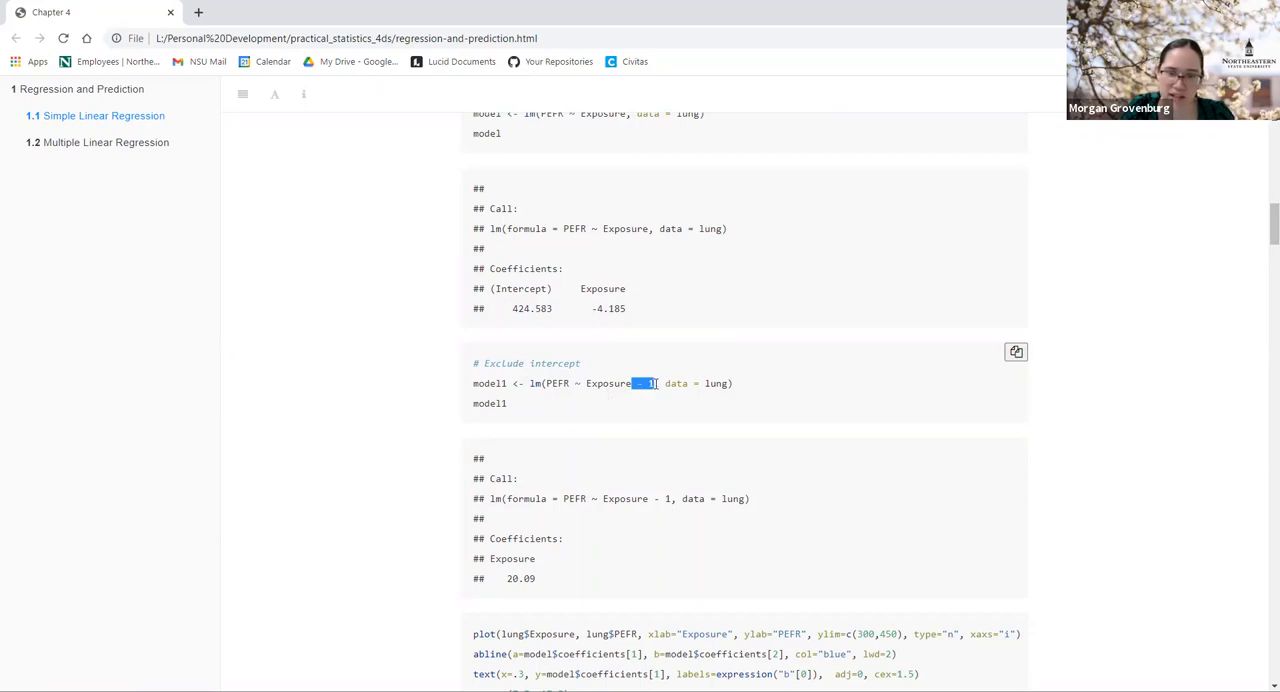
scroll(down, 3)
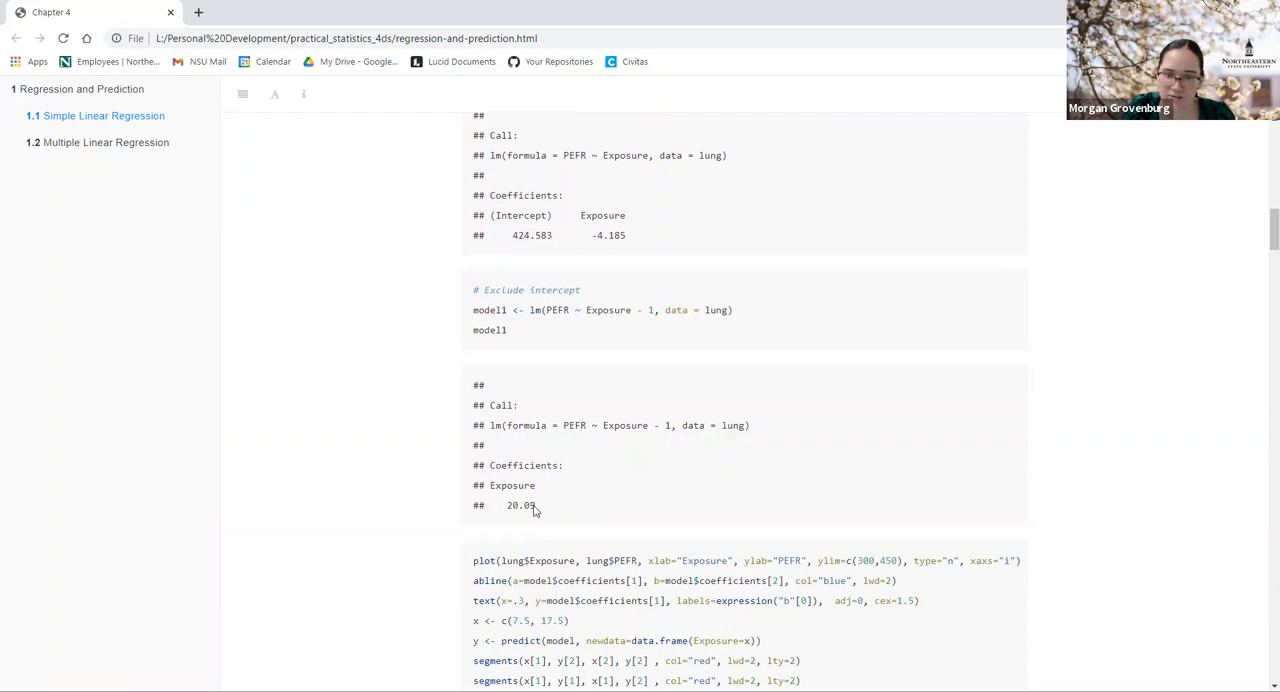
mouse_move(493, 523)
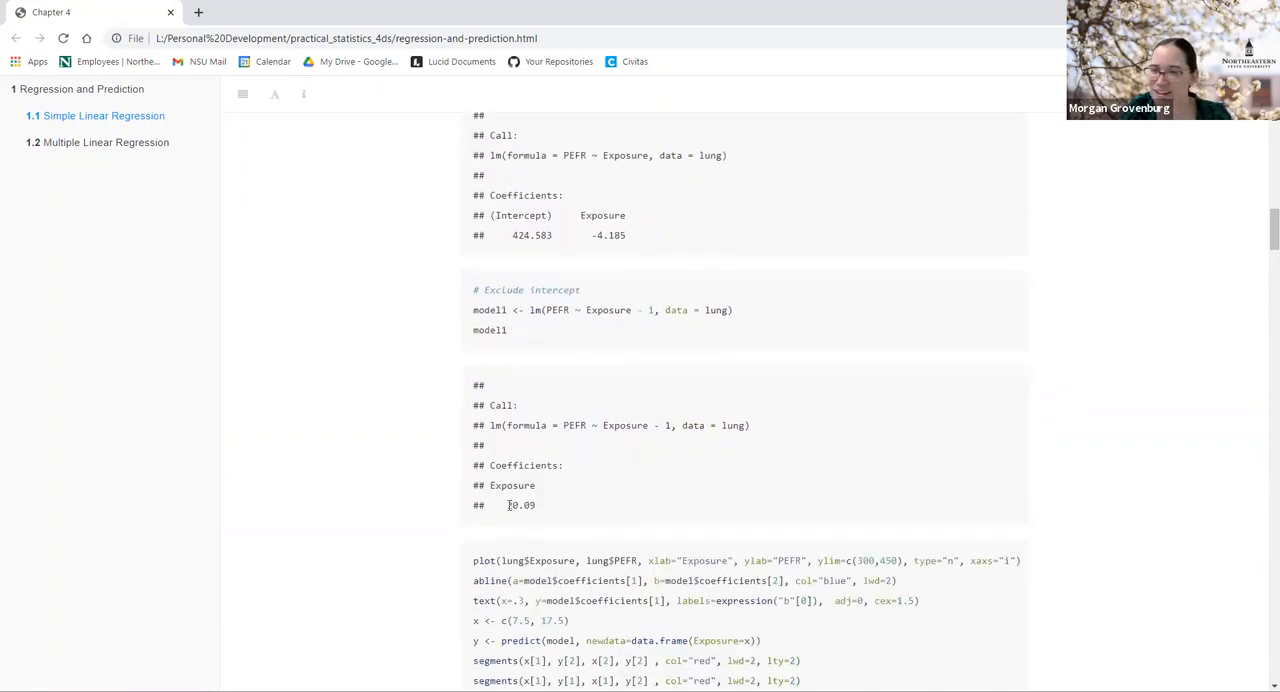
double_click(520, 505)
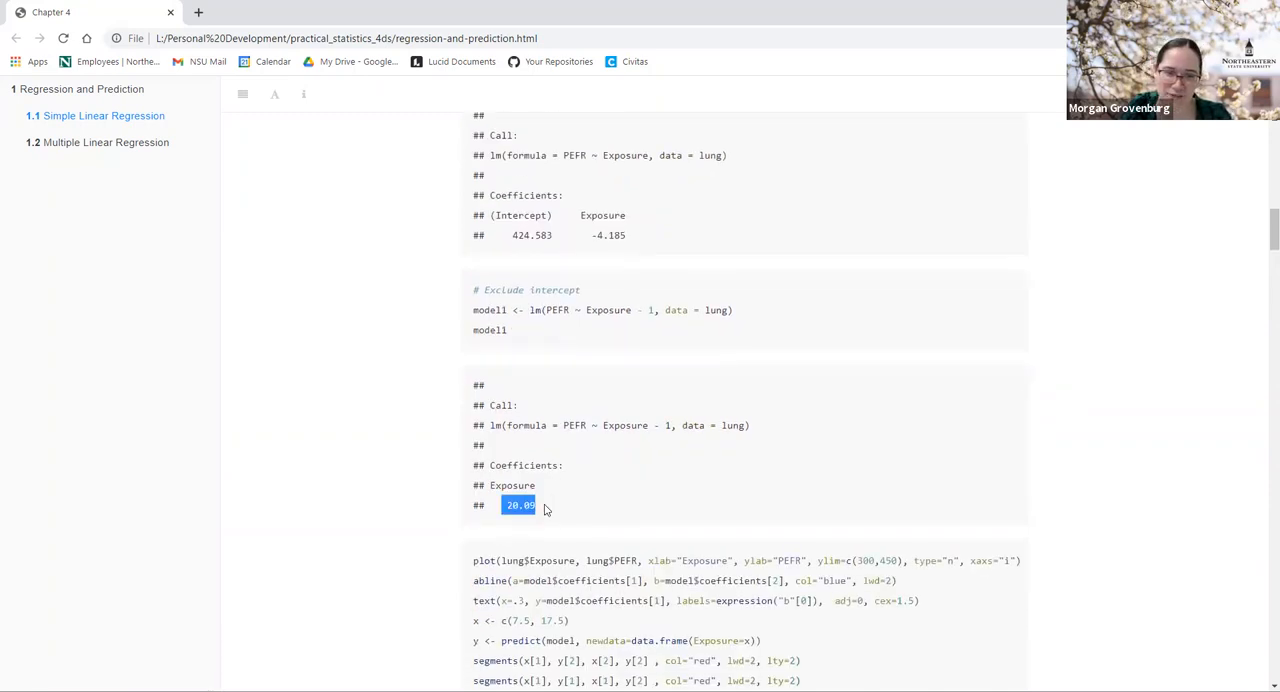
click(496, 505)
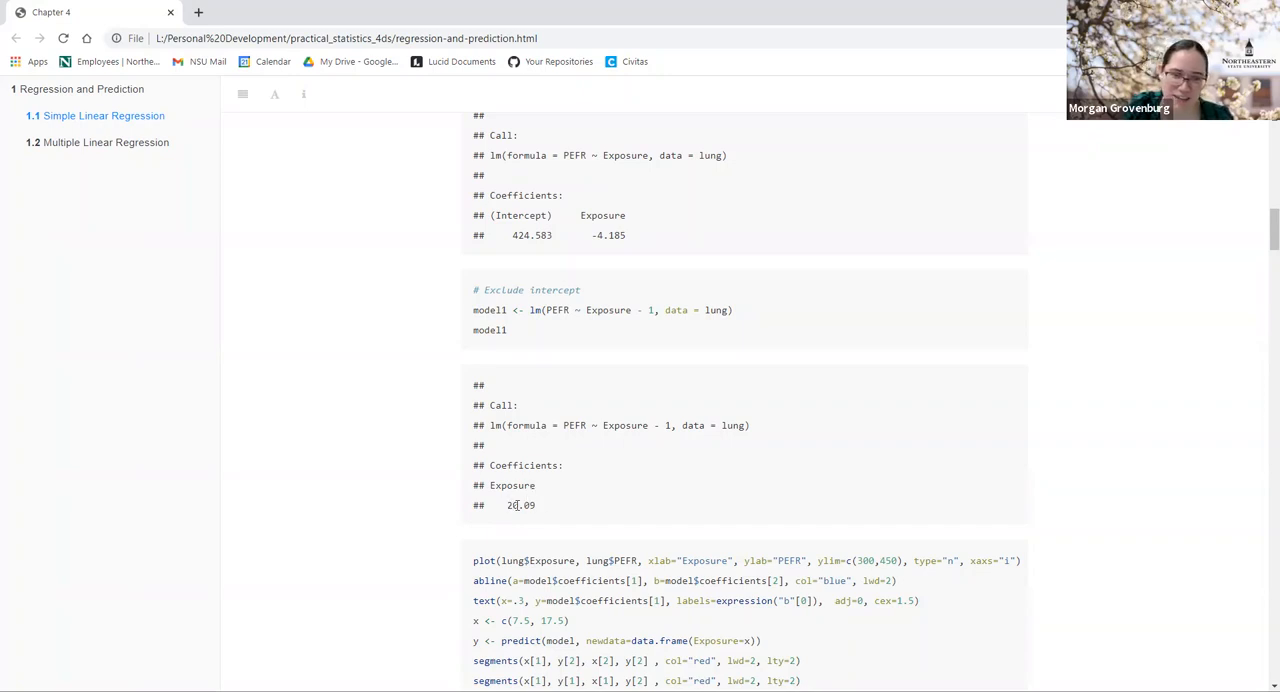
double_click(521, 505)
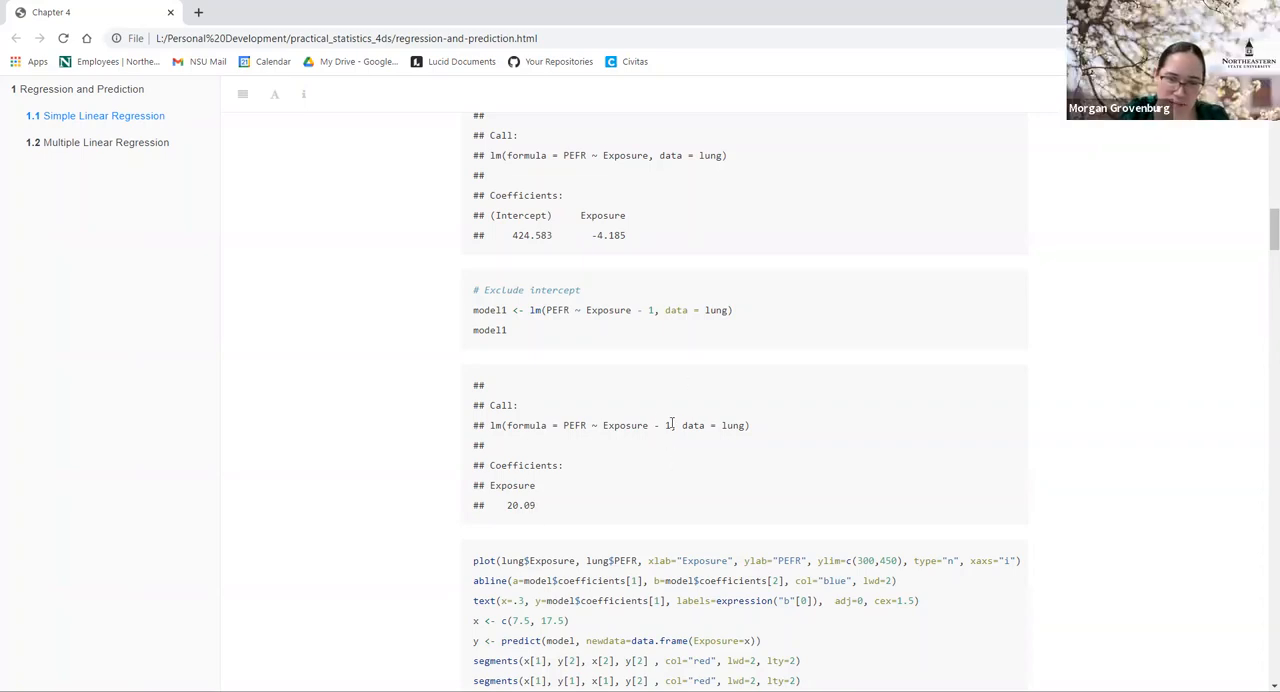
mouse_move(562, 454)
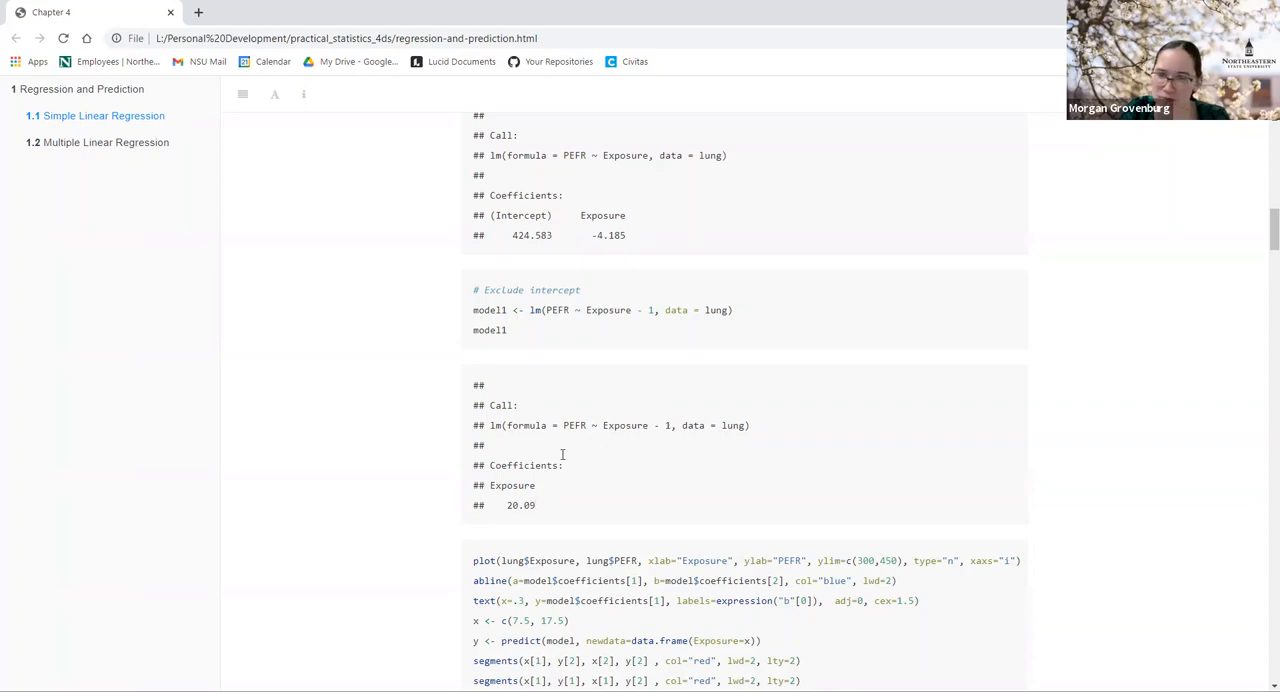
mouse_move(735, 507)
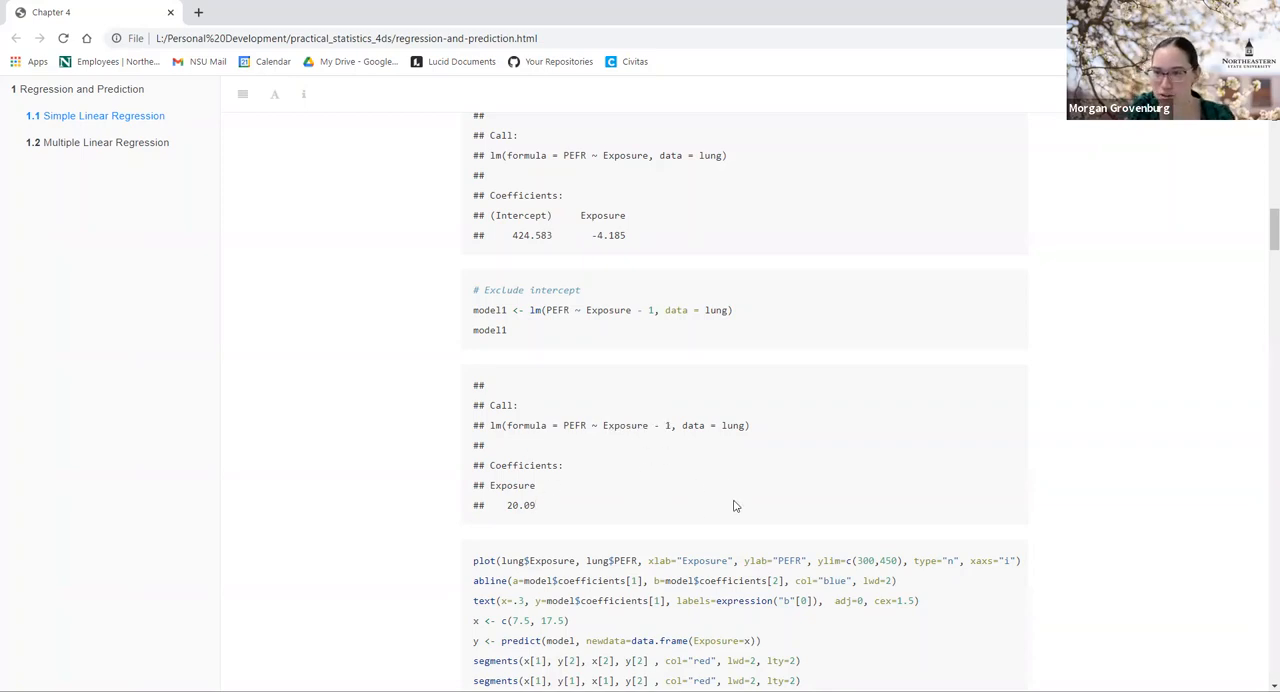
mouse_move(480, 440)
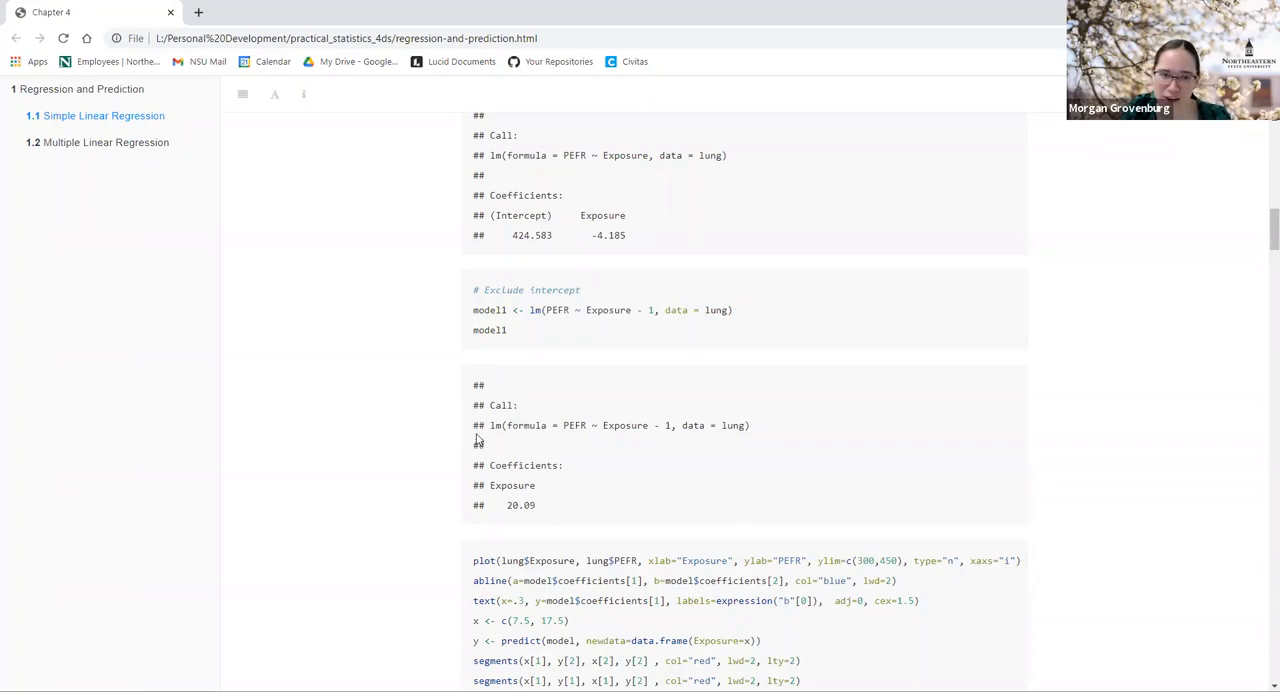
mouse_move(535, 516)
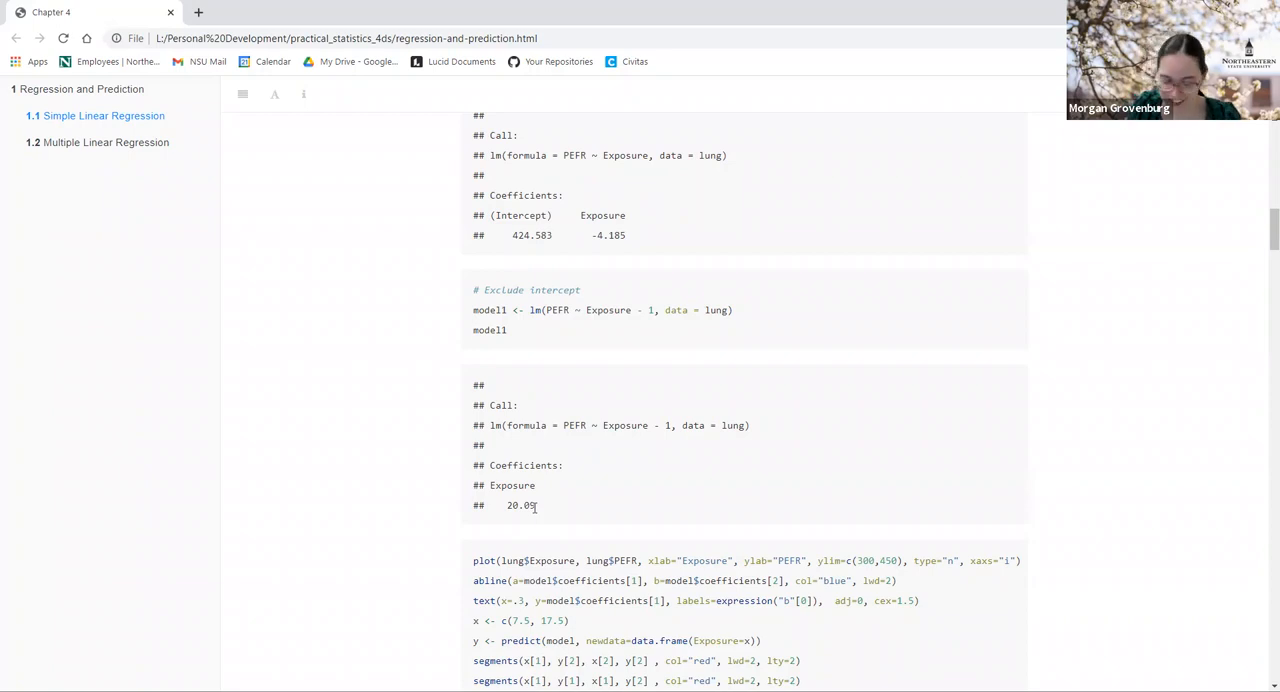
mouse_move(527, 459)
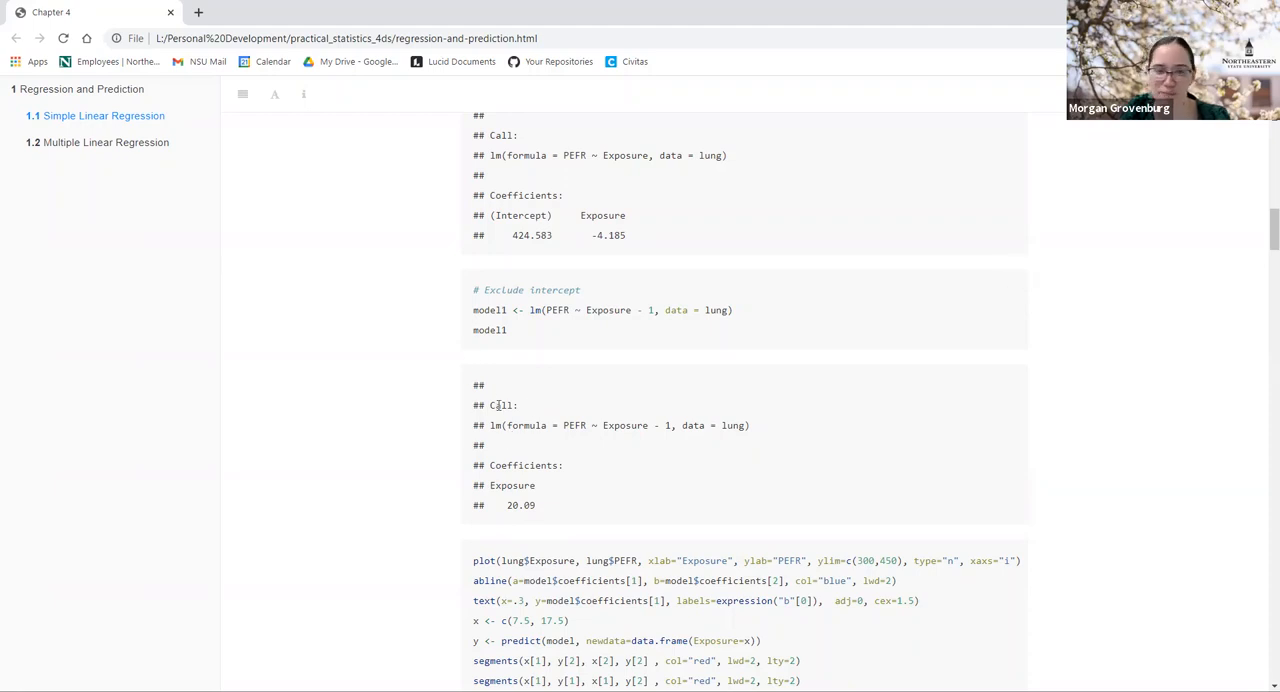
Step: Scroll down and select the 20.09 Exposure coefficient in the no-intercept model output
scroll(down, 3)
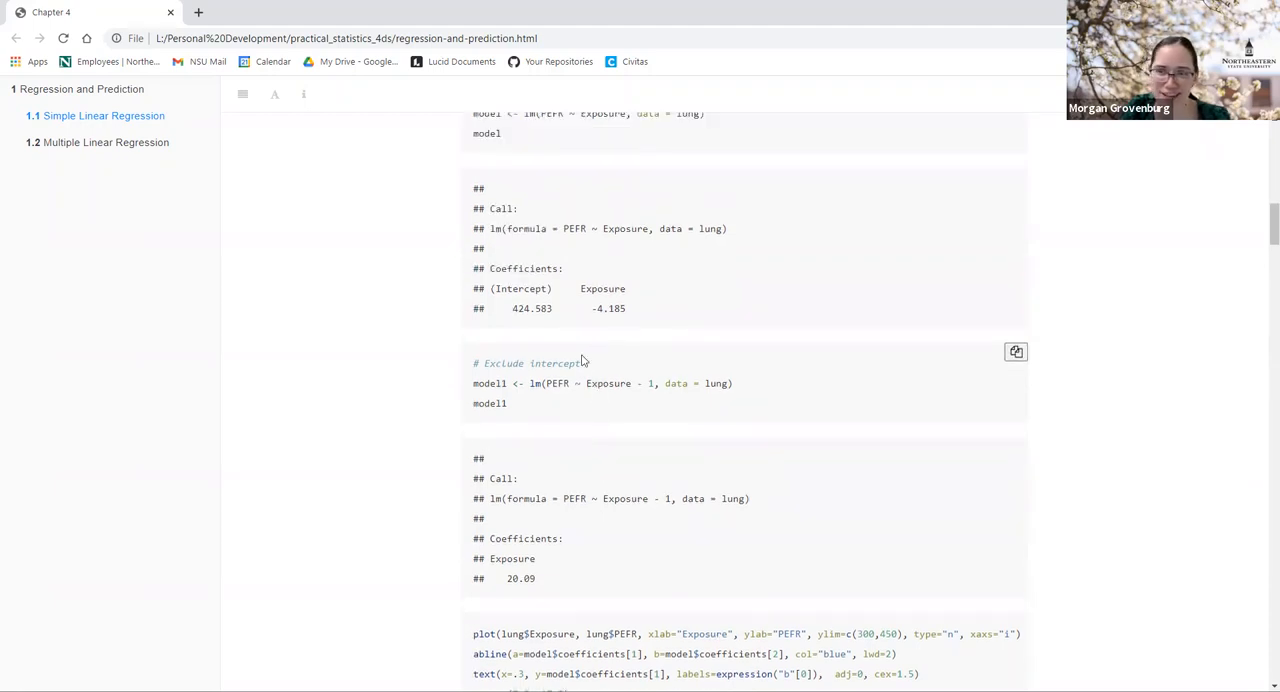
scroll(down, 3)
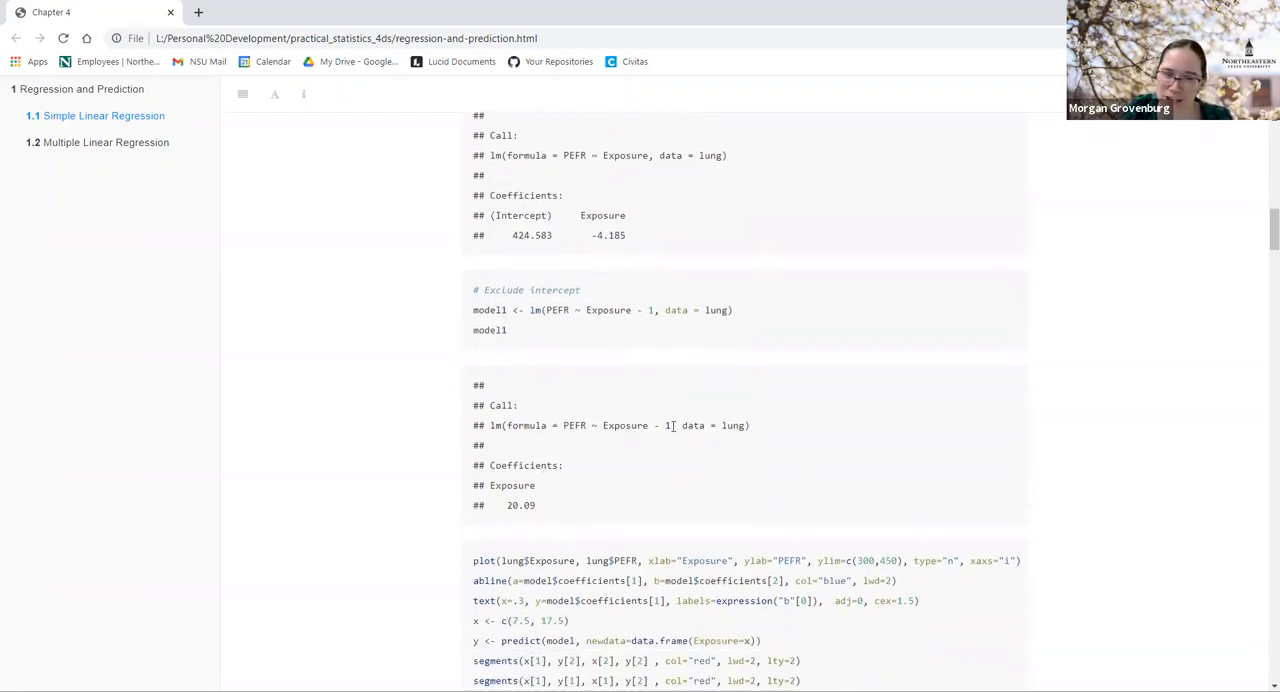
double_click(625, 425)
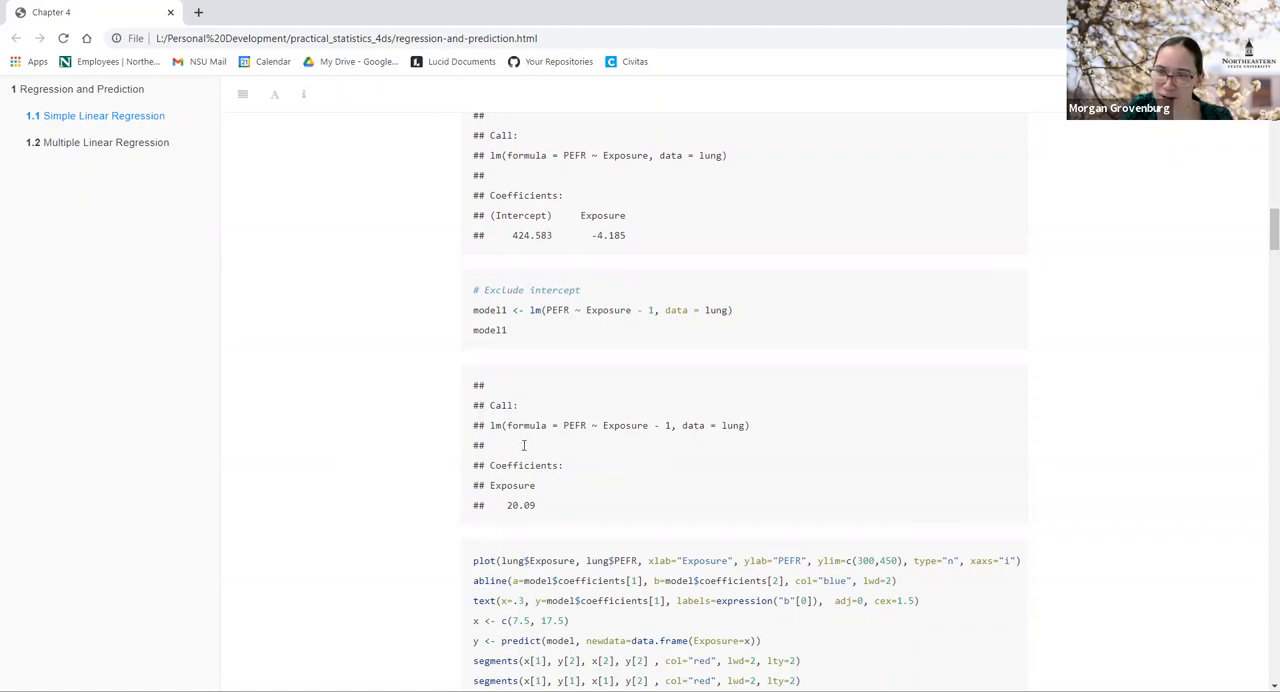
mouse_move(323, 458)
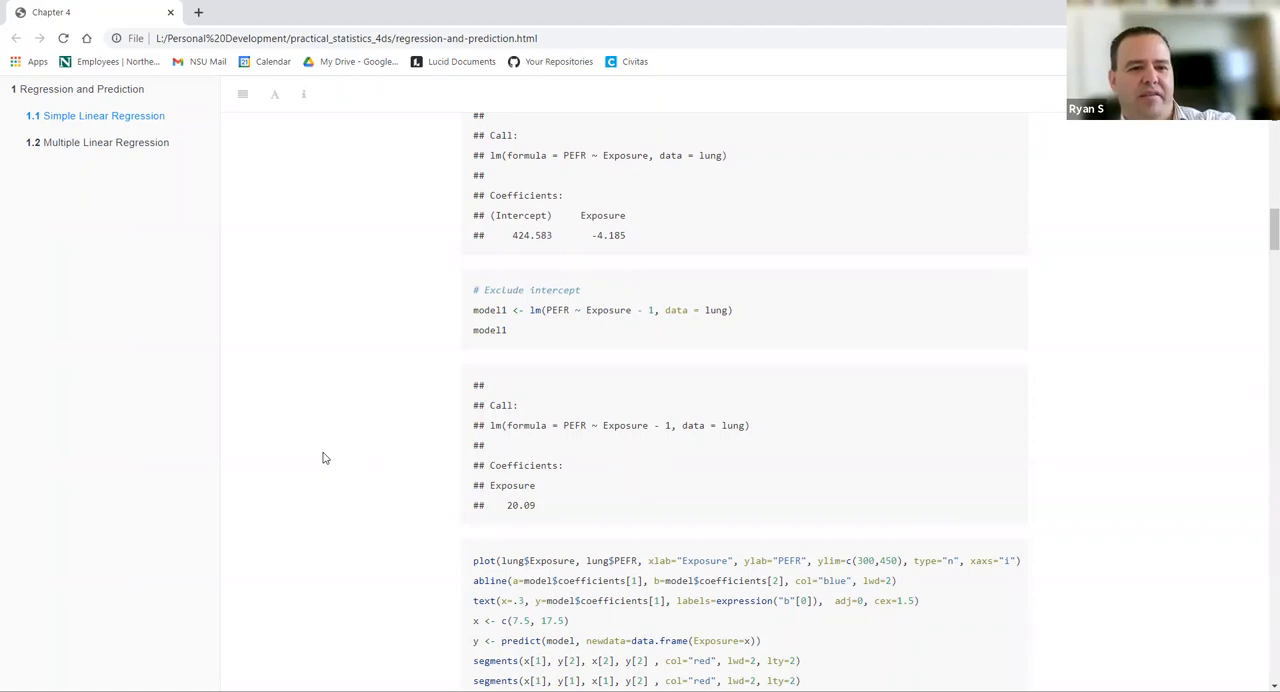
mouse_move(468, 453)
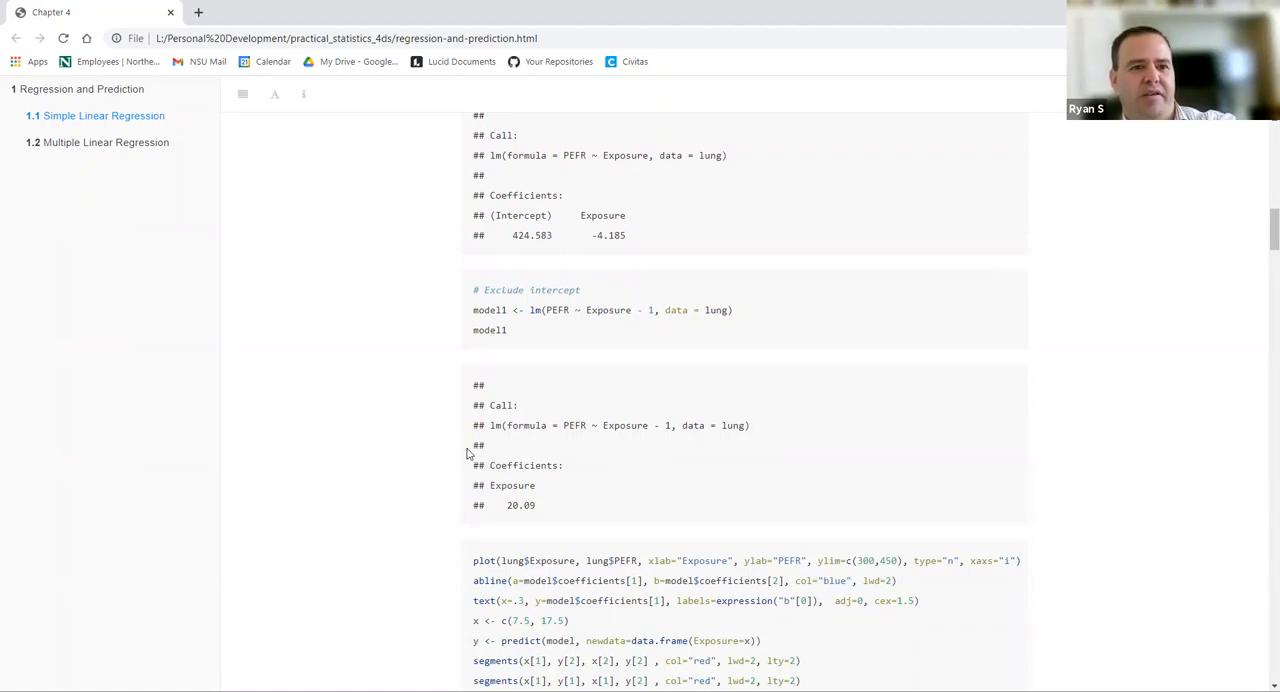
mouse_move(557, 478)
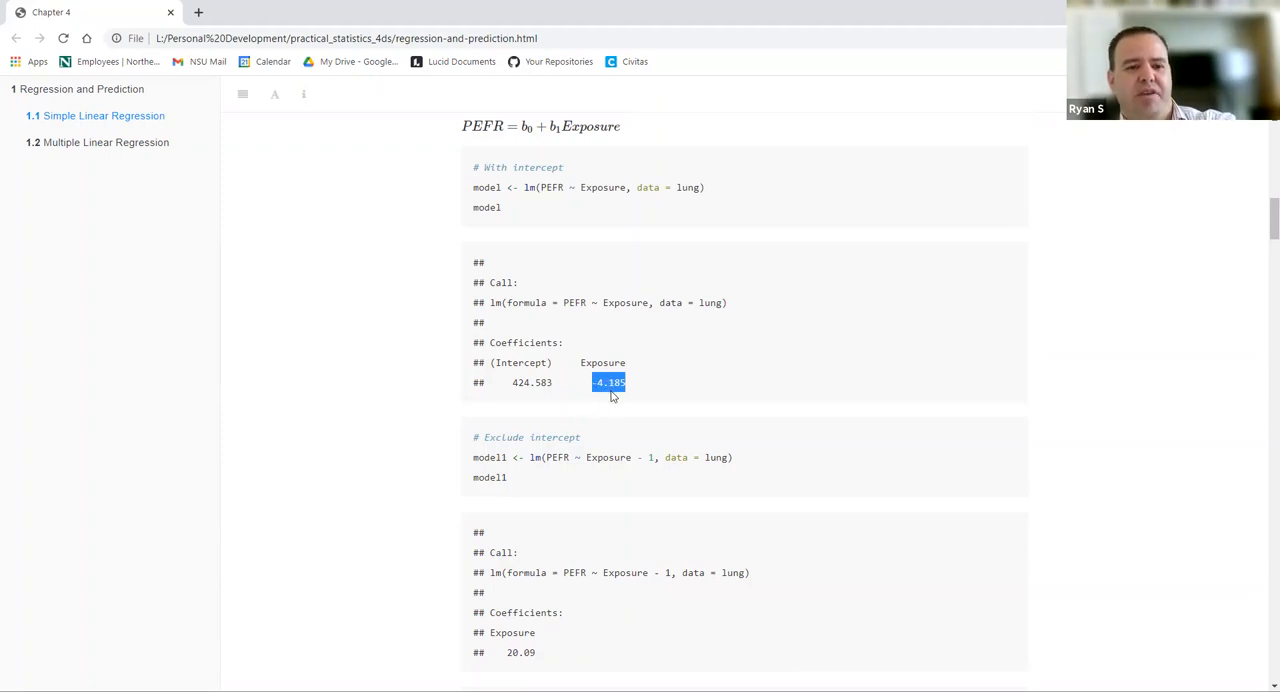
mouse_move(534, 646)
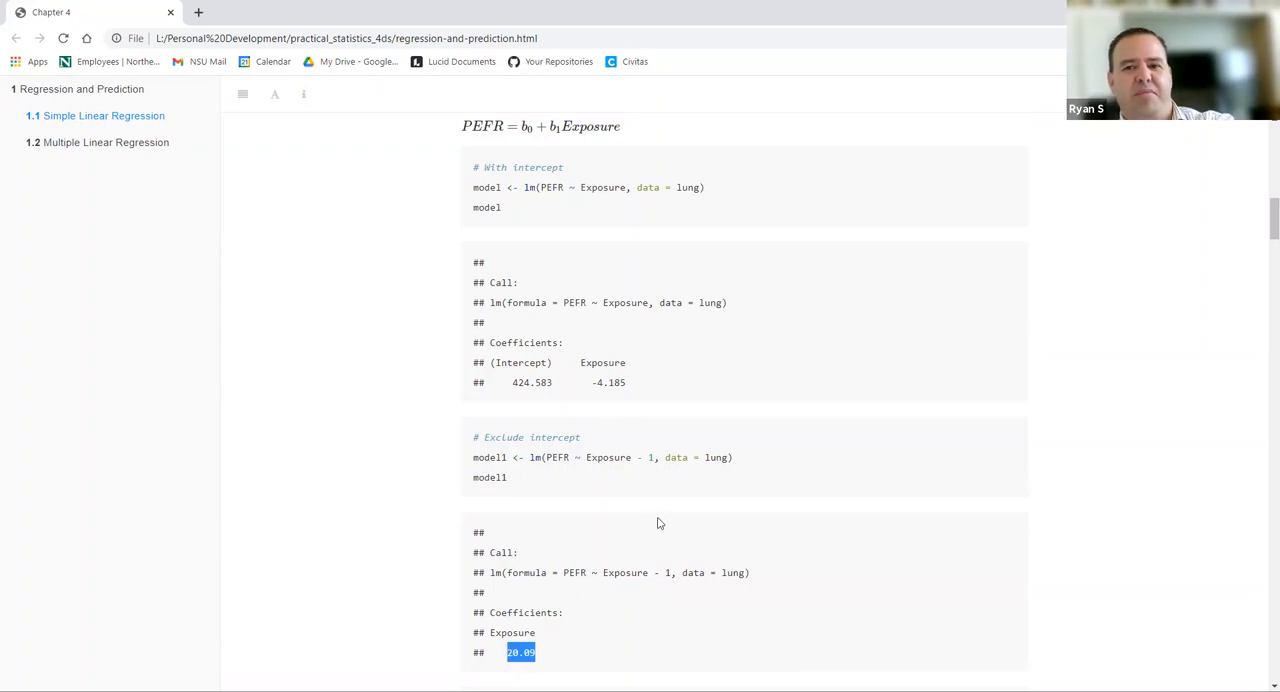
mouse_move(657, 515)
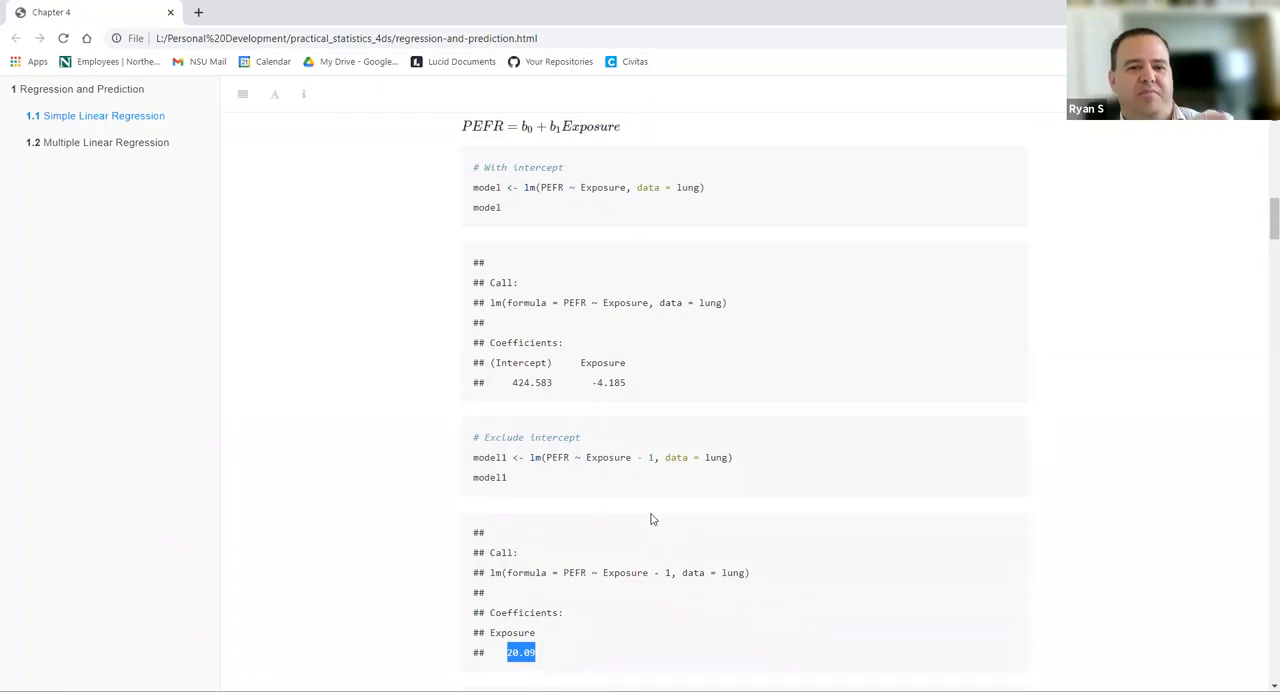
Step: Scroll up to the lung-data scatter plot of PEFR against Exposure
scroll(up, 3)
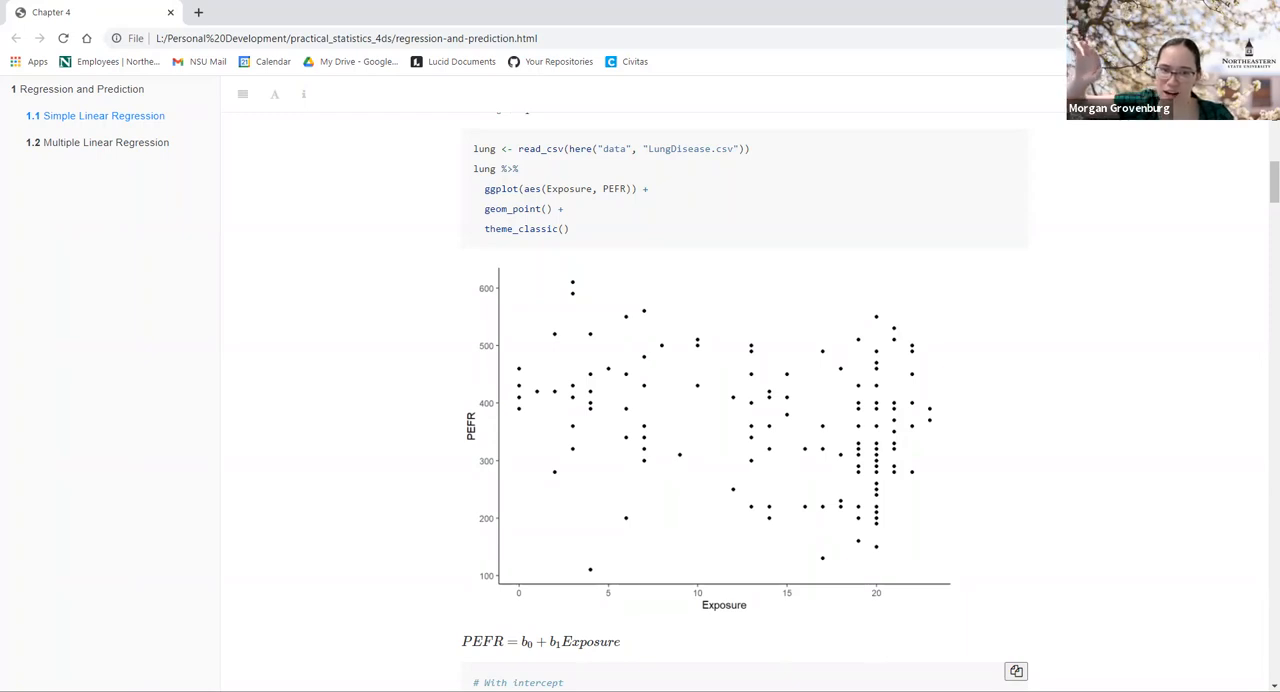
mouse_move(882, 518)
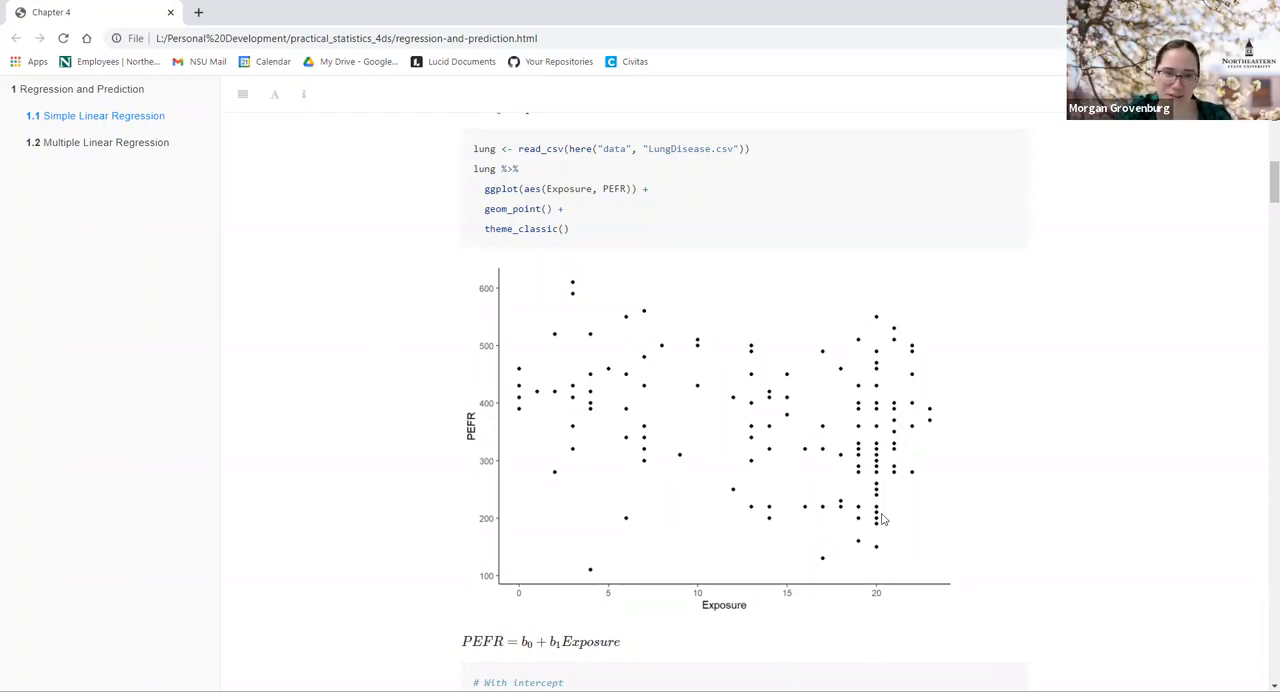
mouse_move(867, 390)
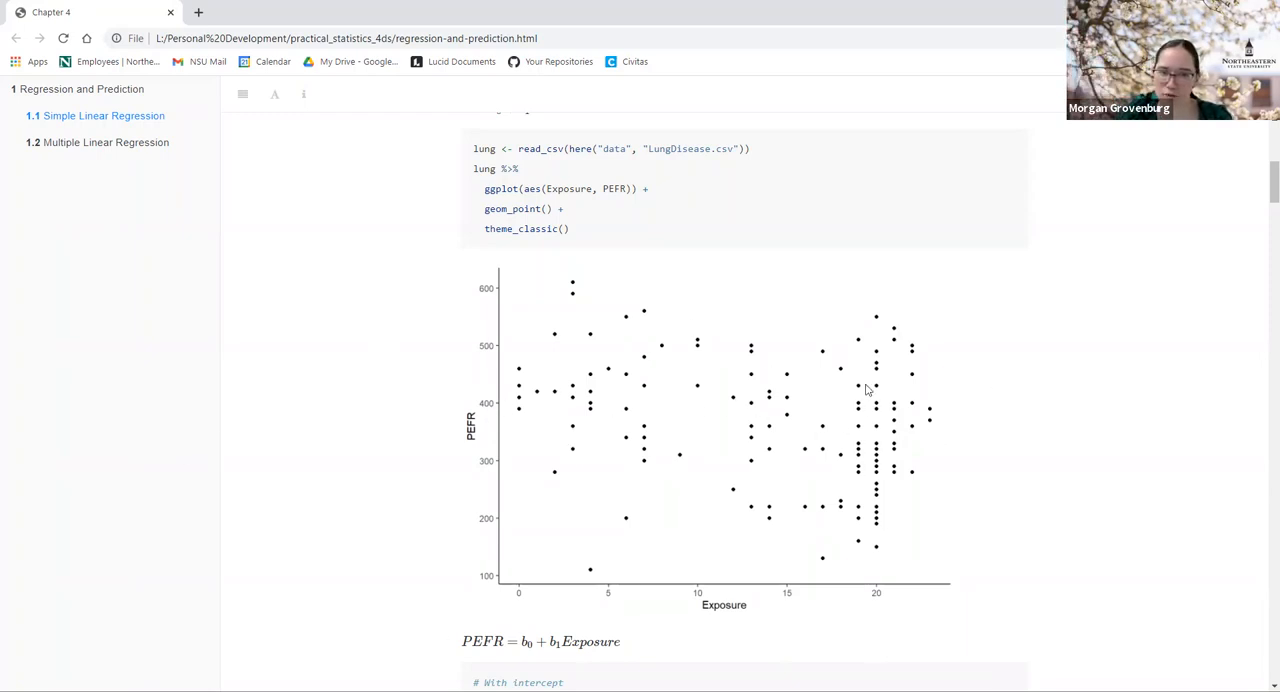
mouse_move(900, 361)
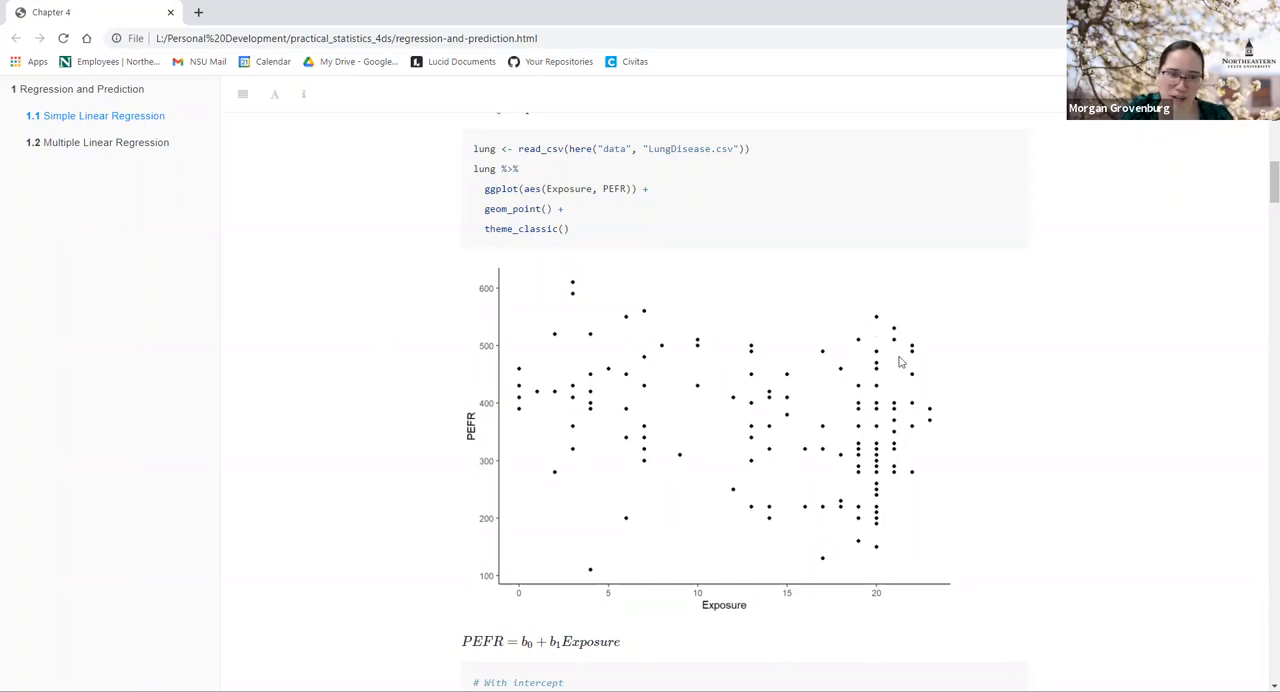
mouse_move(858, 388)
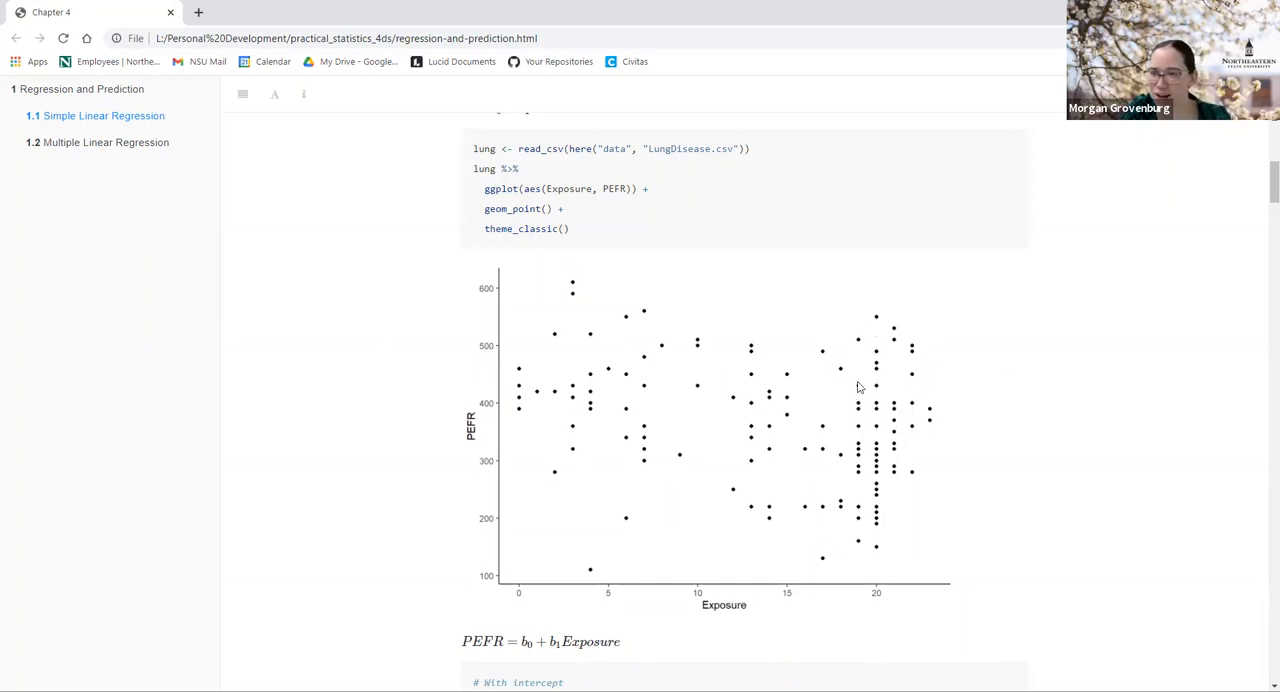
mouse_move(943, 326)
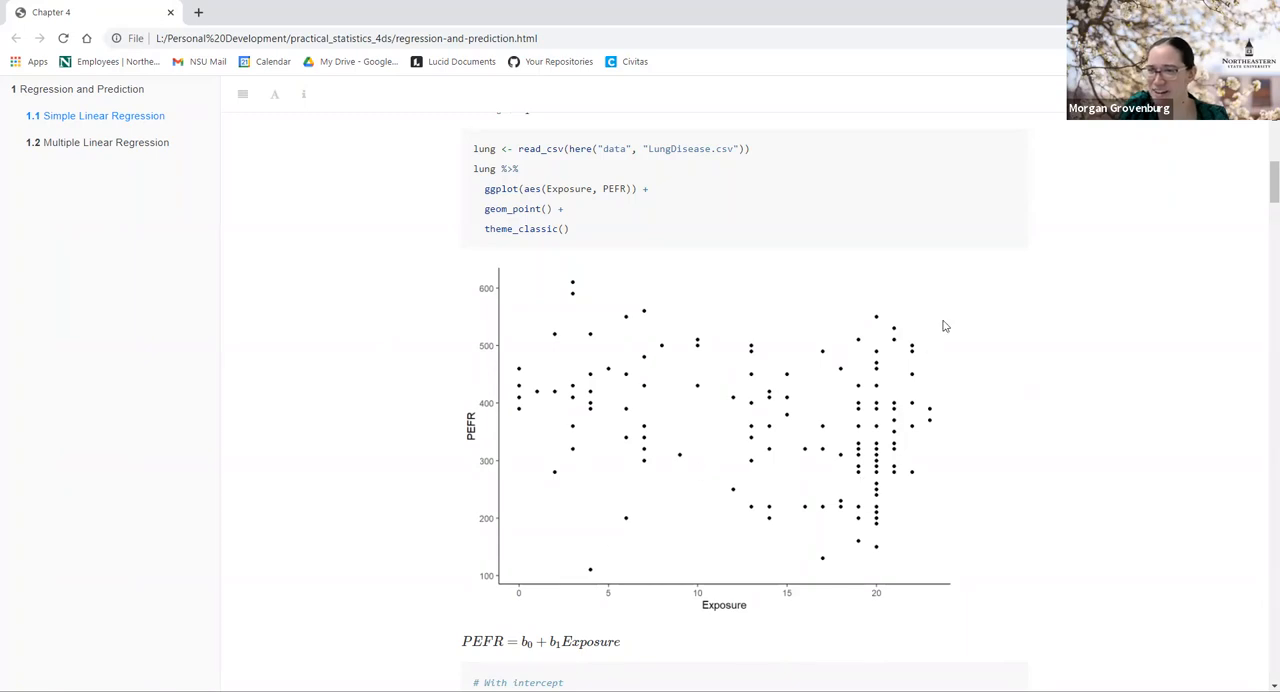
mouse_move(891, 305)
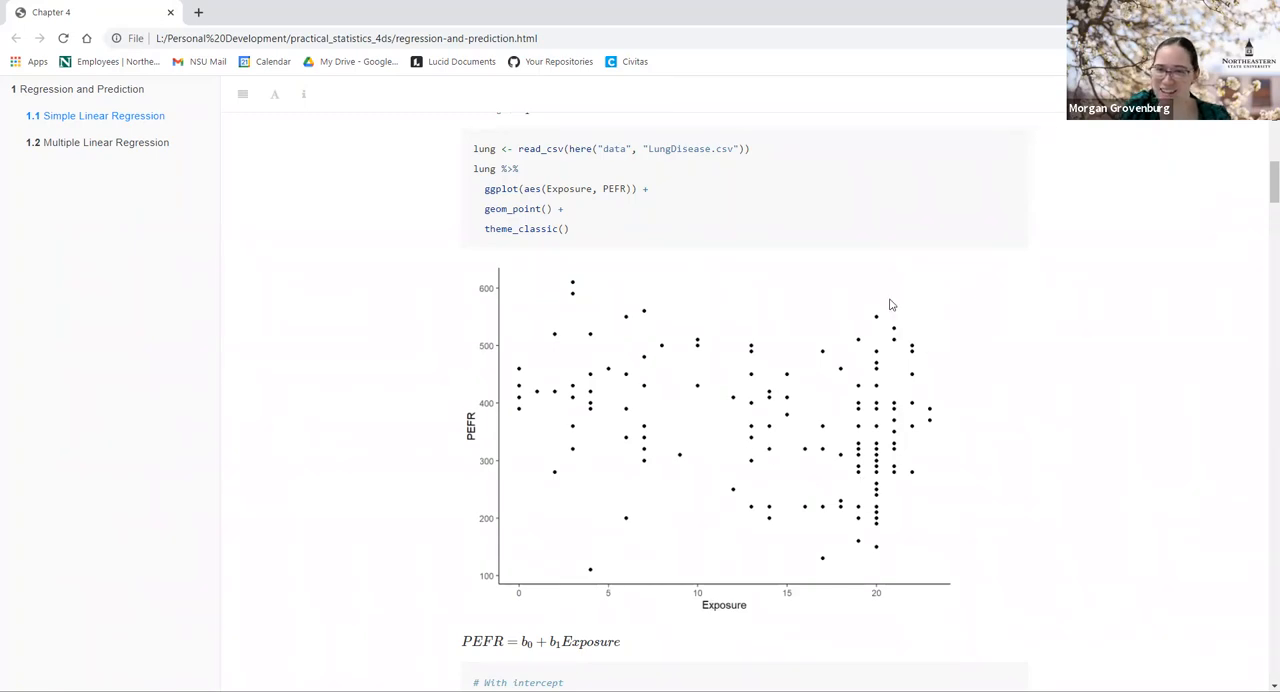
mouse_move(826, 423)
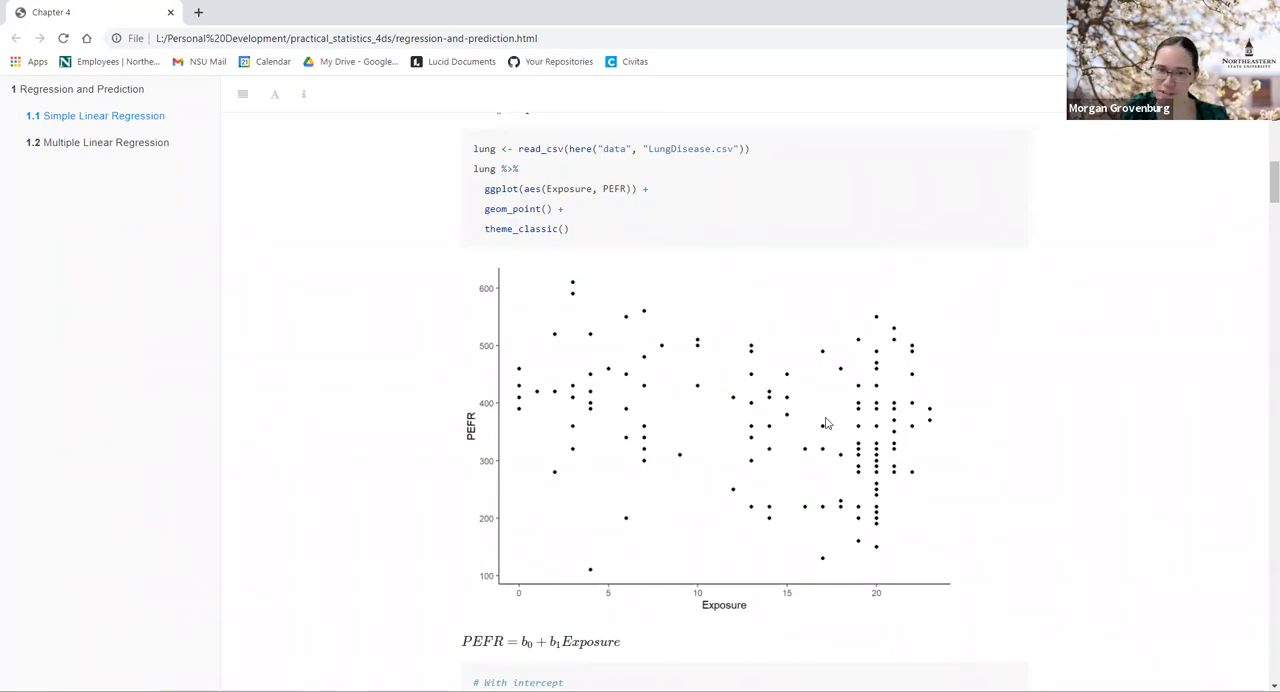
Step: Drag-select the intercept 424.583 and Exposure slope -4.185 coefficients
scroll(down, 3)
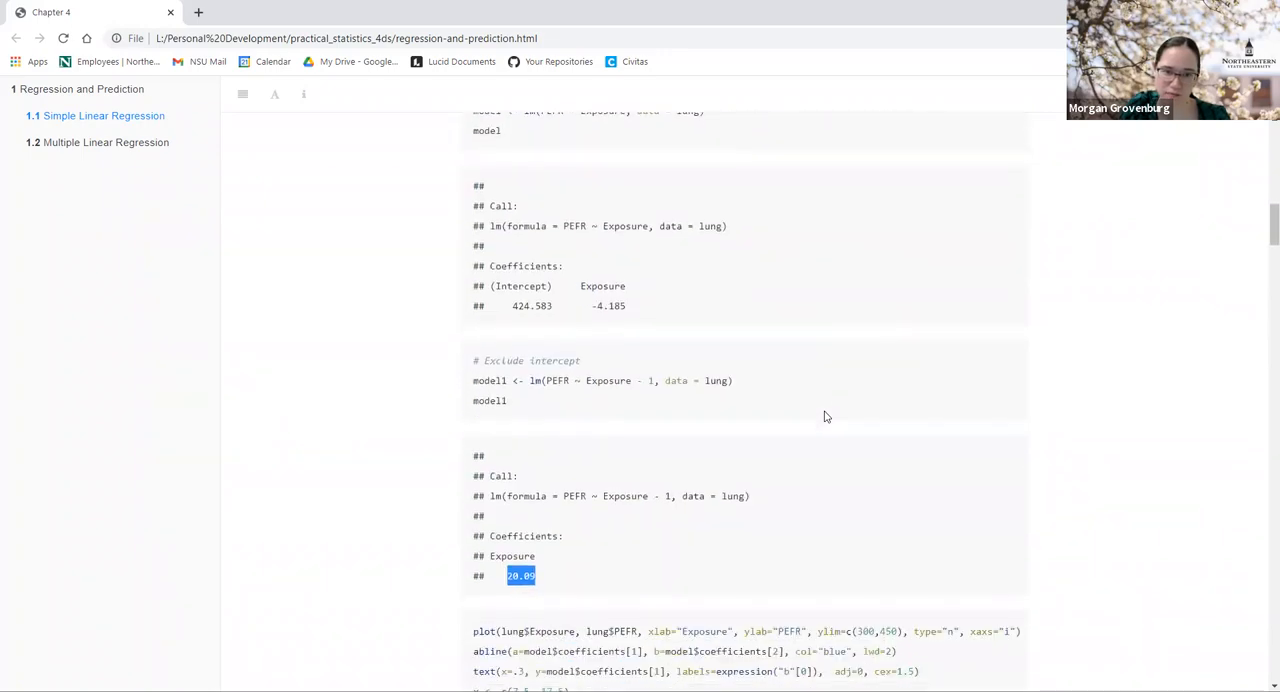
scroll(down, 3)
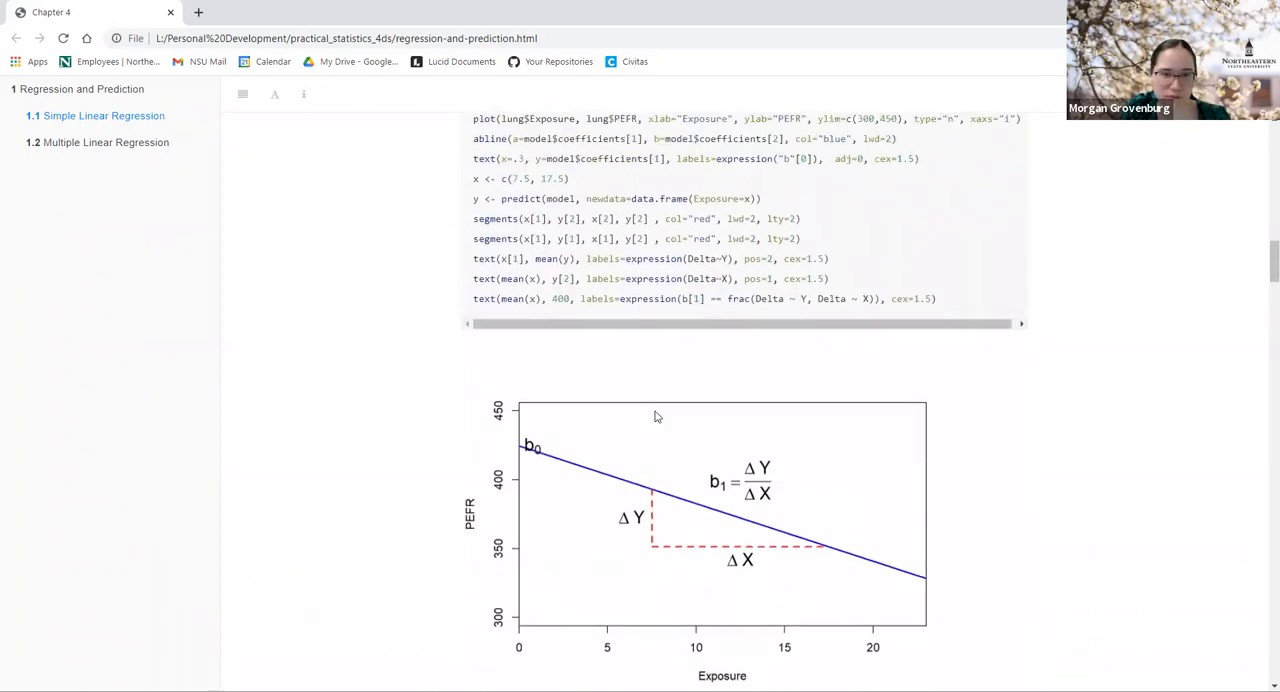
scroll(down, 3)
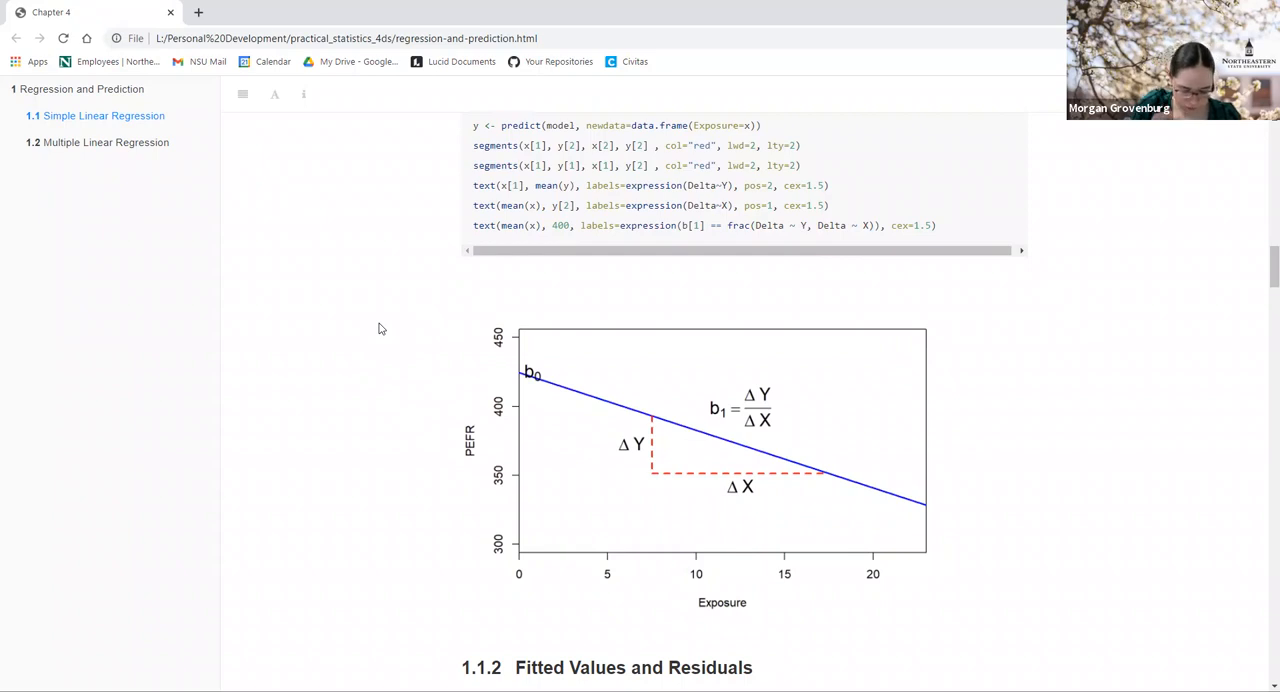
mouse_move(417, 314)
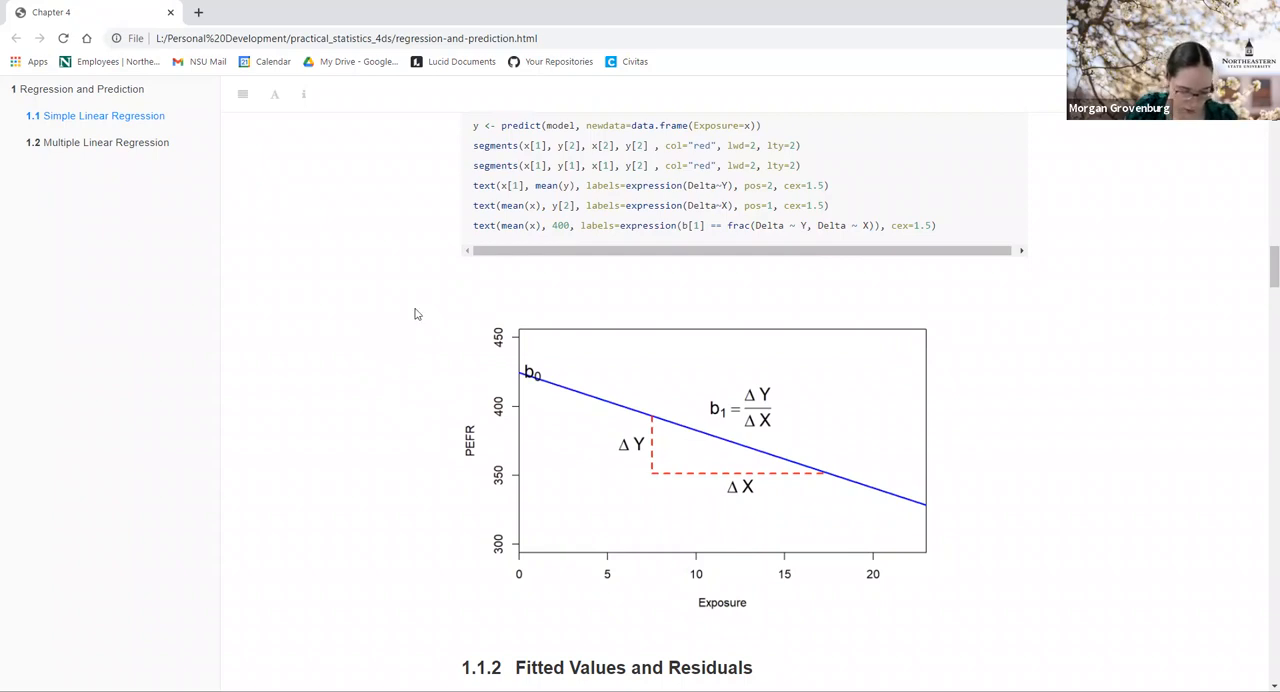
scroll(down, 3)
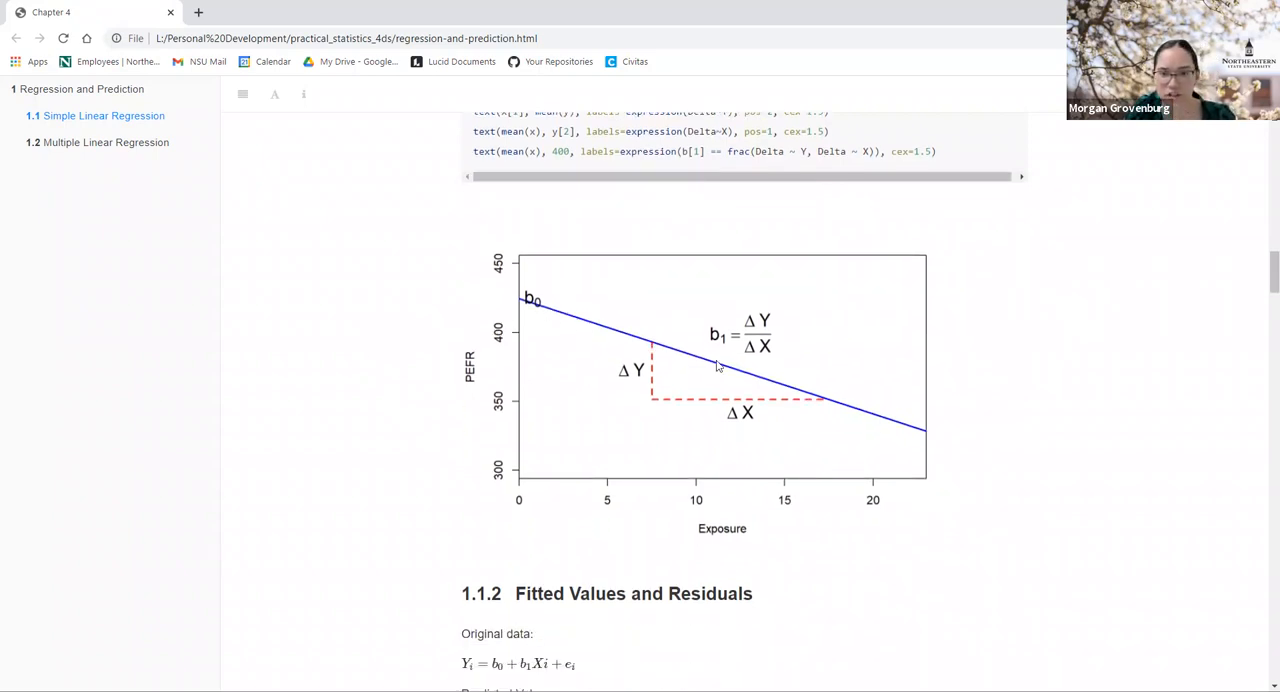
scroll(down, 3)
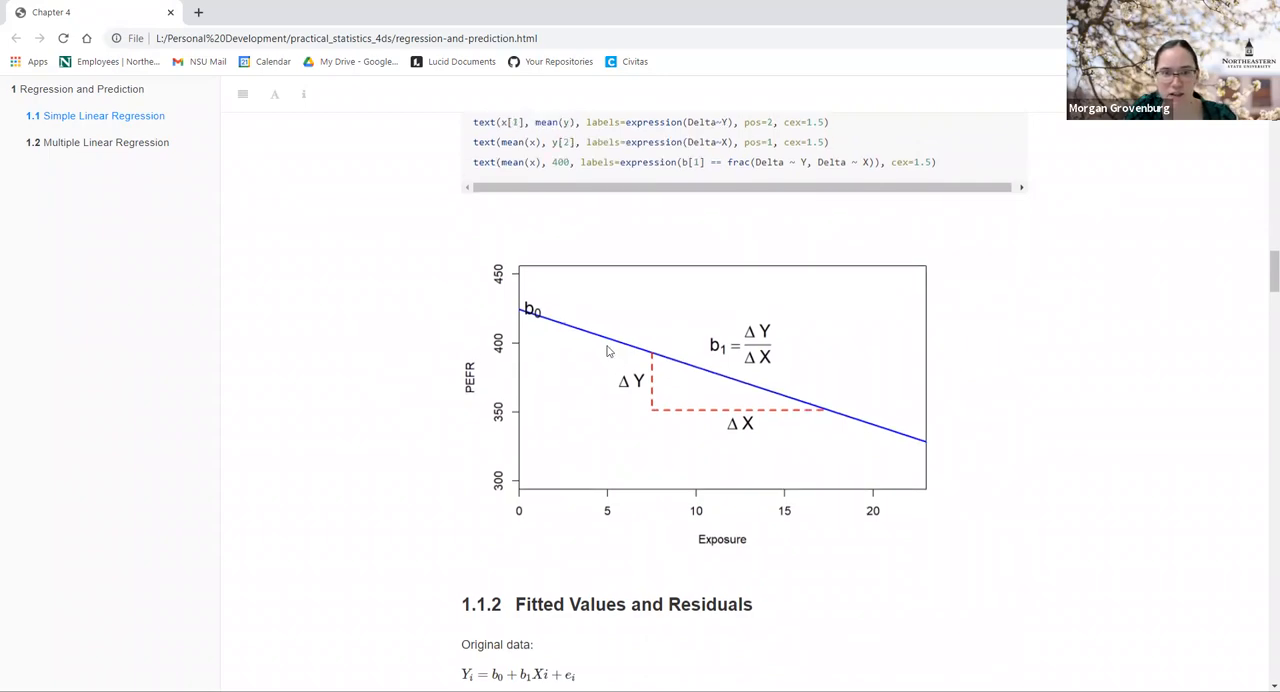
scroll(down, 3)
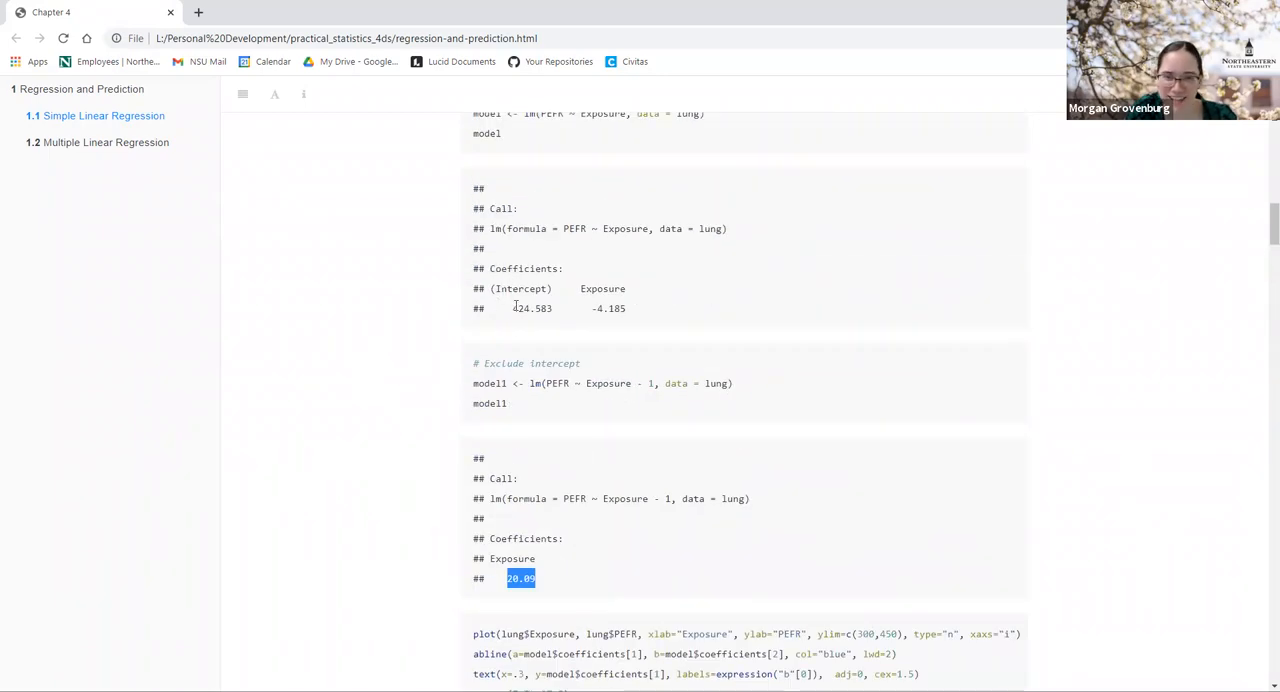
drag(508, 308, 628, 308)
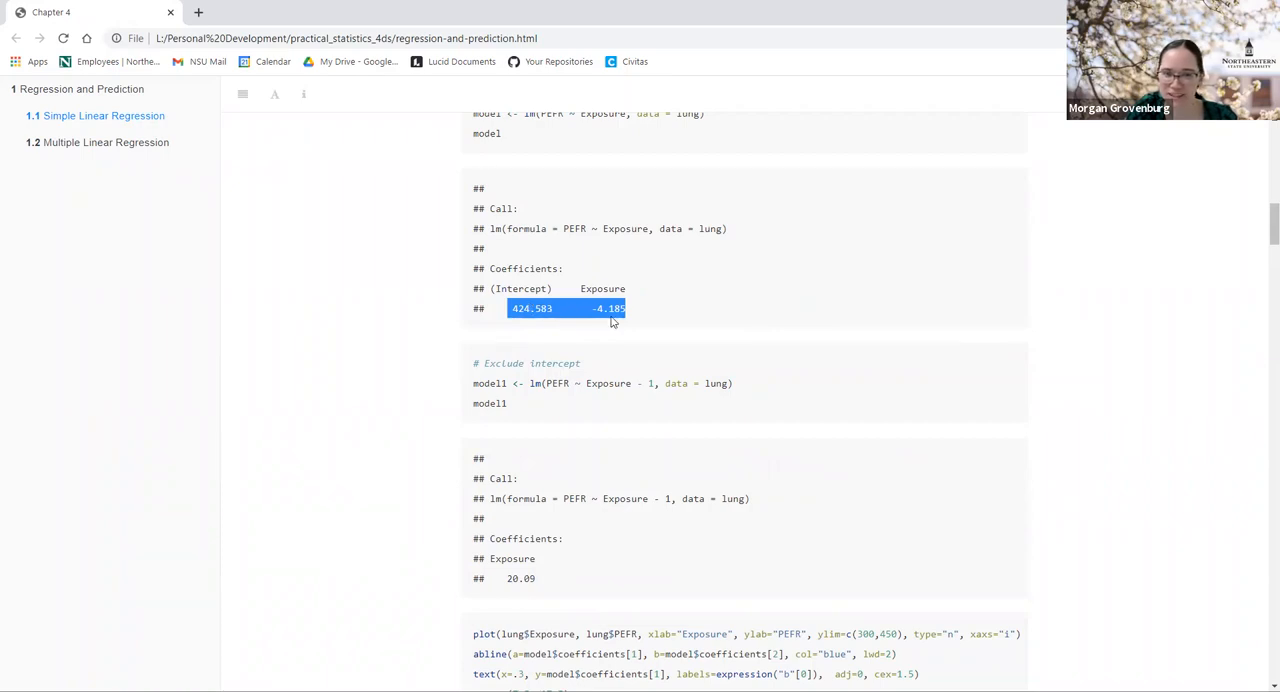
mouse_move(660, 287)
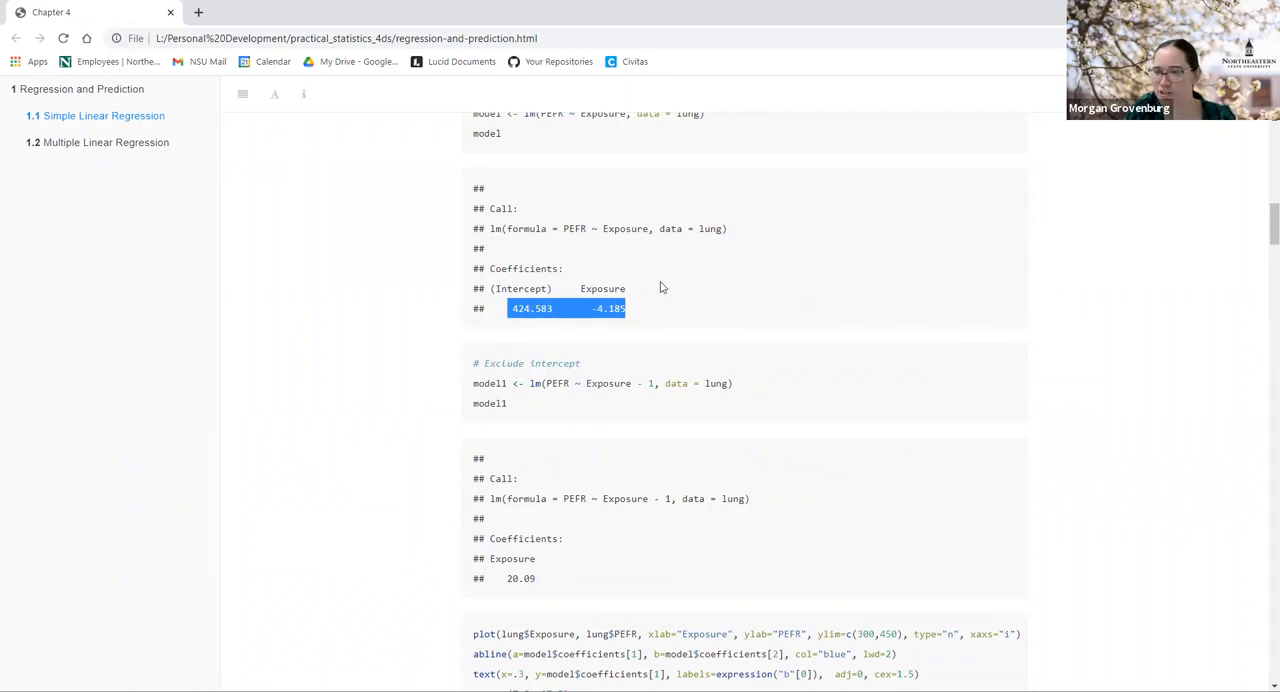
Step: Scroll down to the b0/ΔY/ΔX slope diagram and the Fitted Values and Residuals section
scroll(down, 3)
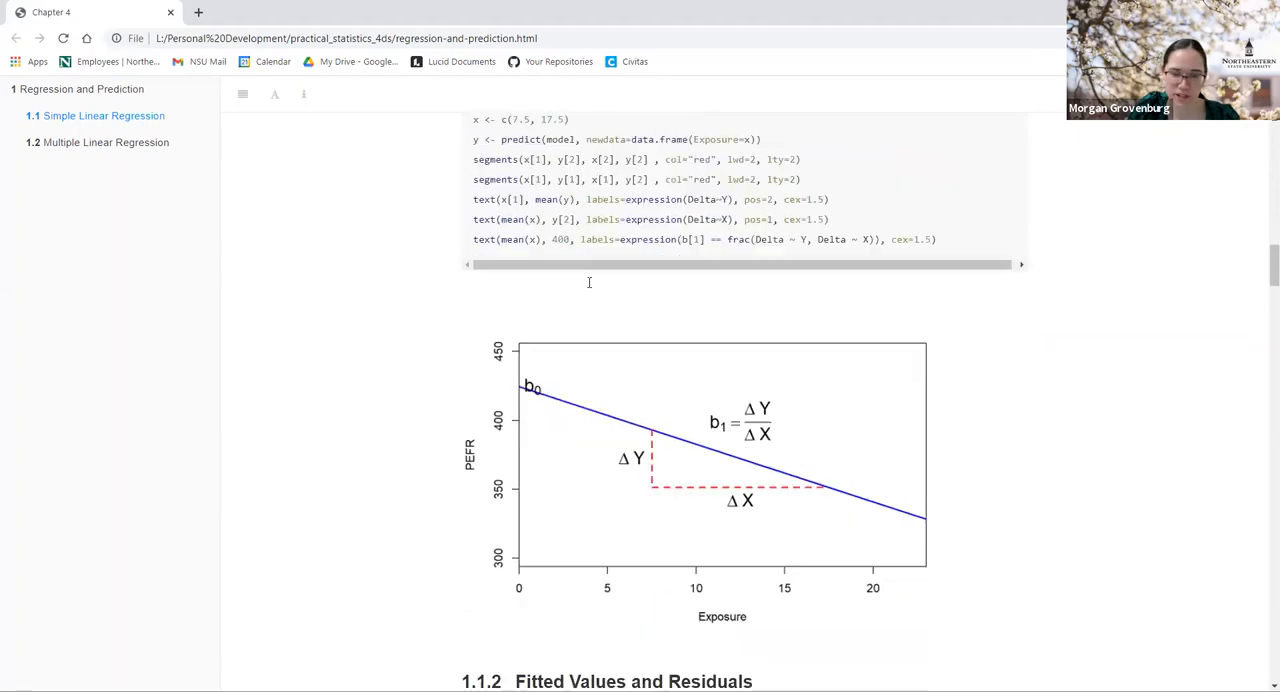
scroll(down, 3)
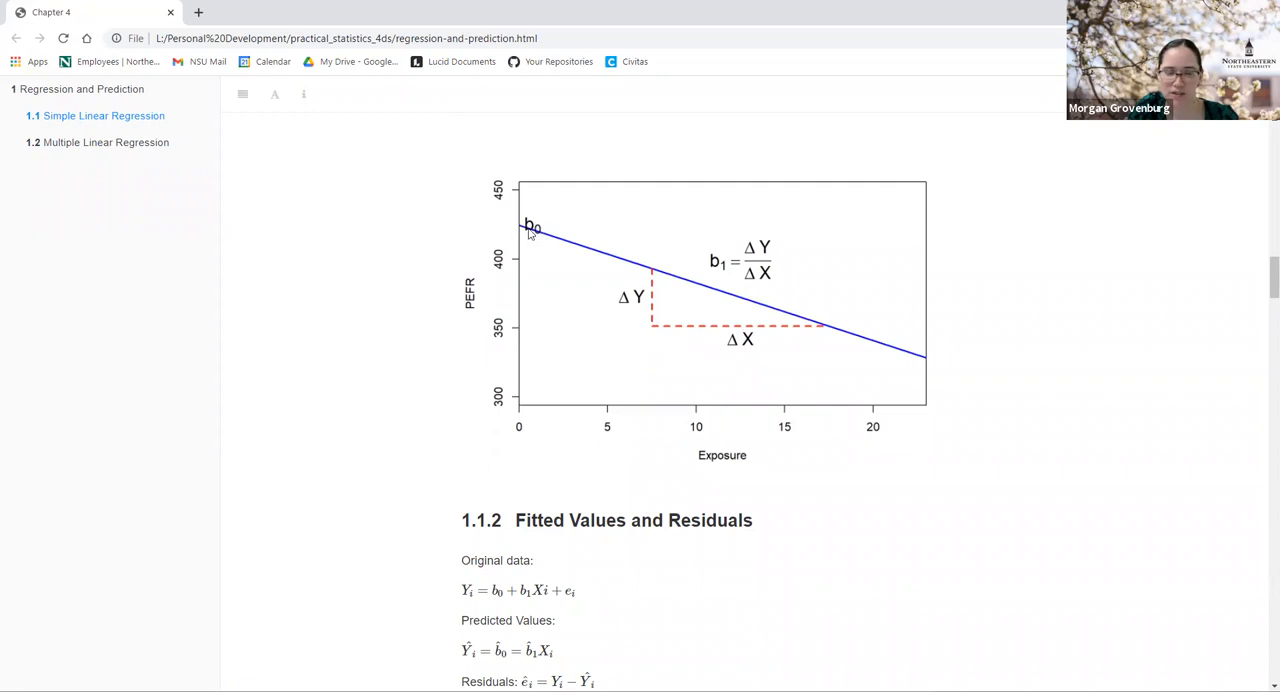
mouse_move(522, 231)
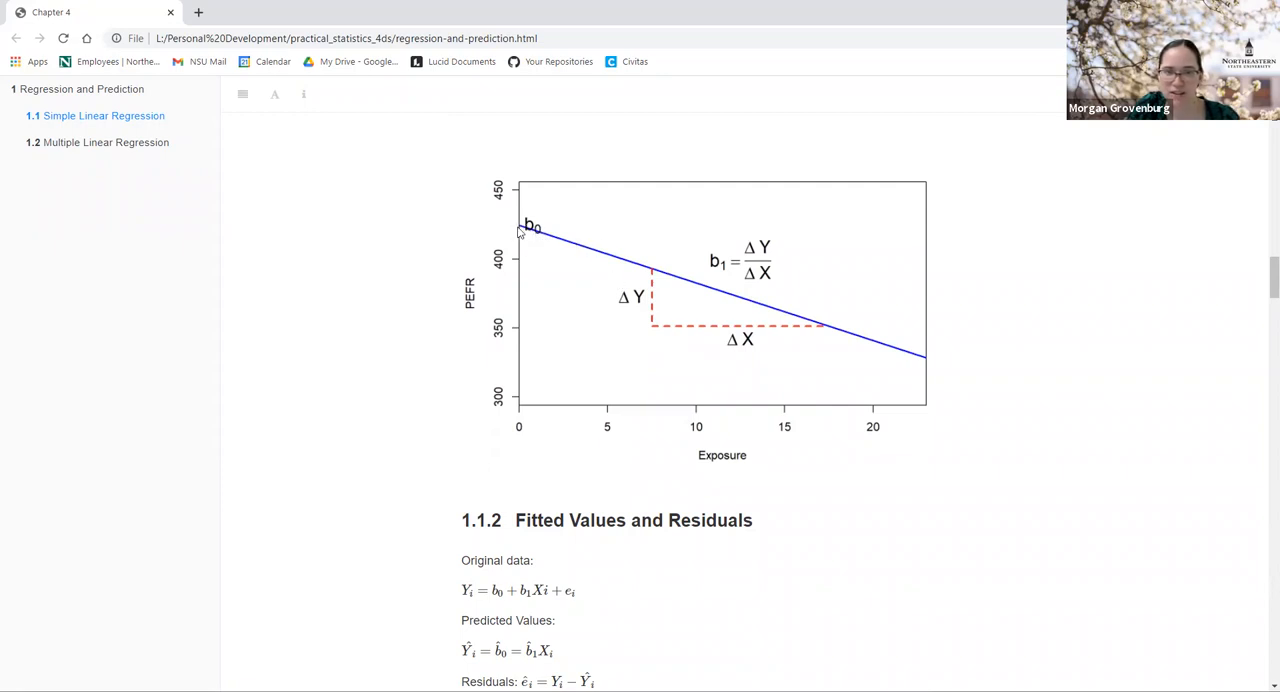
mouse_move(617, 293)
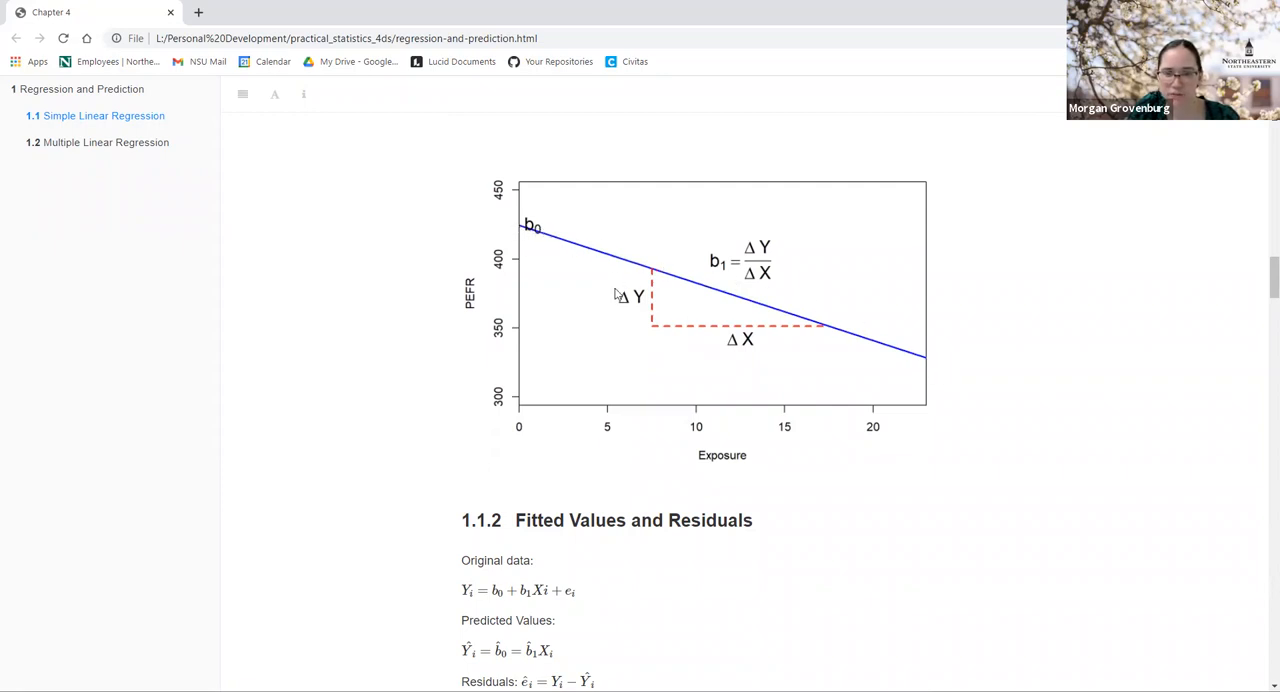
mouse_move(743, 292)
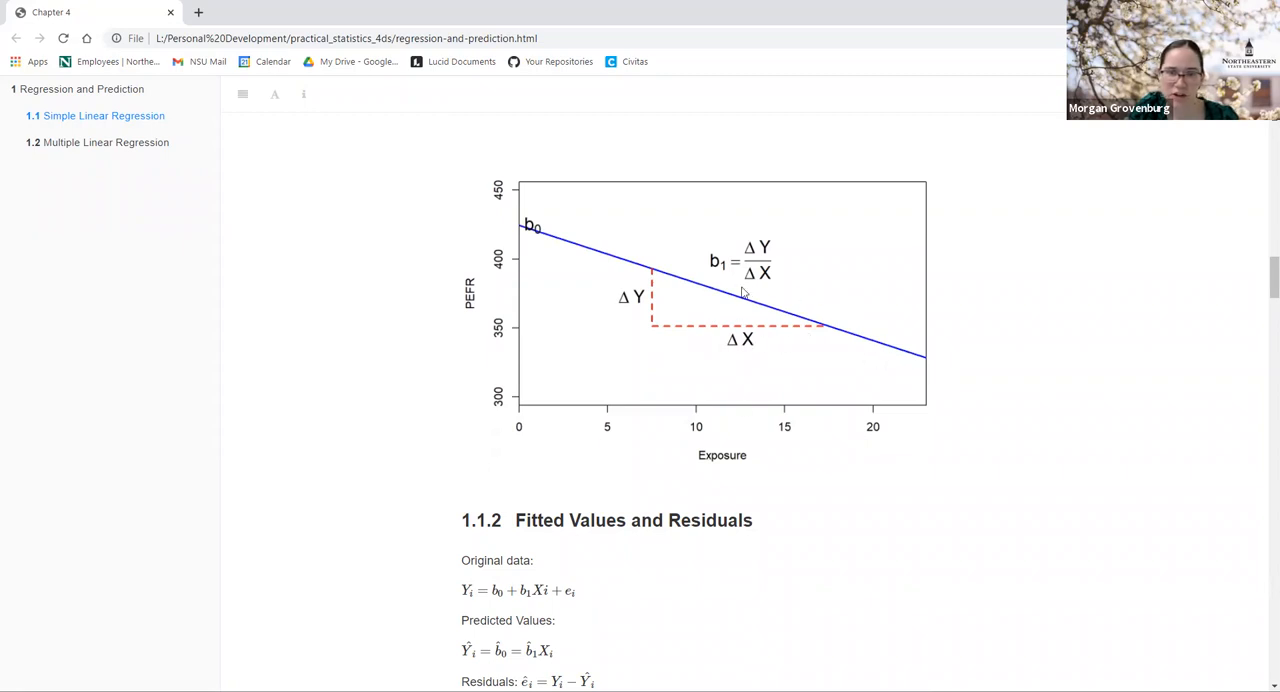
mouse_move(688, 265)
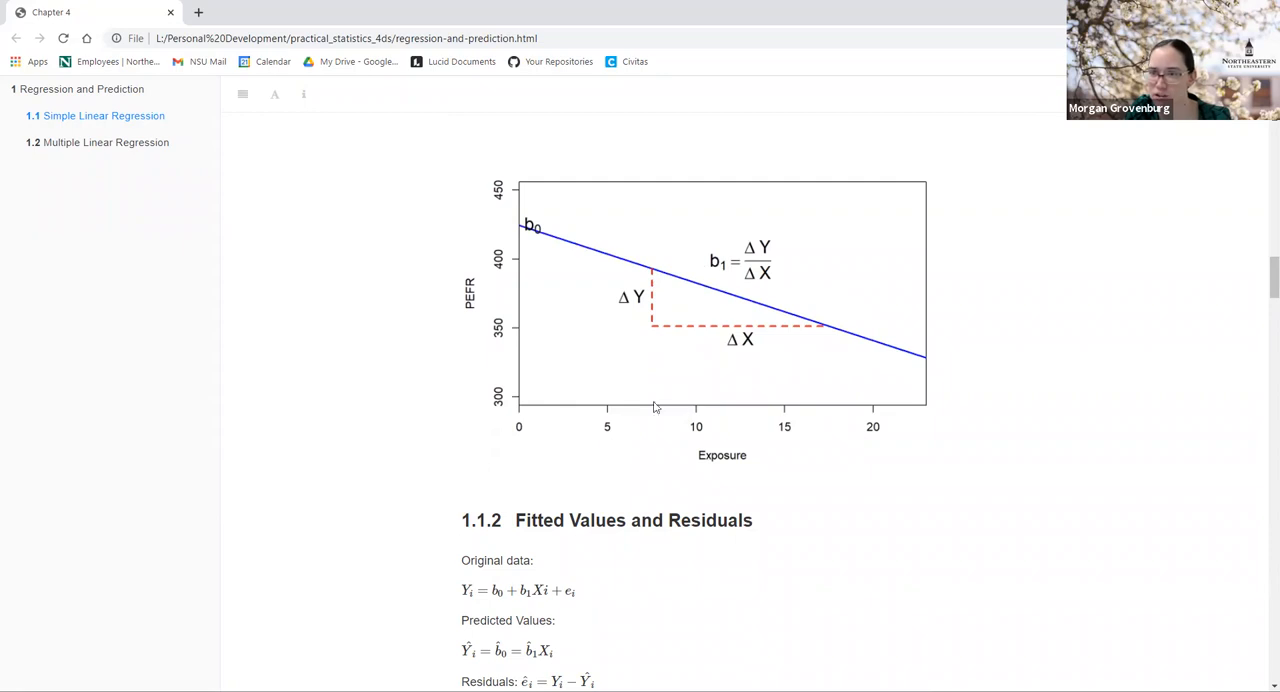
mouse_move(752, 250)
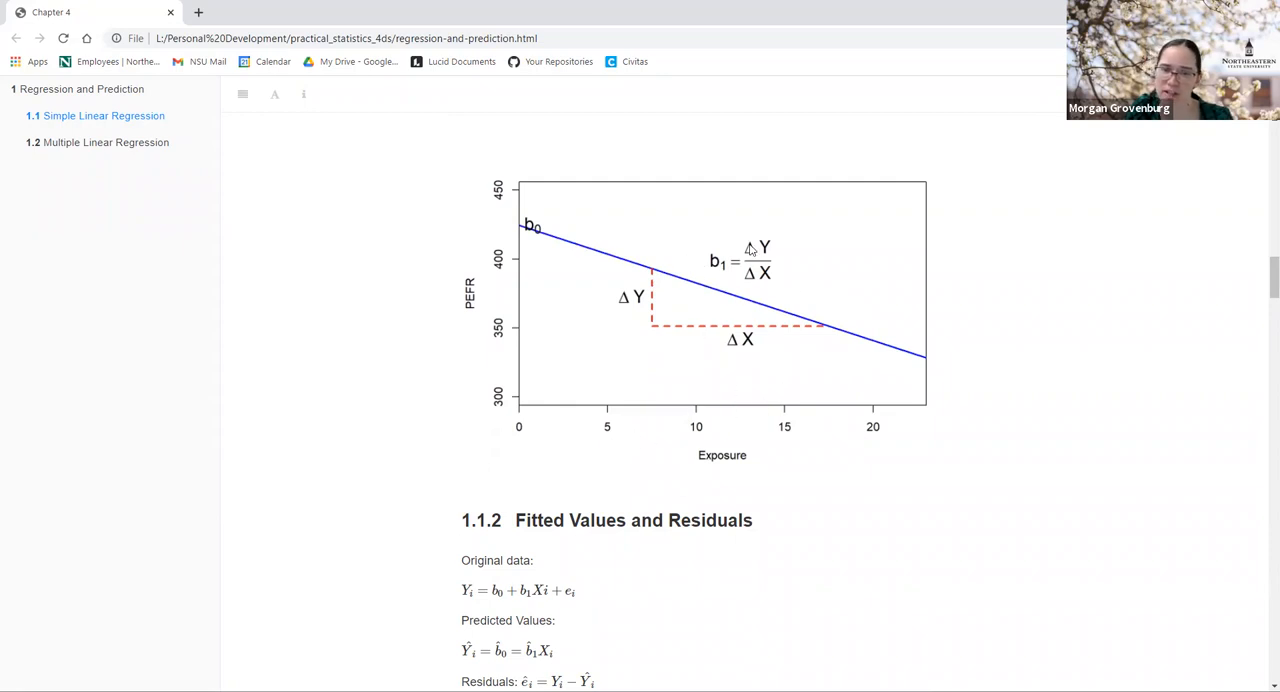
mouse_move(765, 265)
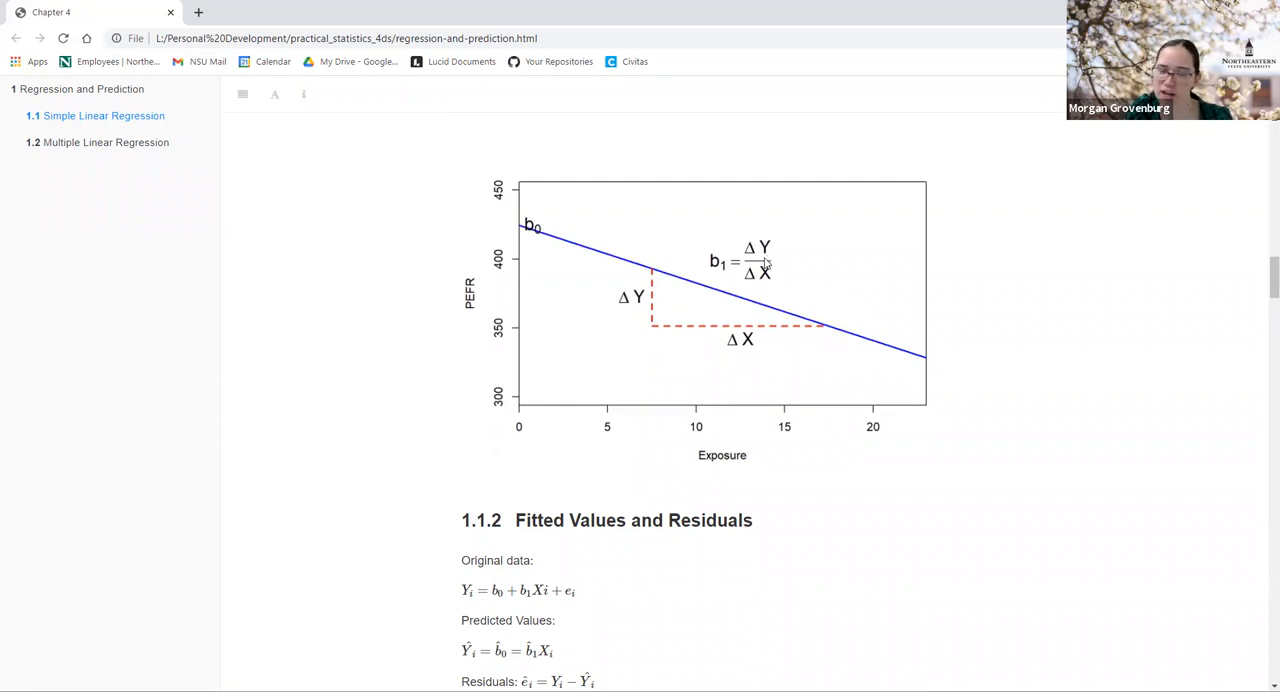
mouse_move(765, 295)
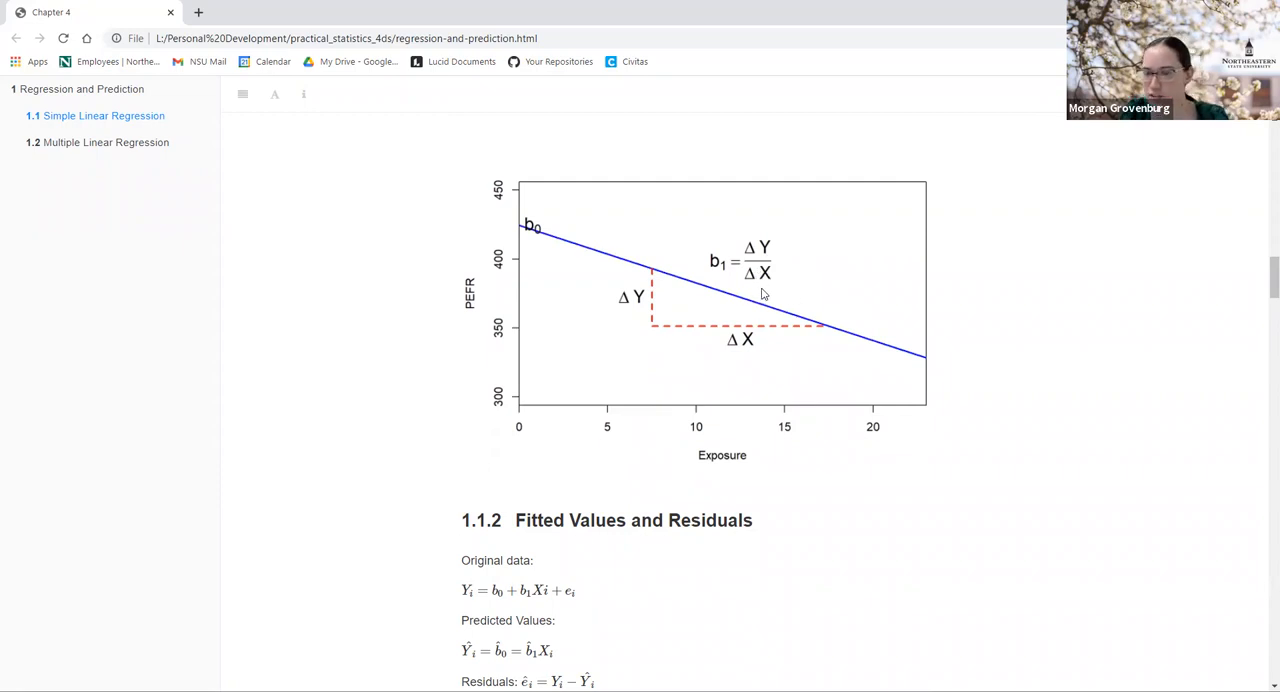
mouse_move(799, 310)
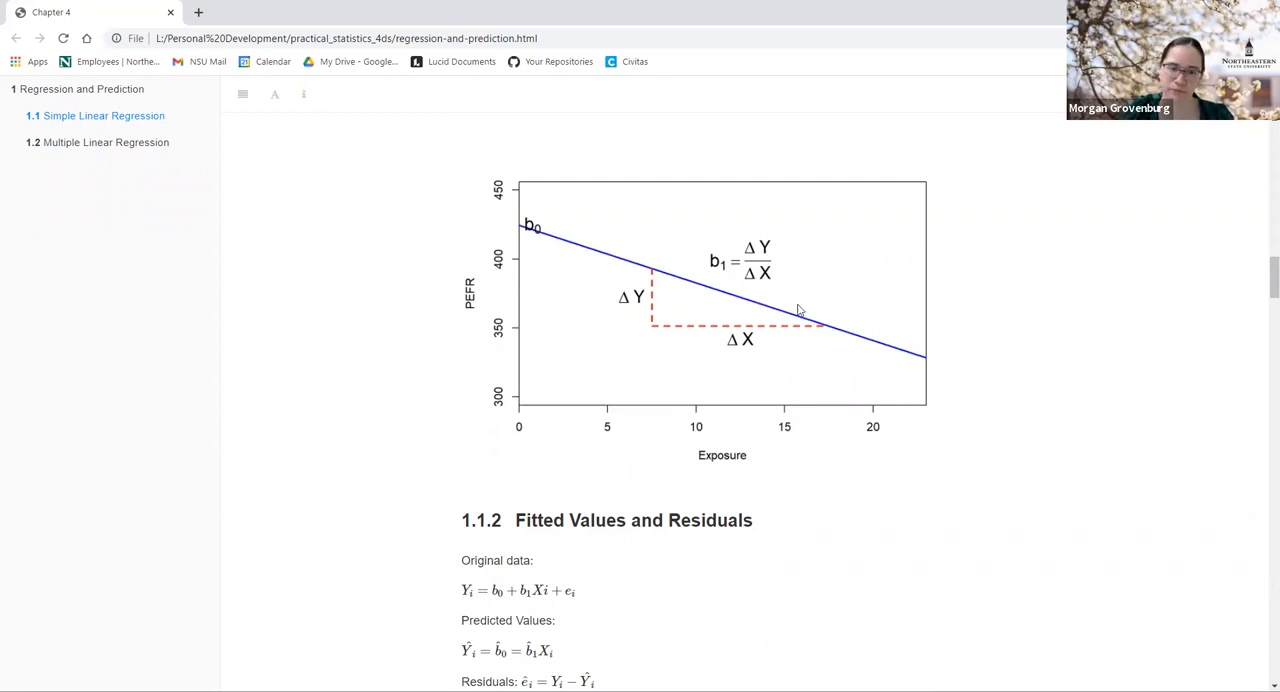
scroll(down, 3)
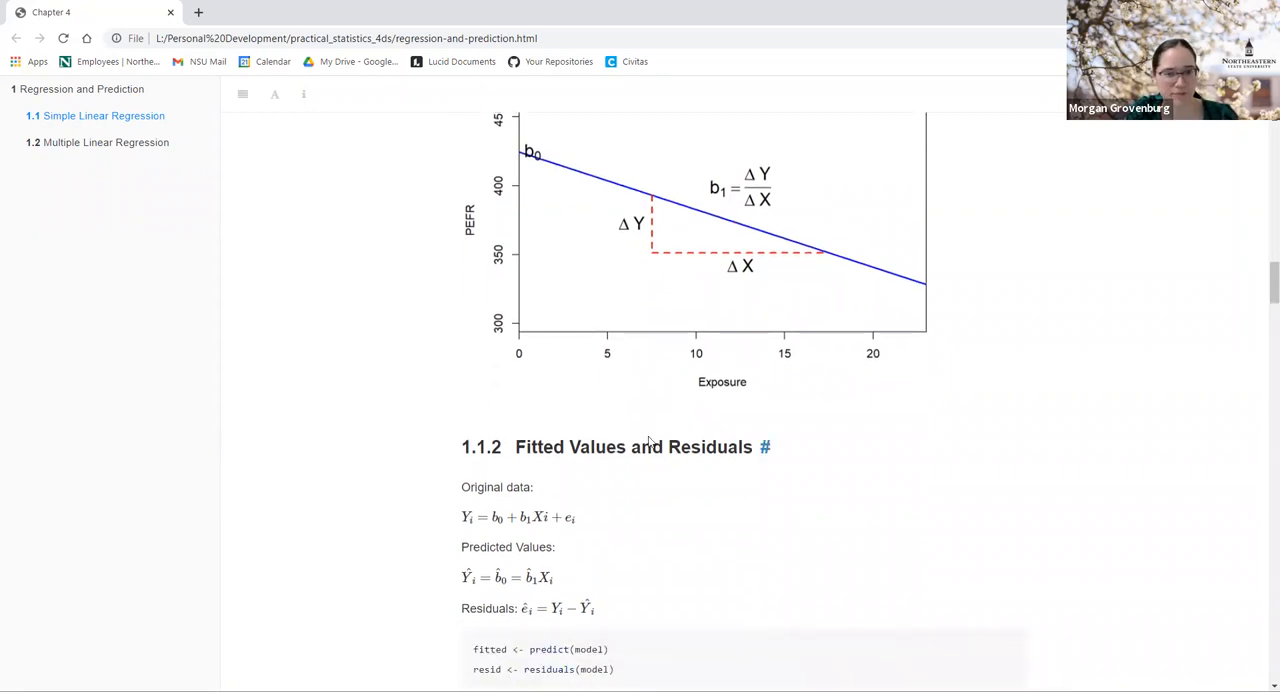
Step: Scroll to the 1.1.2 formulas for original, predicted and residual values and the fitted/resid code
scroll(down, 3)
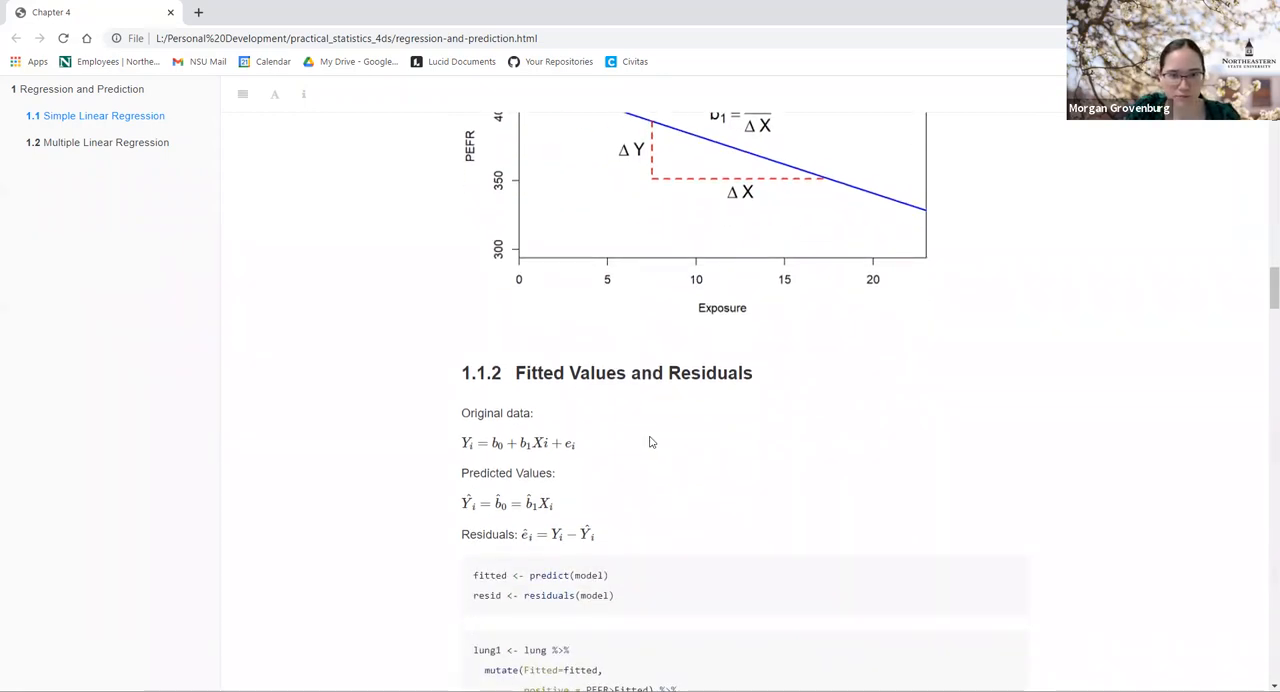
scroll(down, 3)
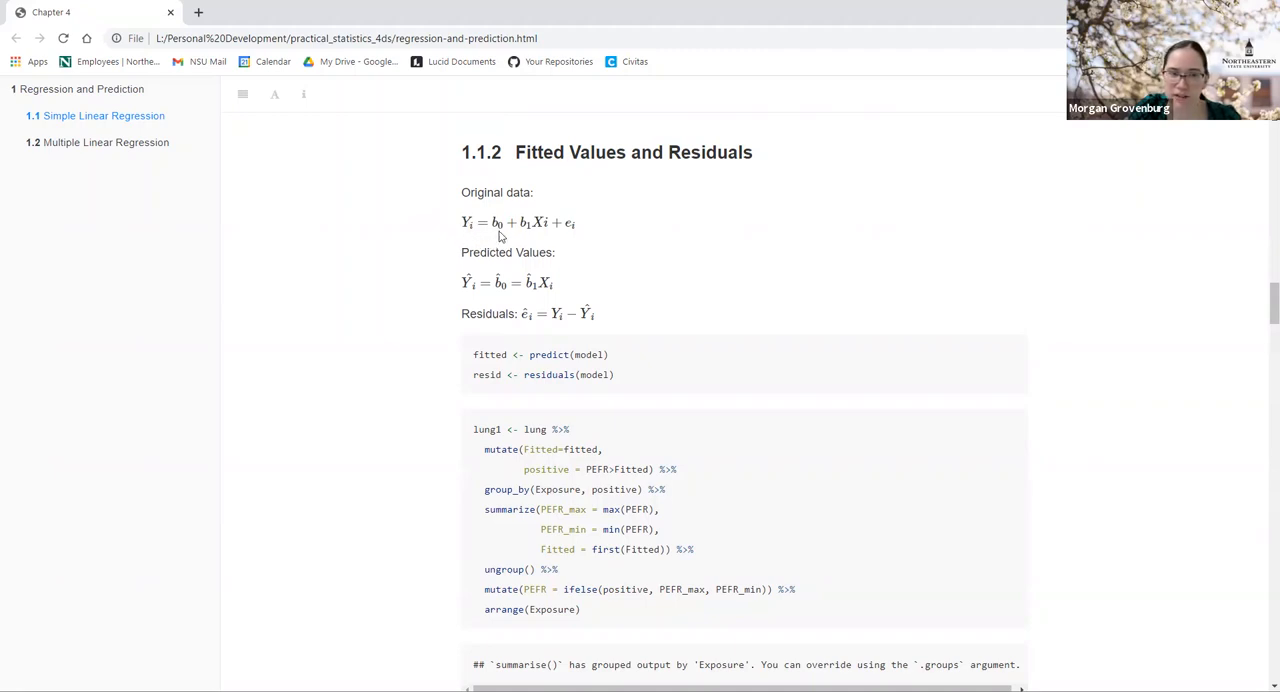
mouse_move(470, 224)
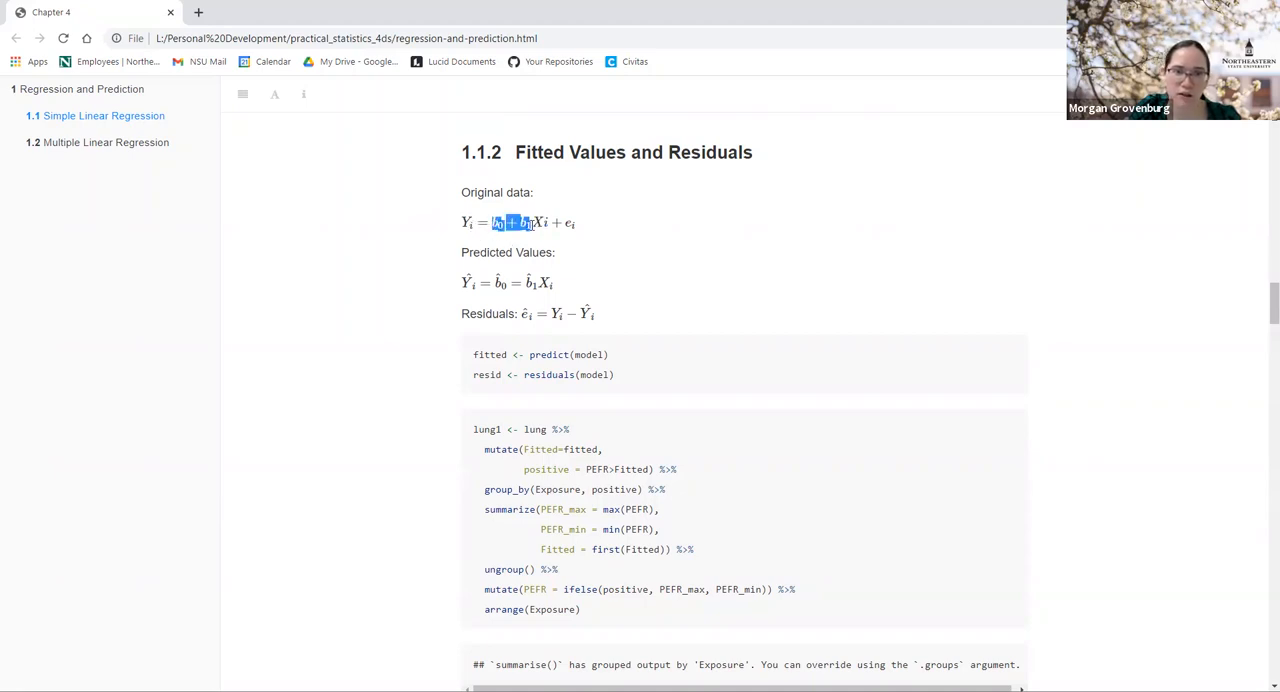
click(513, 222)
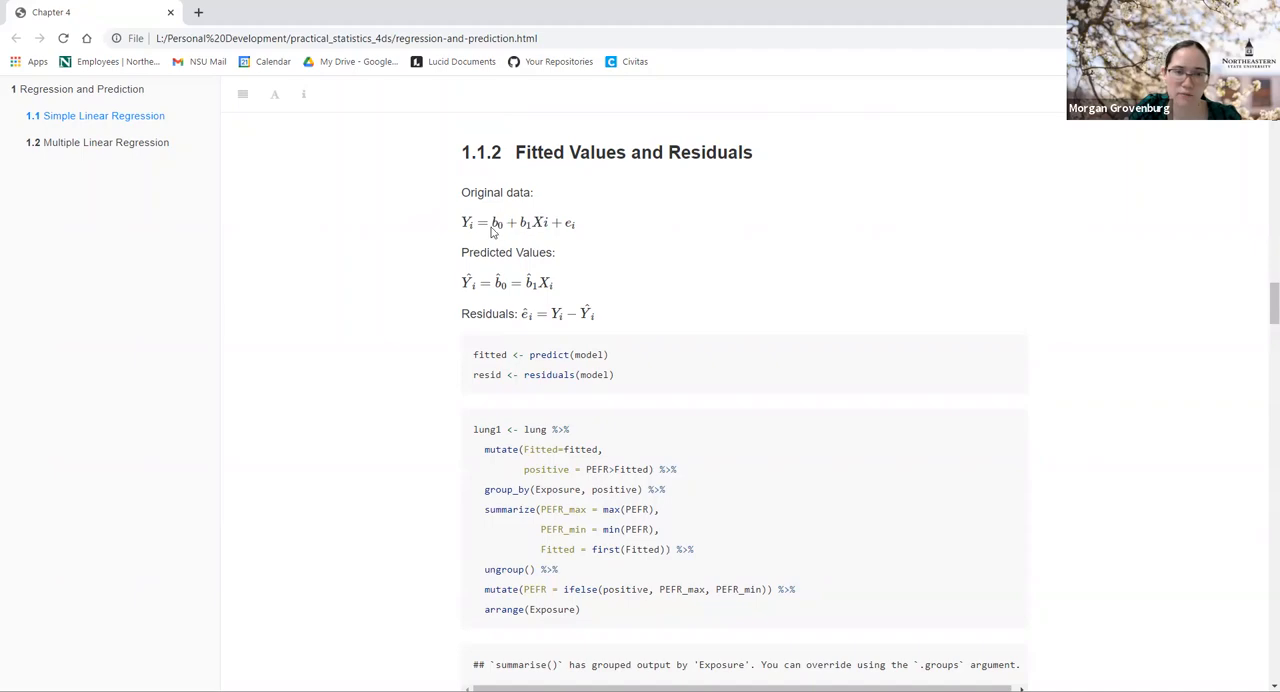
scroll(down, 3)
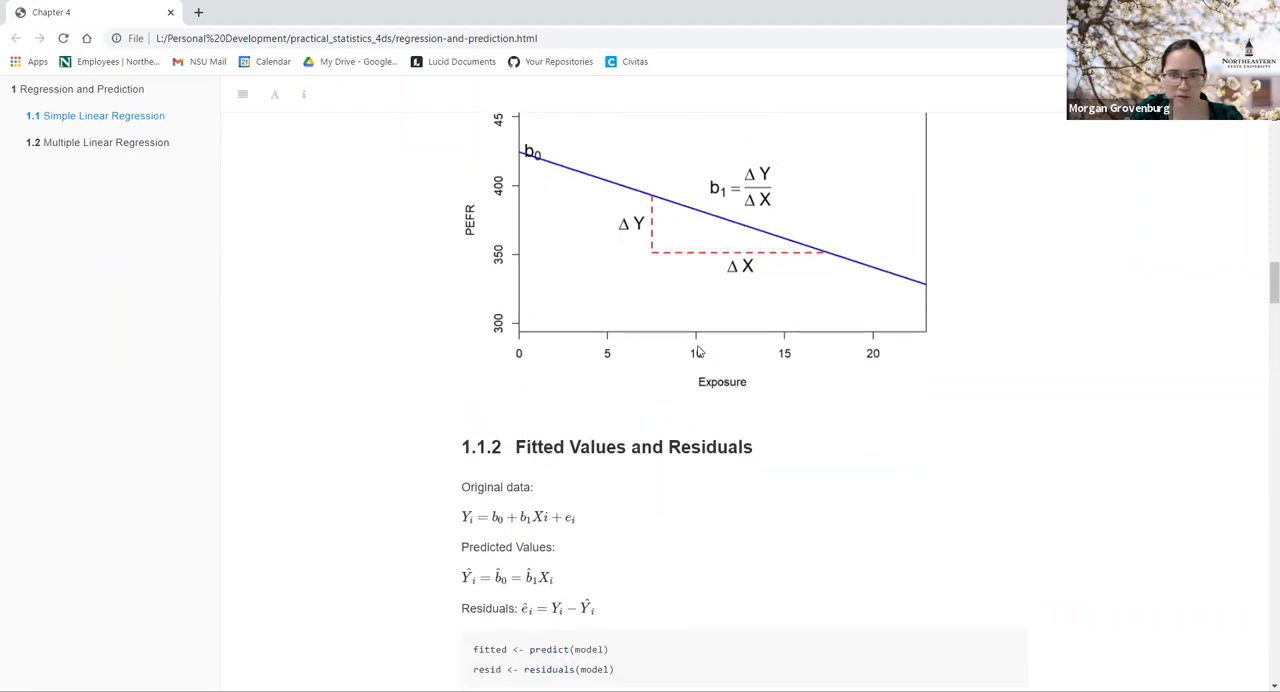
mouse_move(703, 235)
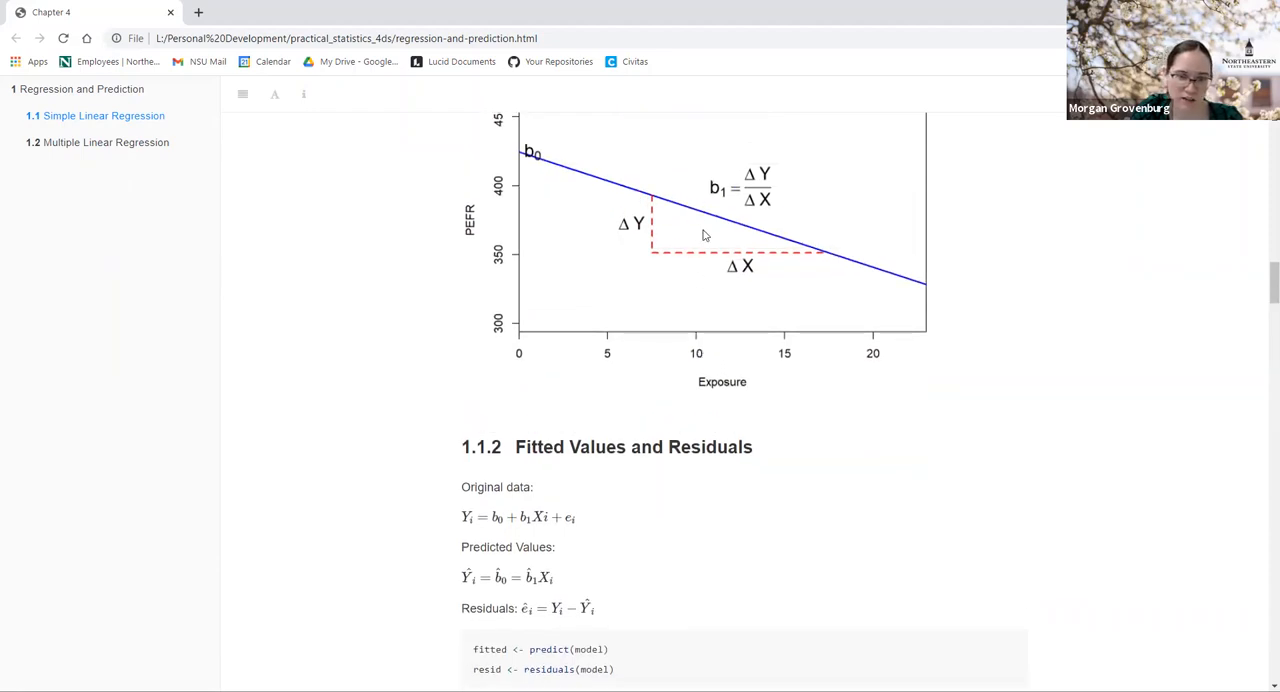
mouse_move(707, 216)
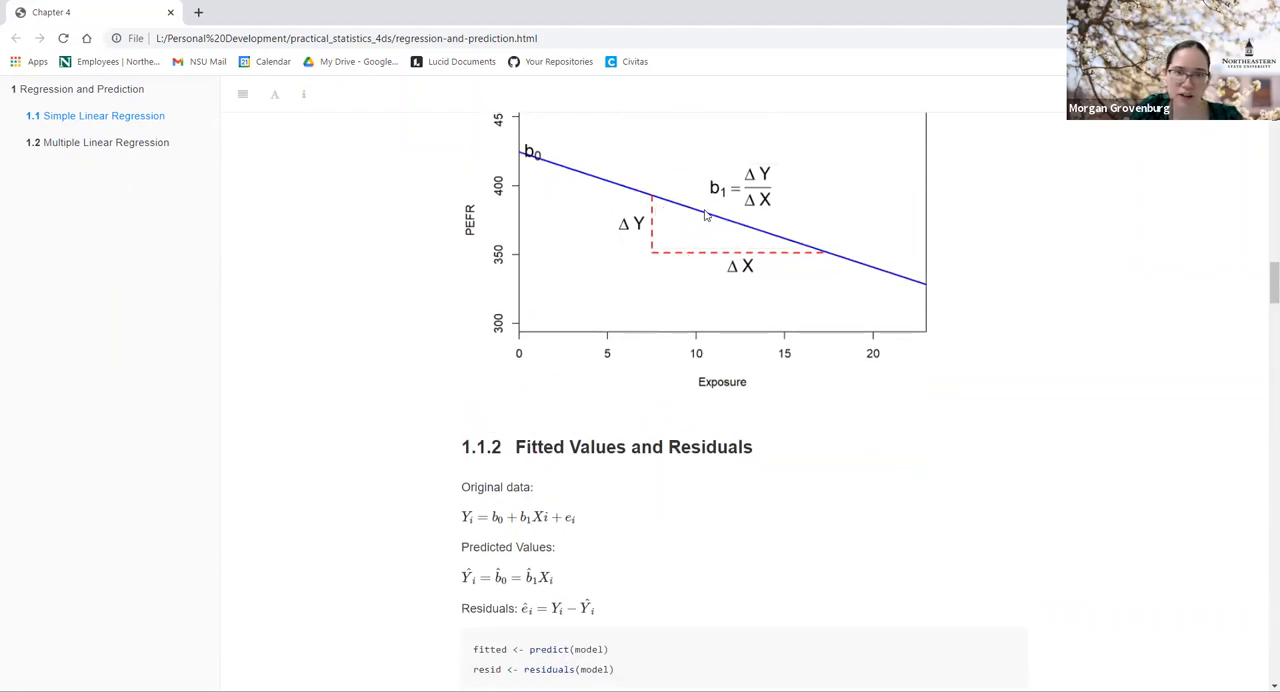
scroll(down, 3)
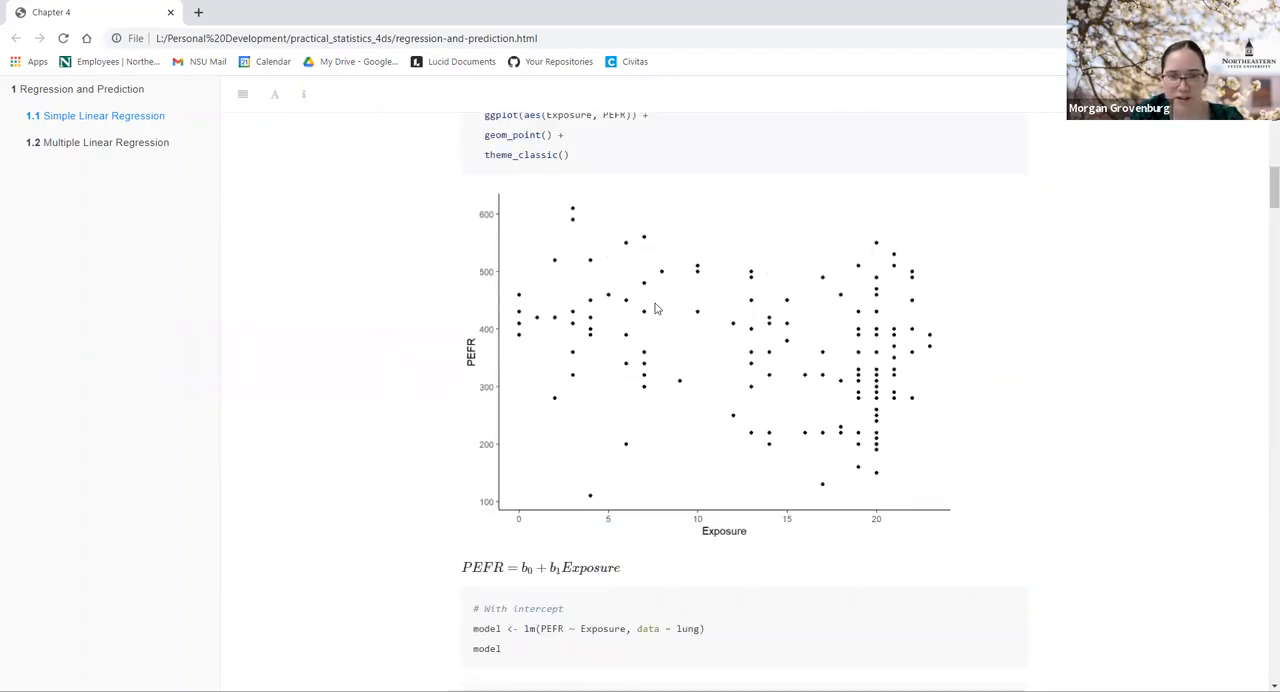
mouse_move(665, 275)
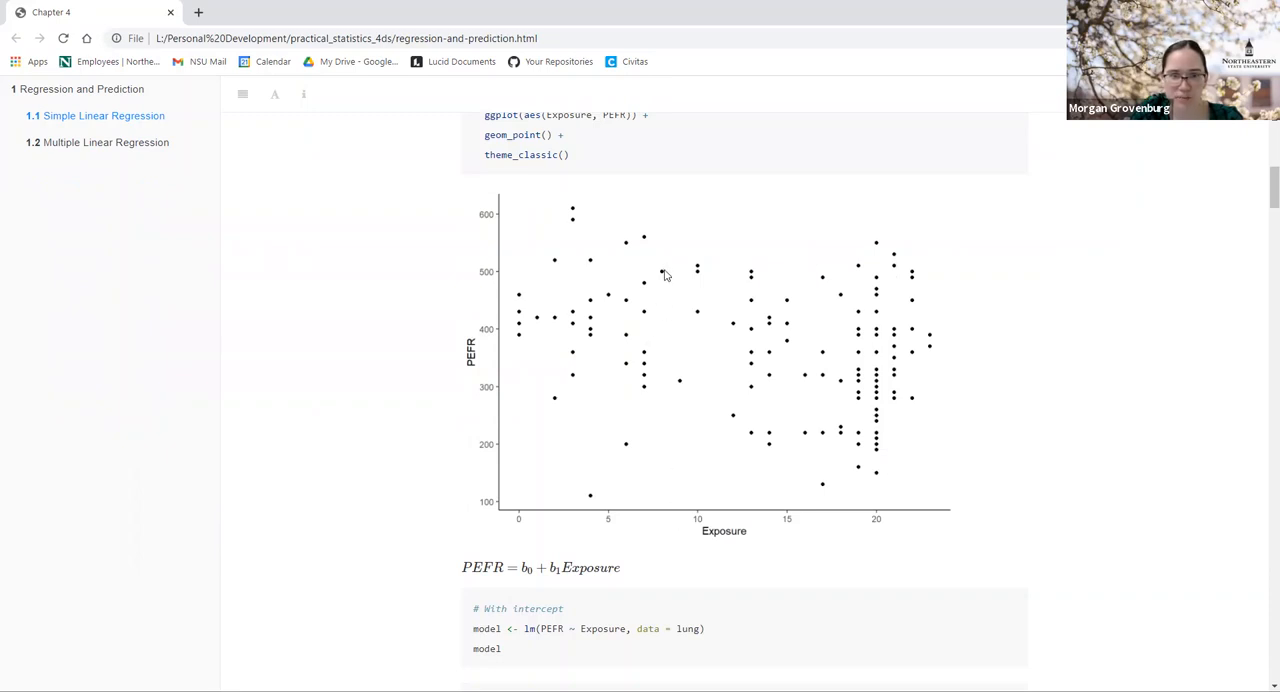
mouse_move(502, 282)
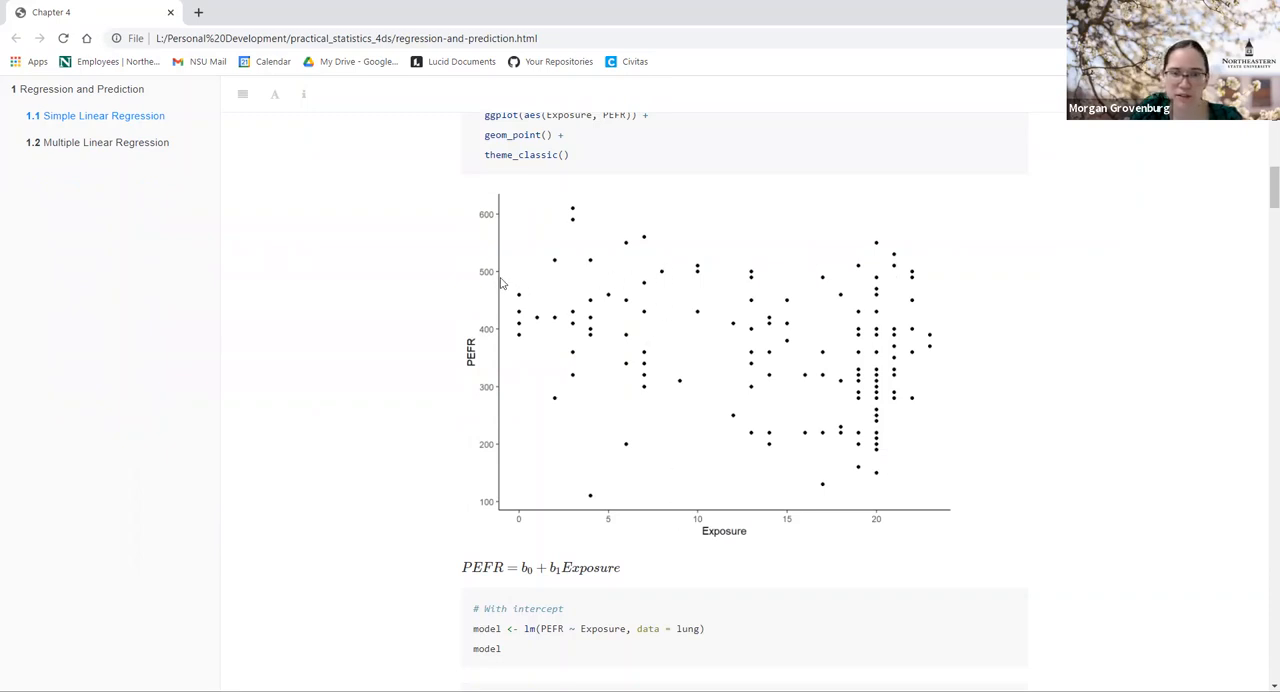
scroll(down, 3)
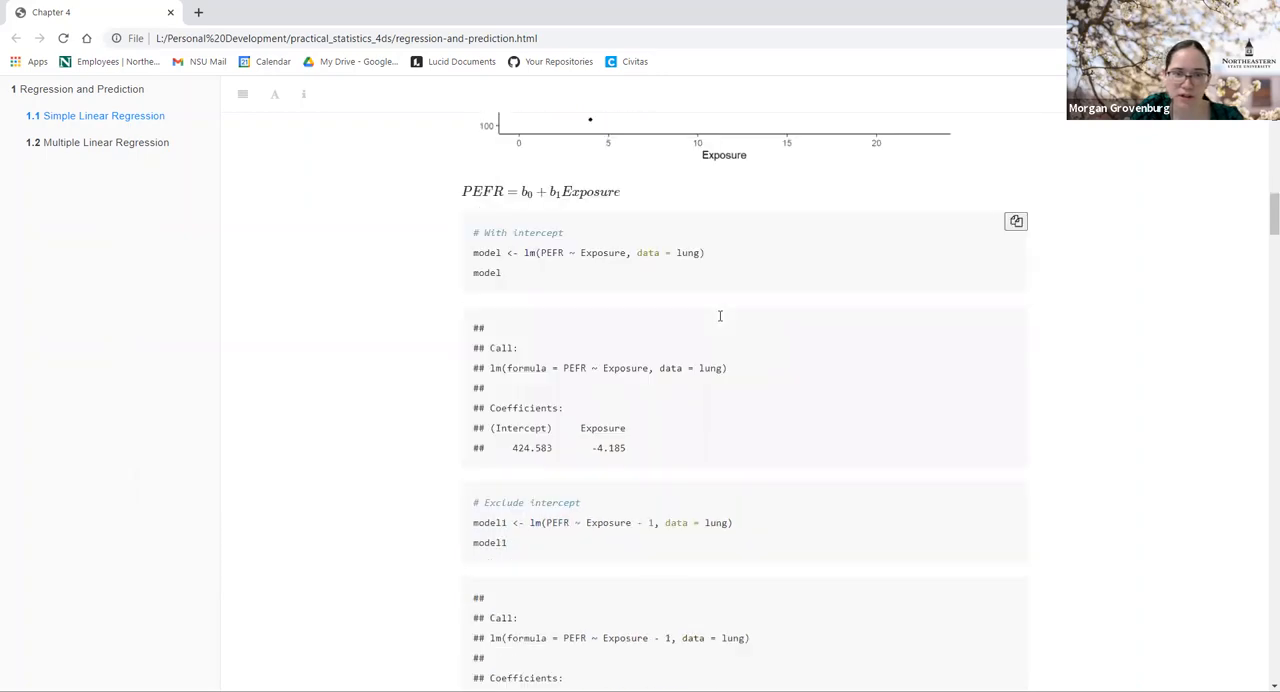
scroll(down, 3)
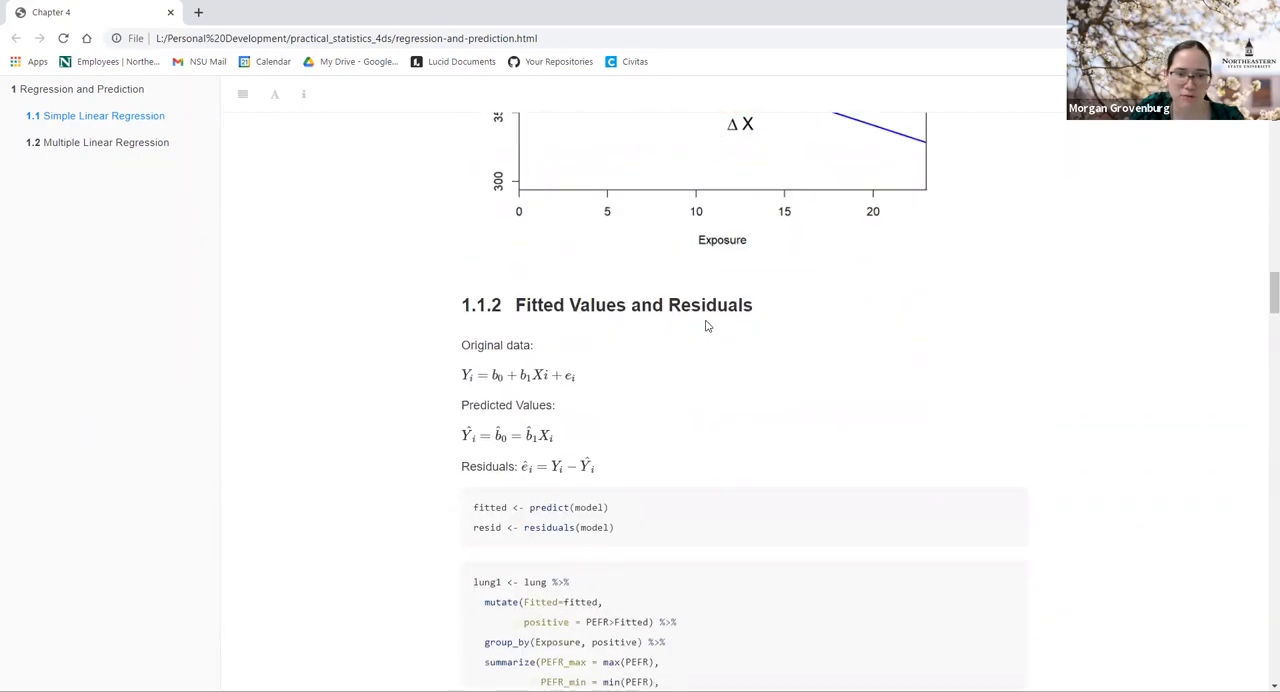
Step: Scroll down to show the full lung1 pipeline through ungroup, ifelse mutate and arrange
scroll(down, 3)
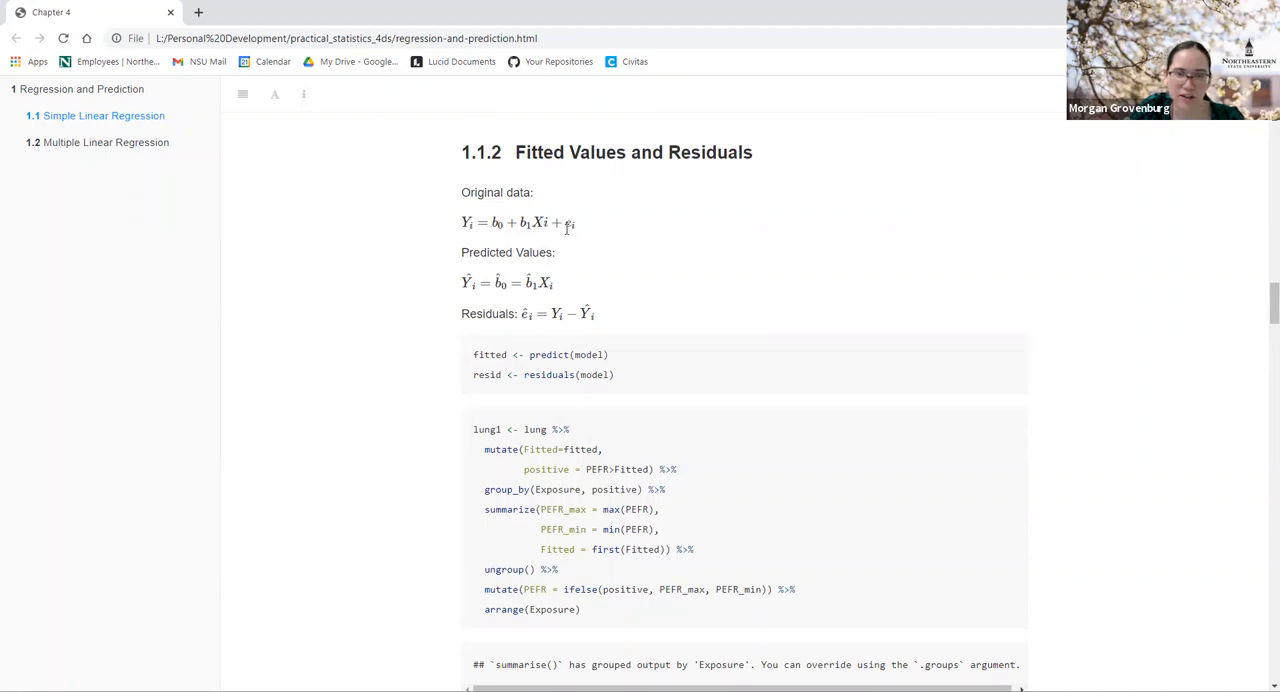
mouse_move(648, 221)
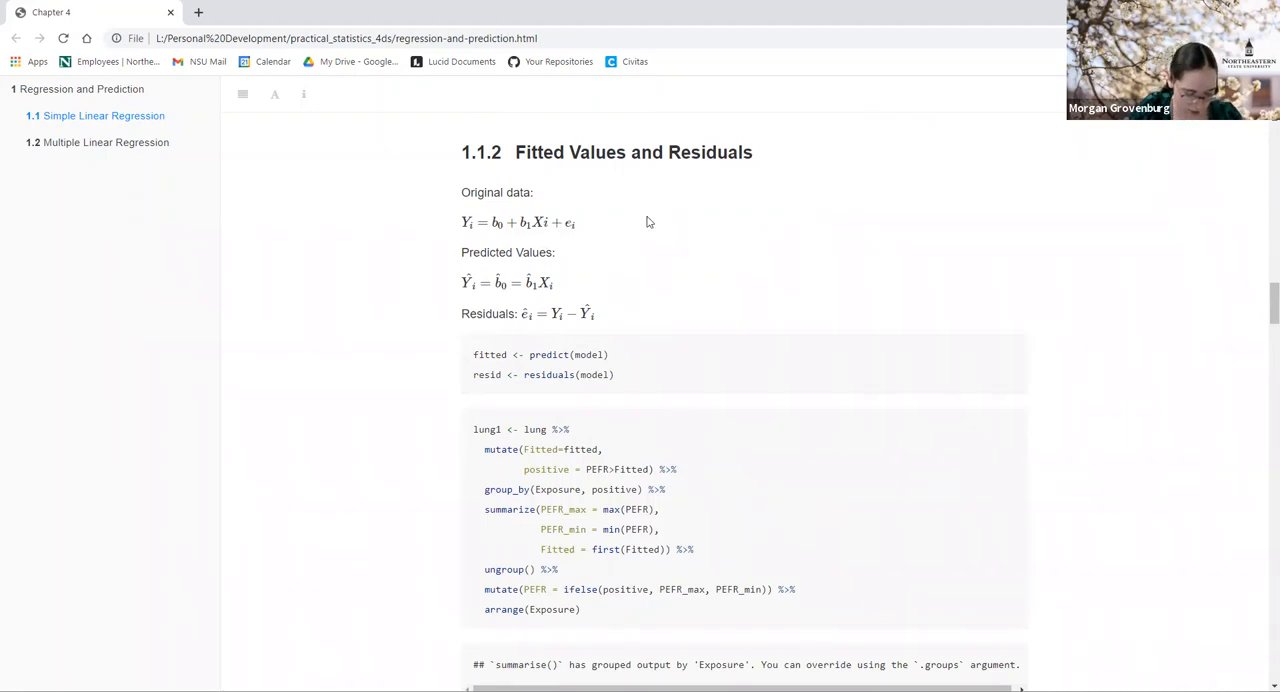
mouse_move(568, 242)
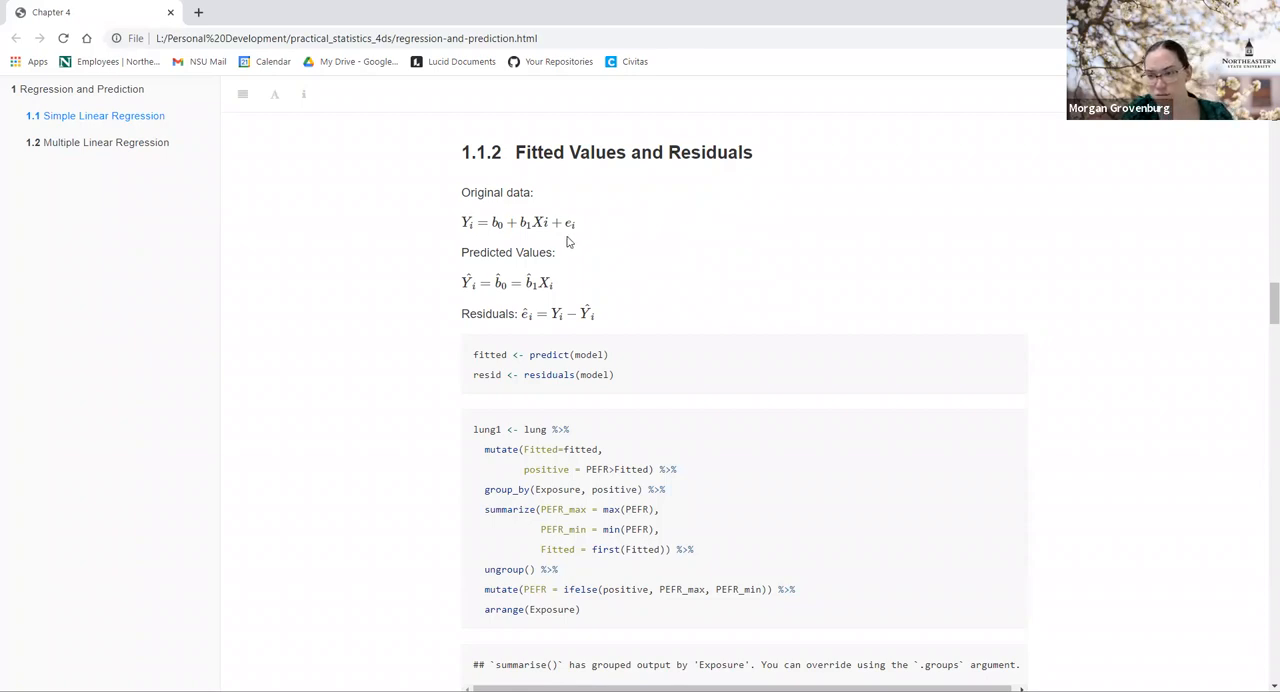
mouse_move(566, 246)
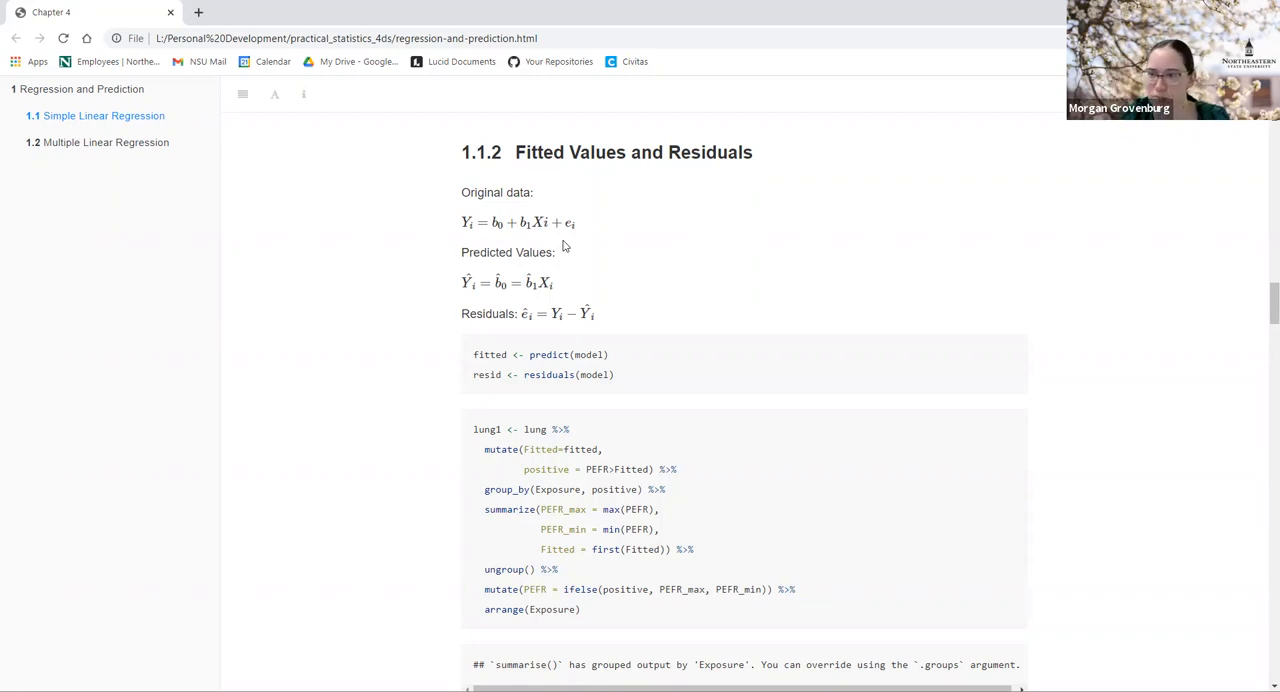
mouse_move(468, 222)
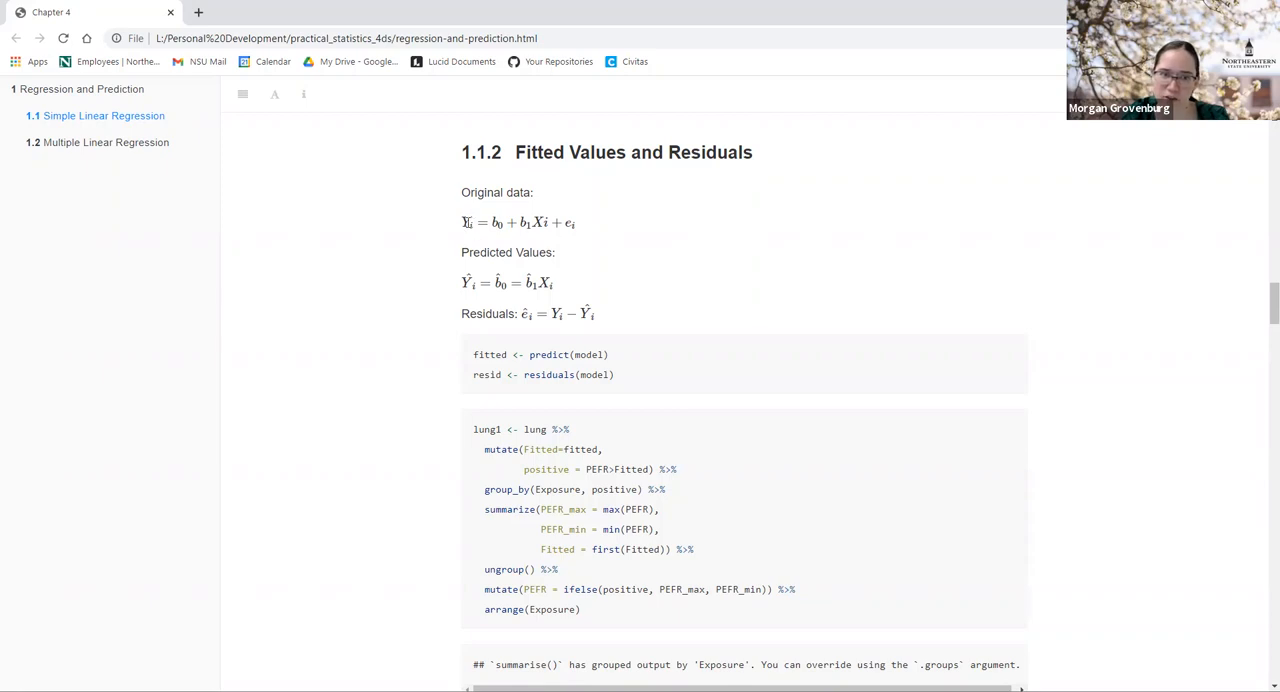
mouse_move(469, 237)
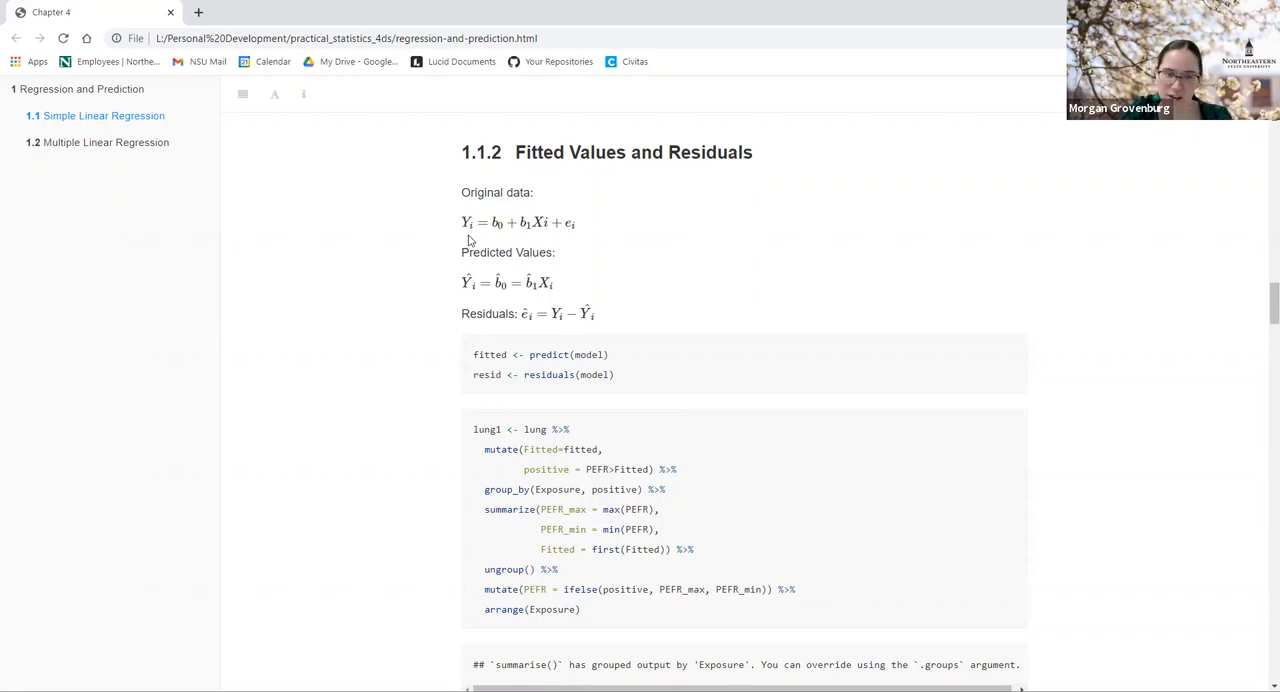
mouse_move(453, 226)
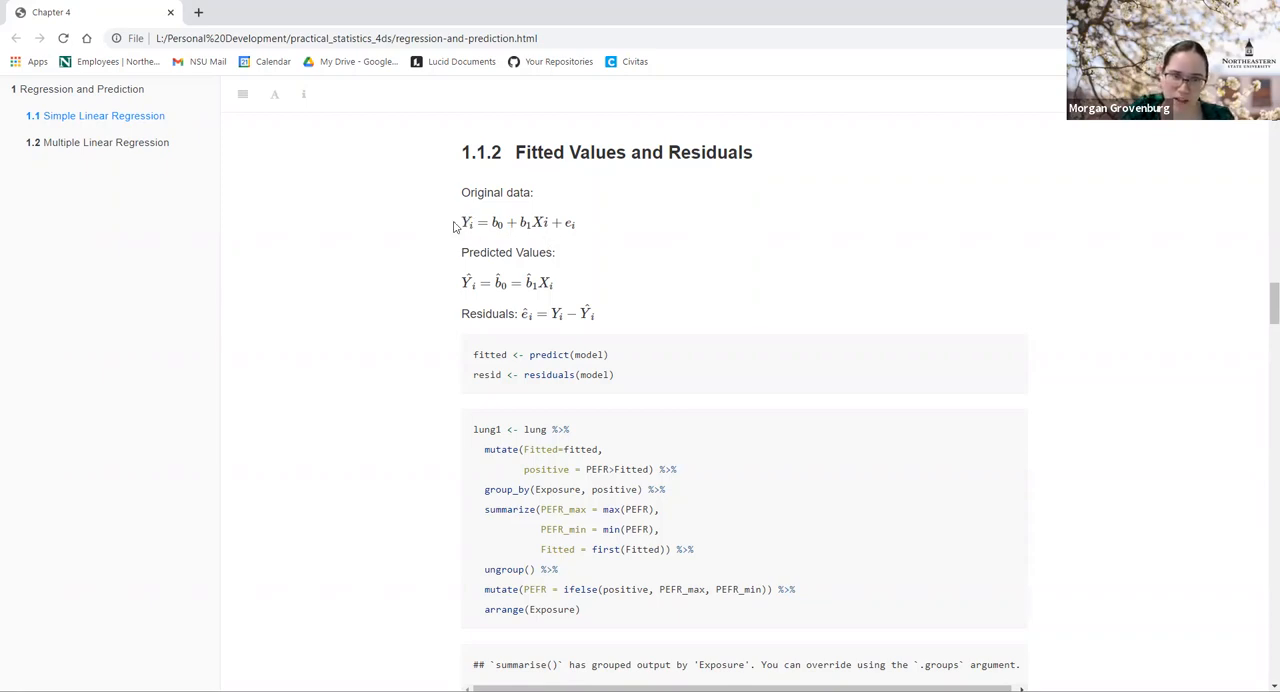
mouse_move(620, 238)
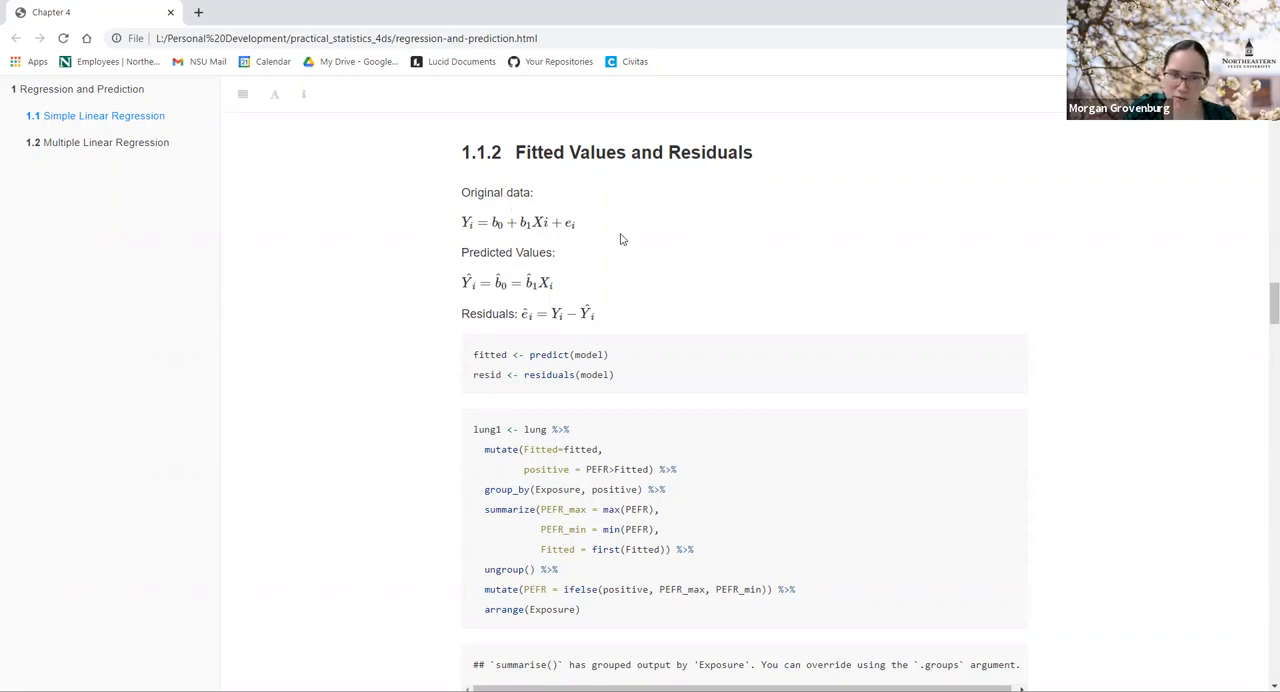
mouse_move(458, 234)
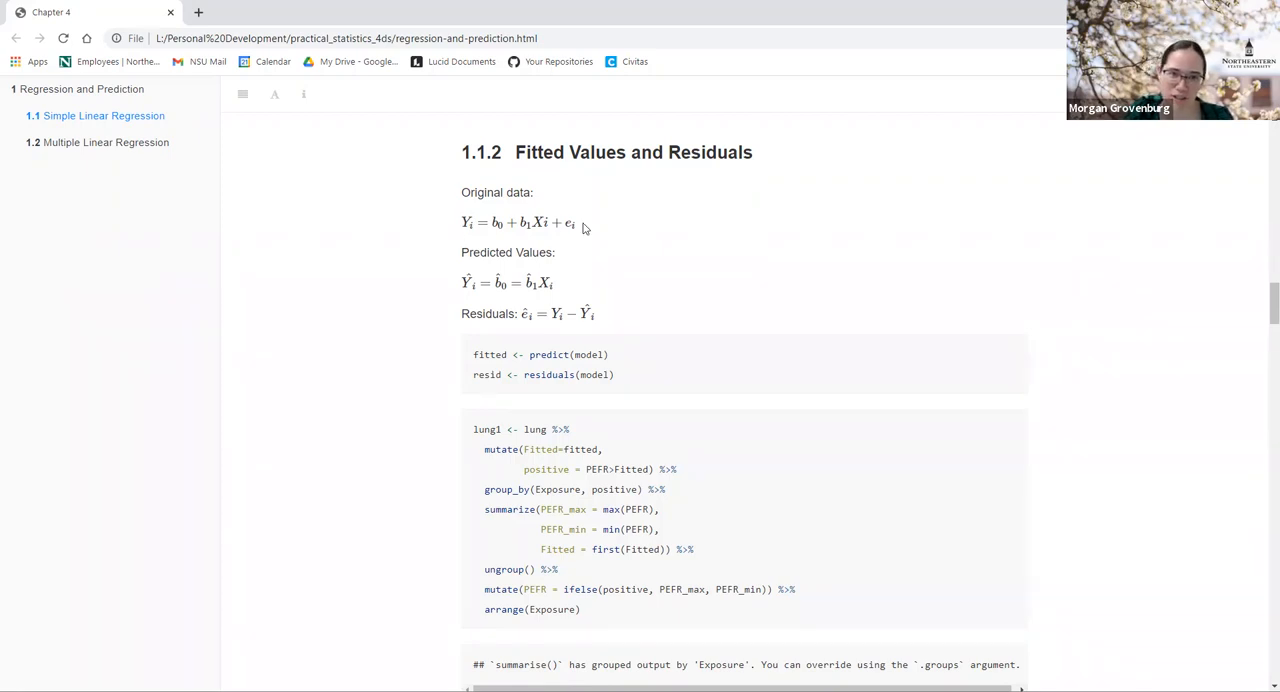
mouse_move(582, 272)
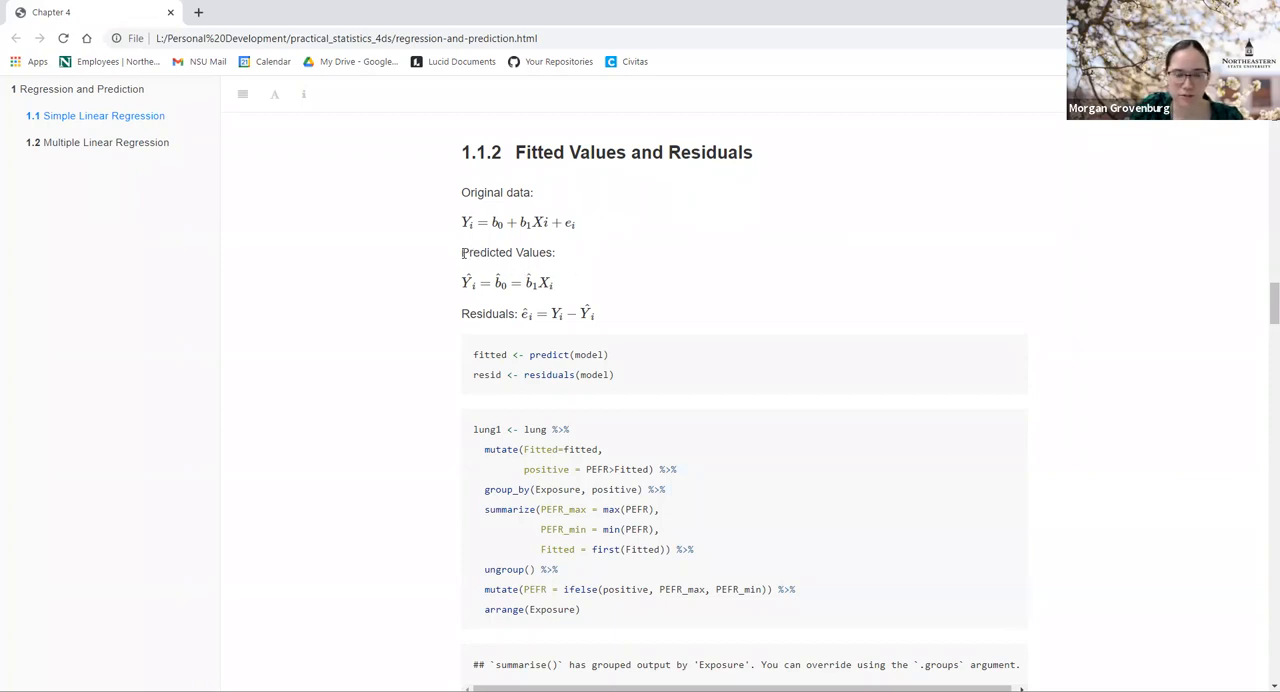
mouse_move(476, 300)
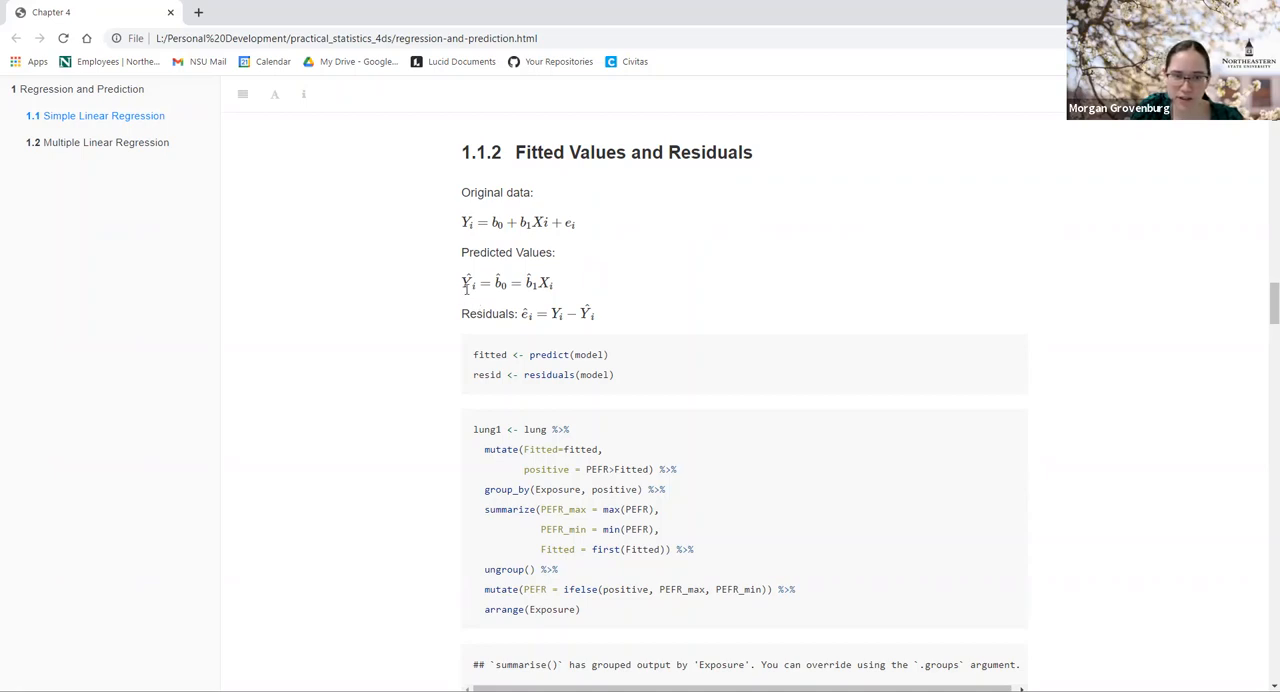
mouse_move(461, 291)
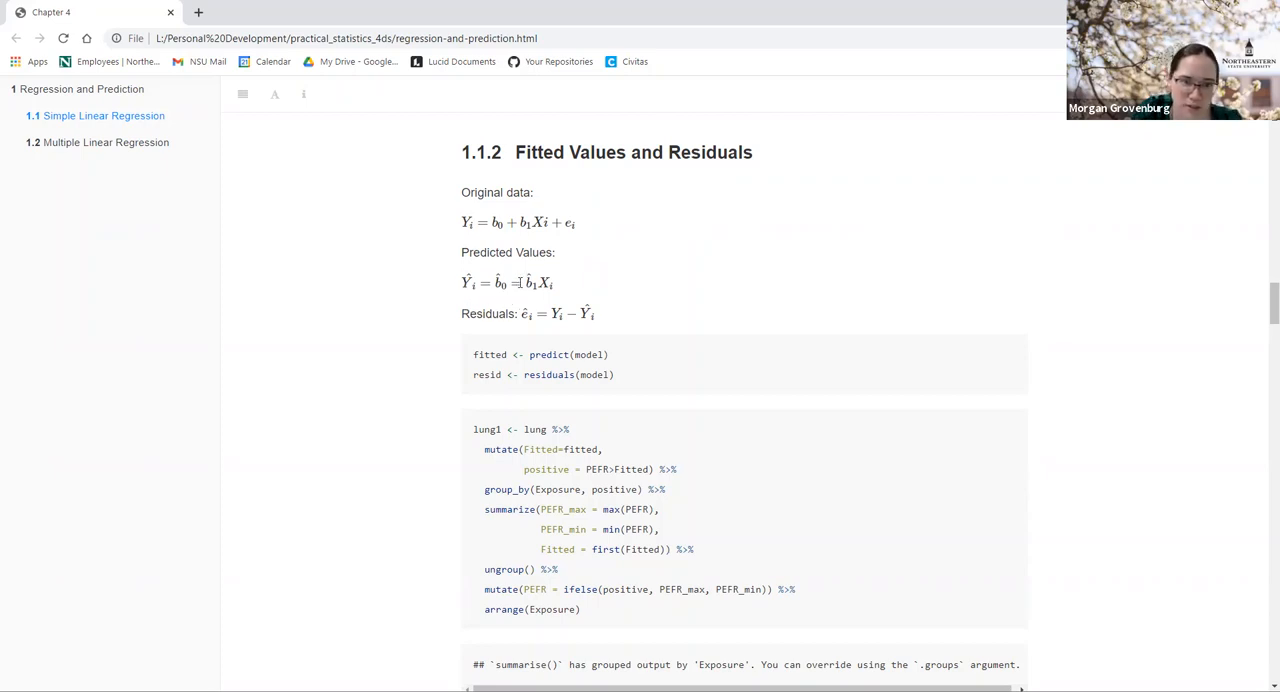
double_click(516, 282)
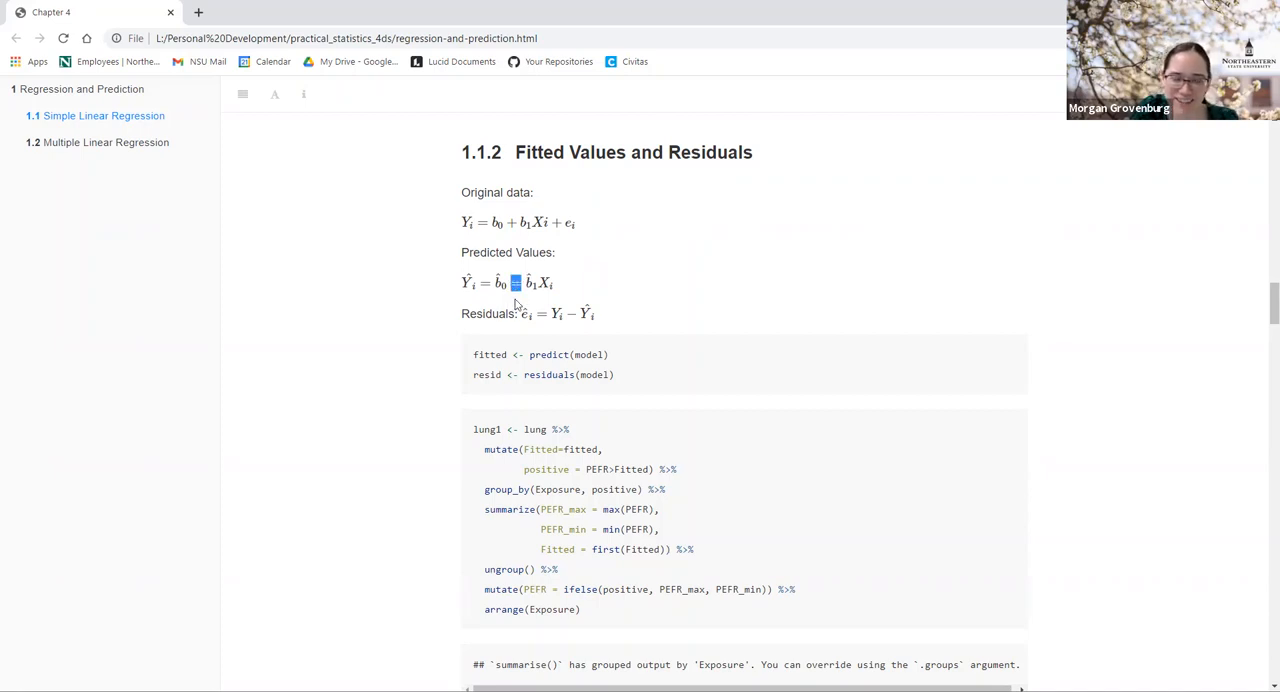
mouse_move(490, 330)
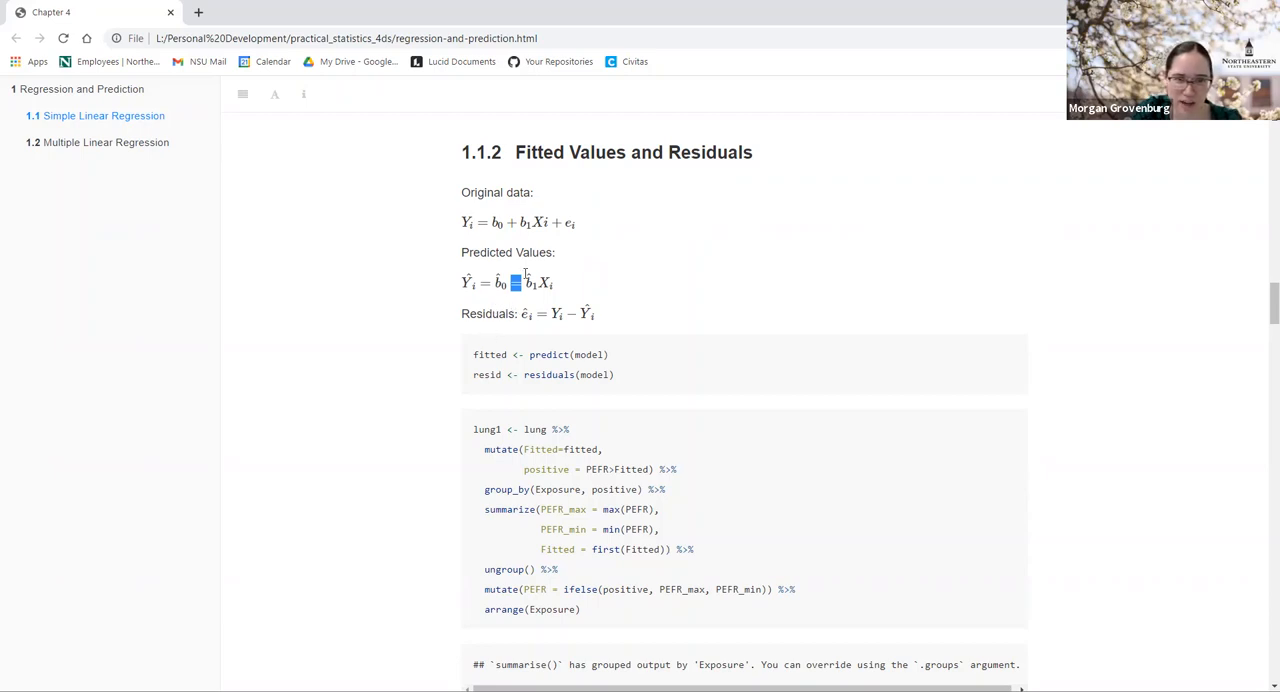
mouse_move(538, 302)
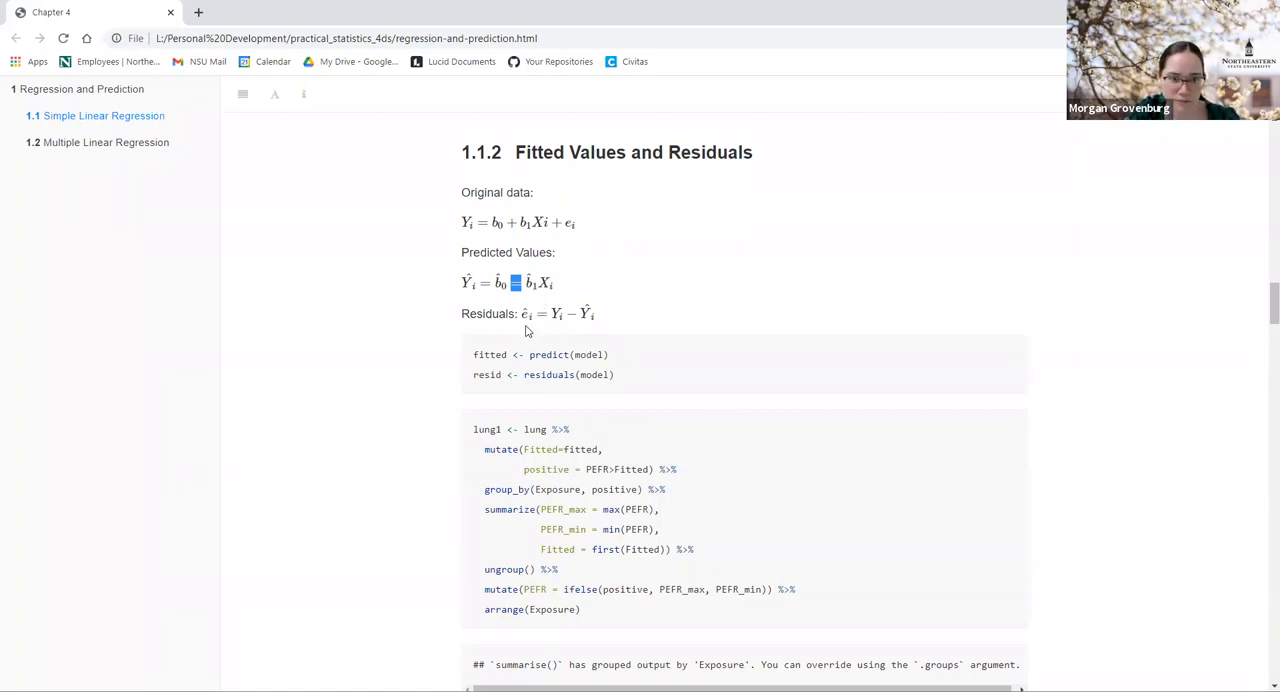
double_click(489, 313)
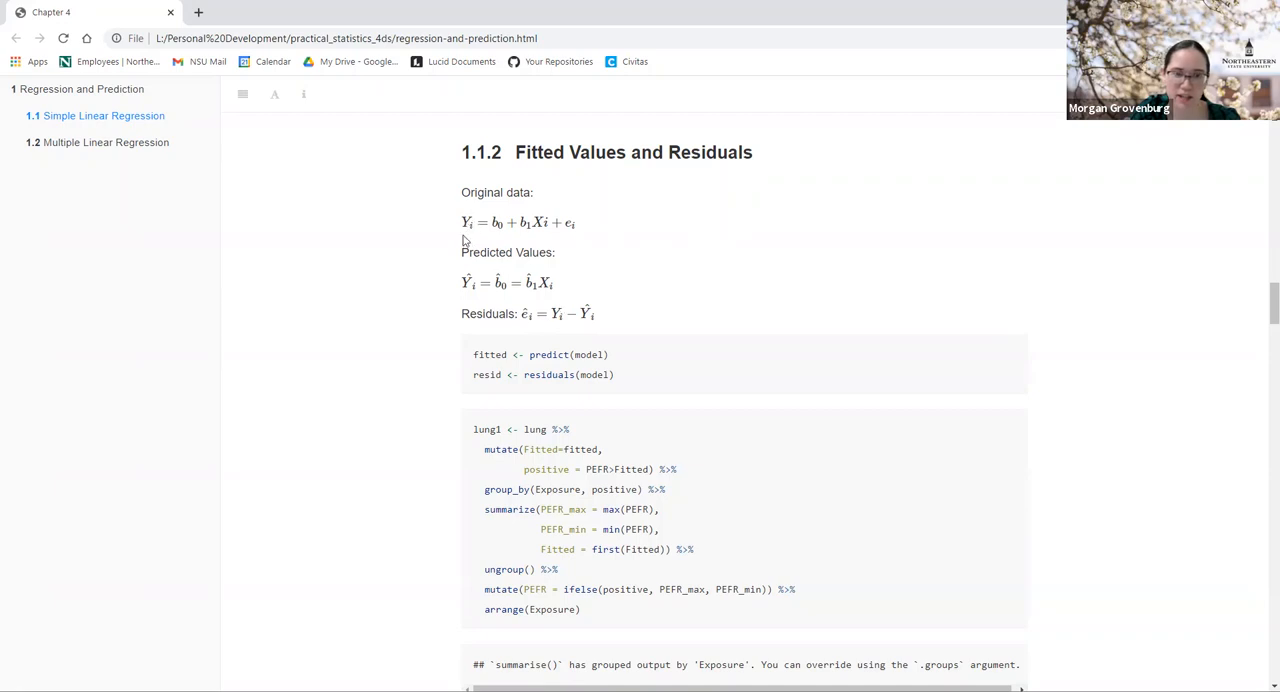
mouse_move(452, 210)
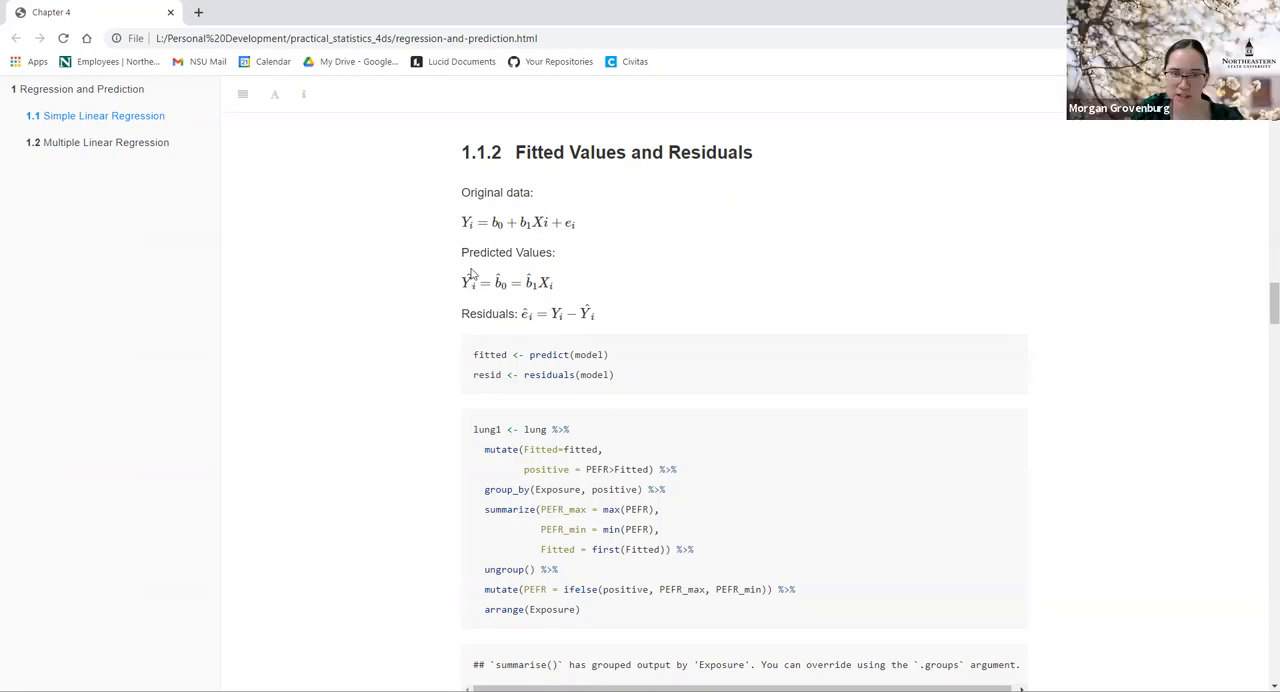
mouse_move(470, 283)
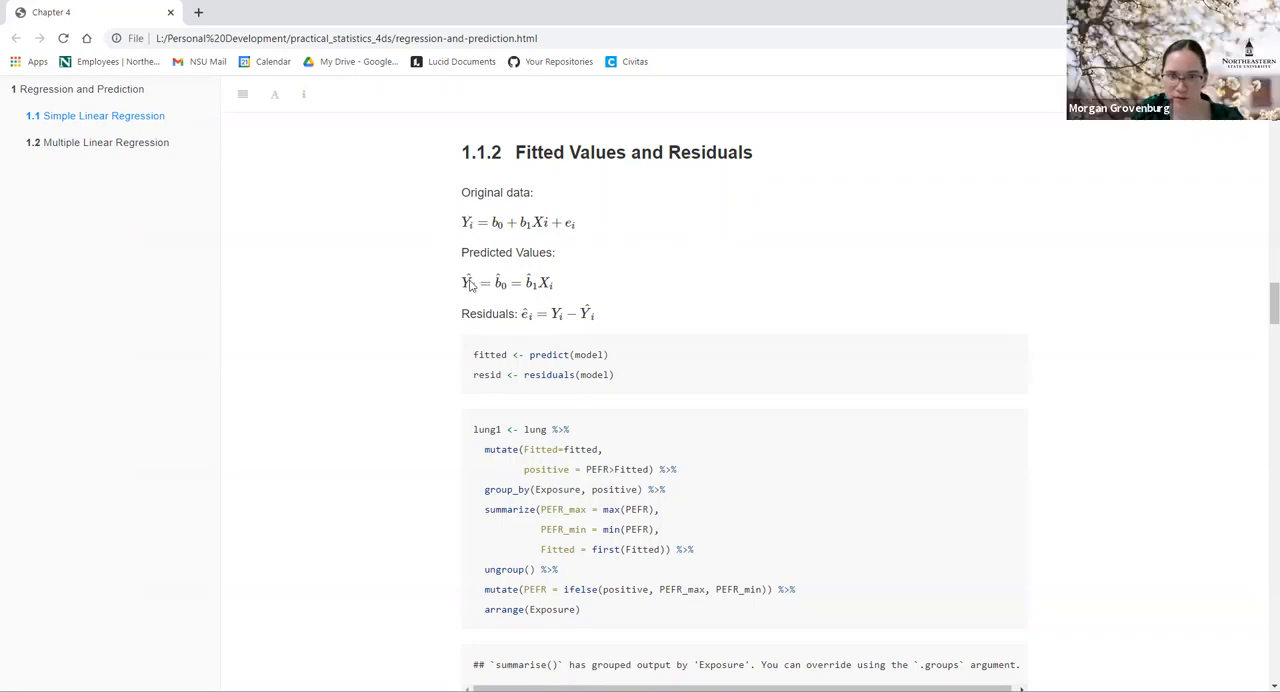
mouse_move(470, 285)
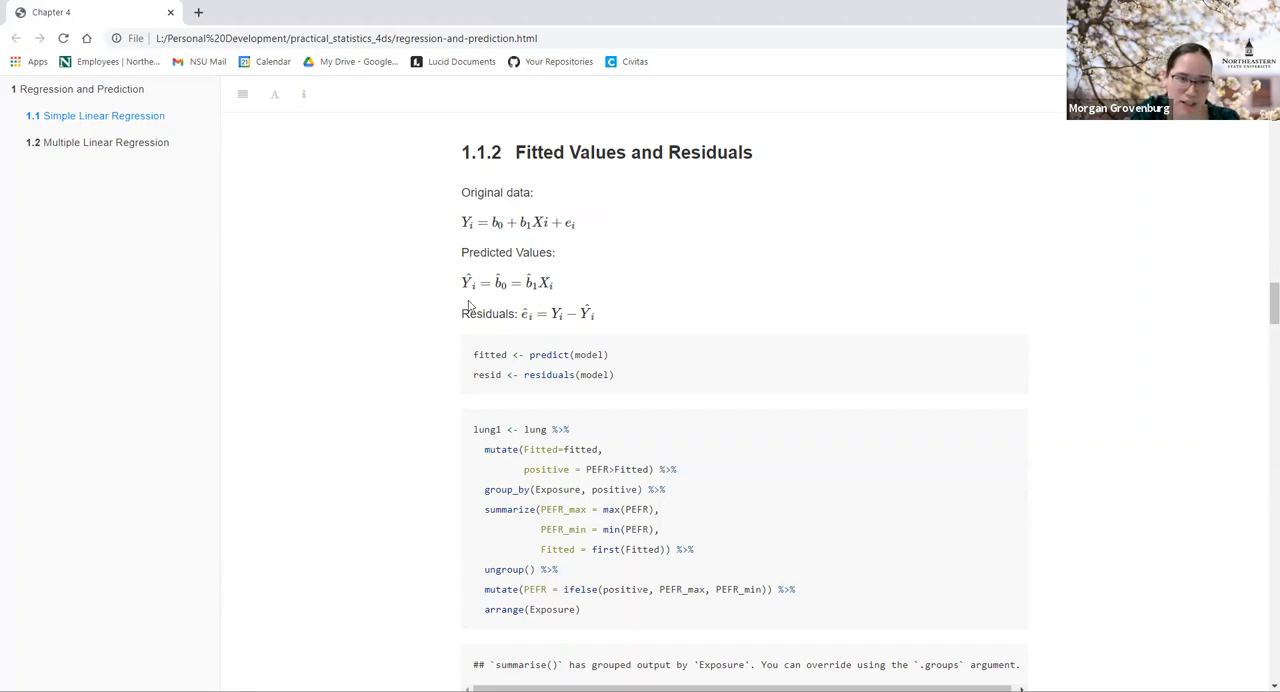
Step: Double-click text within the Fitted Values and Residuals formulas and lung1 code
double_click(570, 222)
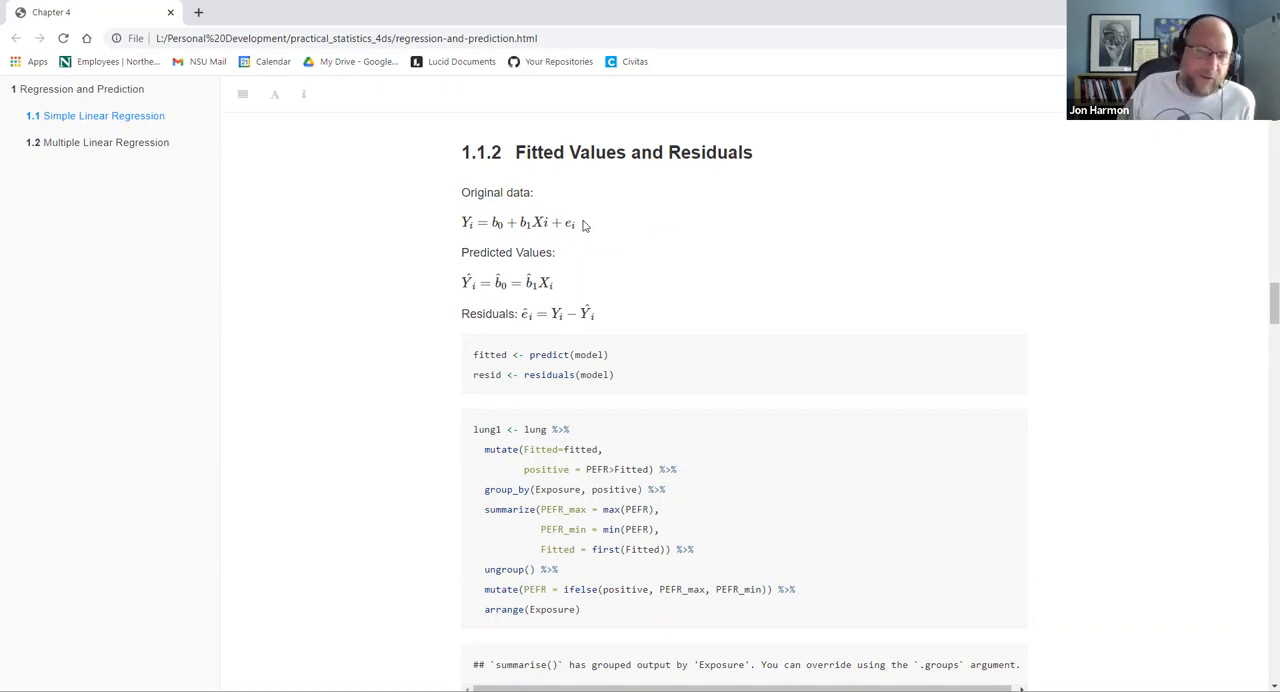
mouse_move(1148, 489)
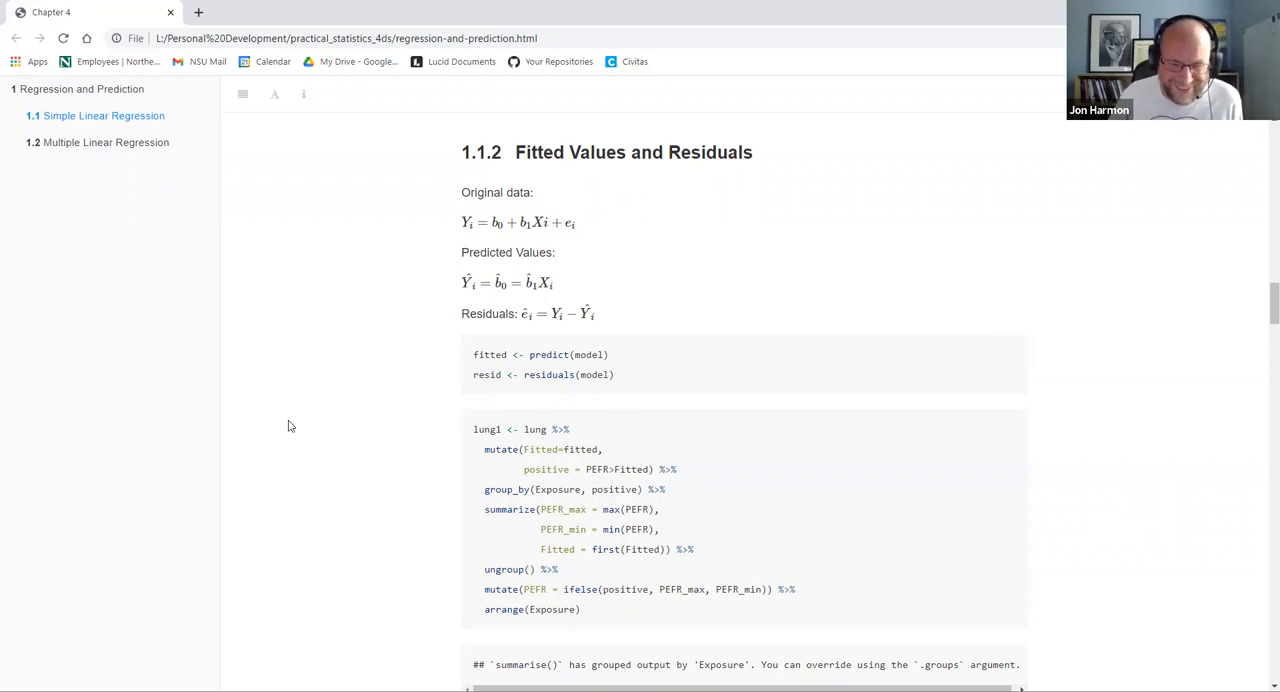
mouse_move(335, 420)
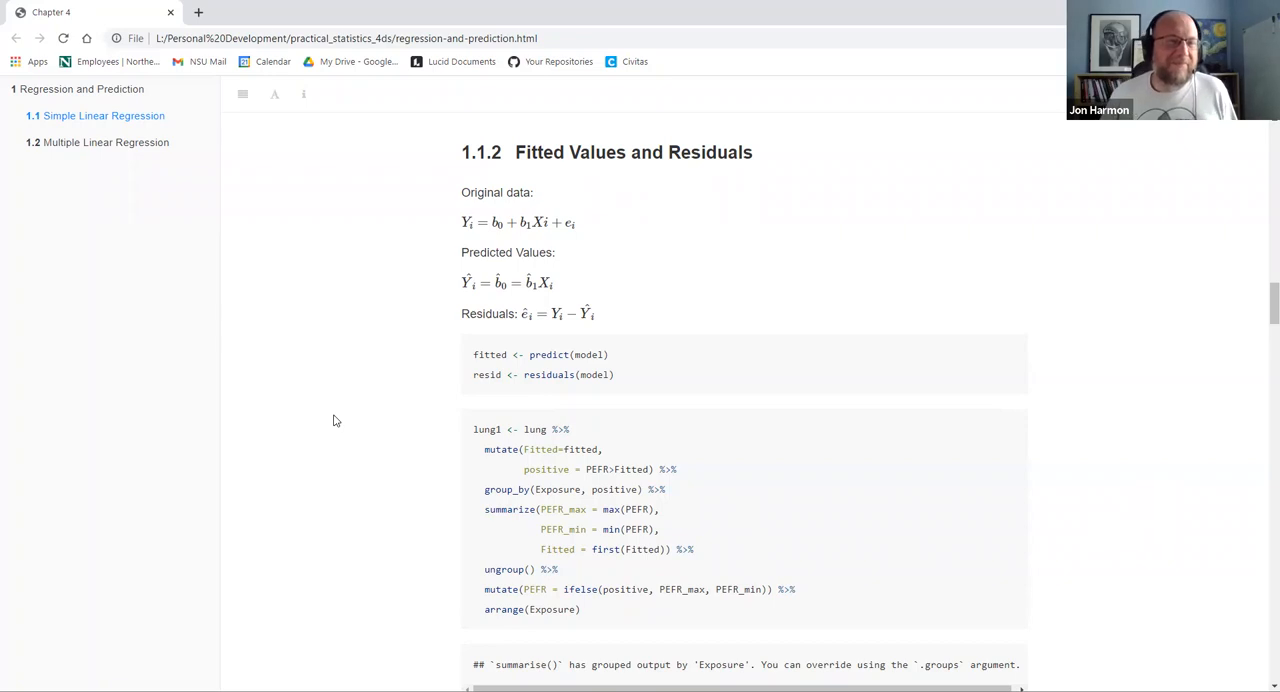
scroll(down, 3)
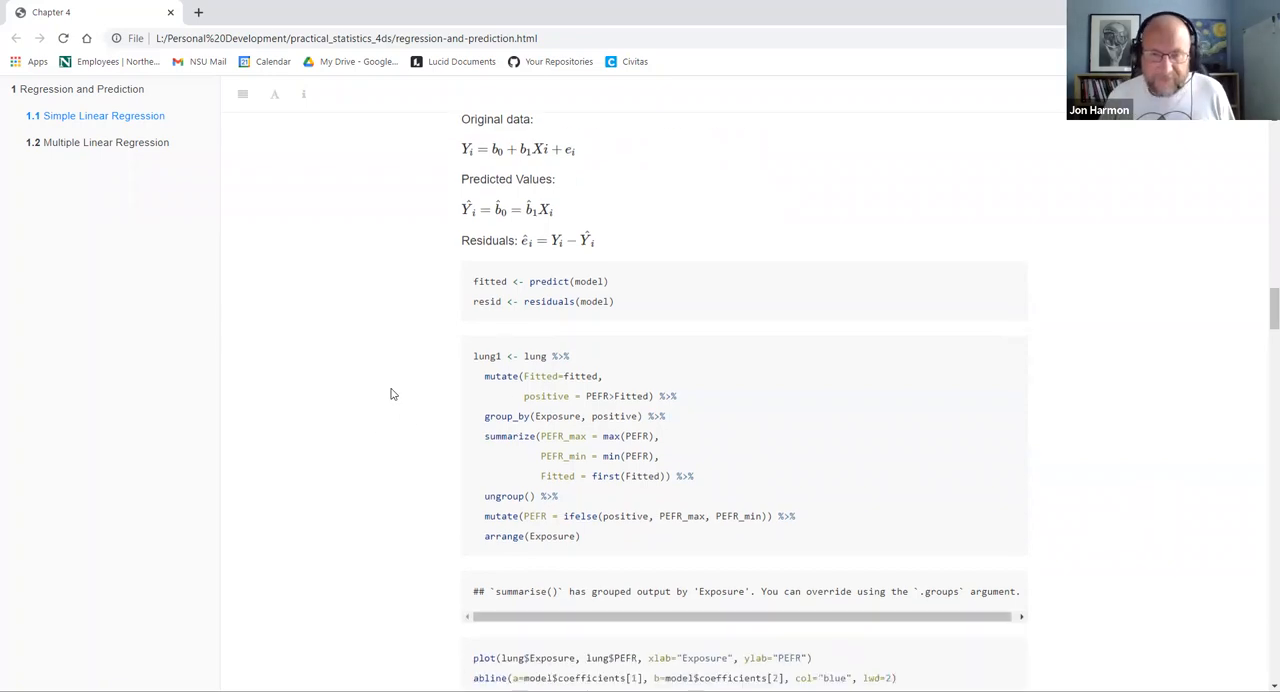
scroll(down, 3)
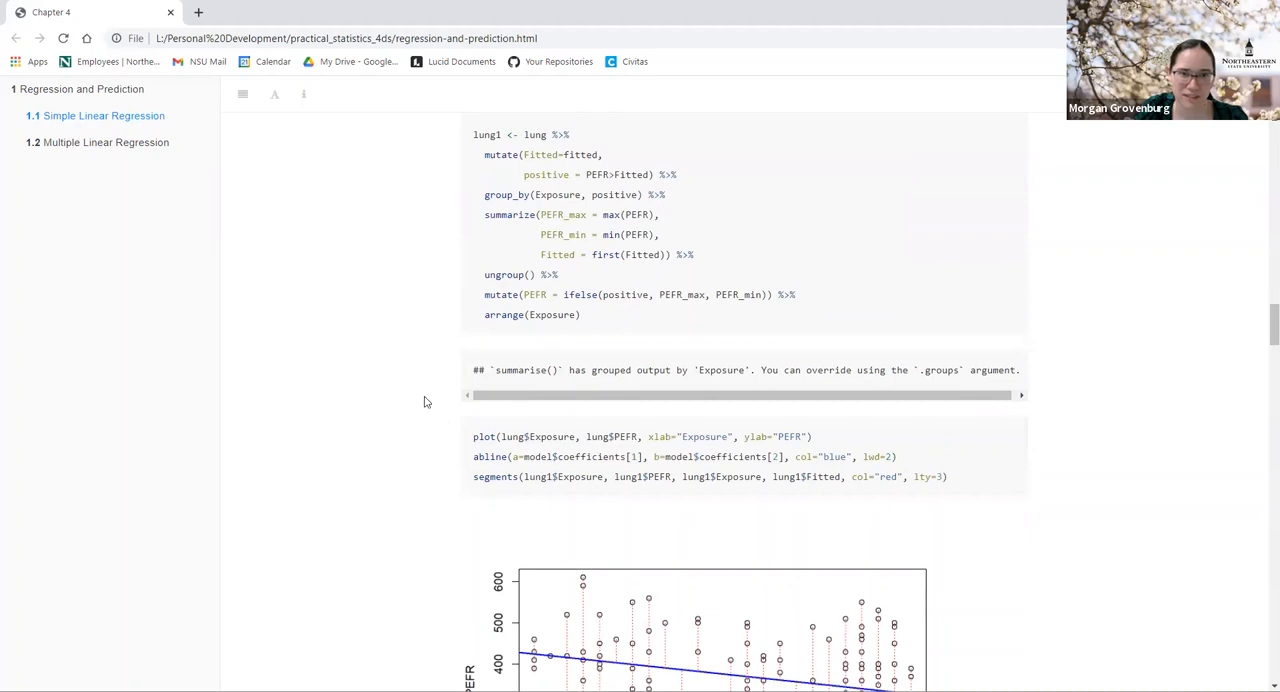
mouse_move(379, 487)
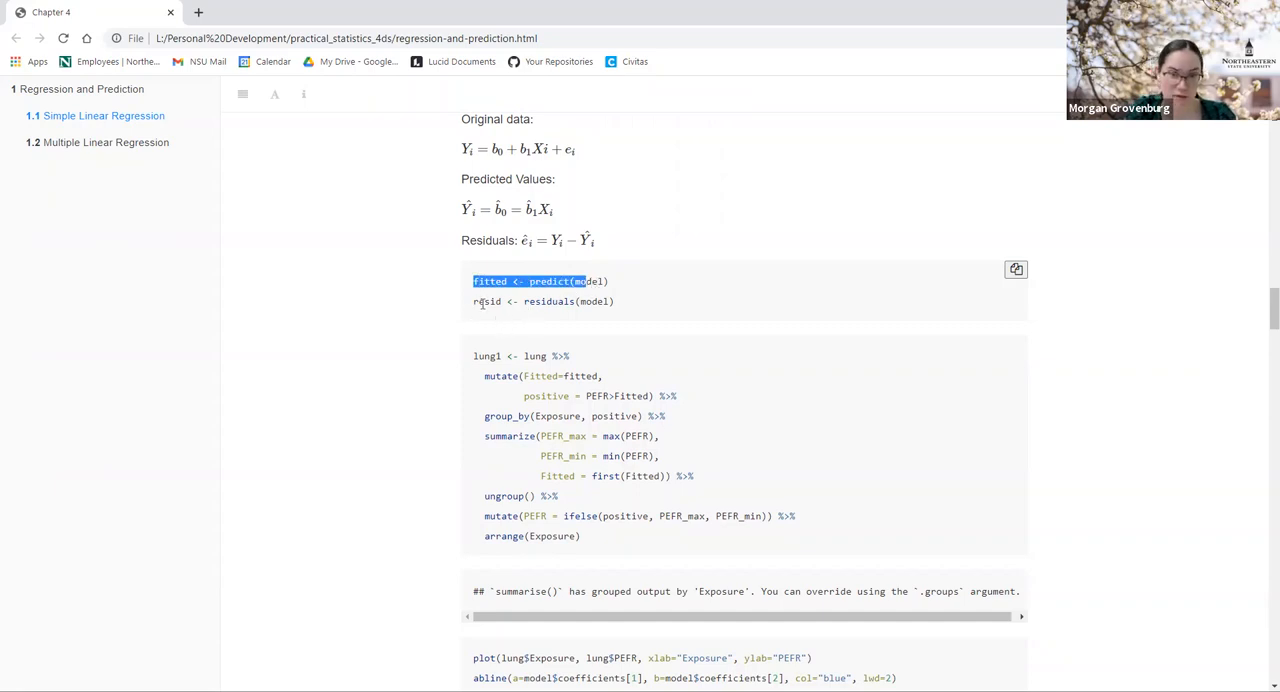
click(617, 301)
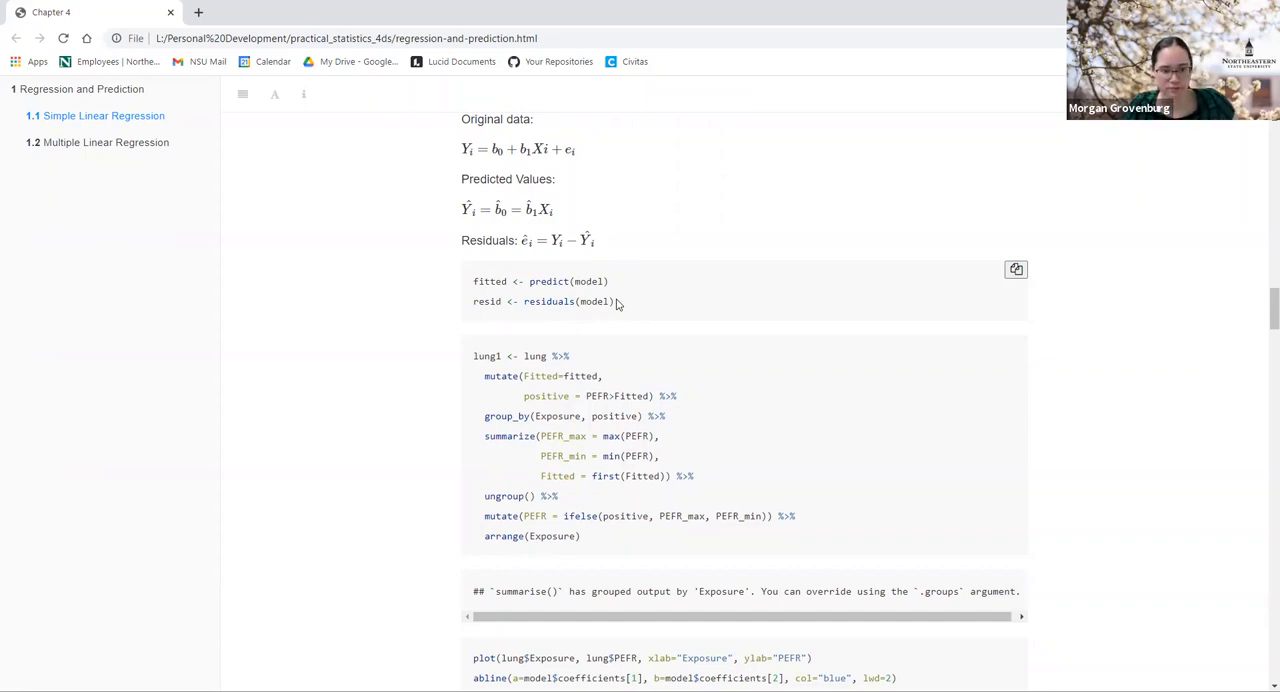
mouse_move(405, 440)
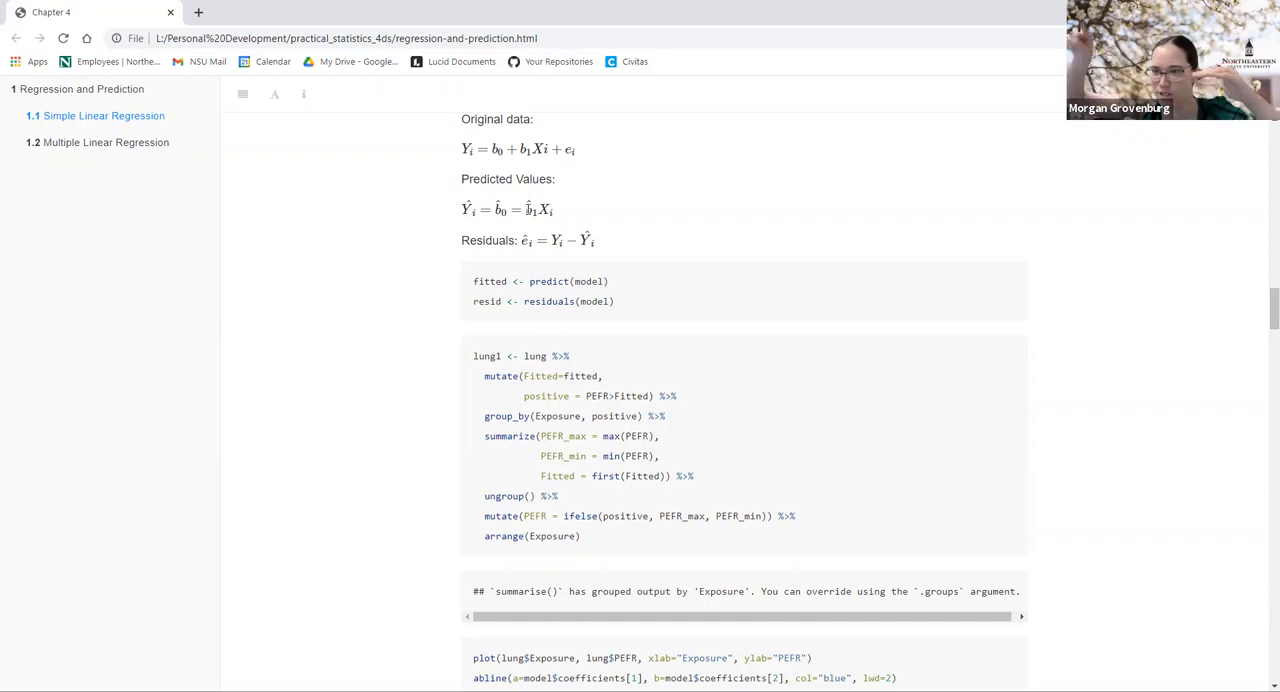
mouse_move(443, 187)
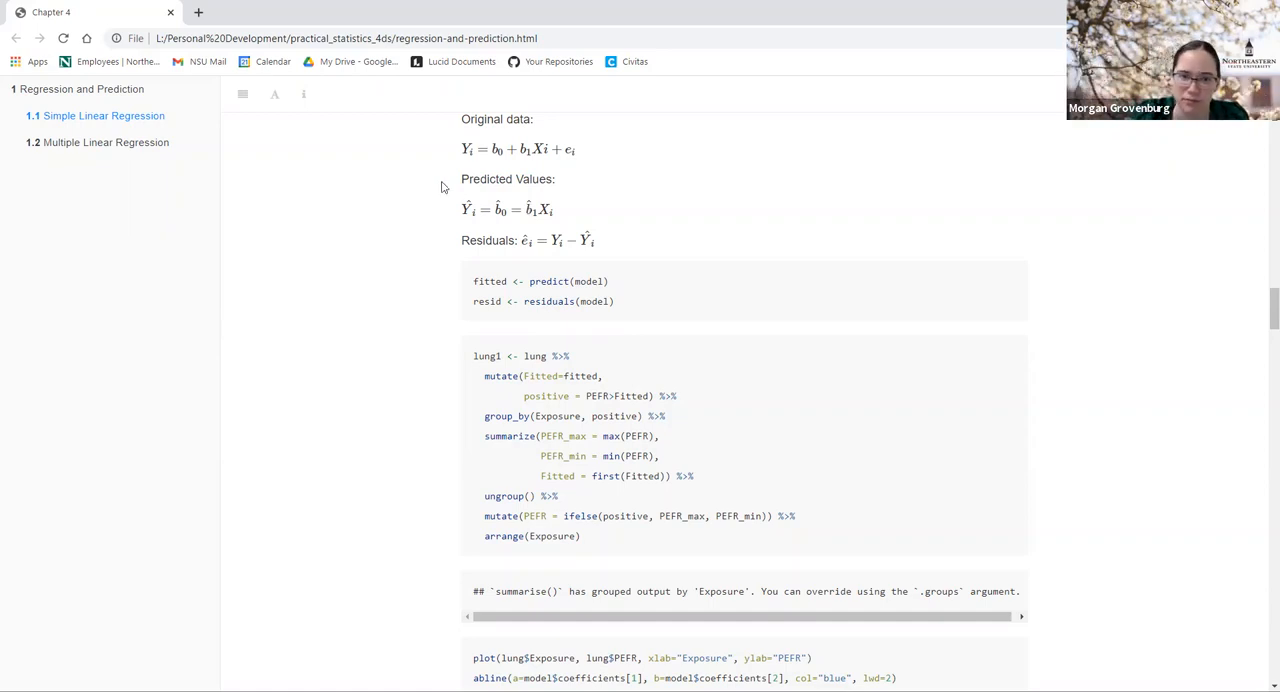
mouse_move(503, 346)
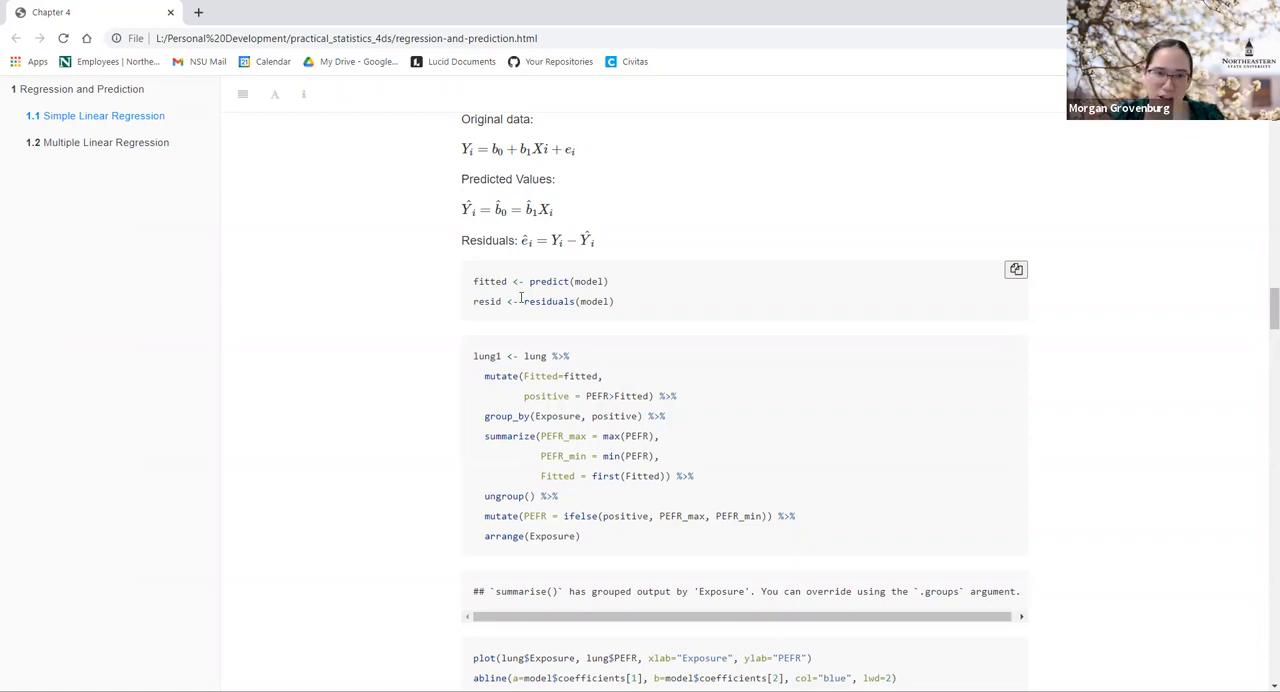
Step: Scroll past the predict/residuals chunk to the segments code and the residual plot's start
scroll(down, 3)
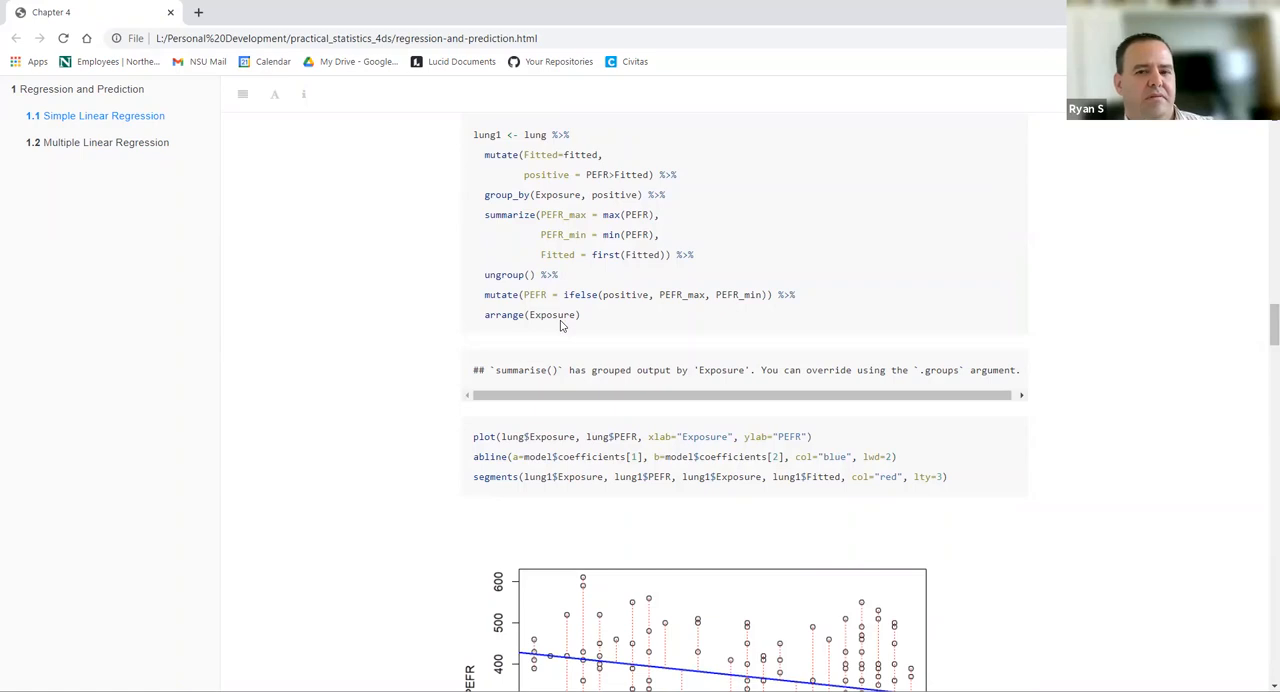
mouse_move(551, 170)
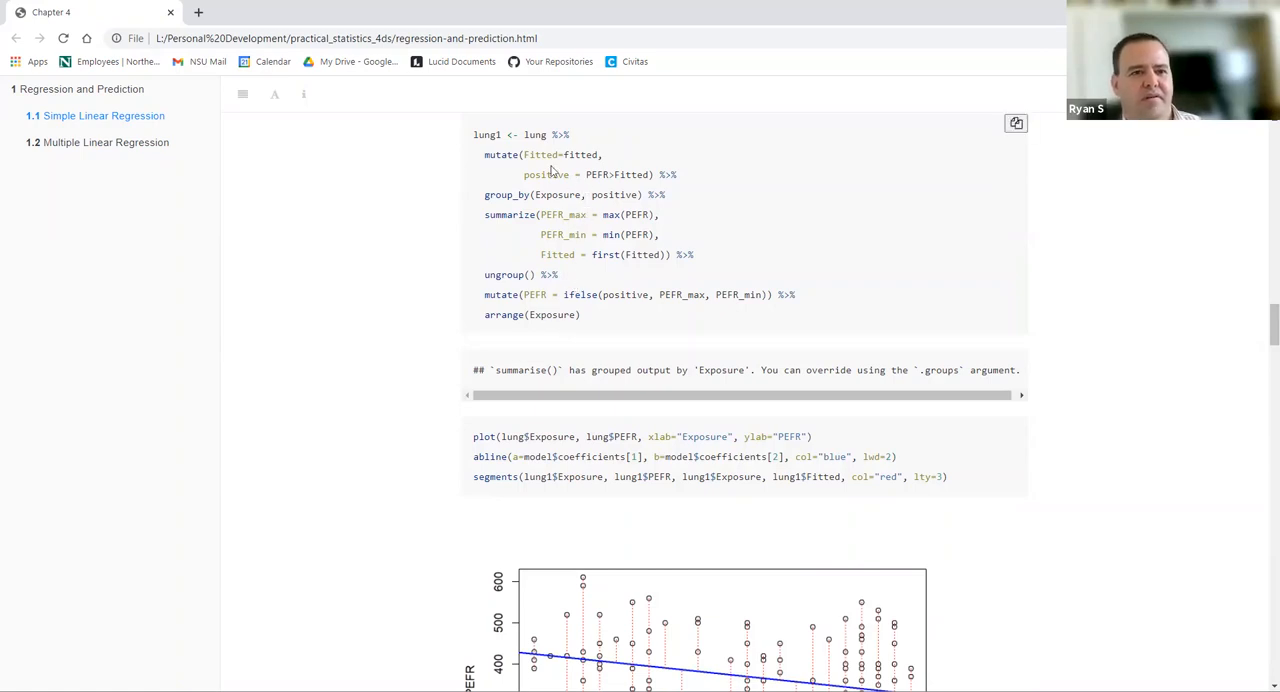
mouse_move(421, 356)
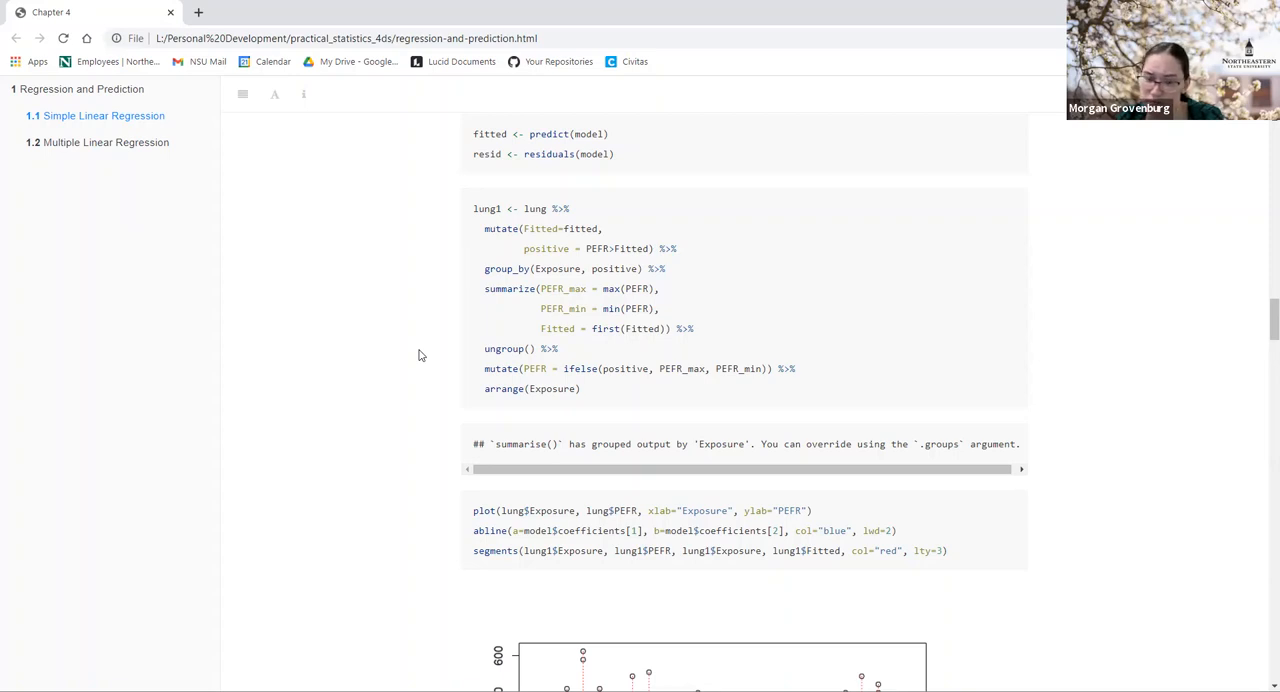
Step: Scroll down to the complete residual plot and the 1.2 Multiple Linear Regression heading
scroll(down, 3)
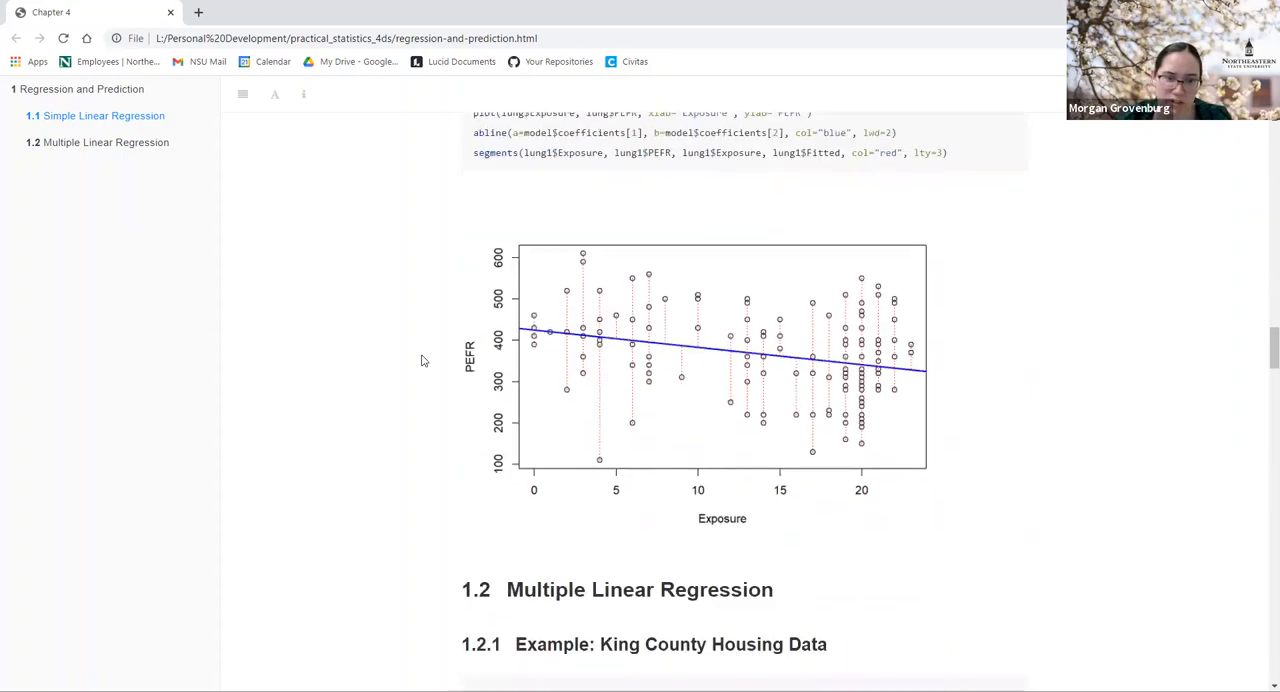
scroll(down, 3)
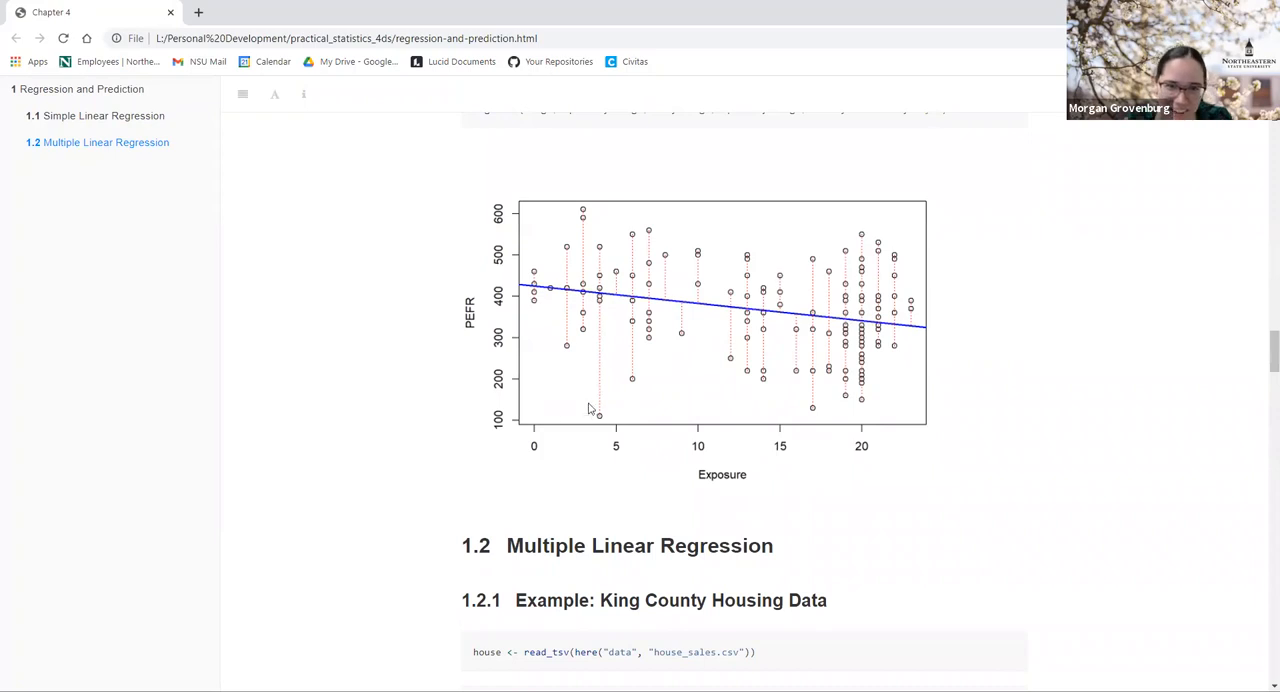
mouse_move(605, 334)
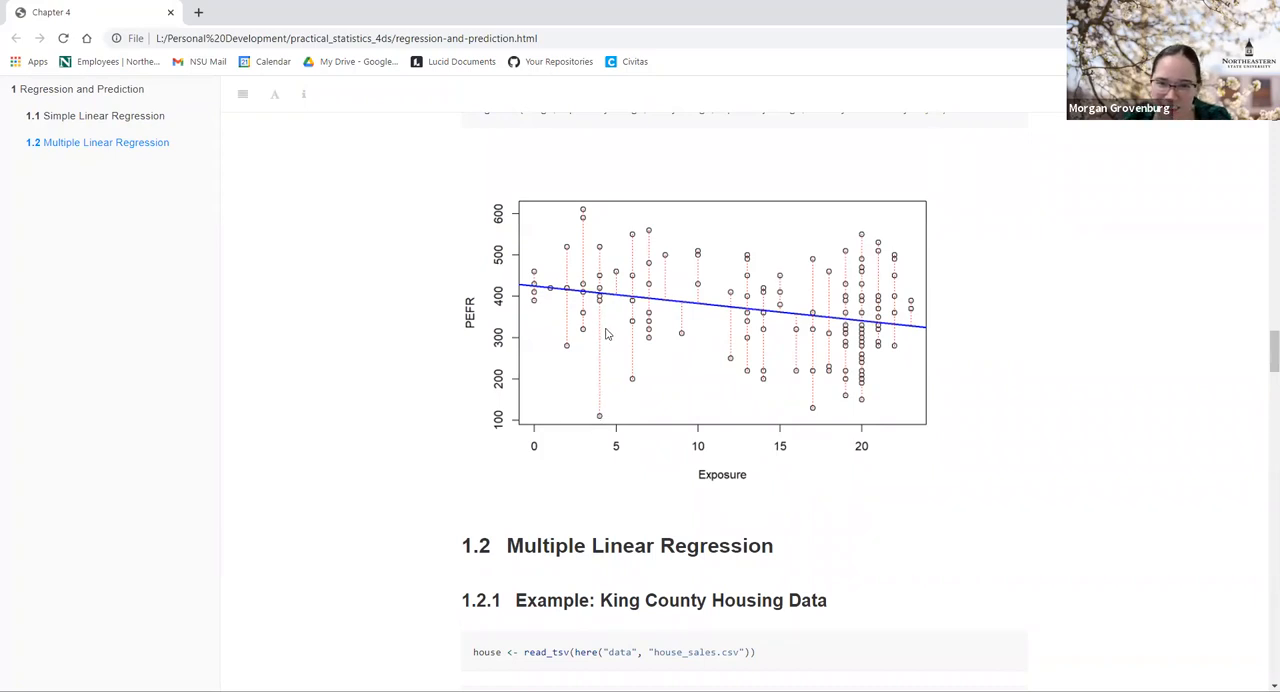
mouse_move(600, 398)
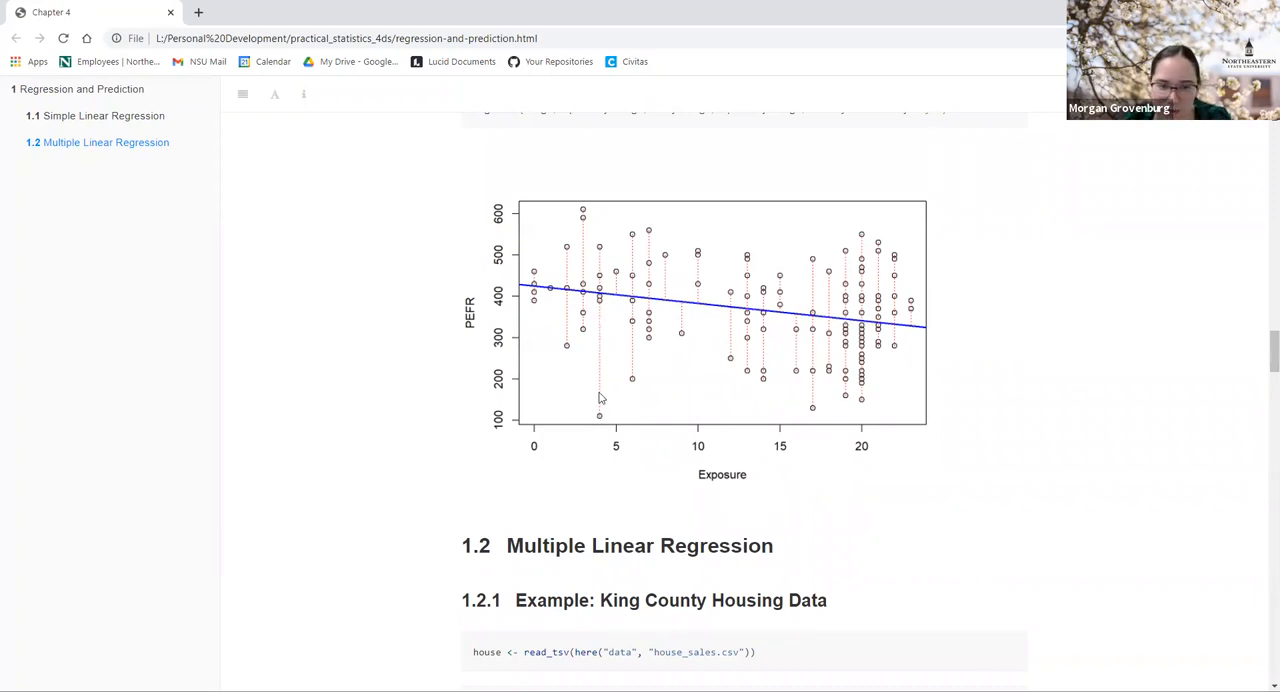
mouse_move(867, 278)
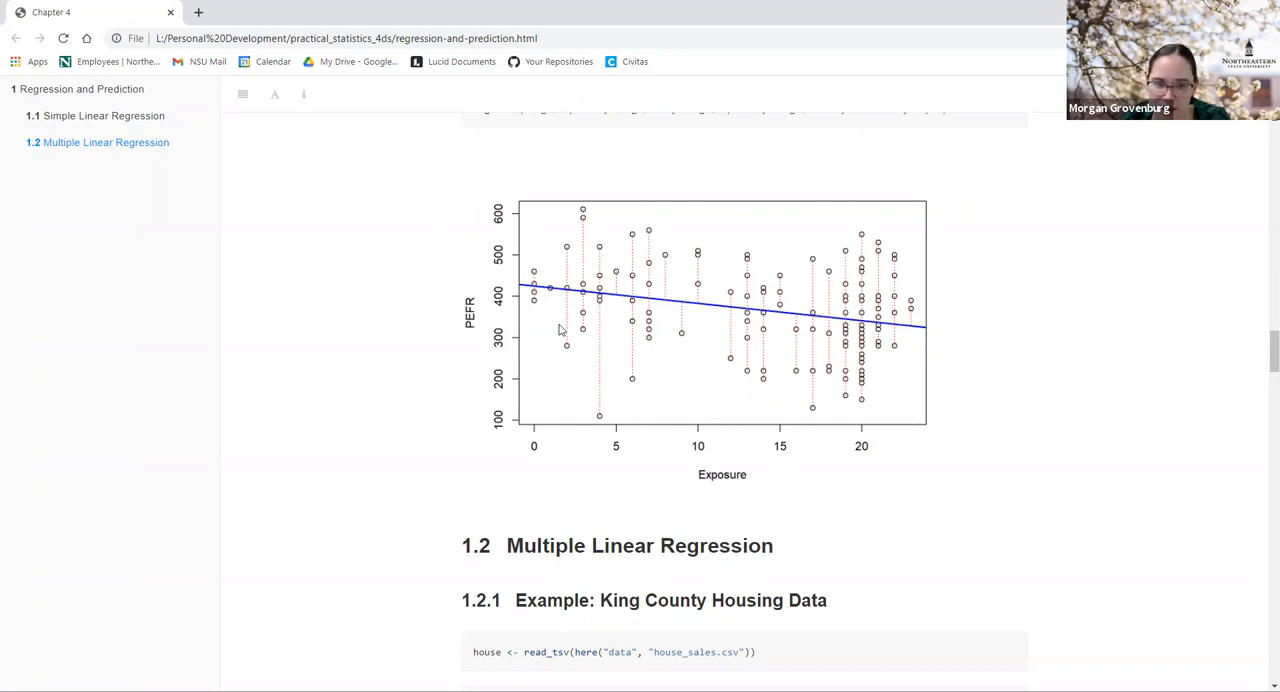
mouse_move(607, 280)
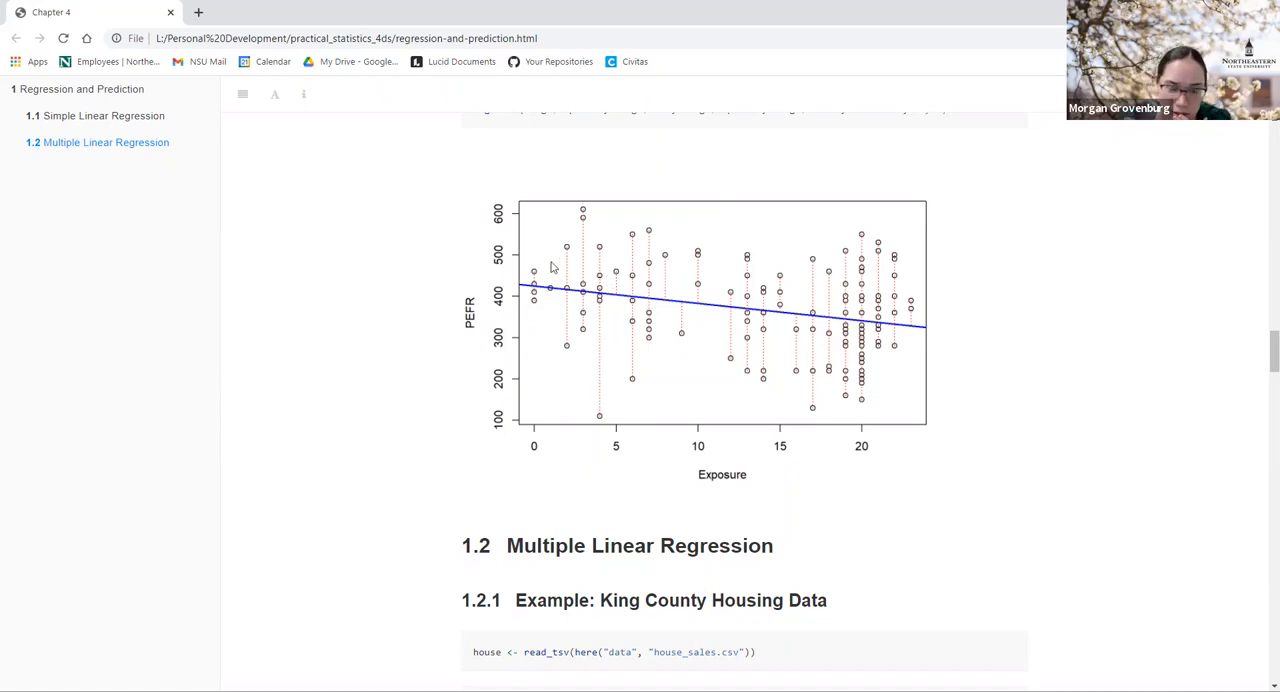
mouse_move(890, 304)
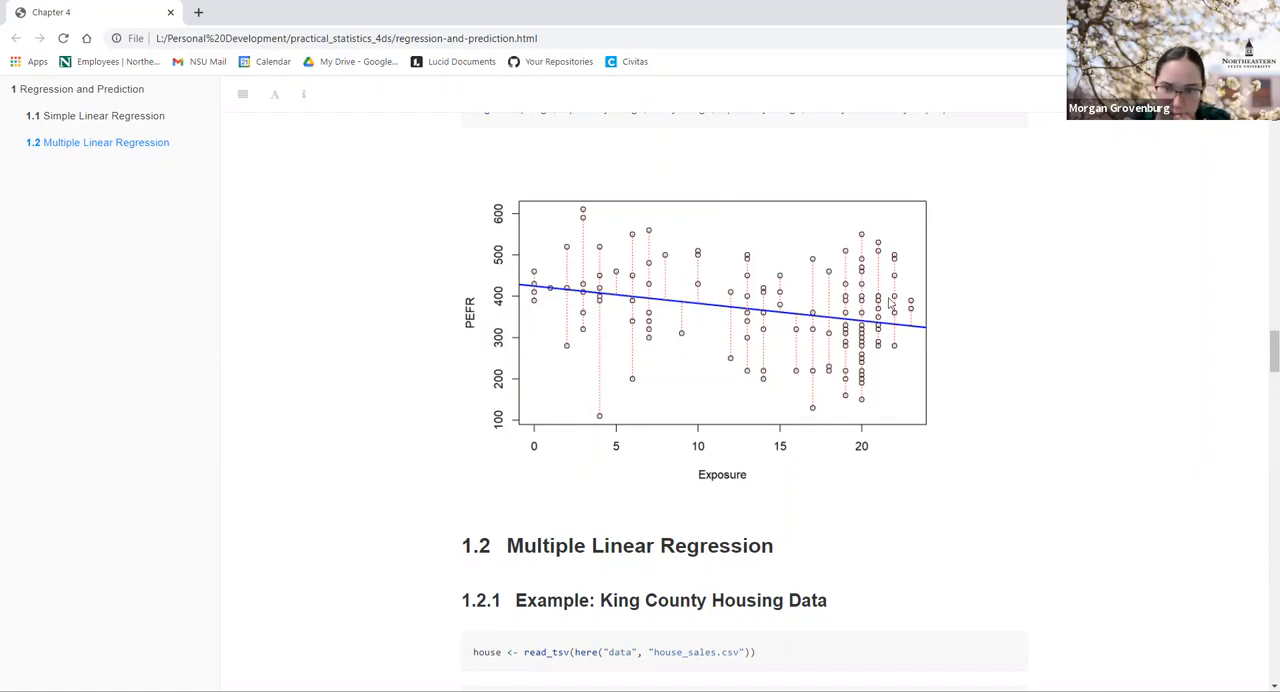
mouse_move(520, 349)
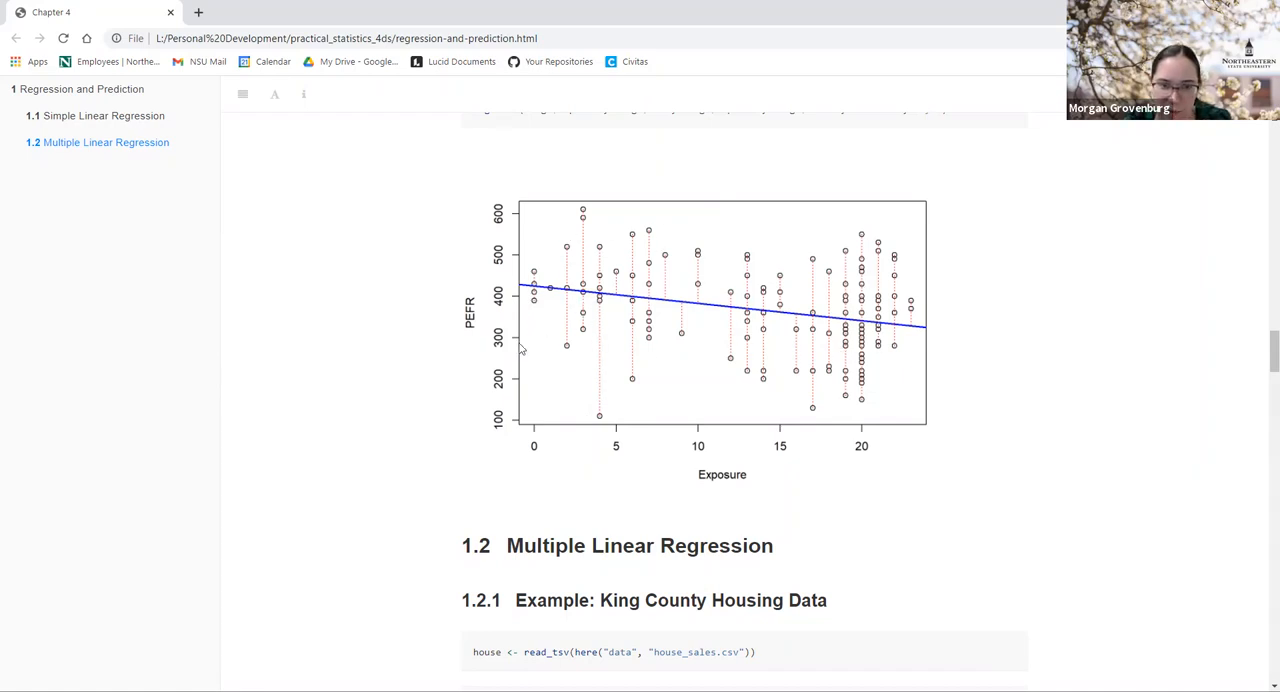
mouse_move(565, 405)
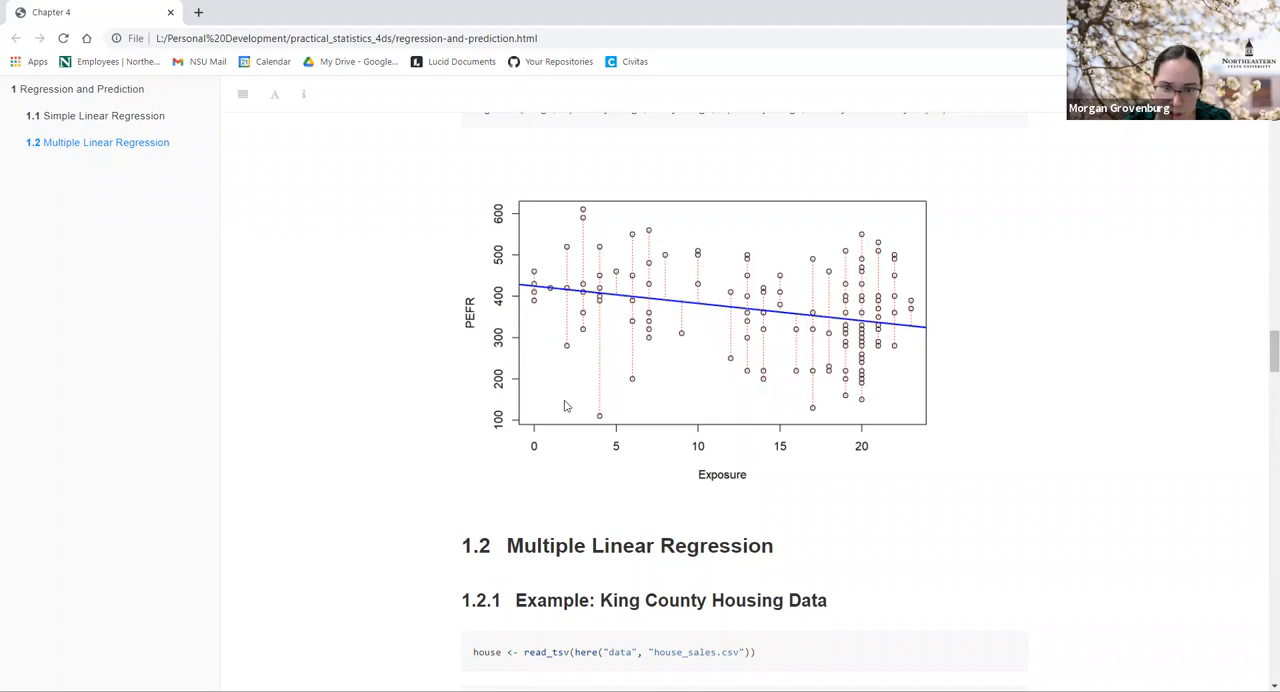
mouse_move(575, 393)
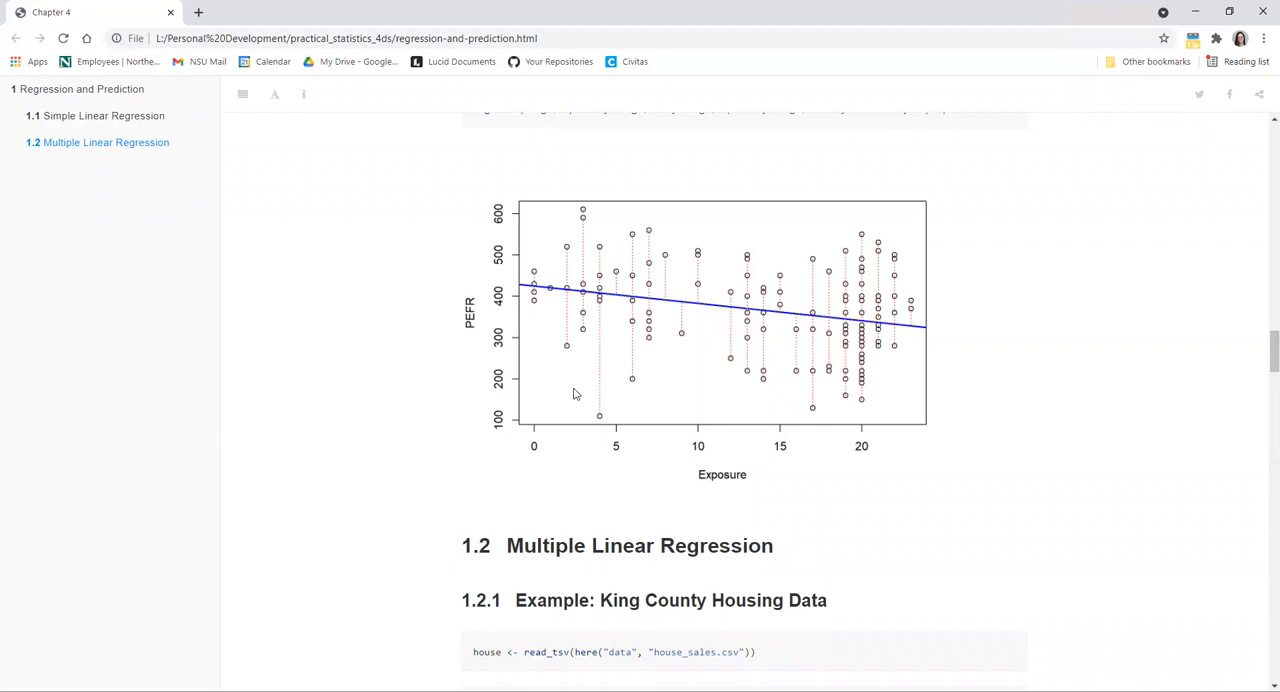
mouse_move(1146, 488)
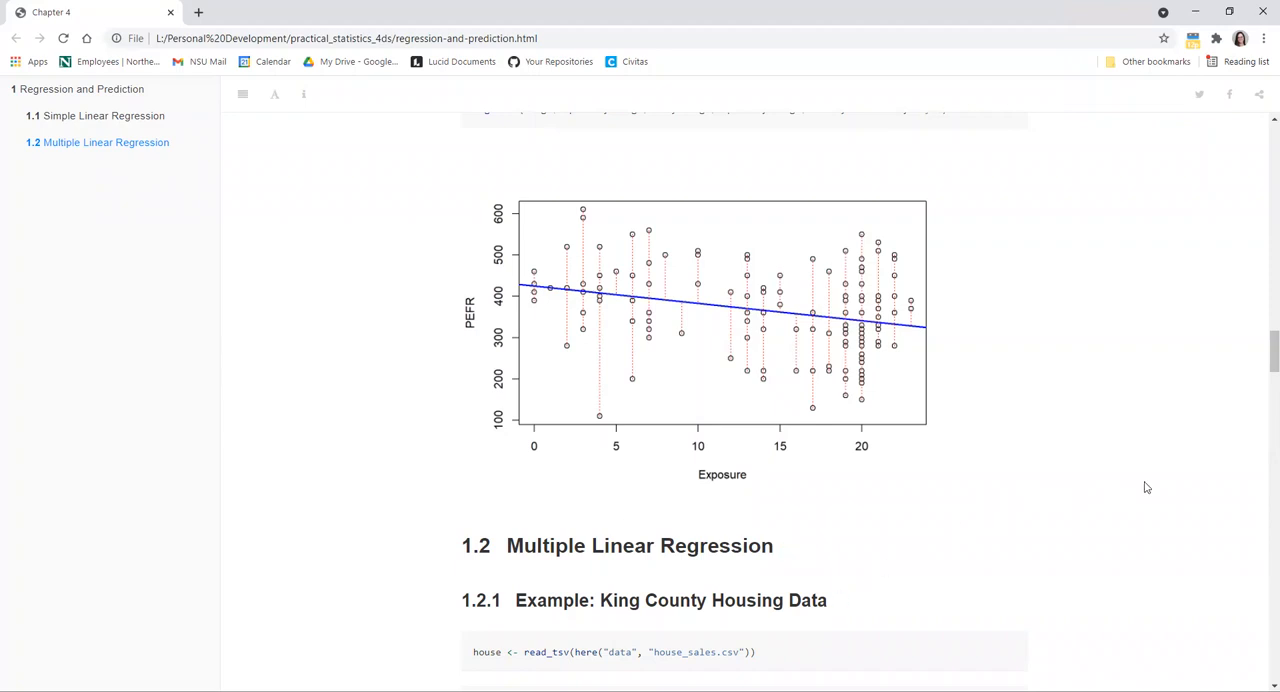
mouse_move(982, 506)
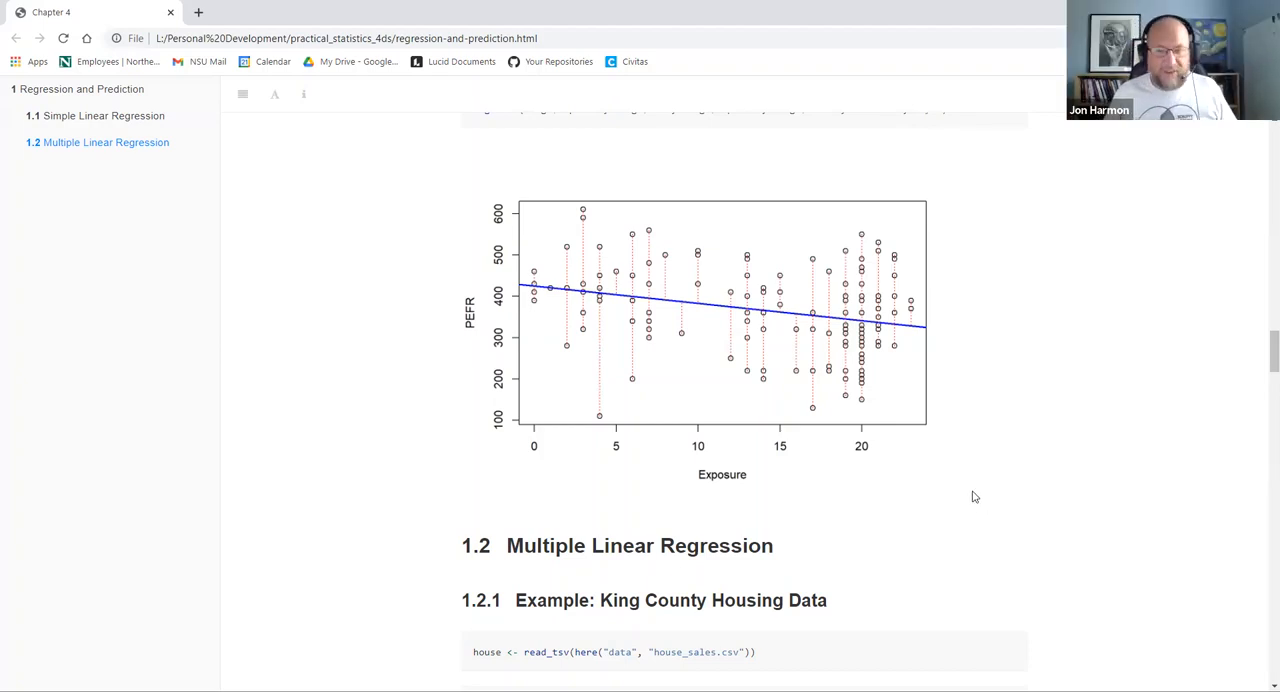
mouse_move(936, 463)
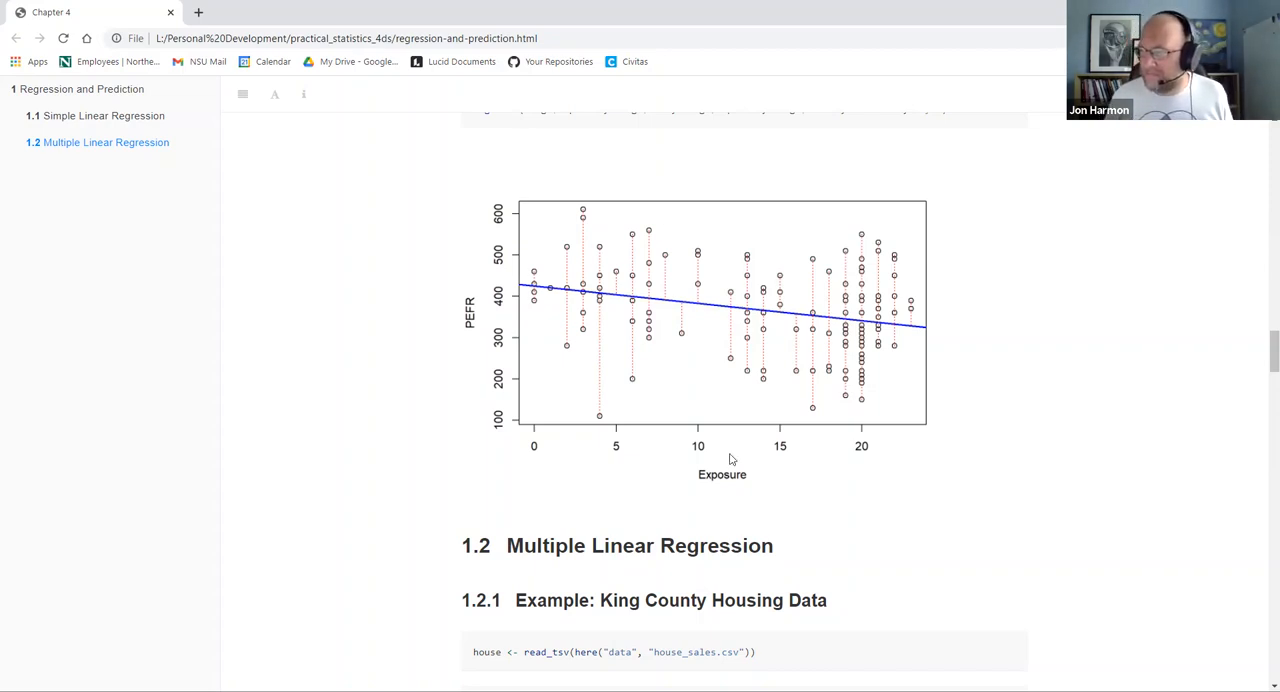
Step: Scroll past the Multiple Linear Regression heading to the 22687 parsing-failure warning and 6×6 house tibble
scroll(down, 3)
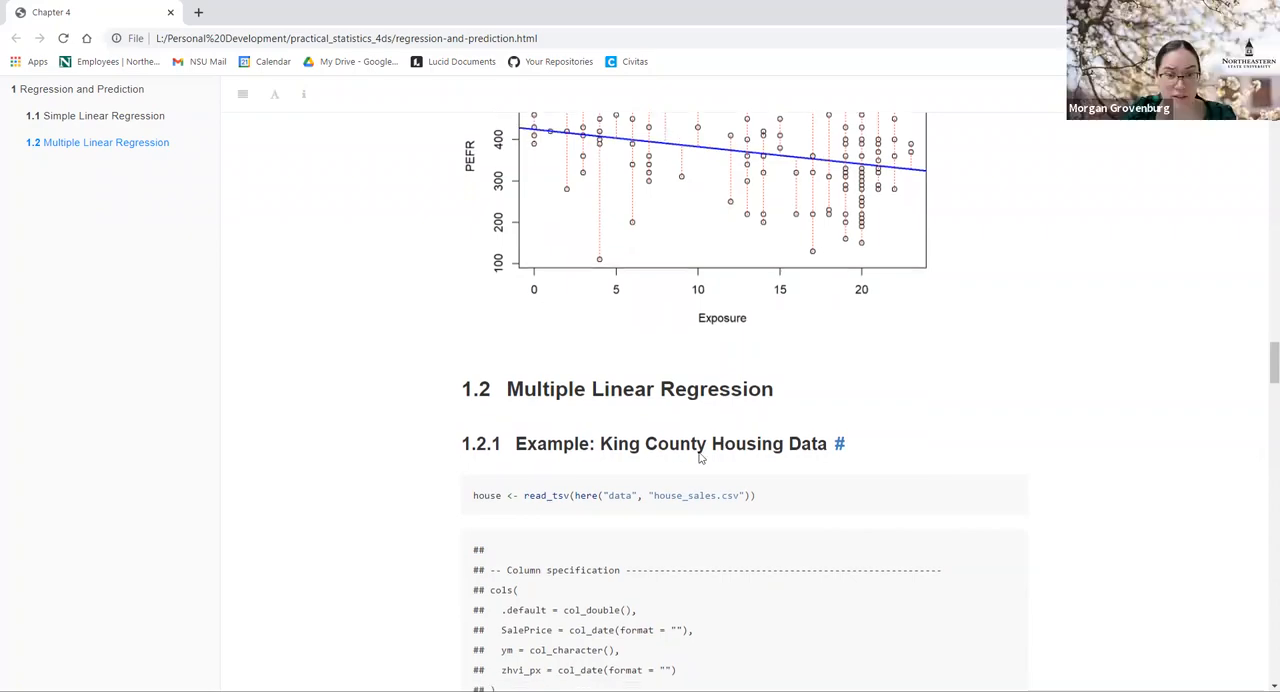
scroll(down, 3)
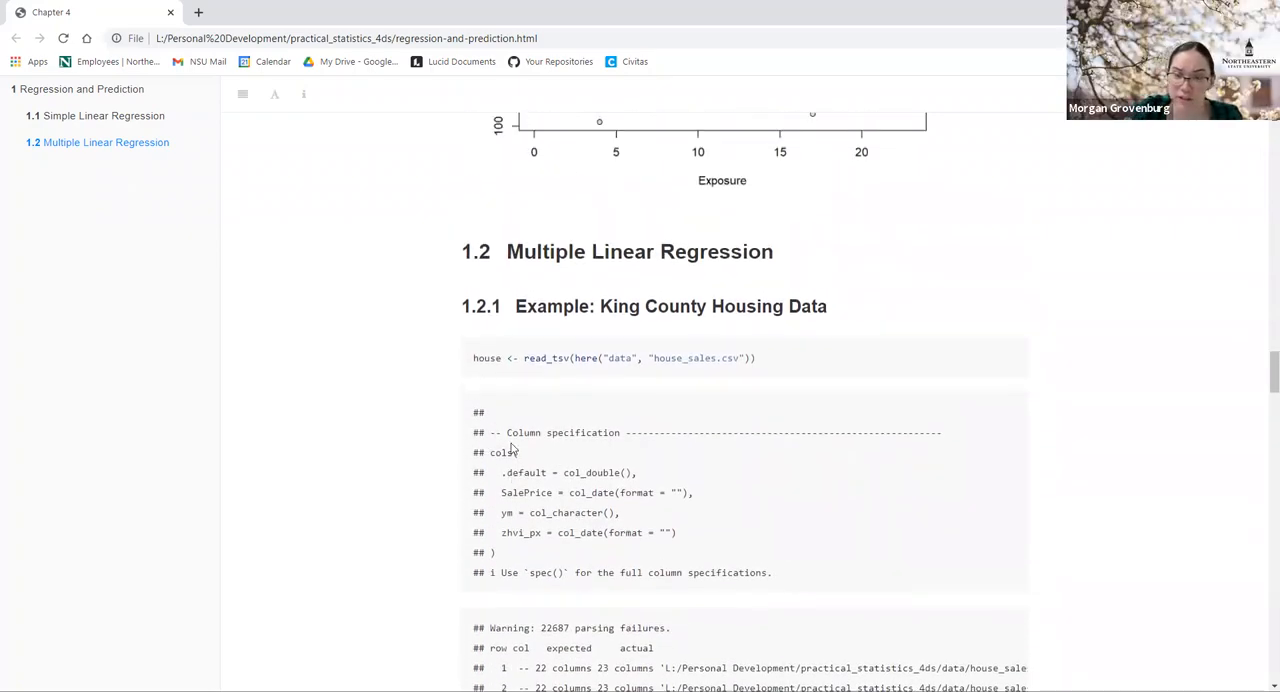
mouse_move(483, 334)
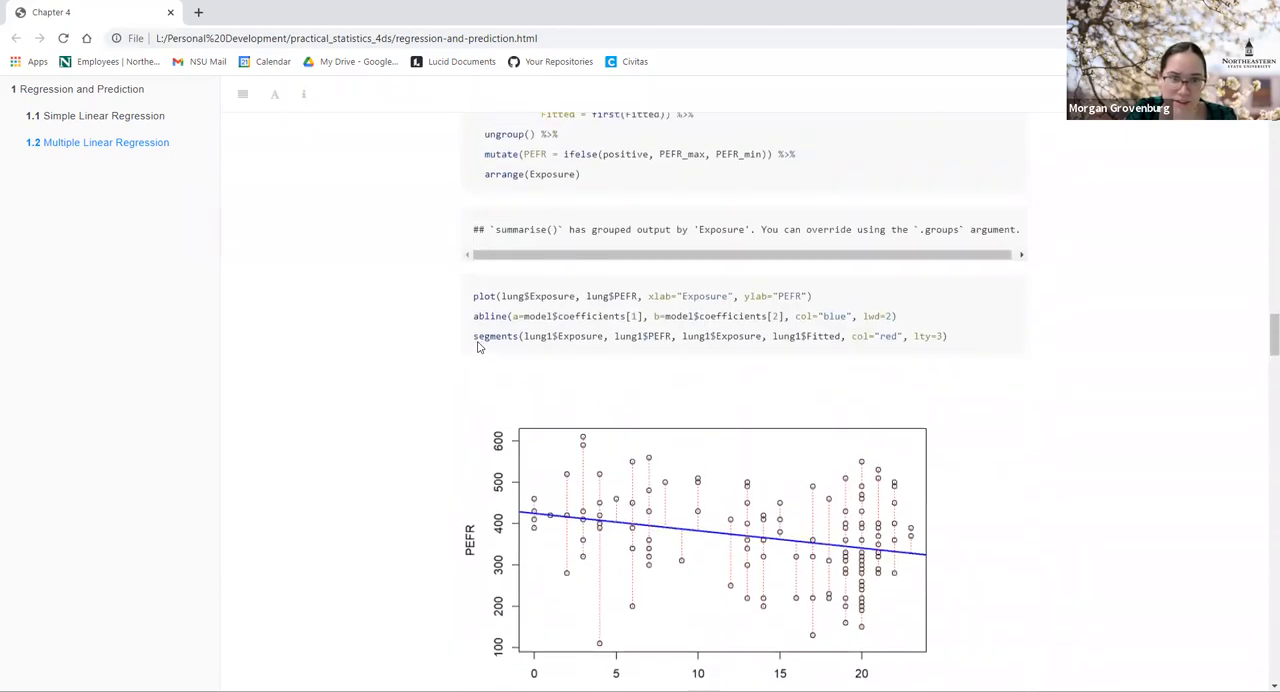
scroll(down, 3)
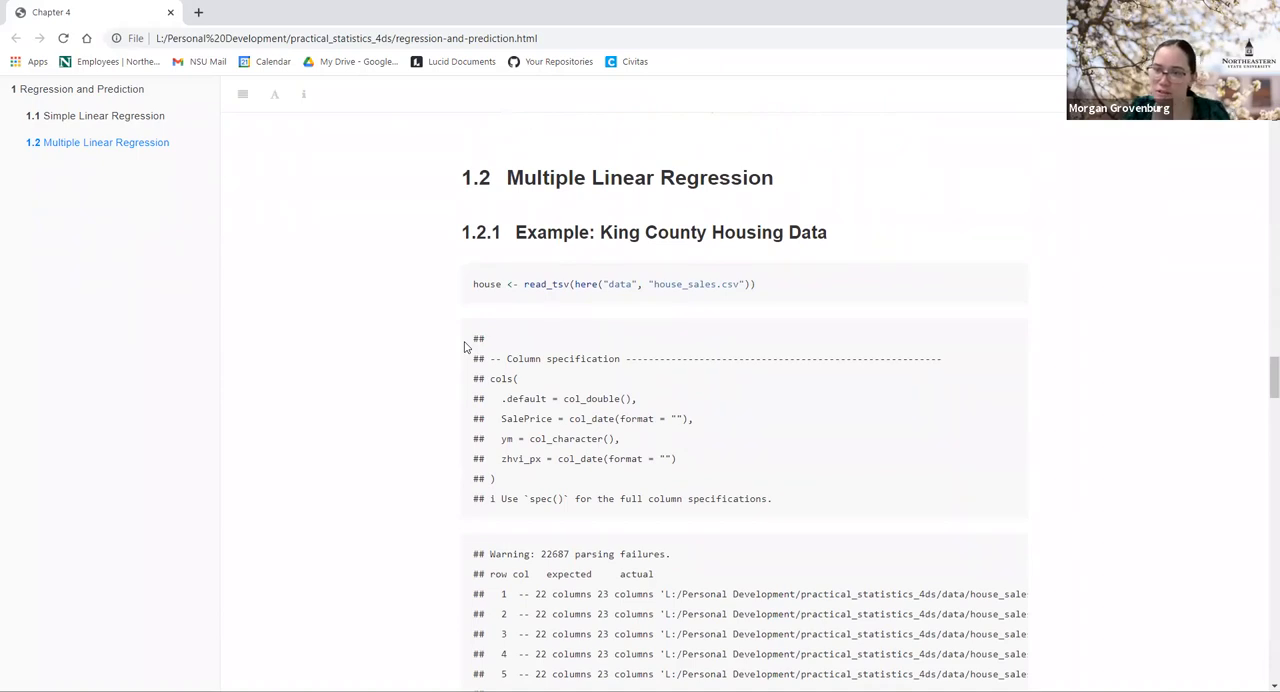
mouse_move(483, 321)
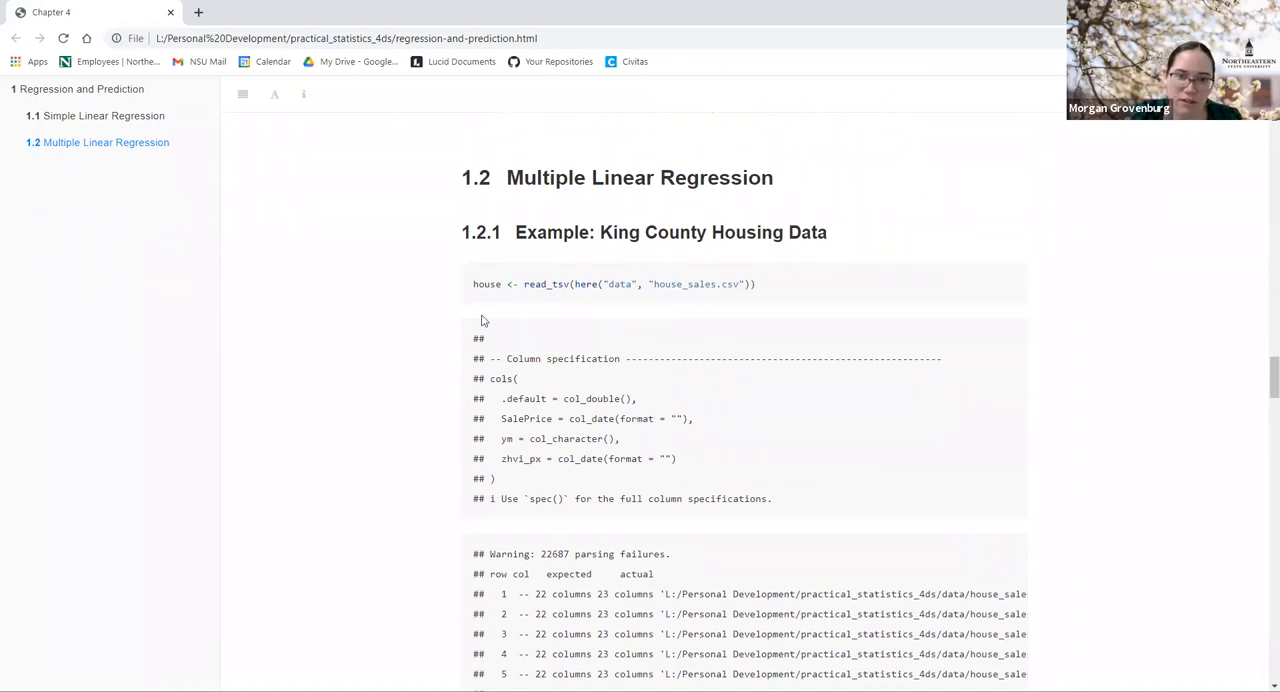
scroll(down, 3)
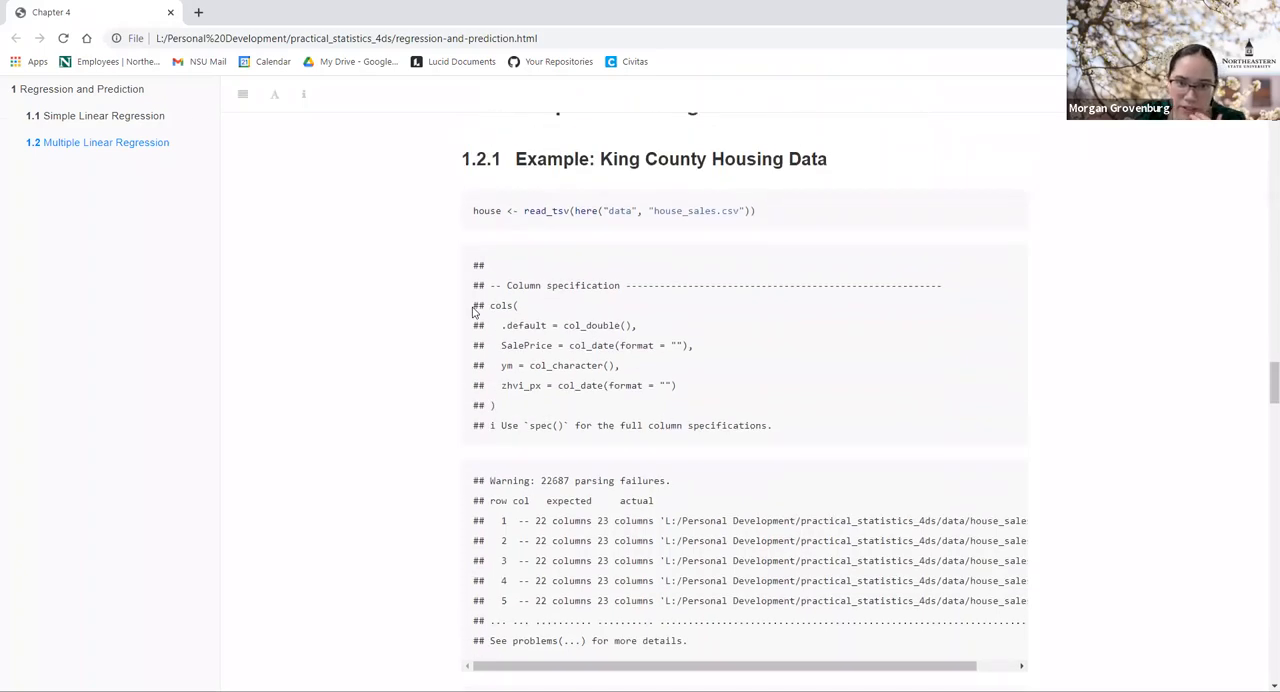
scroll(down, 3)
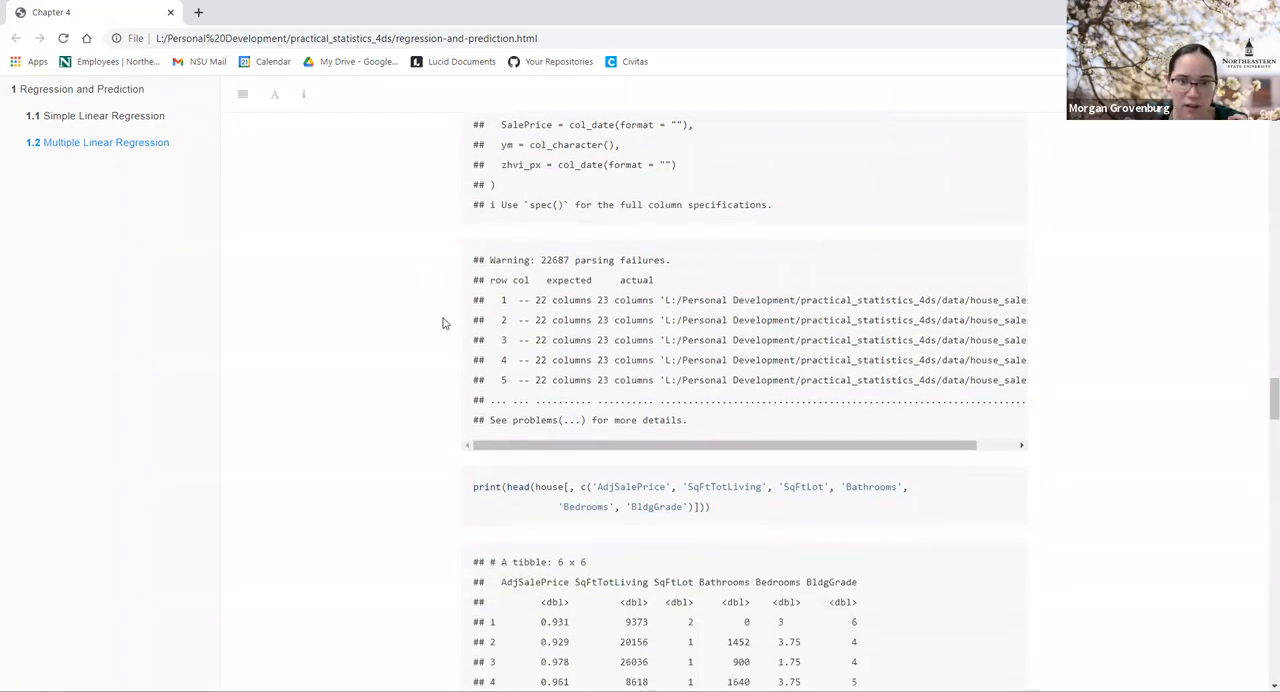
Step: Highlight the Bathrooms column heading and its values 1452 and 1640 in the house tibble
scroll(down, 3)
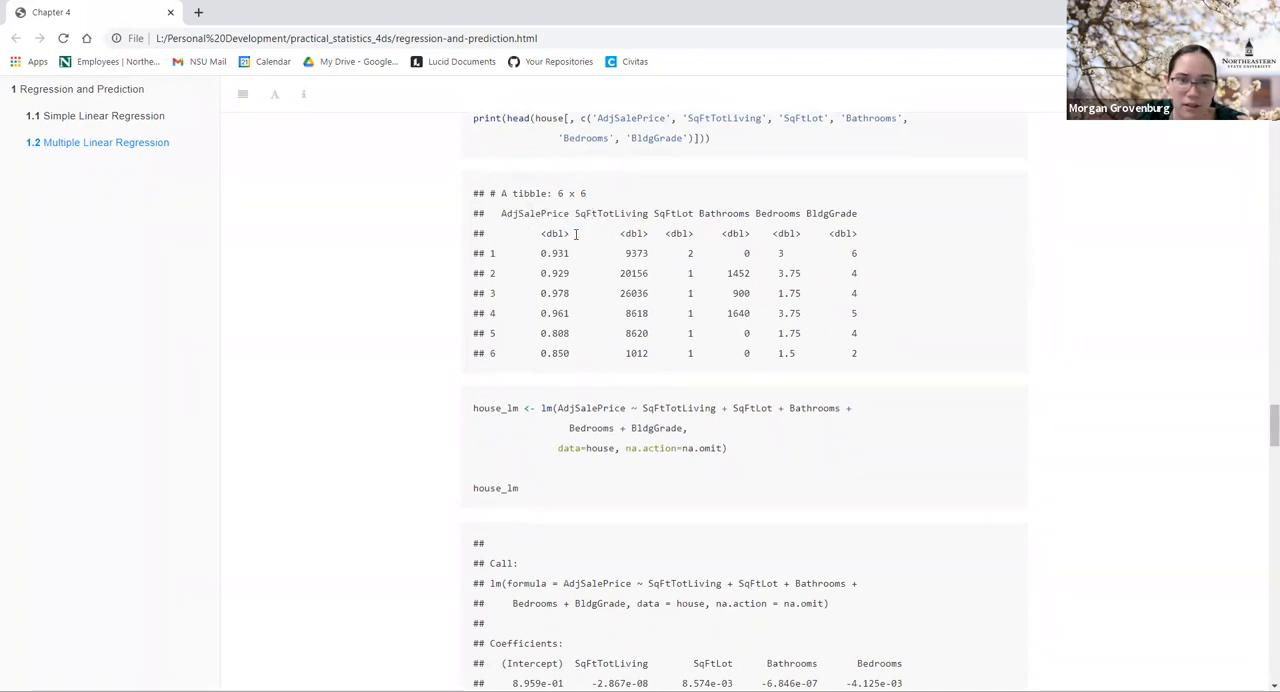
mouse_move(602, 226)
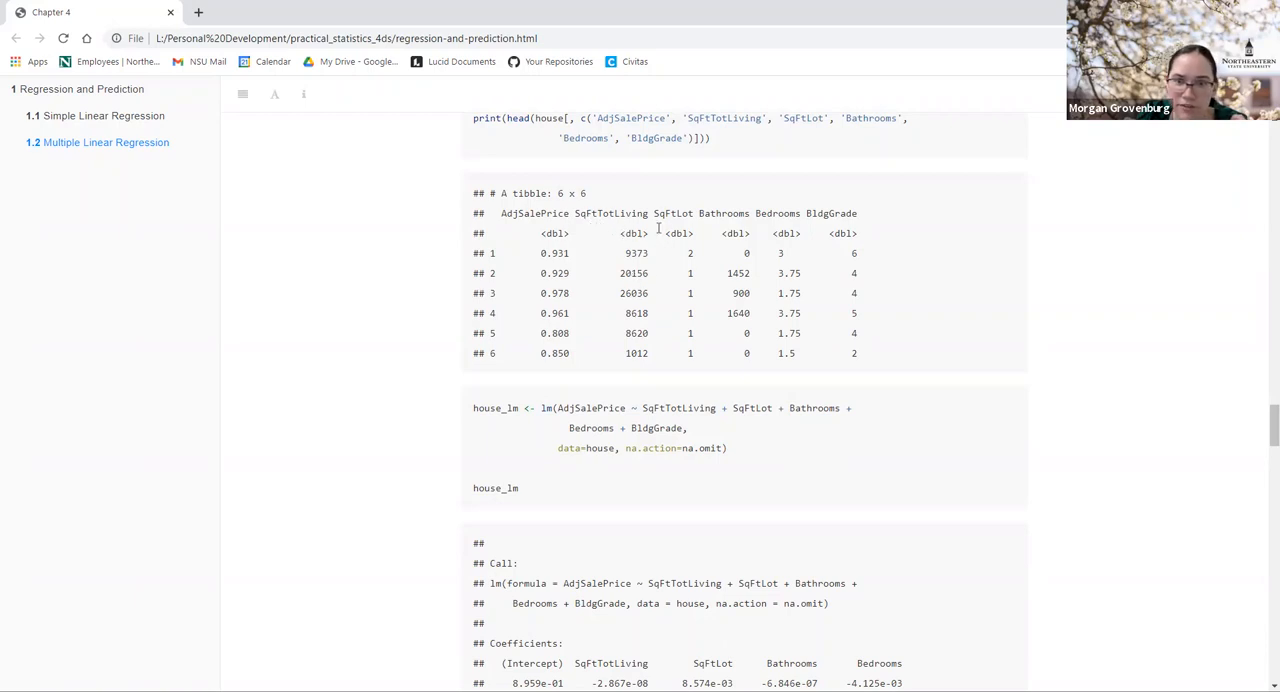
mouse_move(685, 228)
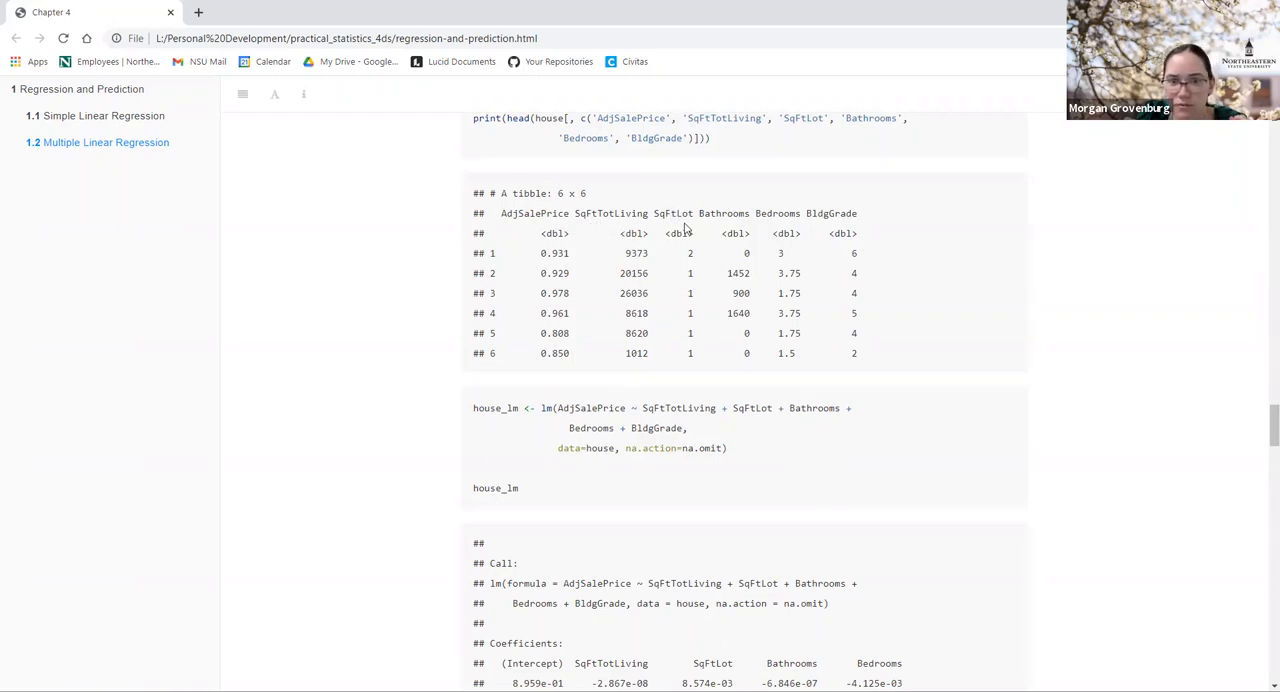
mouse_move(738, 213)
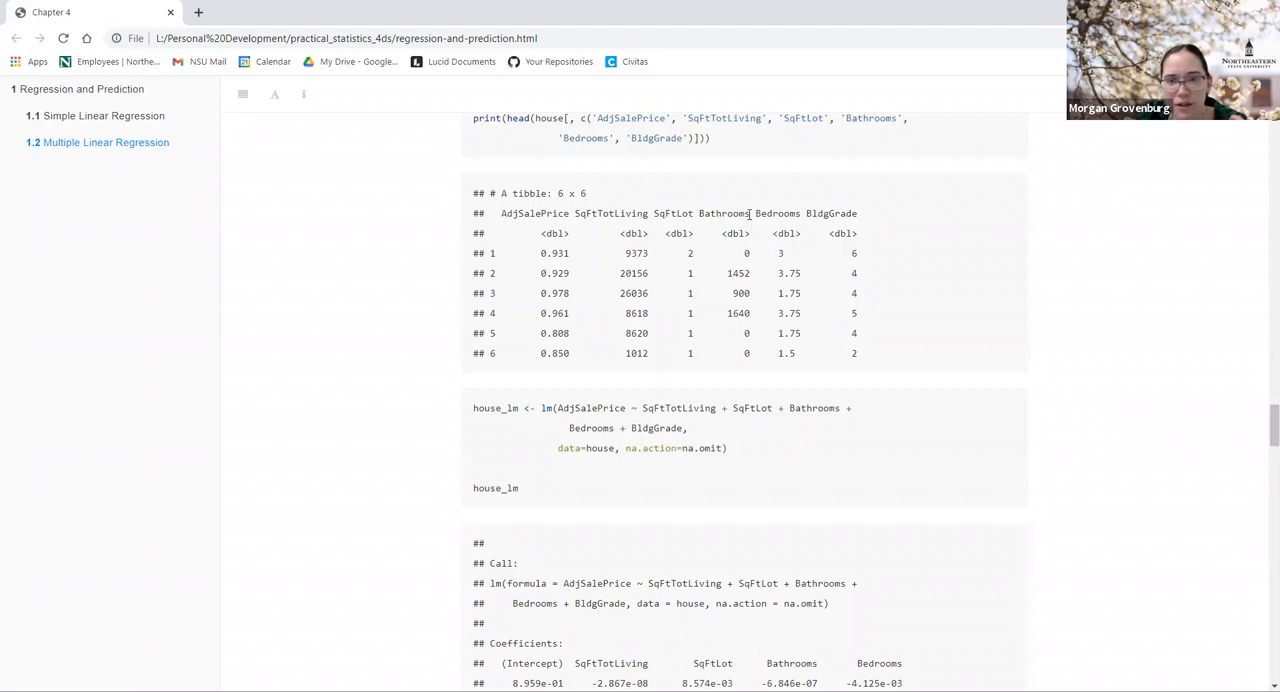
double_click(727, 213)
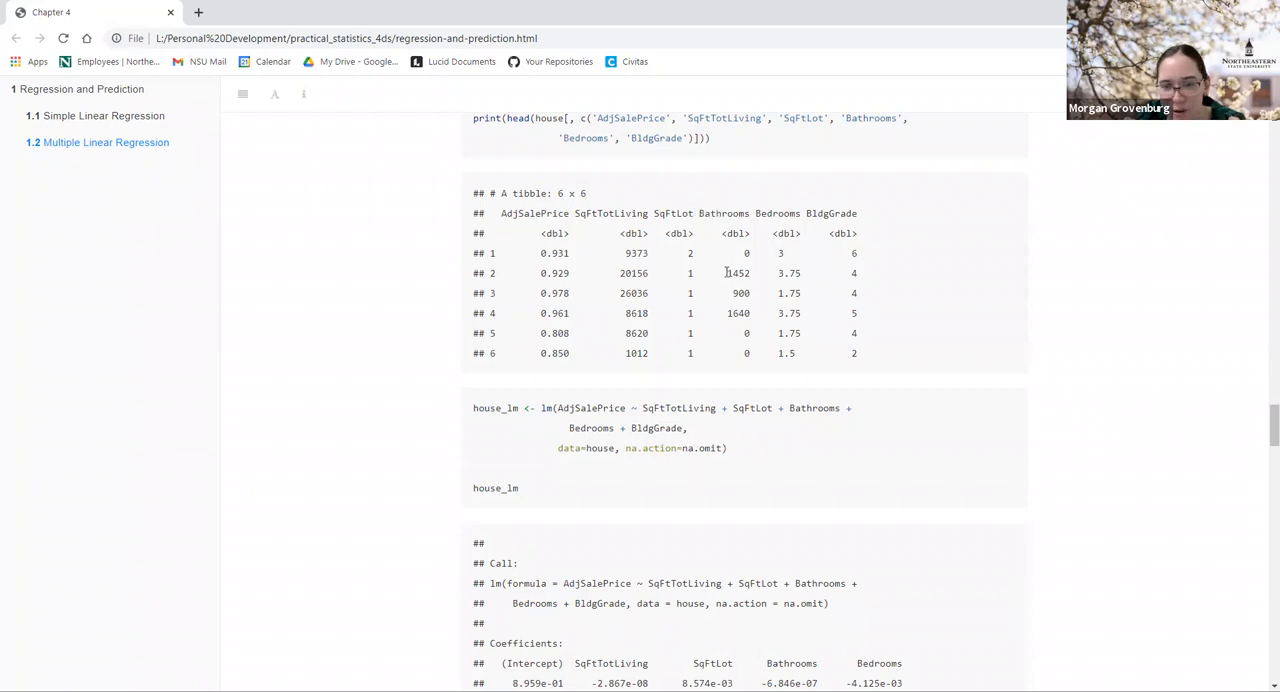
double_click(737, 273)
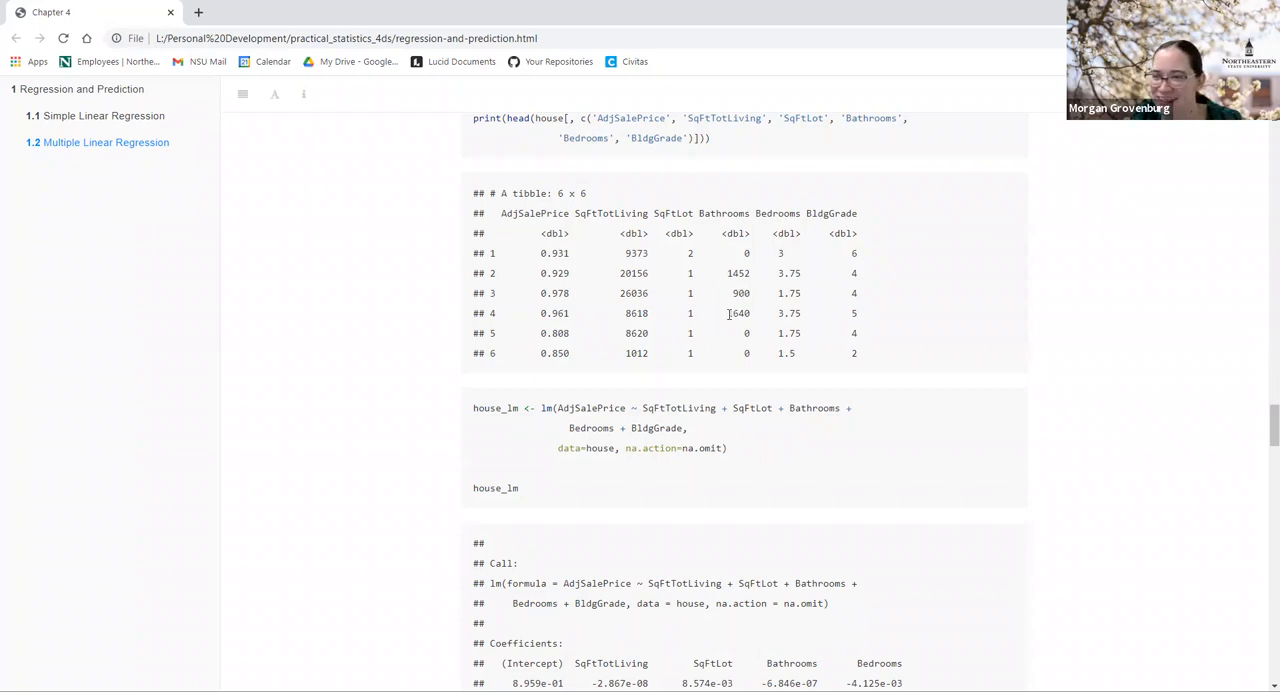
double_click(738, 273)
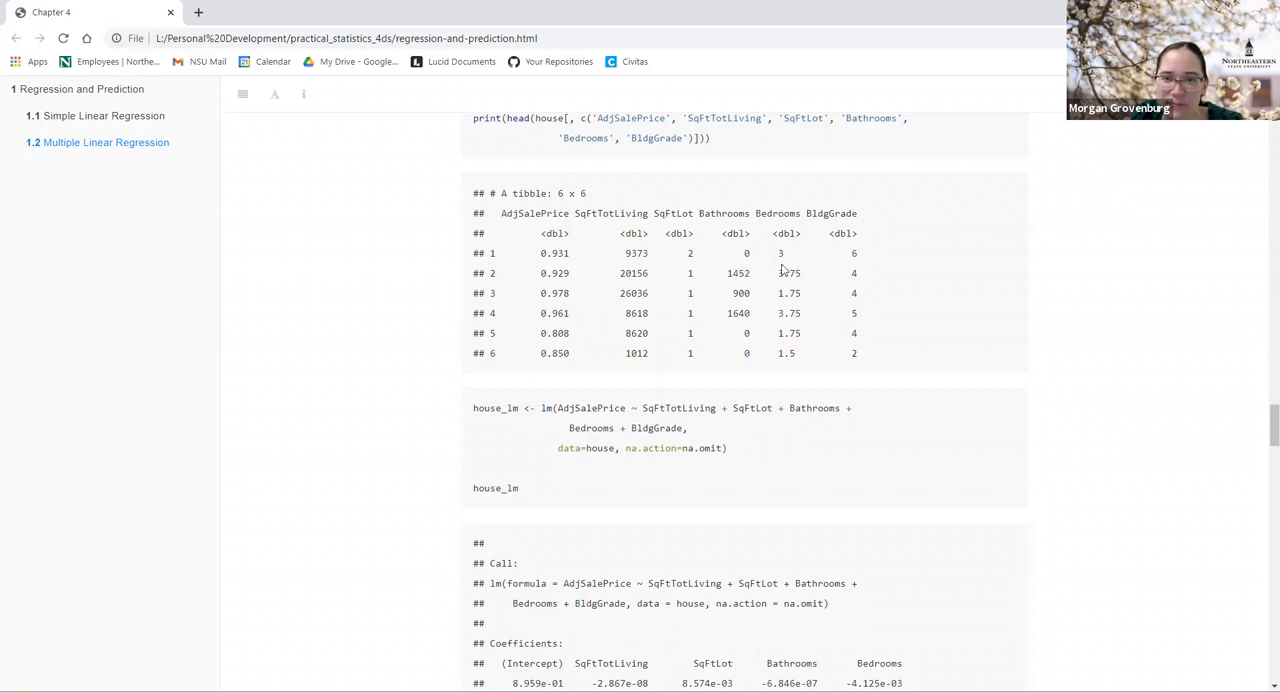
mouse_move(860, 228)
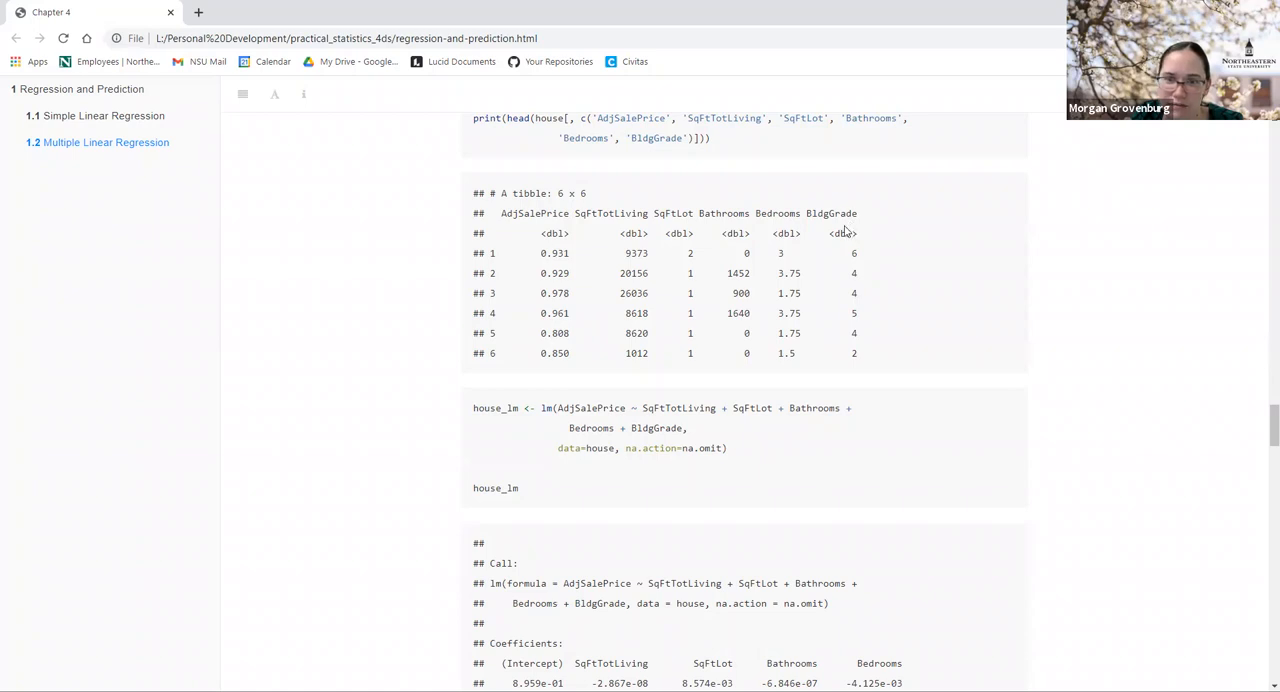
mouse_move(765, 295)
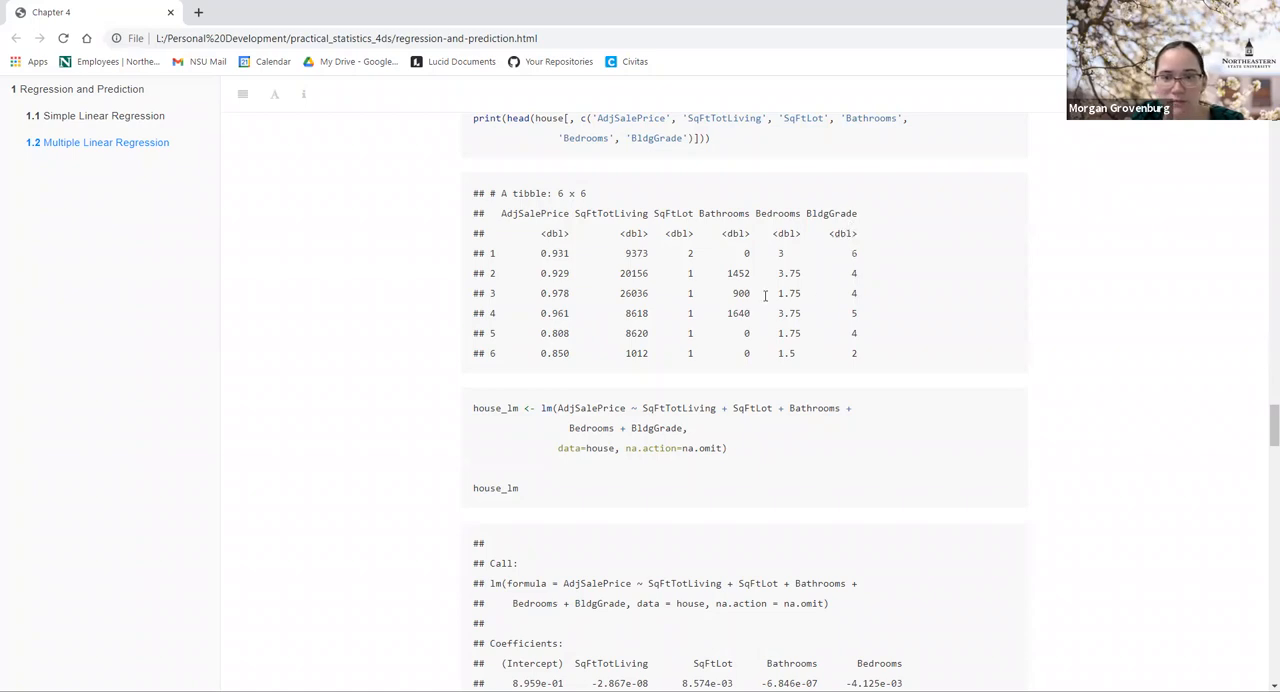
double_click(738, 313)
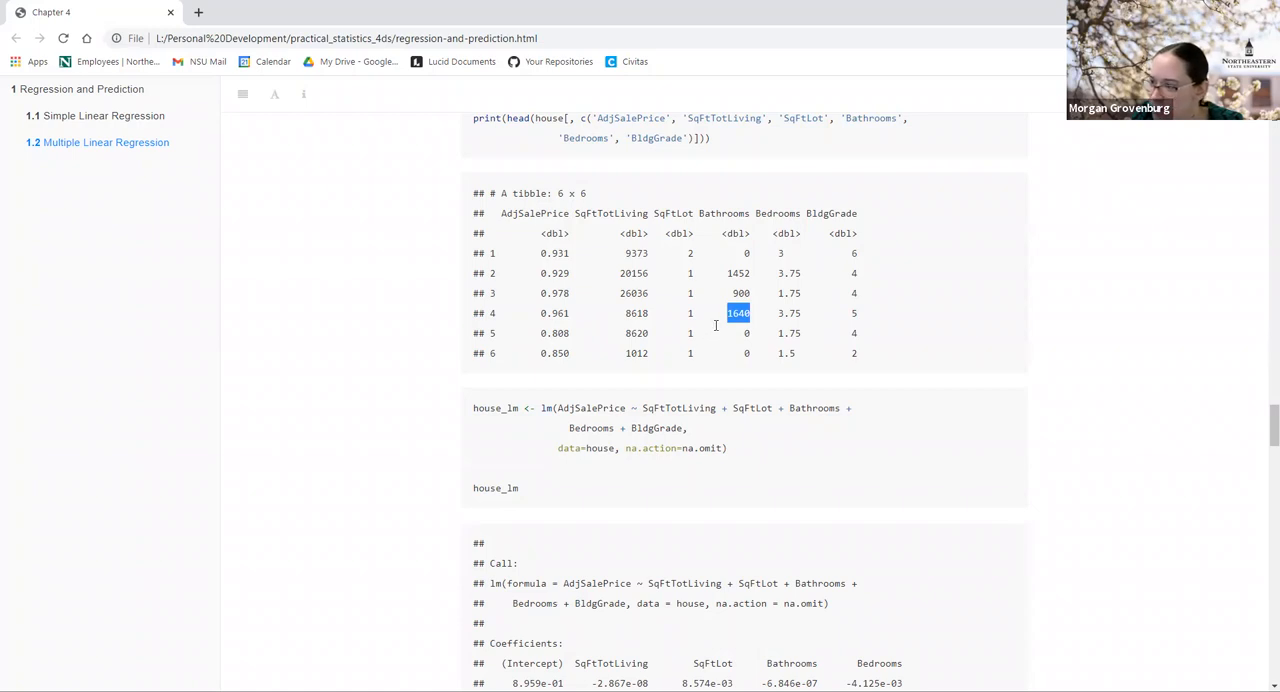
mouse_move(1261, 257)
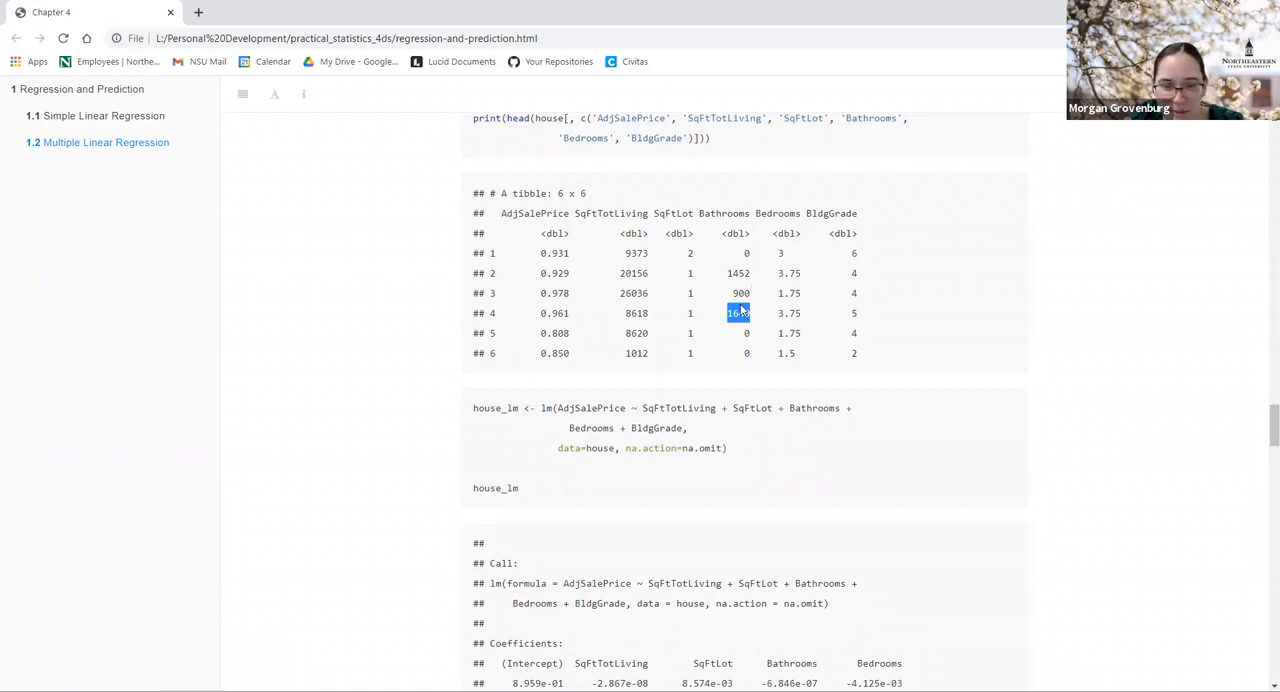
Step: Return to the 1.2 heading showing the King County read_tsv call and column specification
scroll(down, 3)
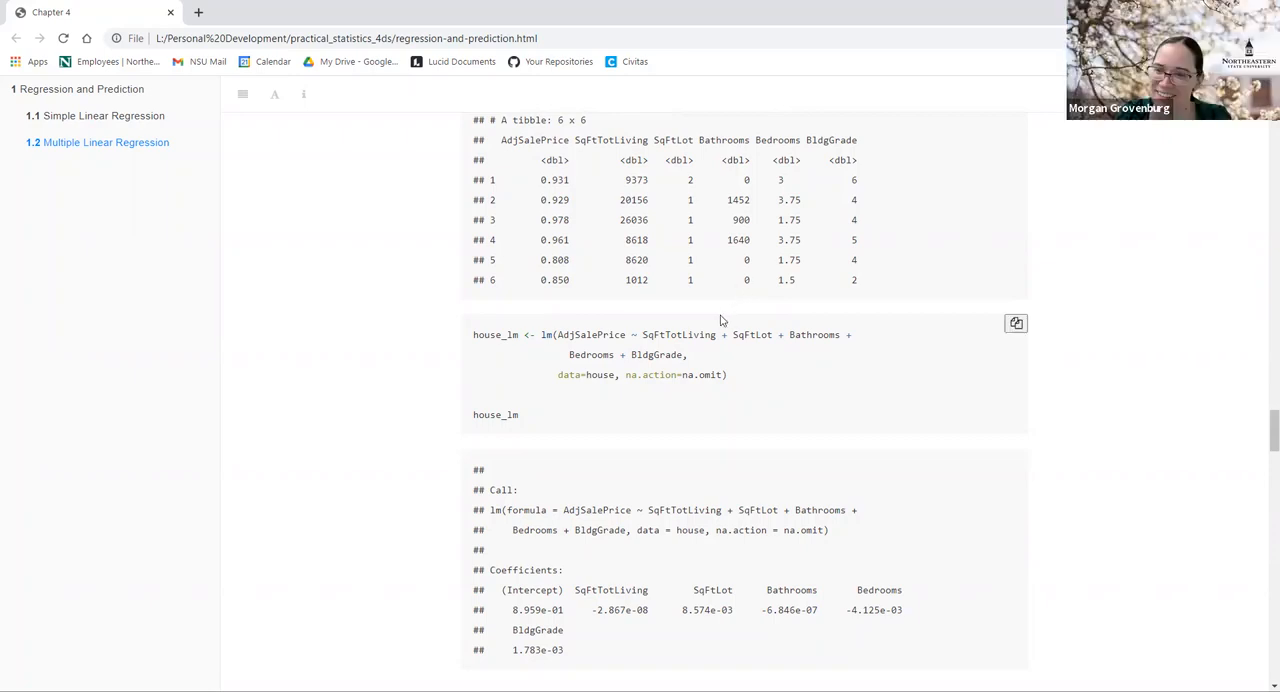
scroll(down, 3)
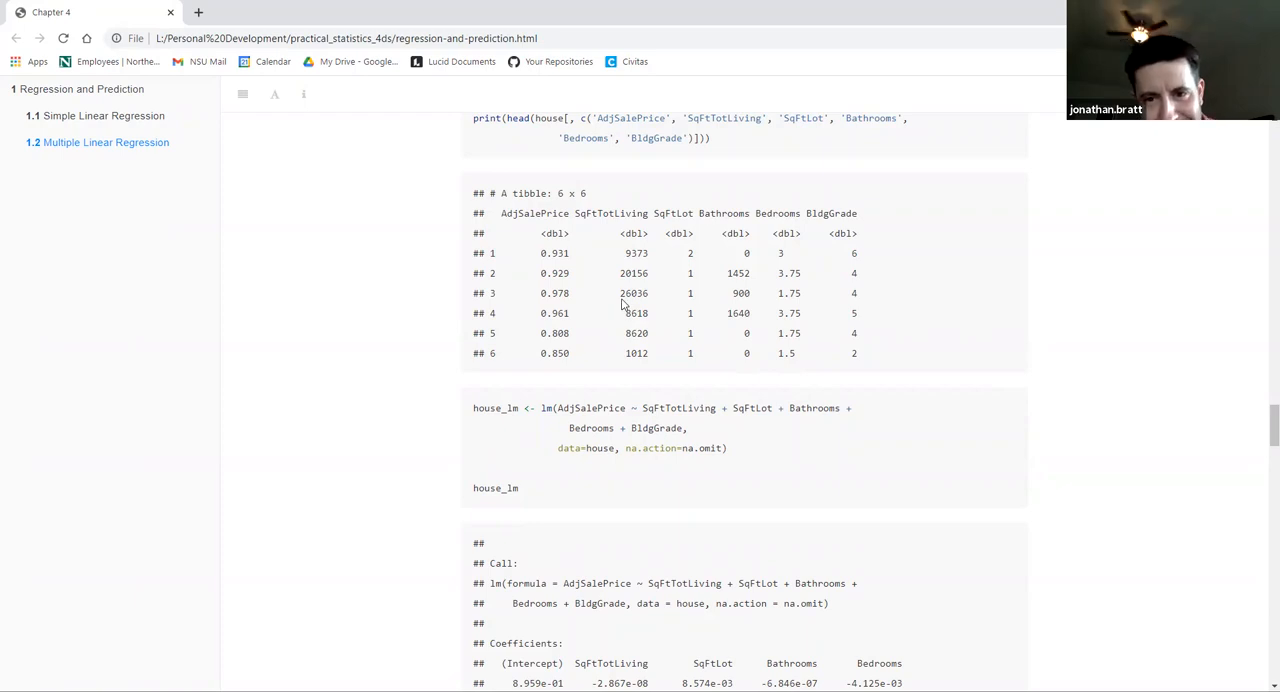
mouse_move(567, 287)
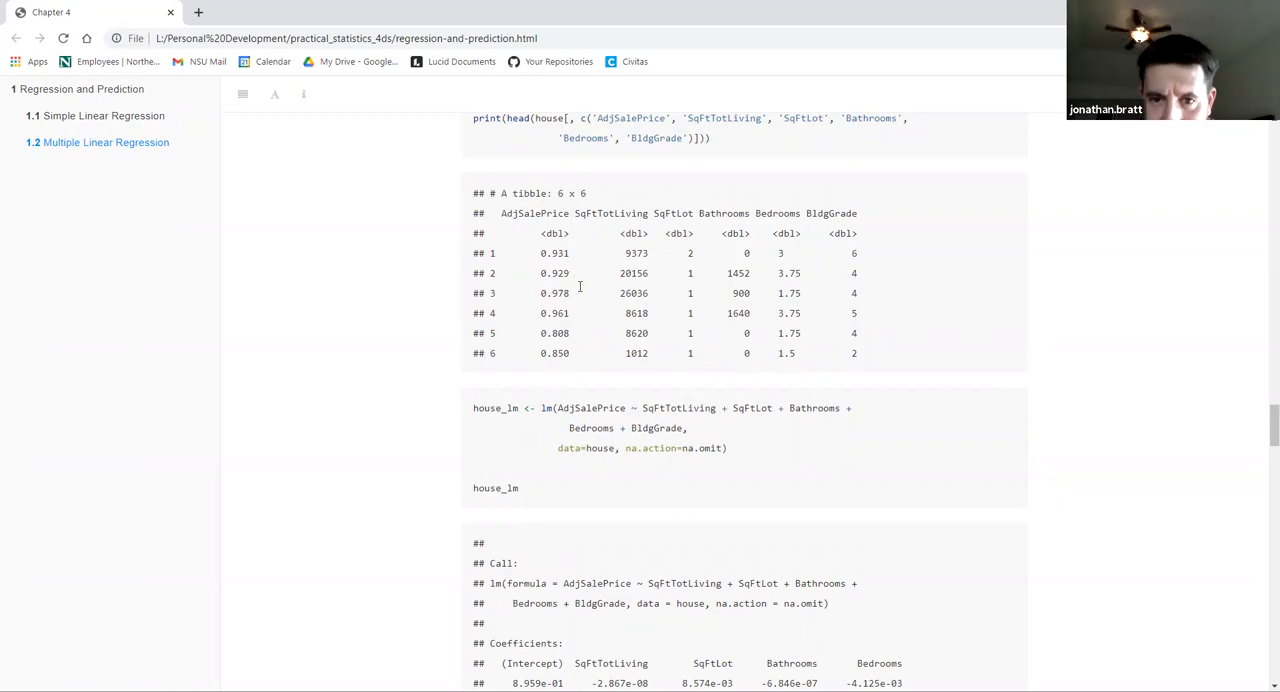
scroll(up, 3)
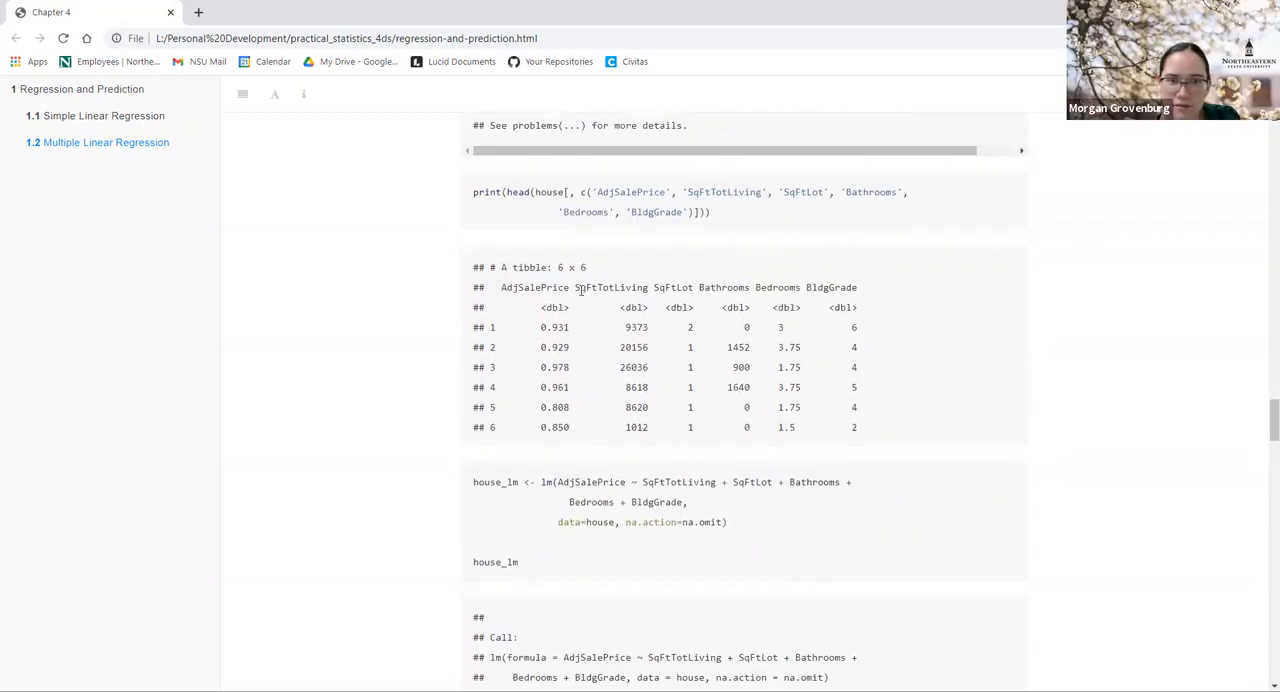
scroll(up, 3)
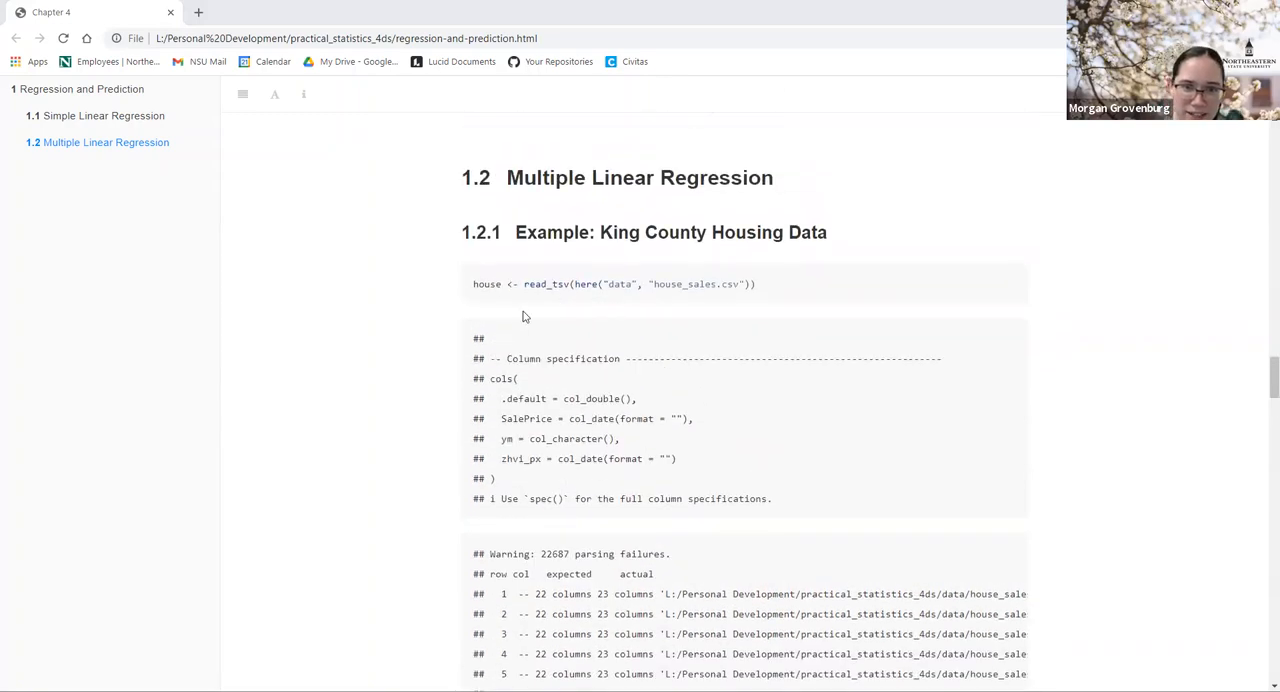
Step: Scroll to the 6×6 house preview tibble and the house_lm <- lm(...) chunk
scroll(down, 3)
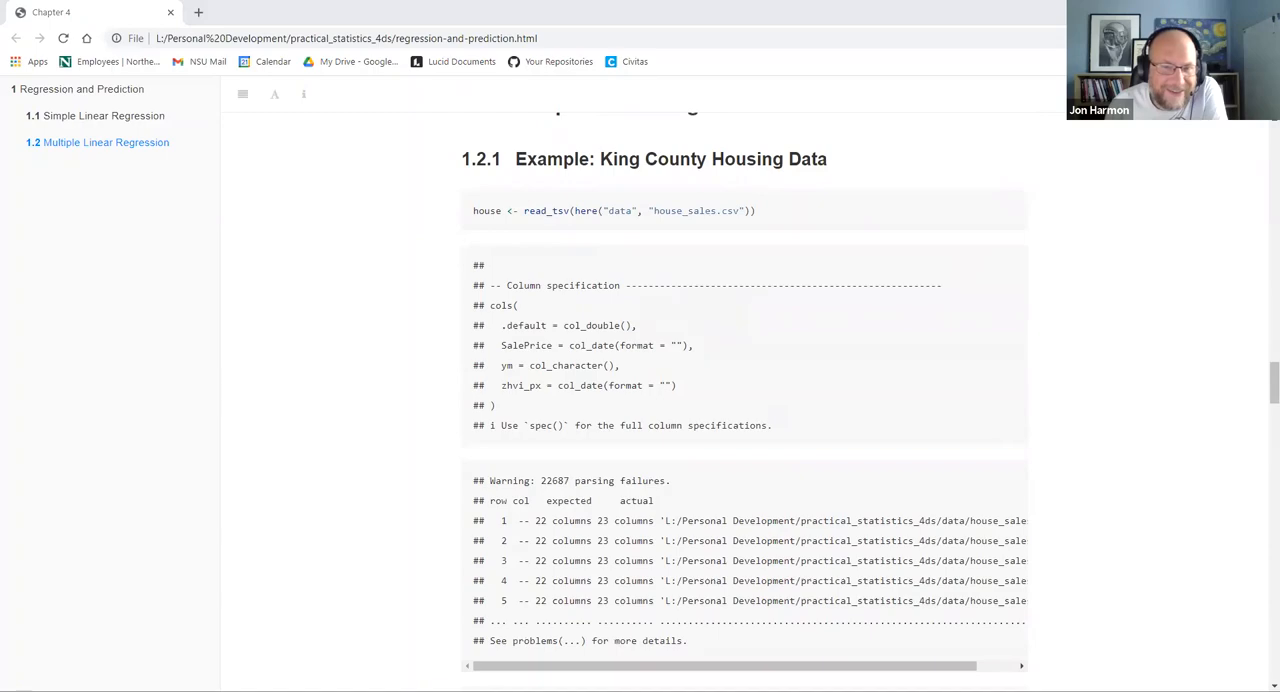
scroll(down, 3)
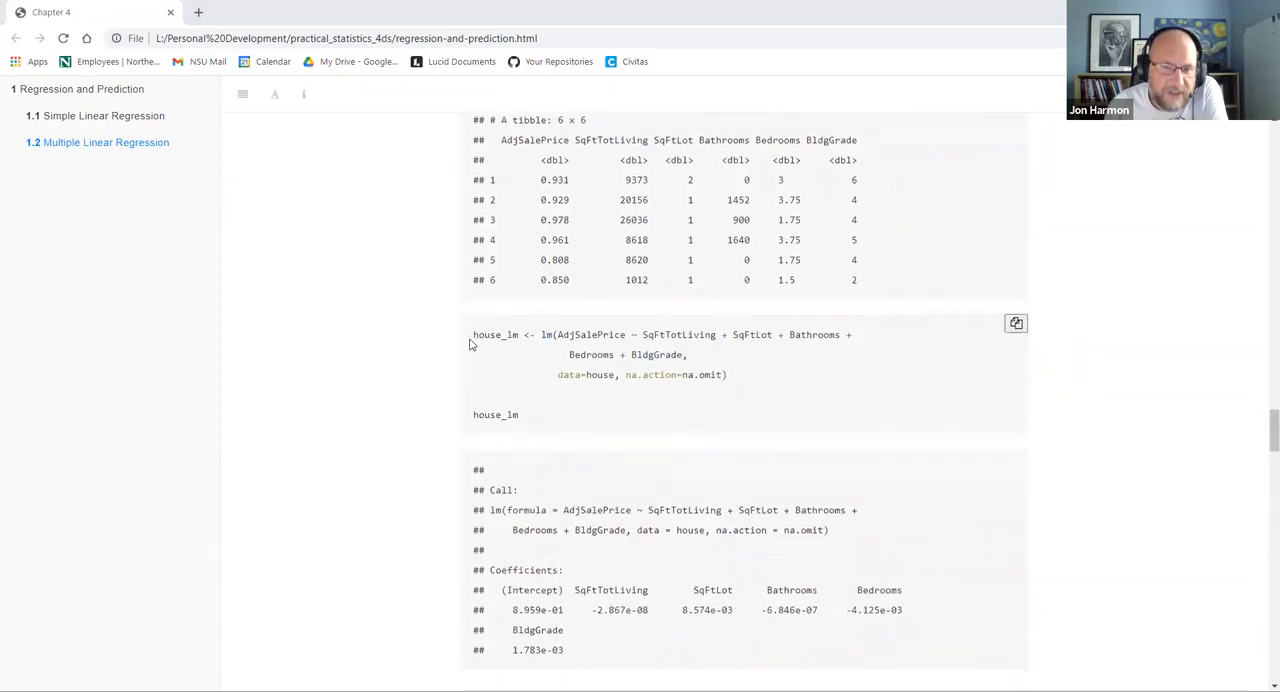
scroll(up, 3)
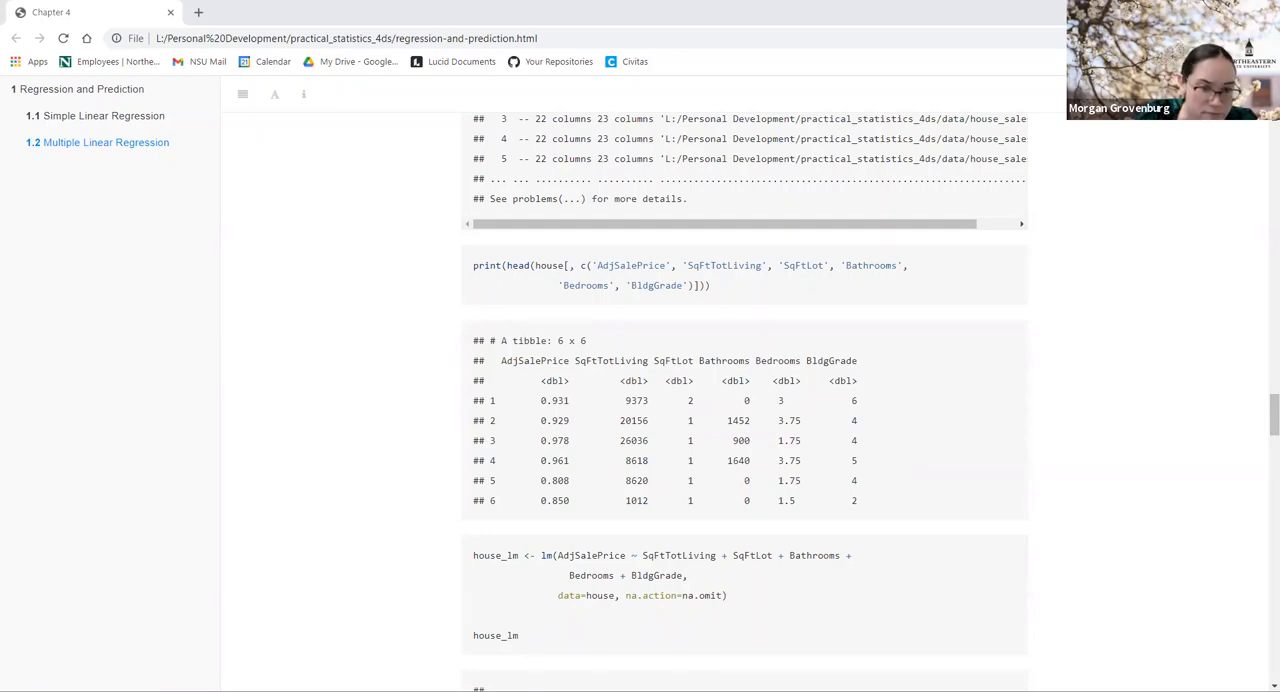
scroll(down, 3)
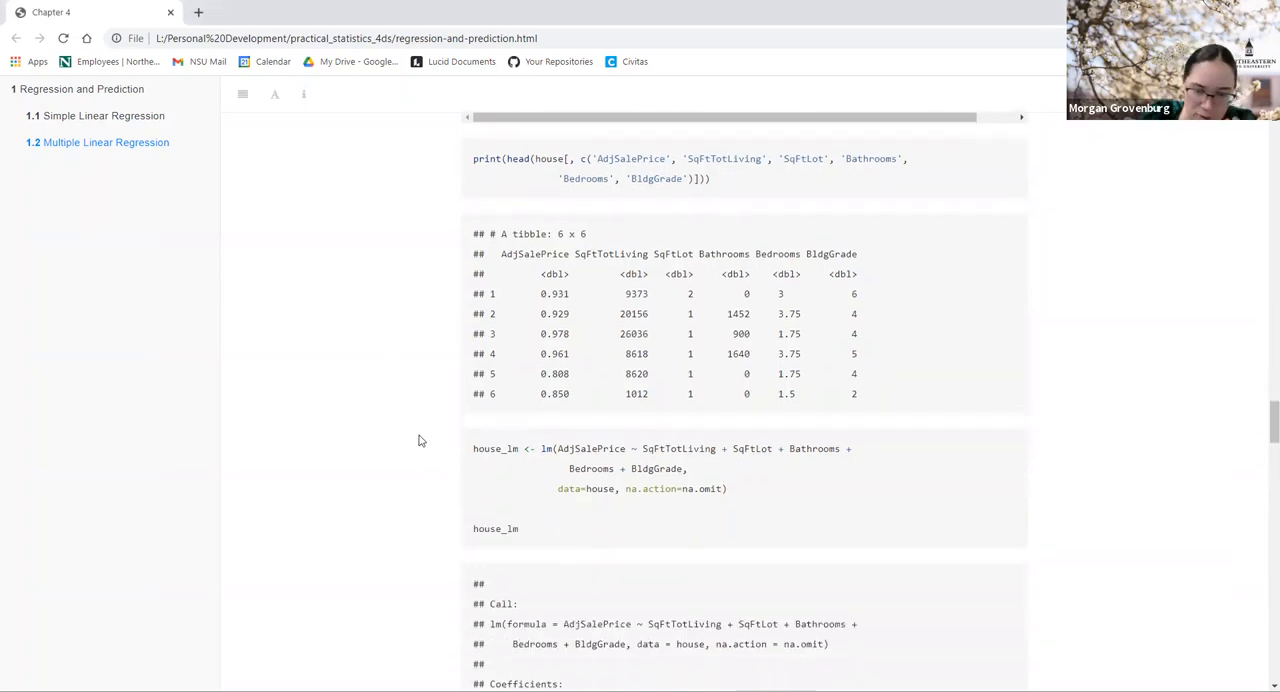
scroll(down, 3)
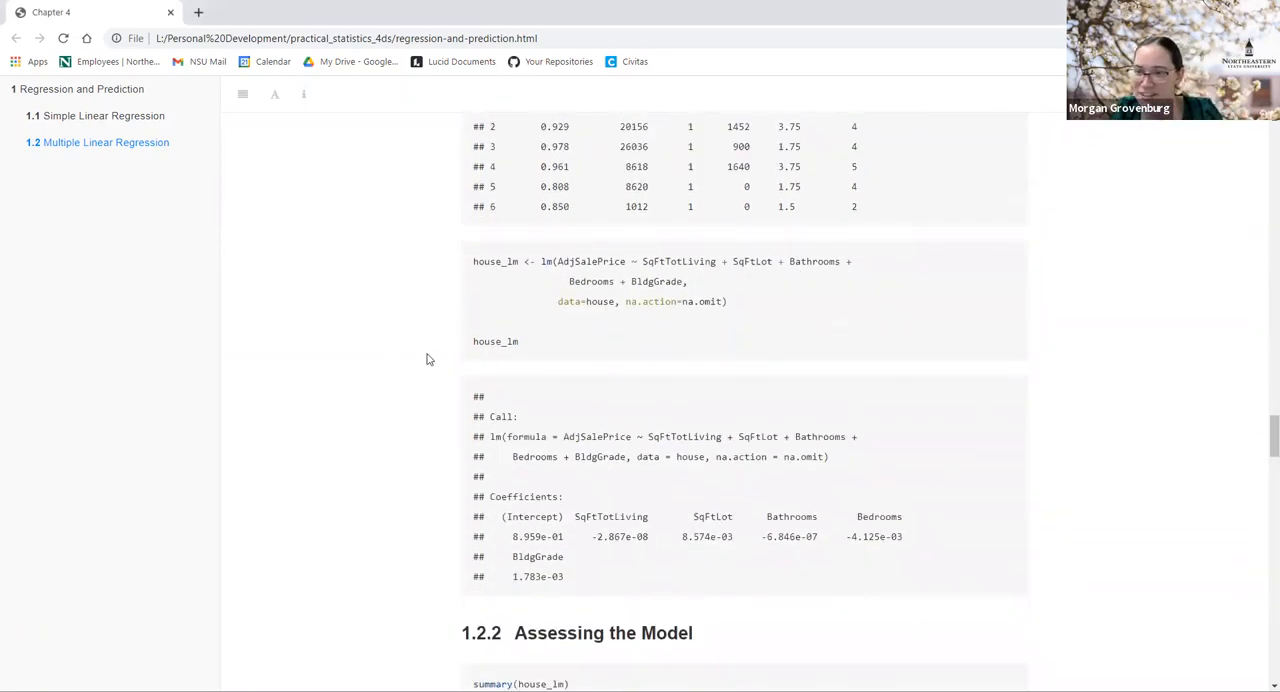
scroll(down, 3)
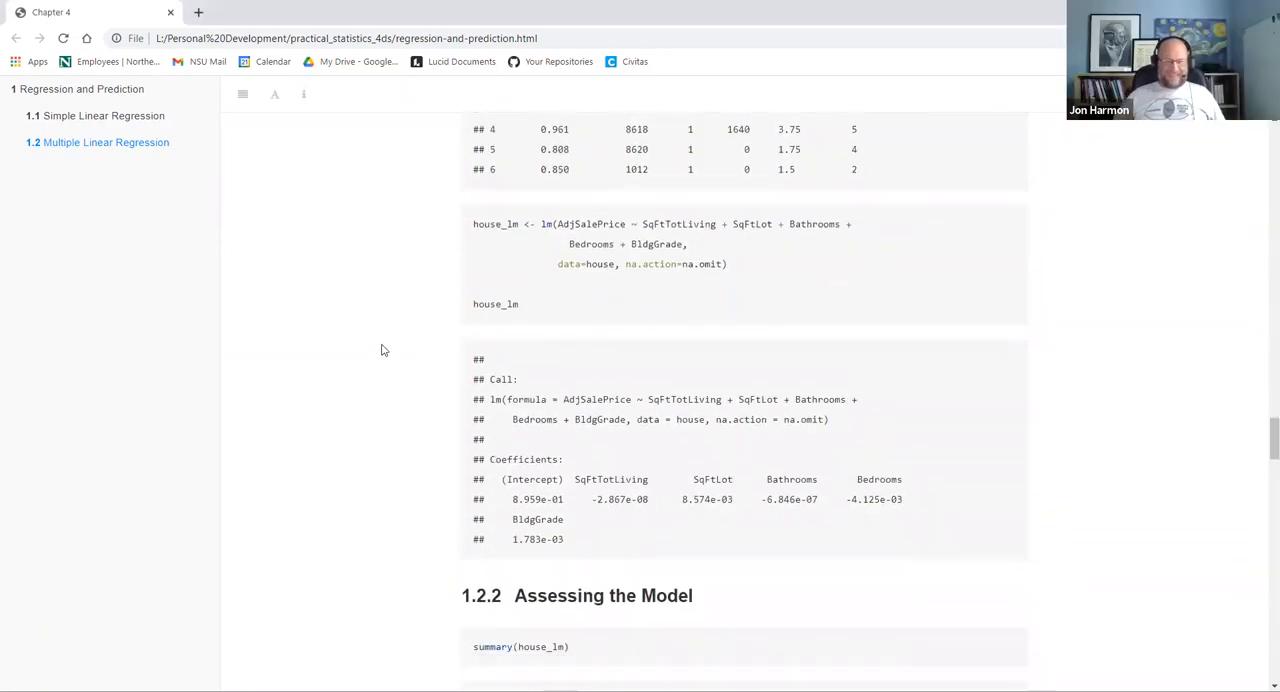
scroll(down, 3)
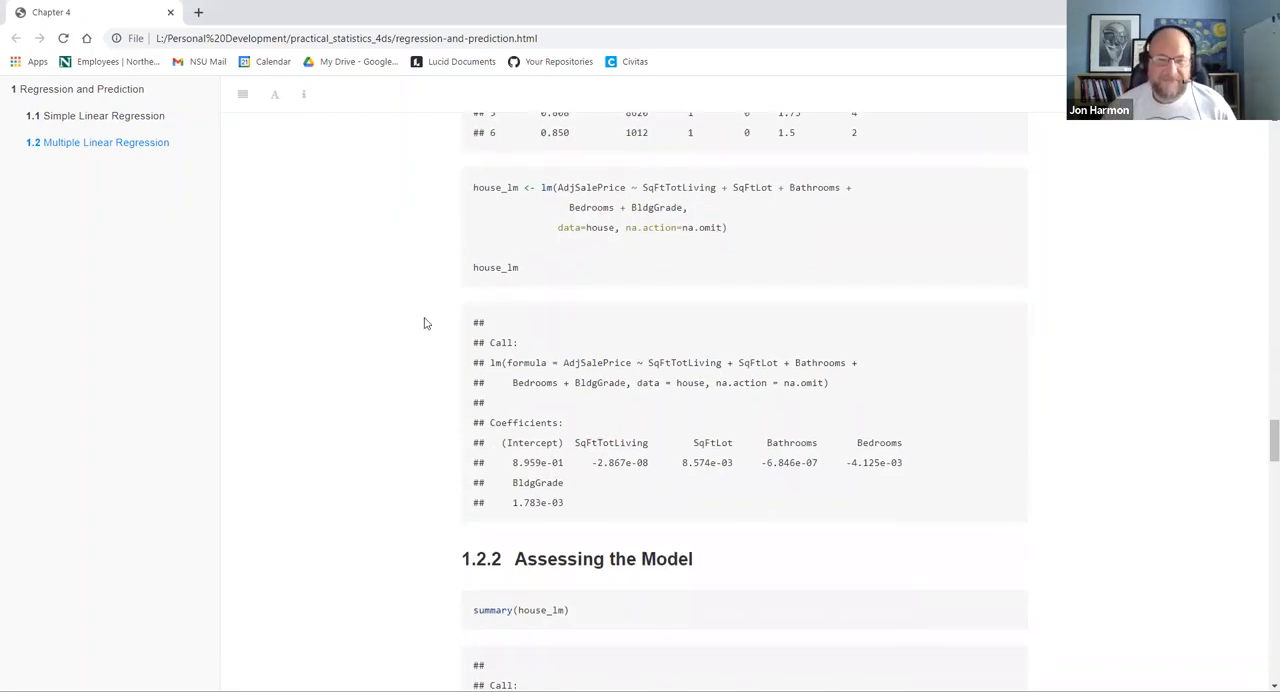
scroll(down, 3)
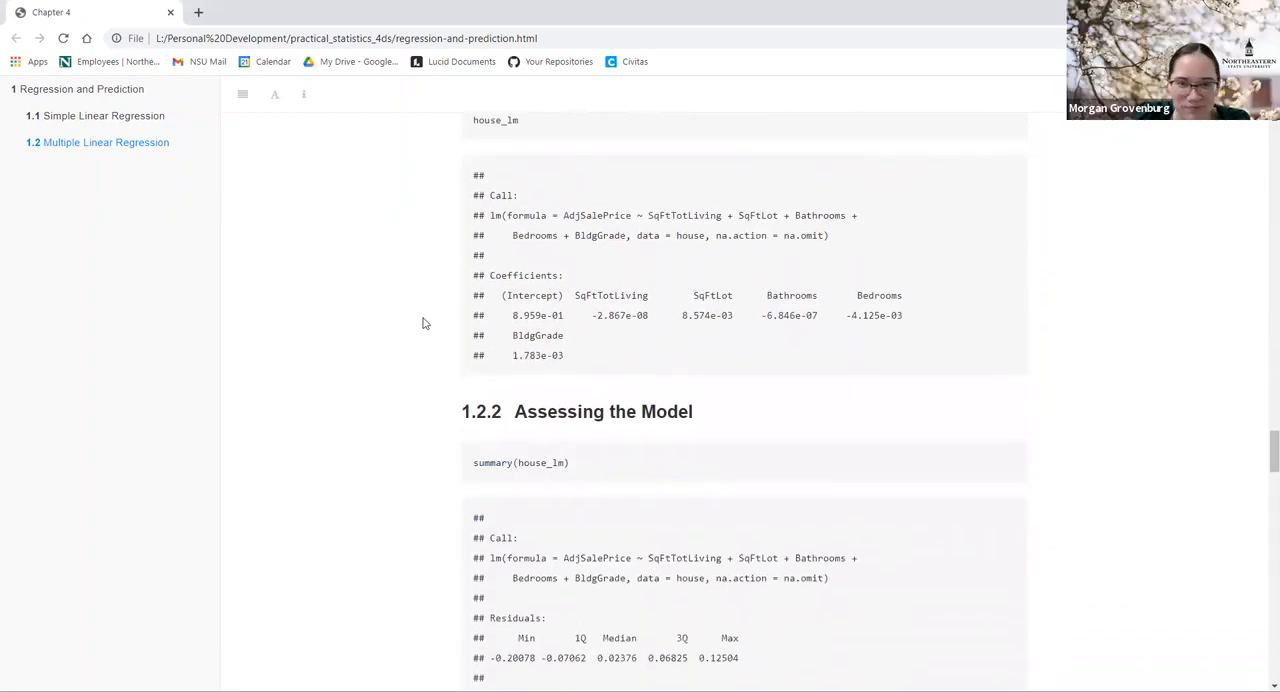
scroll(down, 3)
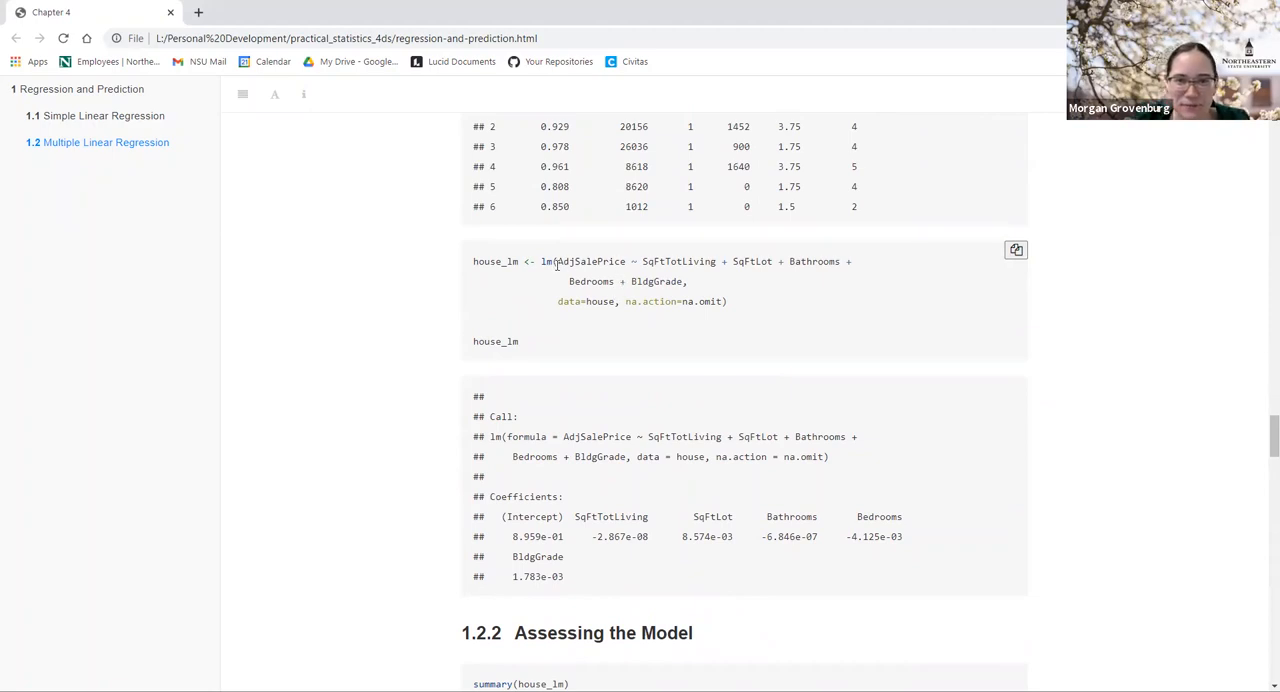
double_click(588, 261)
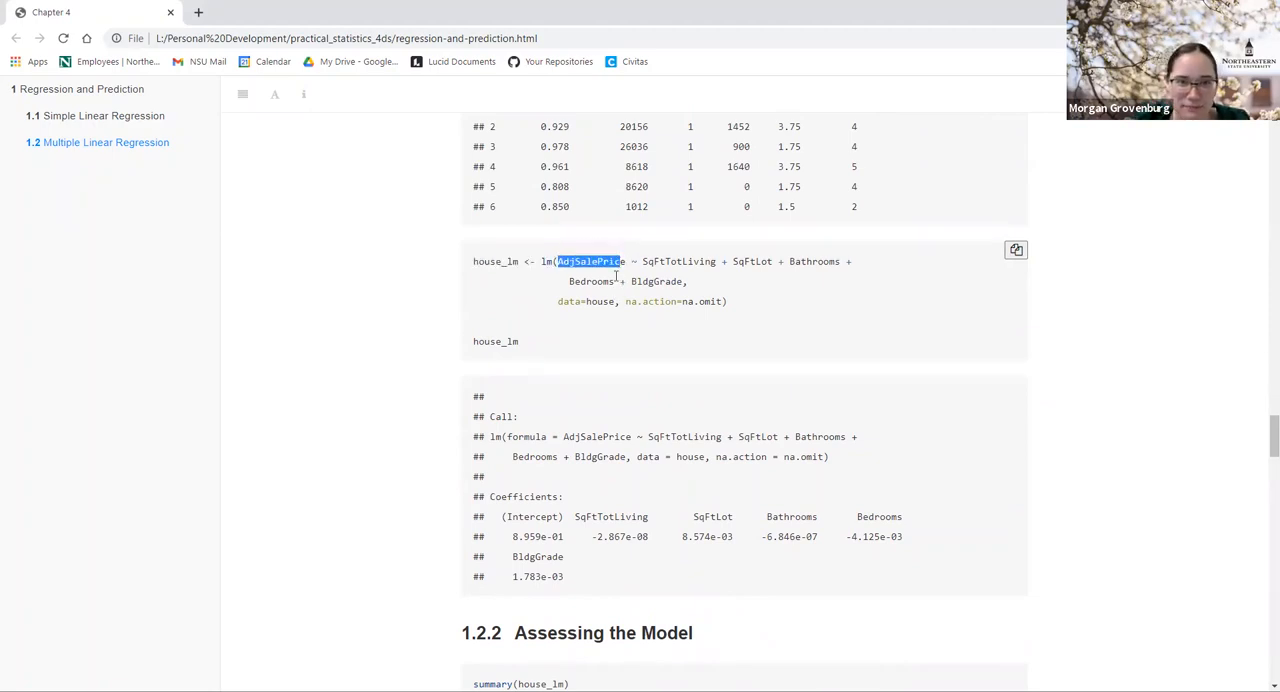
scroll(down, 3)
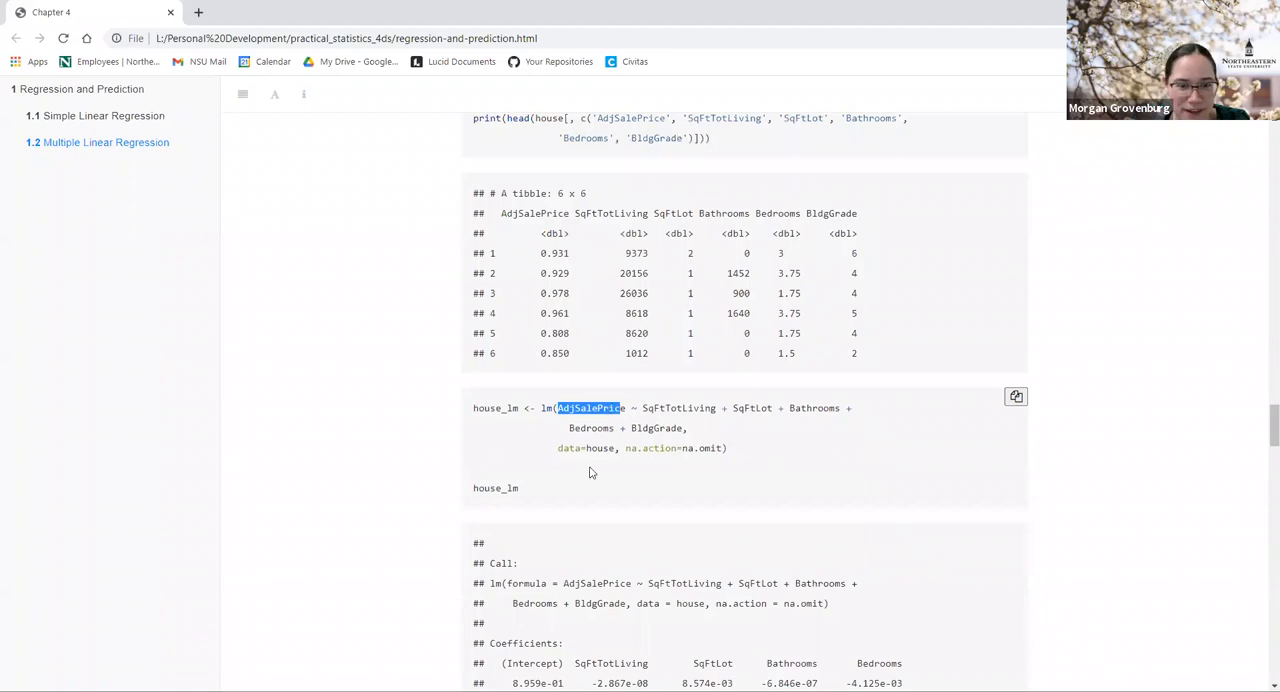
scroll(down, 3)
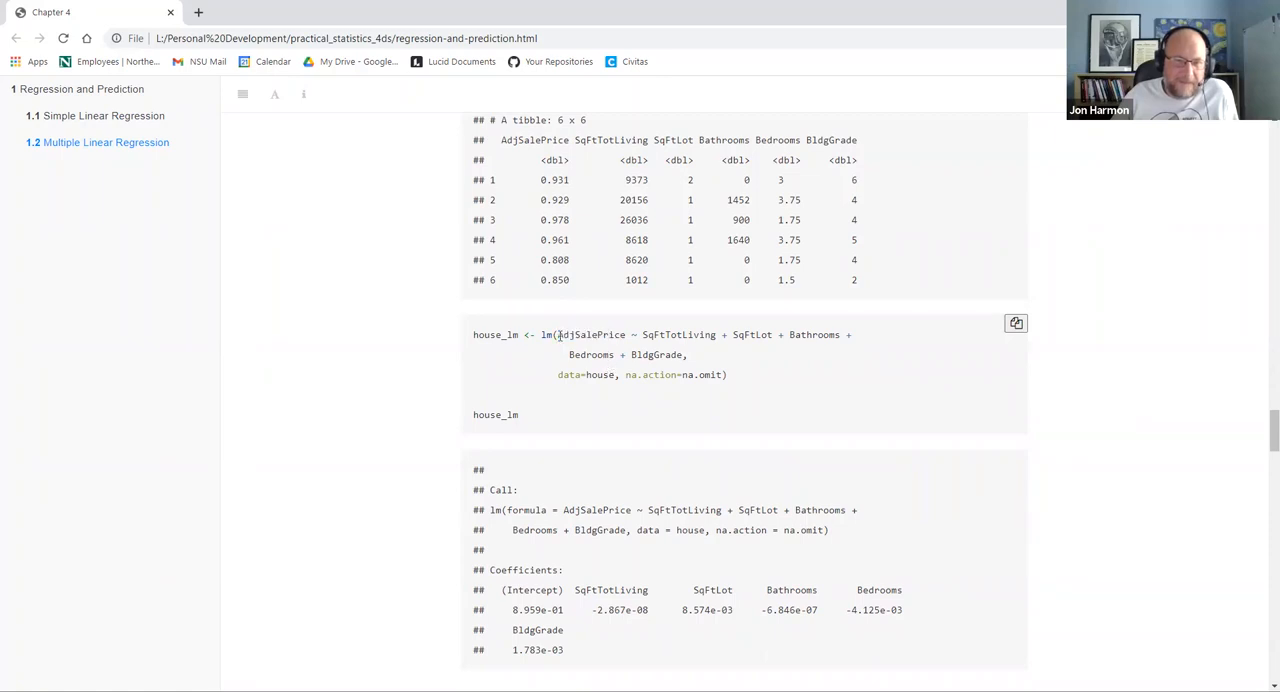
double_click(591, 334)
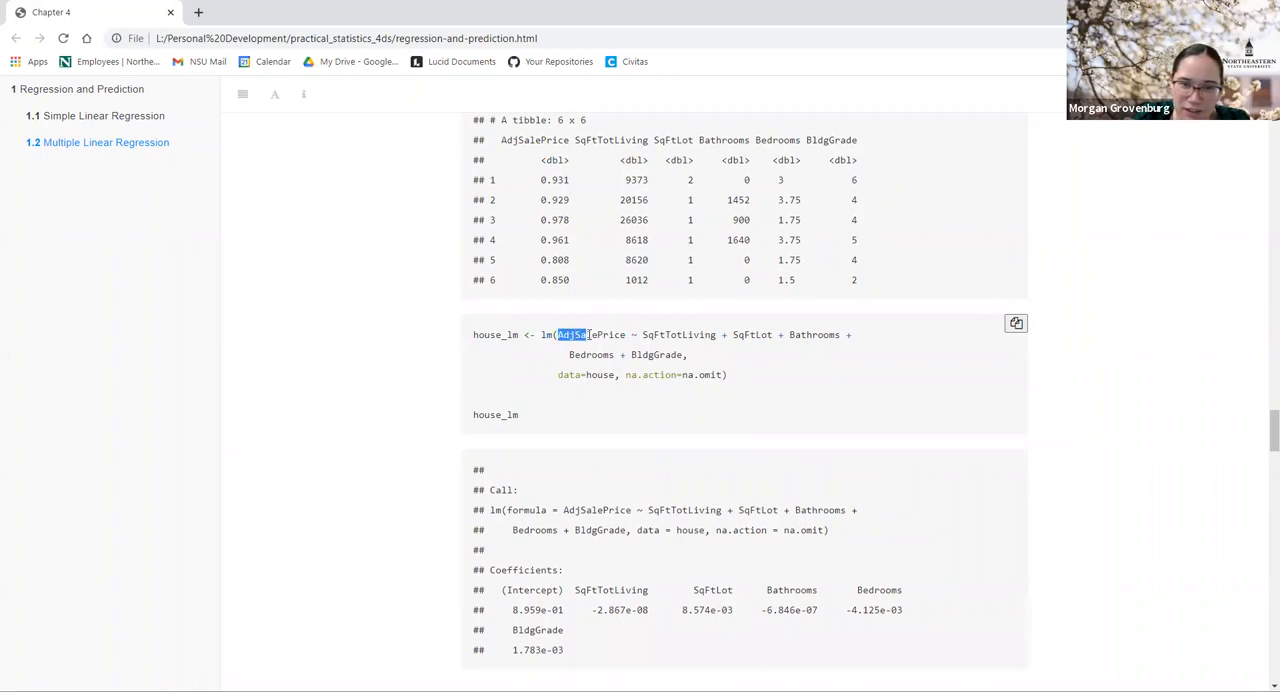
double_click(680, 334)
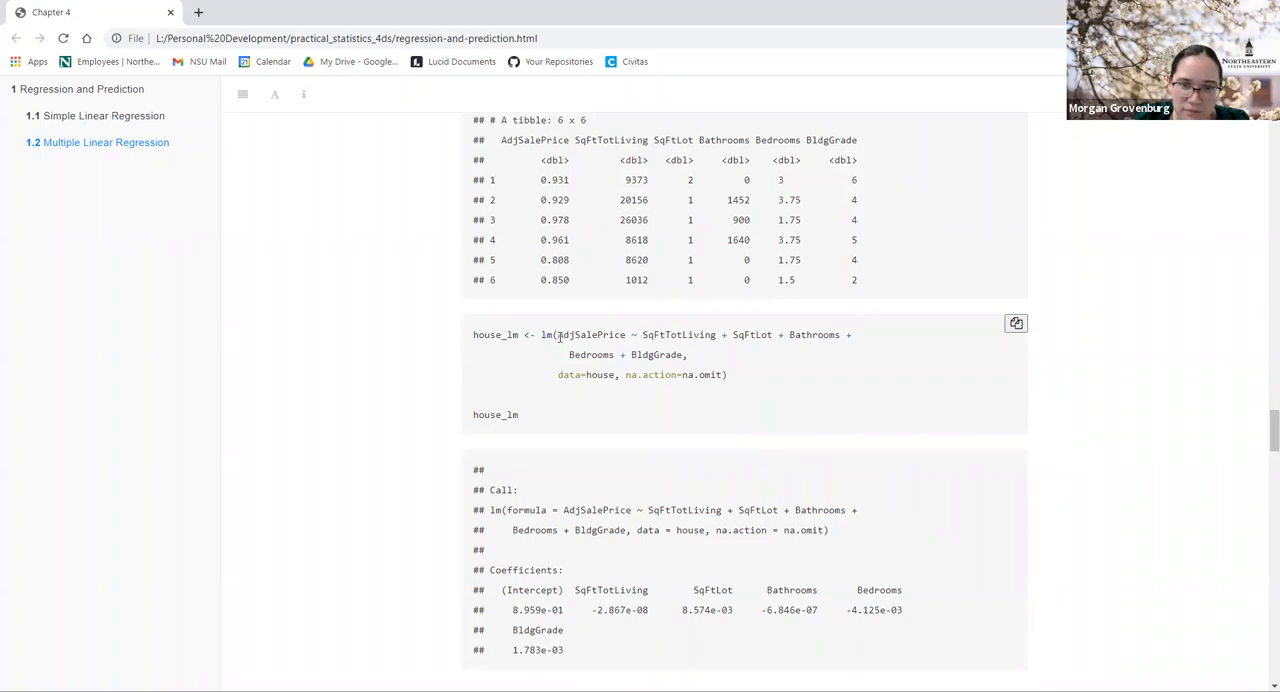
mouse_move(559, 337)
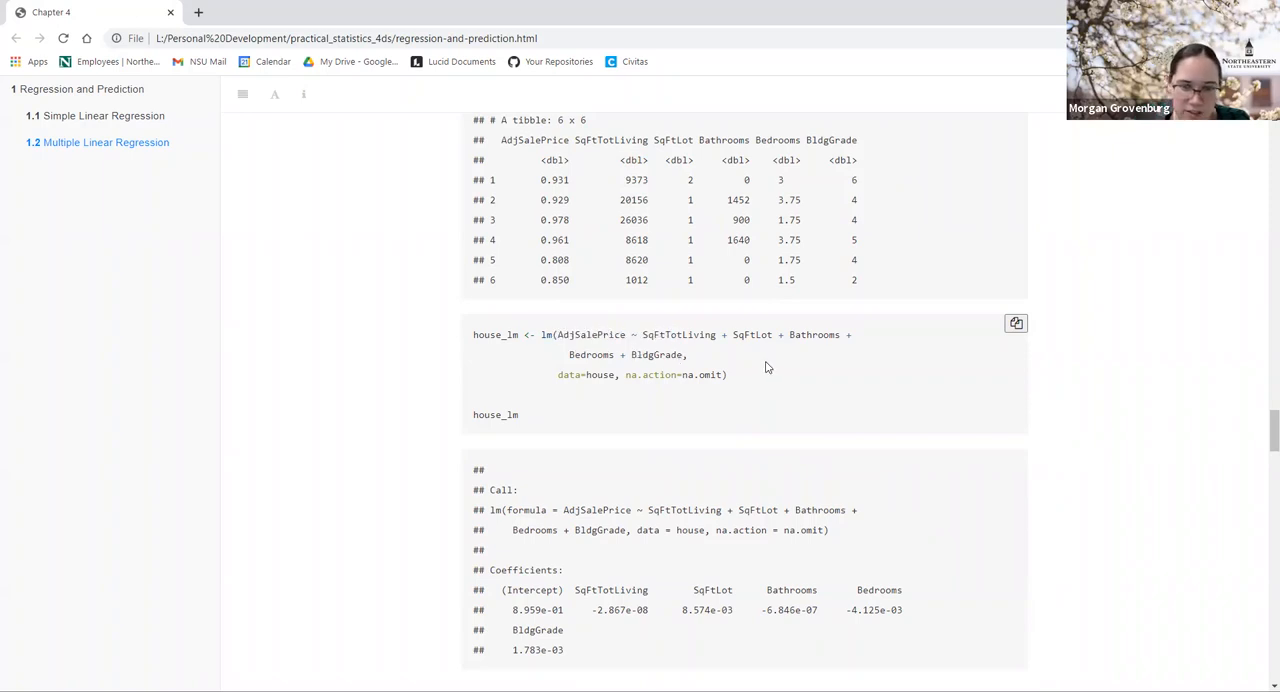
scroll(down, 3)
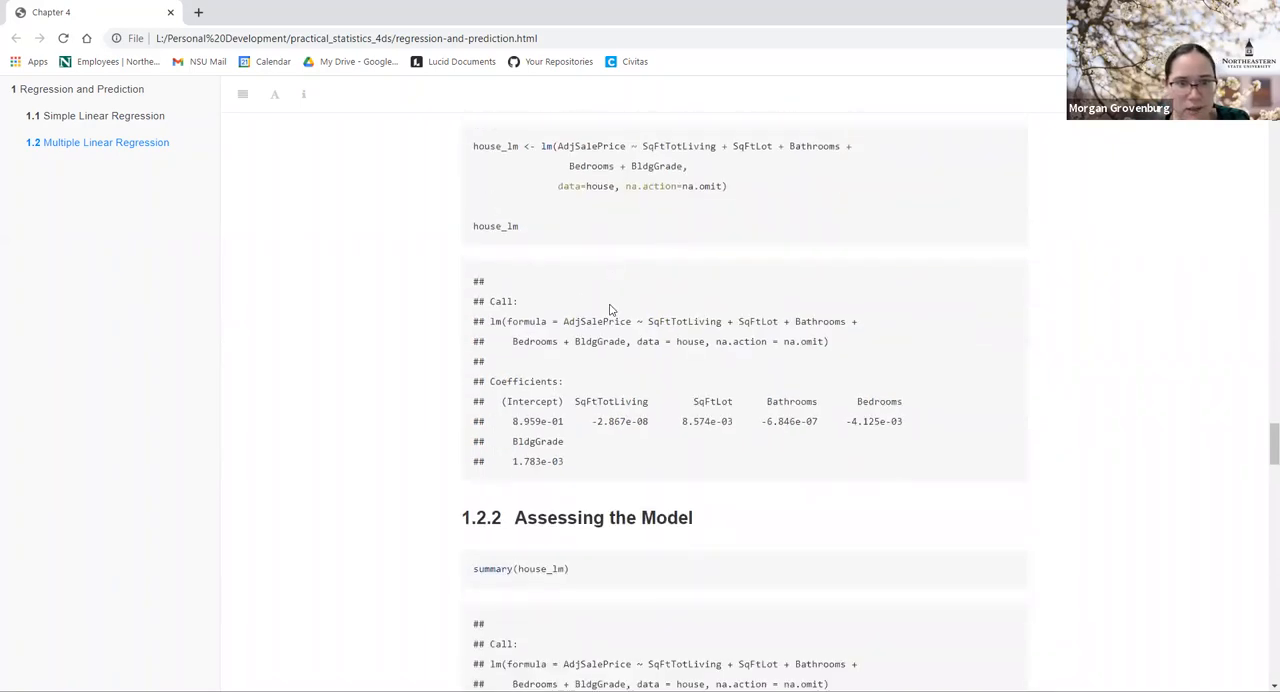
scroll(down, 3)
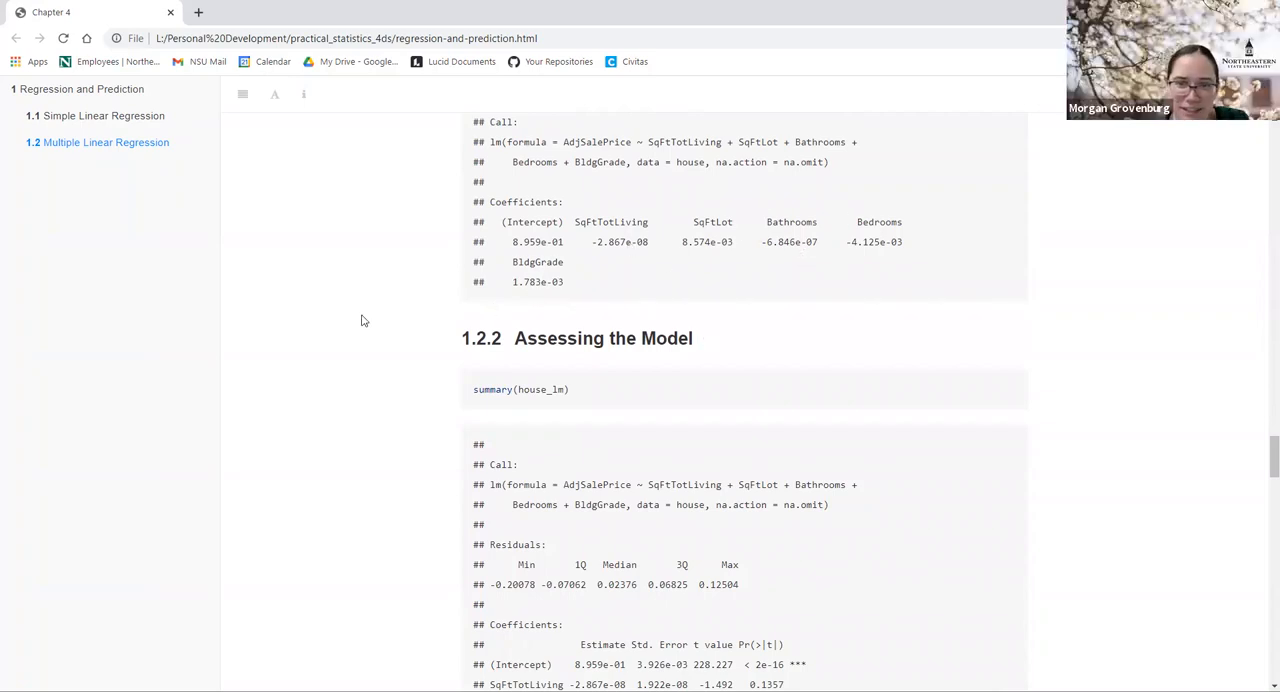
mouse_move(531, 252)
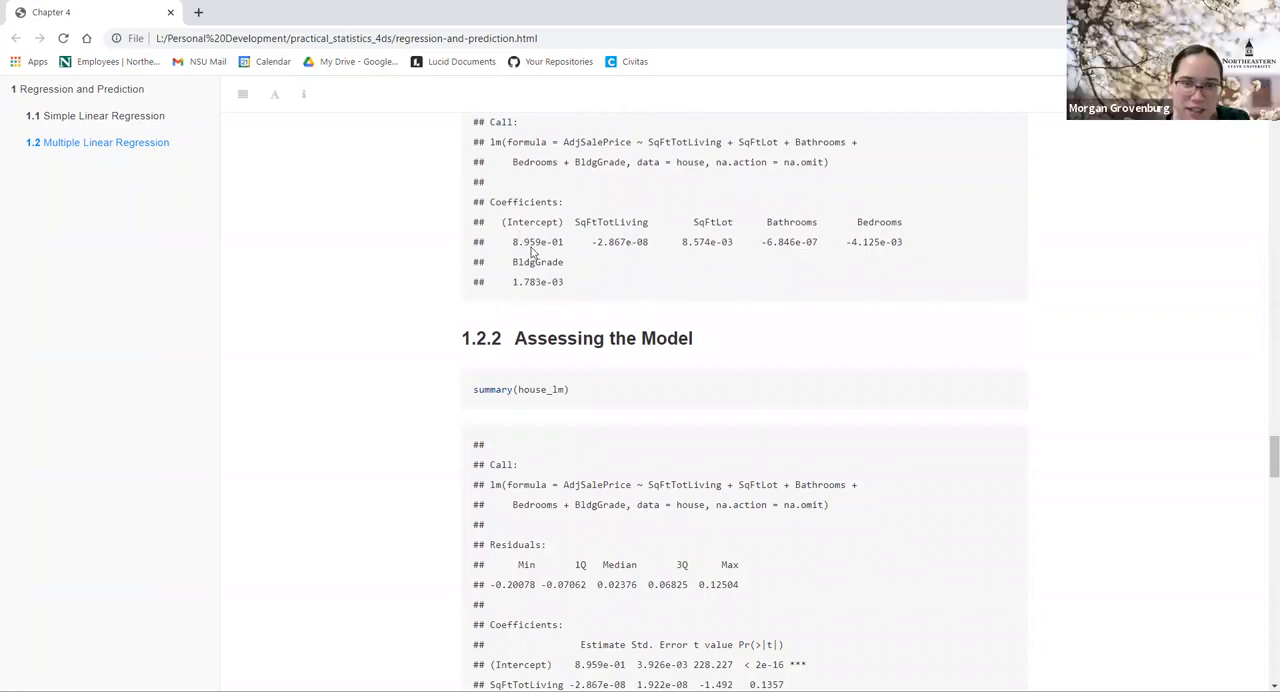
mouse_move(615, 255)
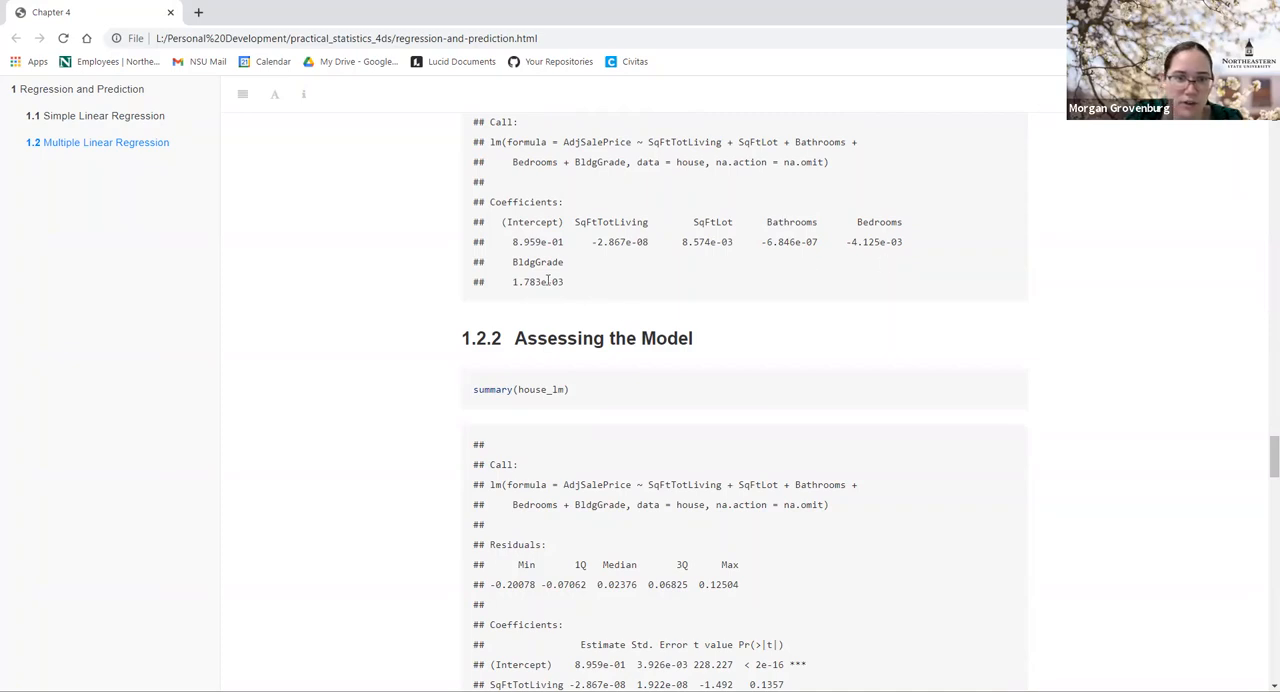
scroll(down, 3)
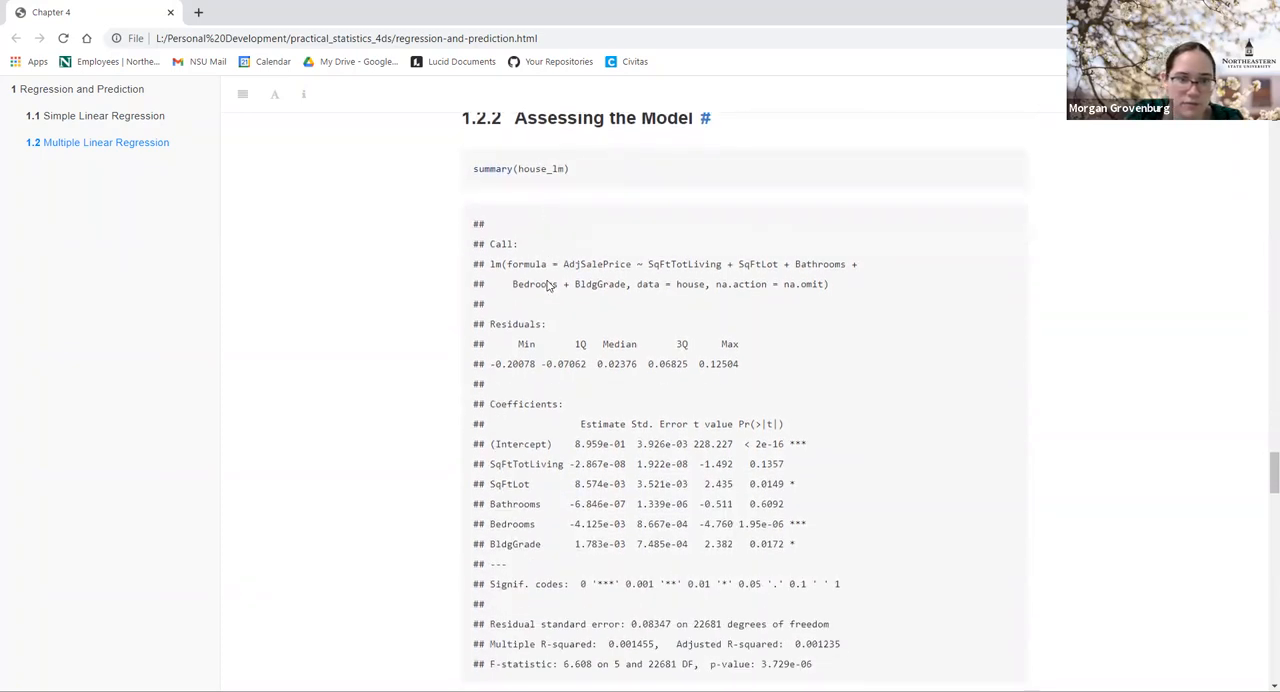
mouse_move(460, 353)
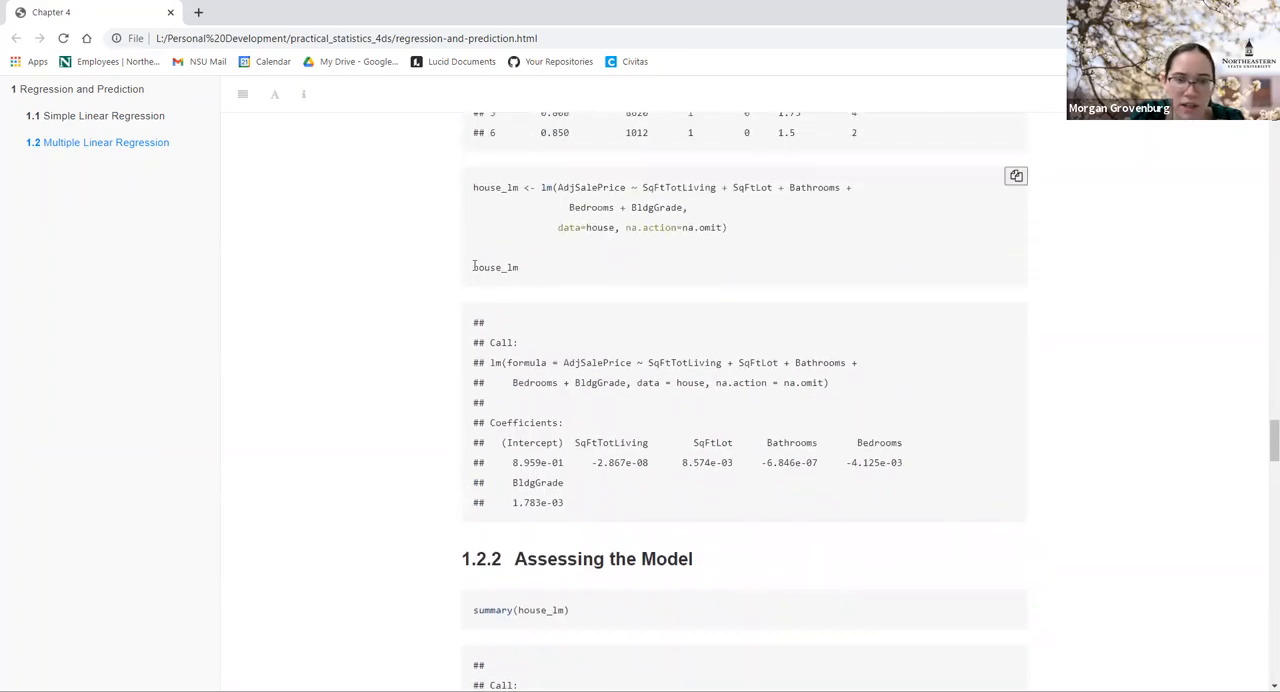
scroll(down, 3)
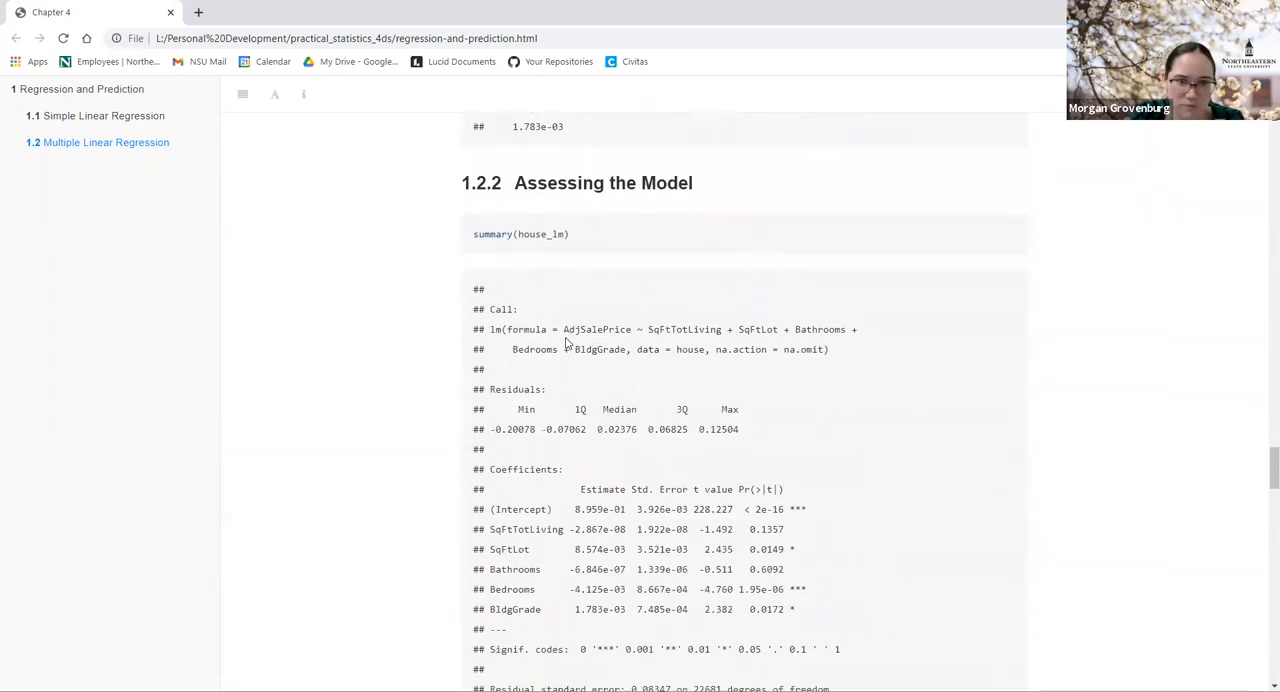
scroll(down, 3)
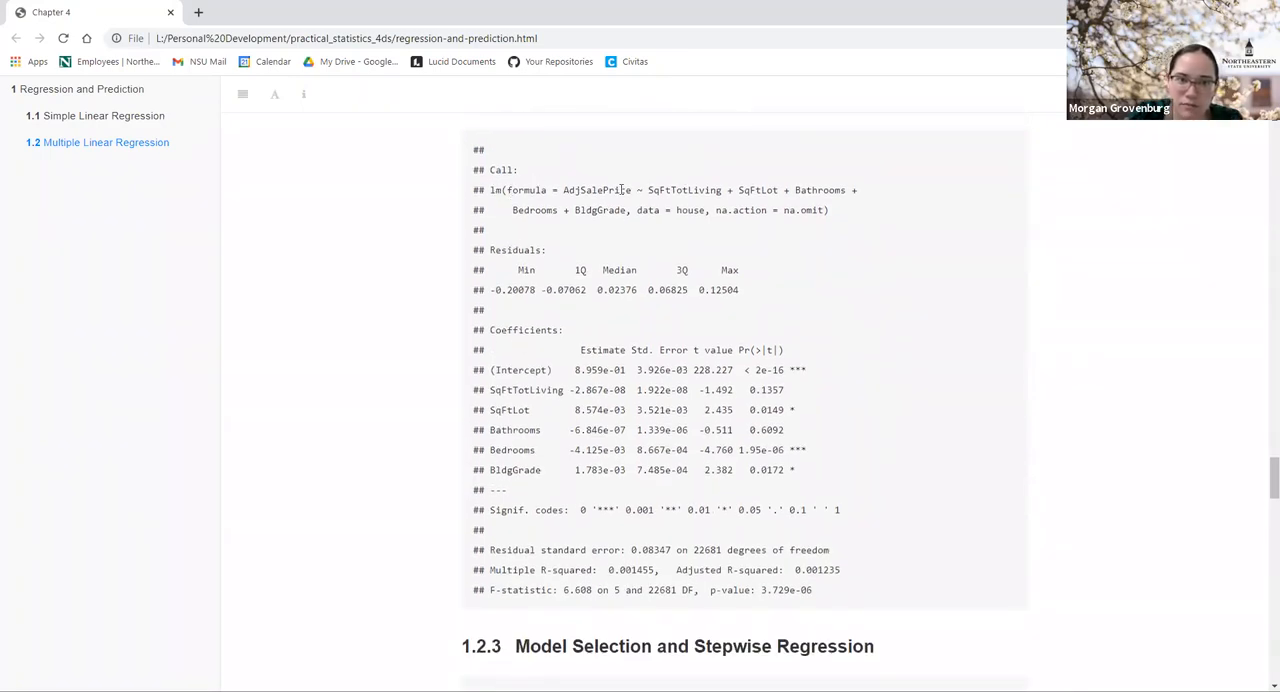
drag(563, 190, 683, 190)
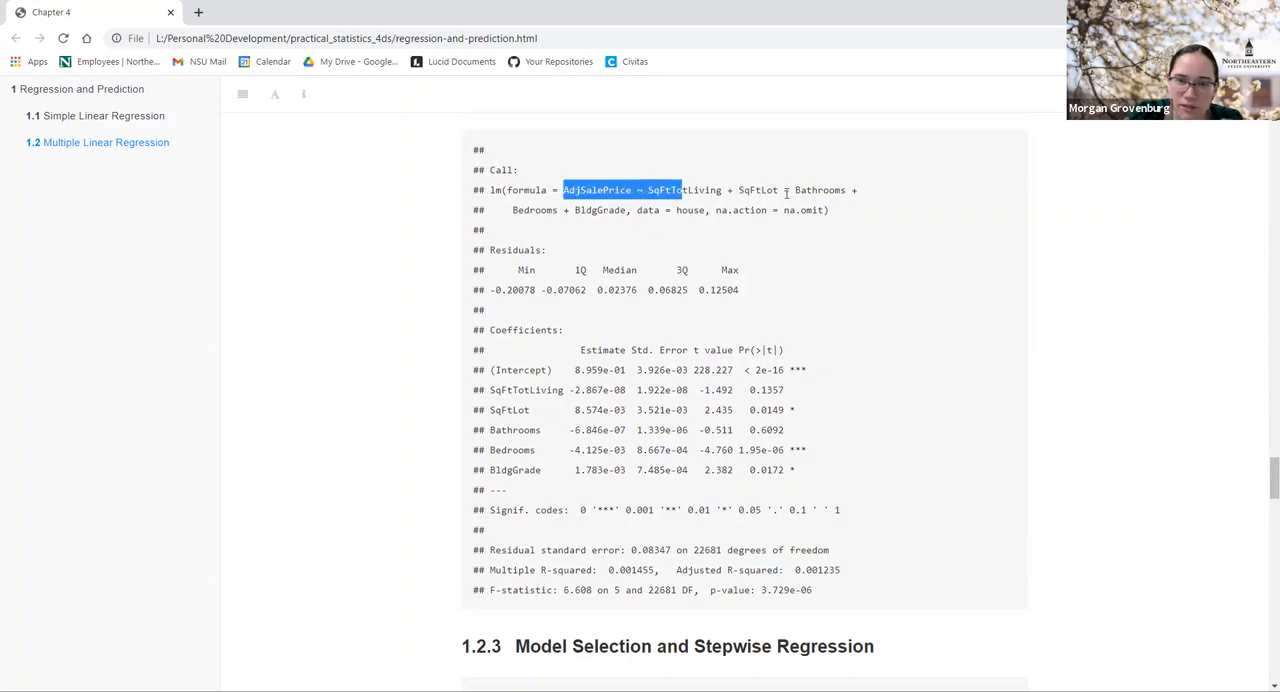
drag(680, 190, 825, 210)
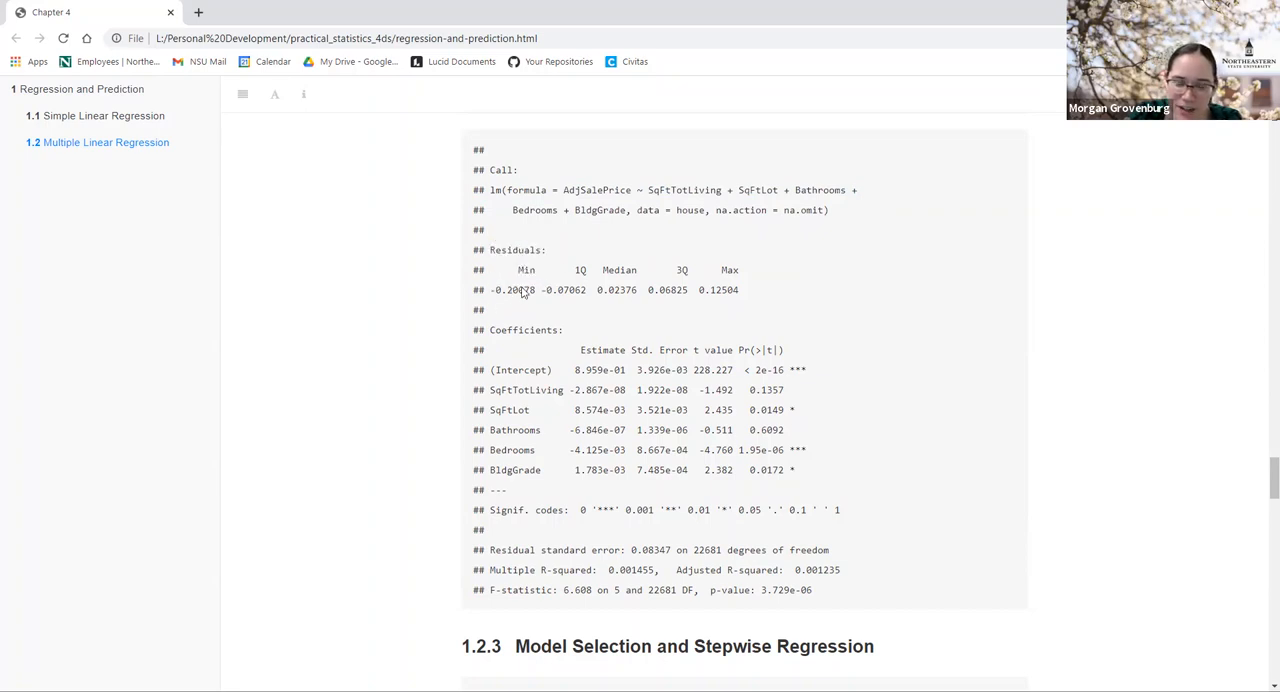
mouse_move(630, 272)
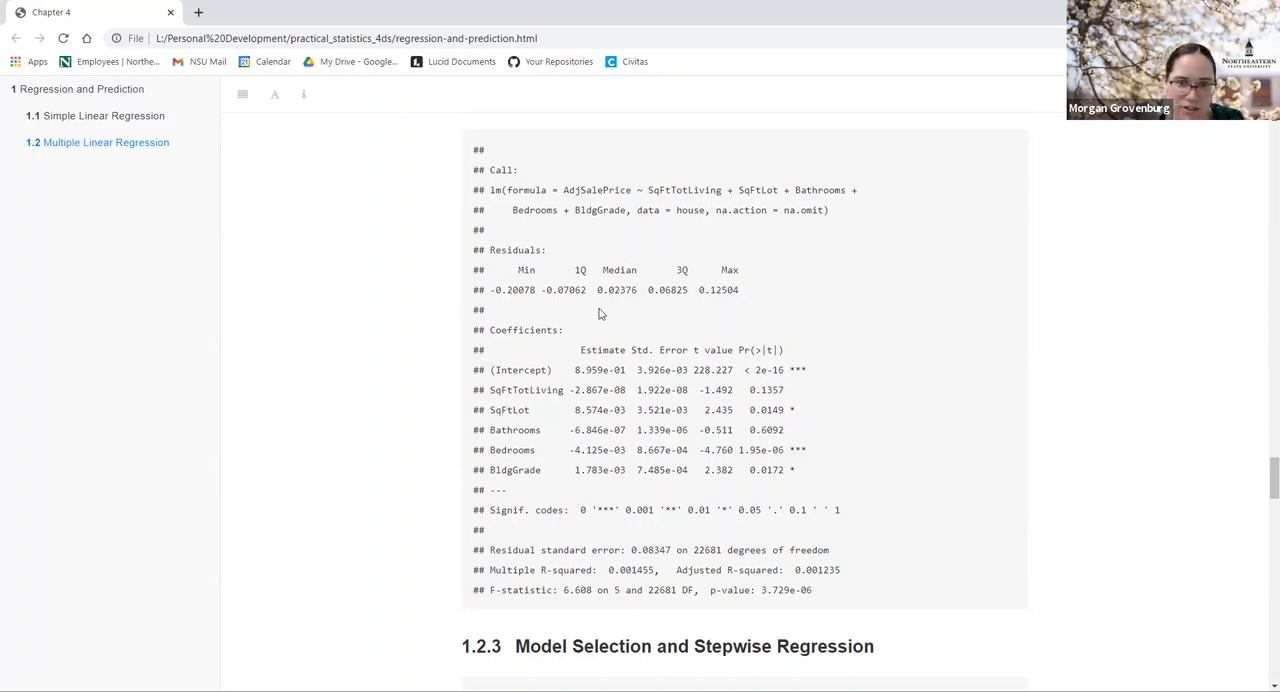
scroll(down, 3)
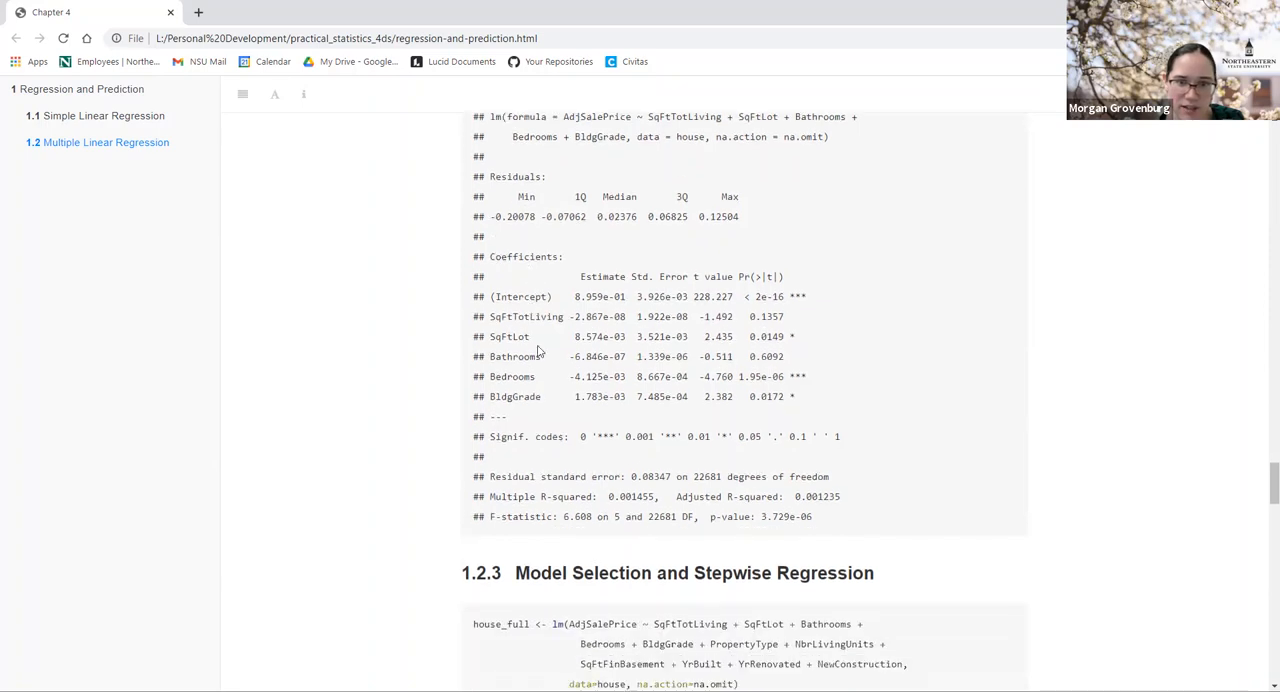
mouse_move(604, 293)
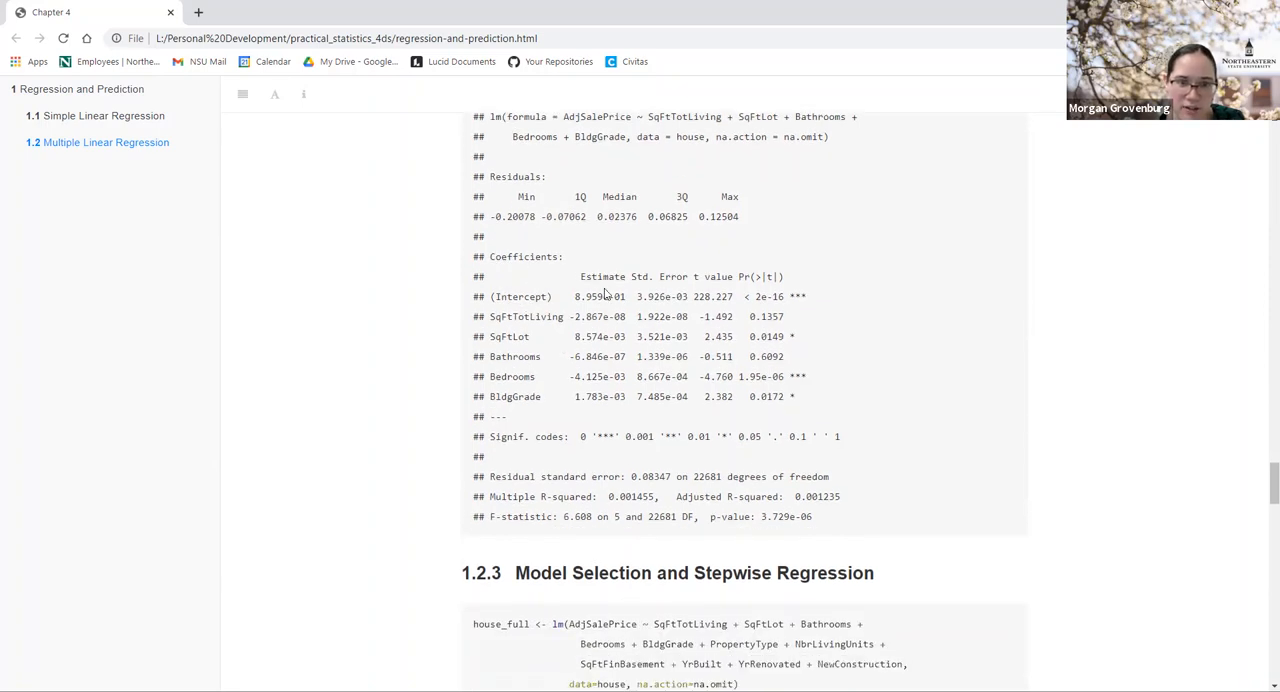
double_click(578, 296)
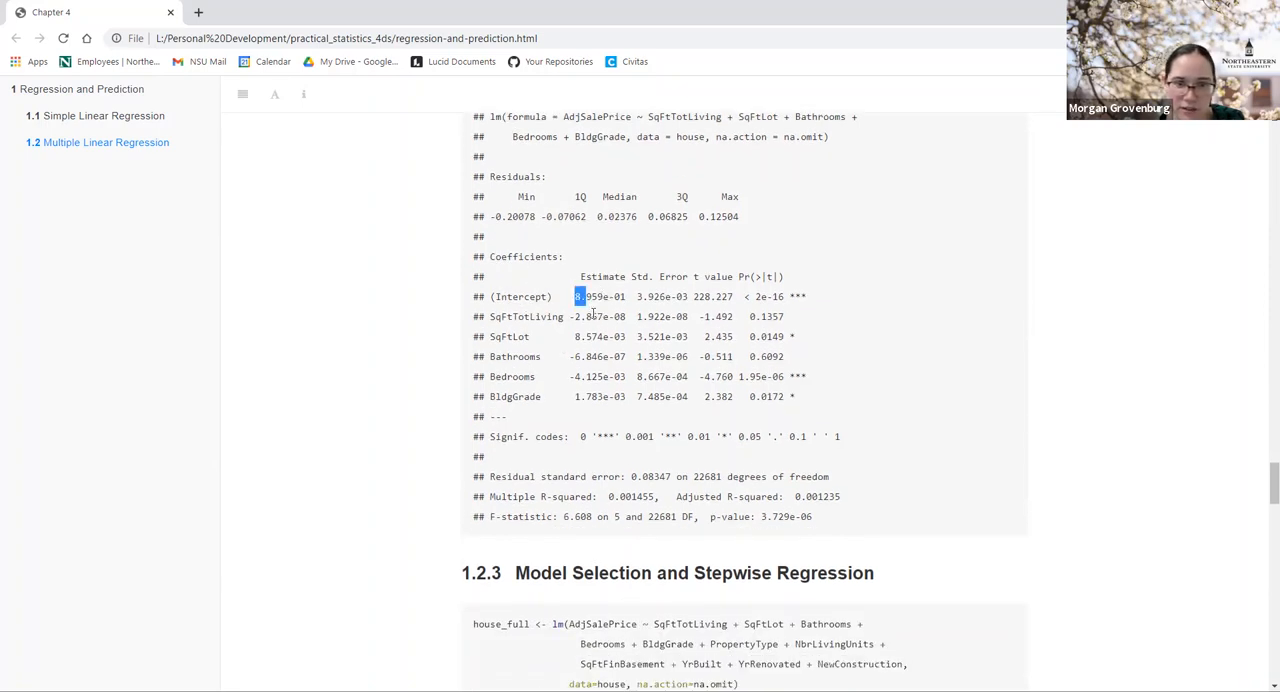
click(578, 296)
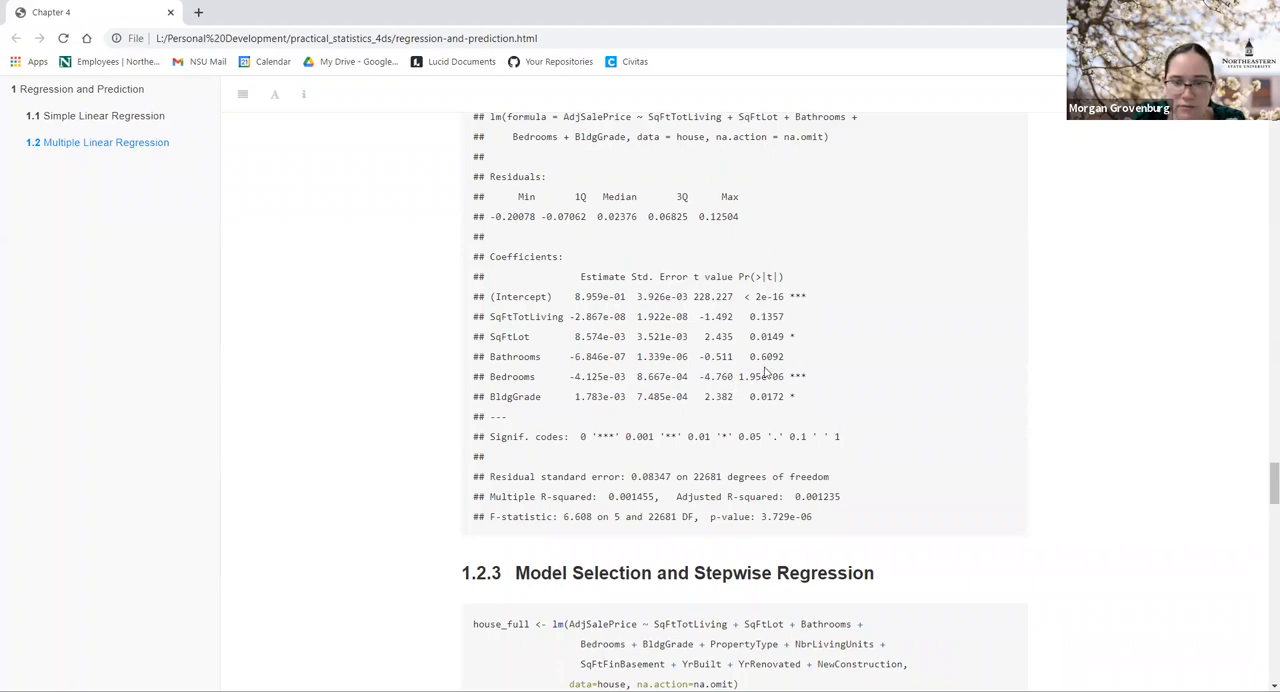
mouse_move(783, 410)
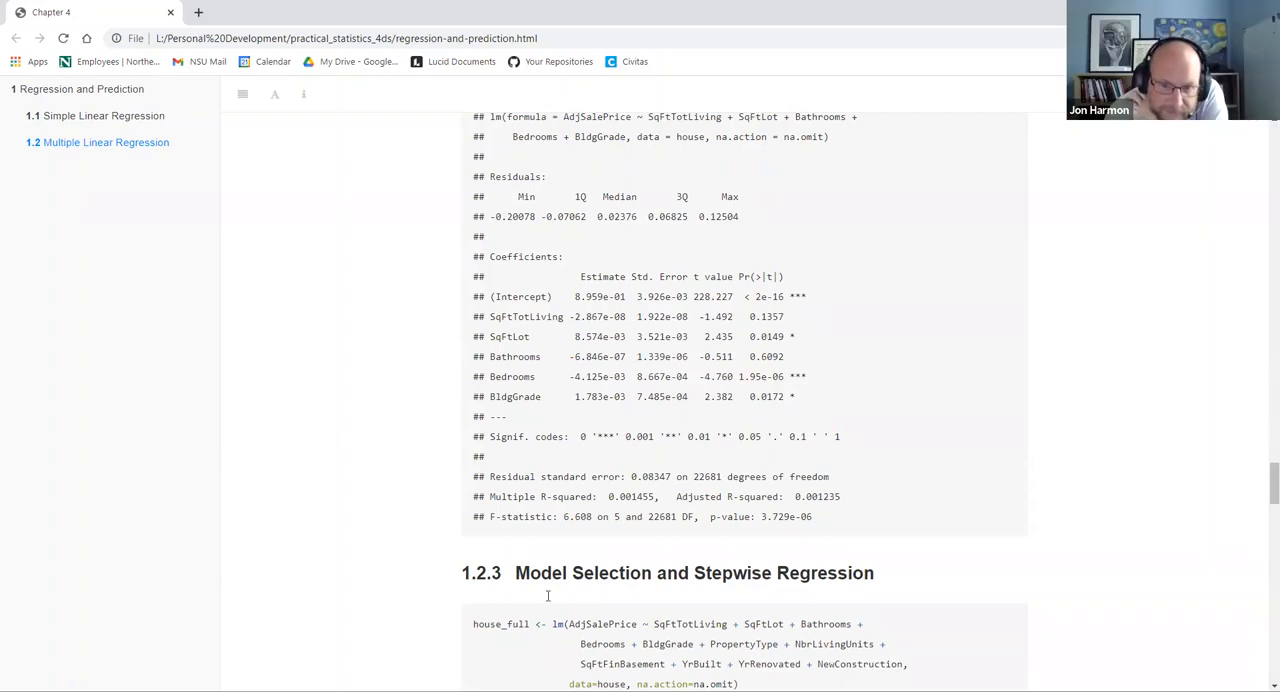
mouse_move(560, 473)
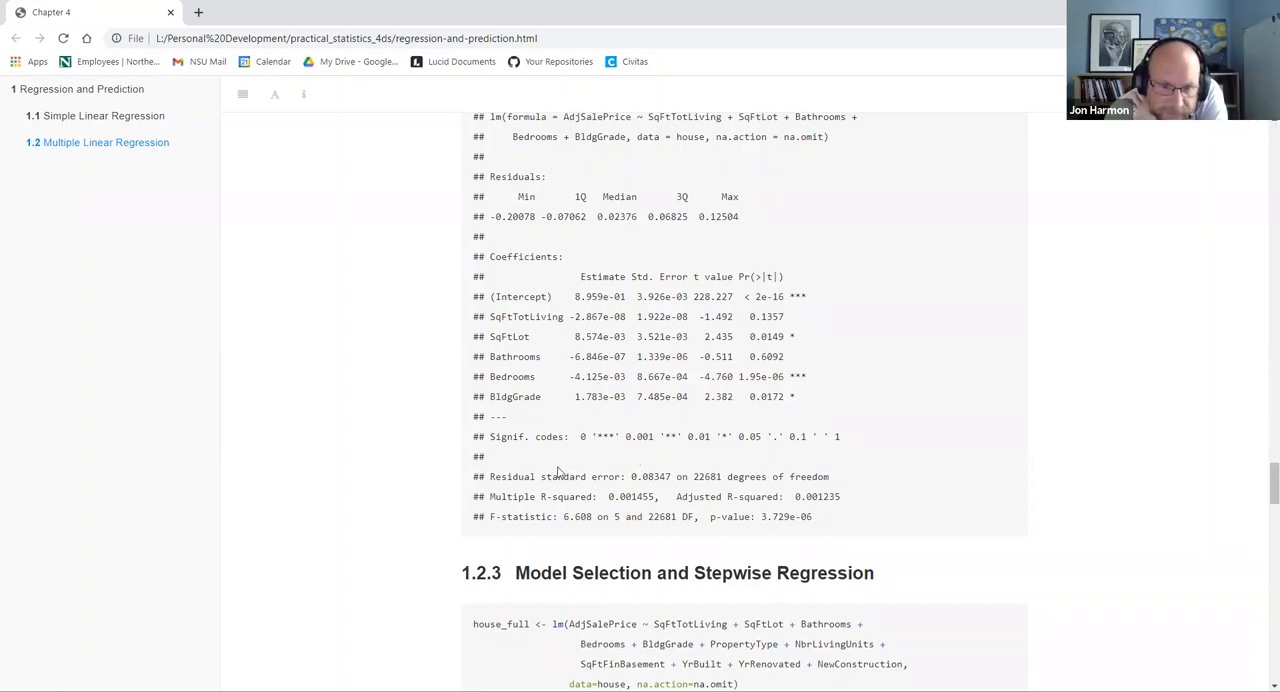
mouse_move(700, 490)
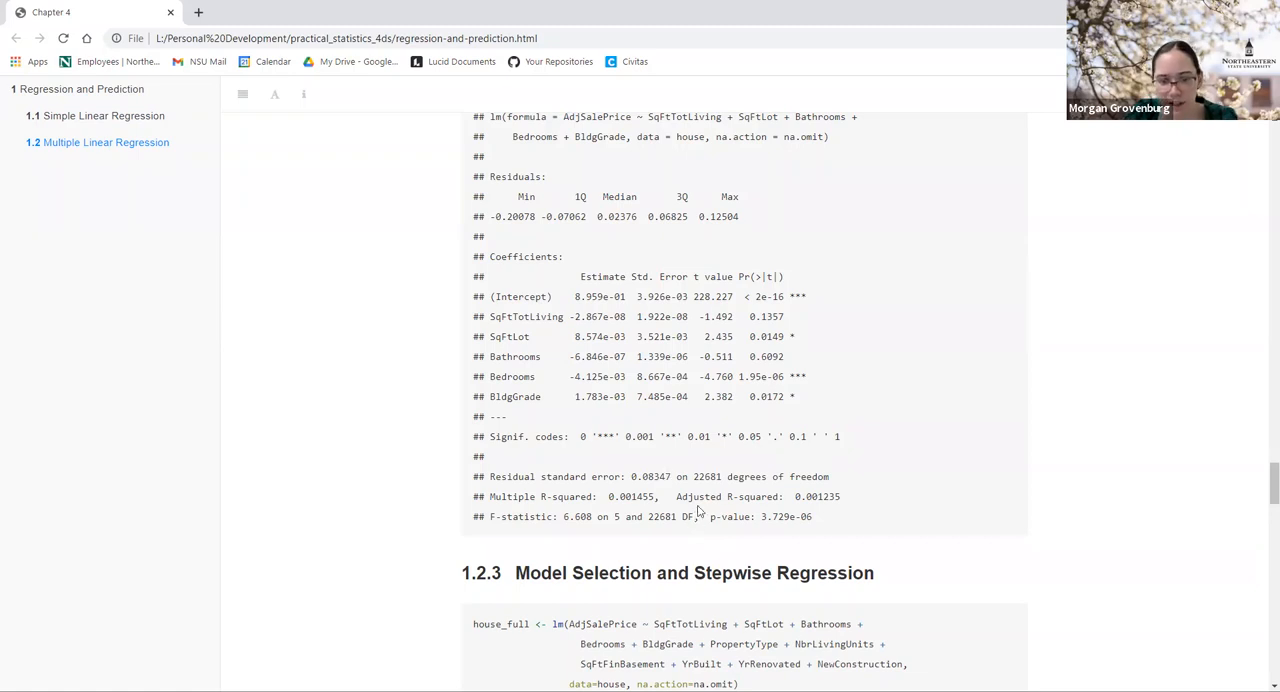
scroll(down, 3)
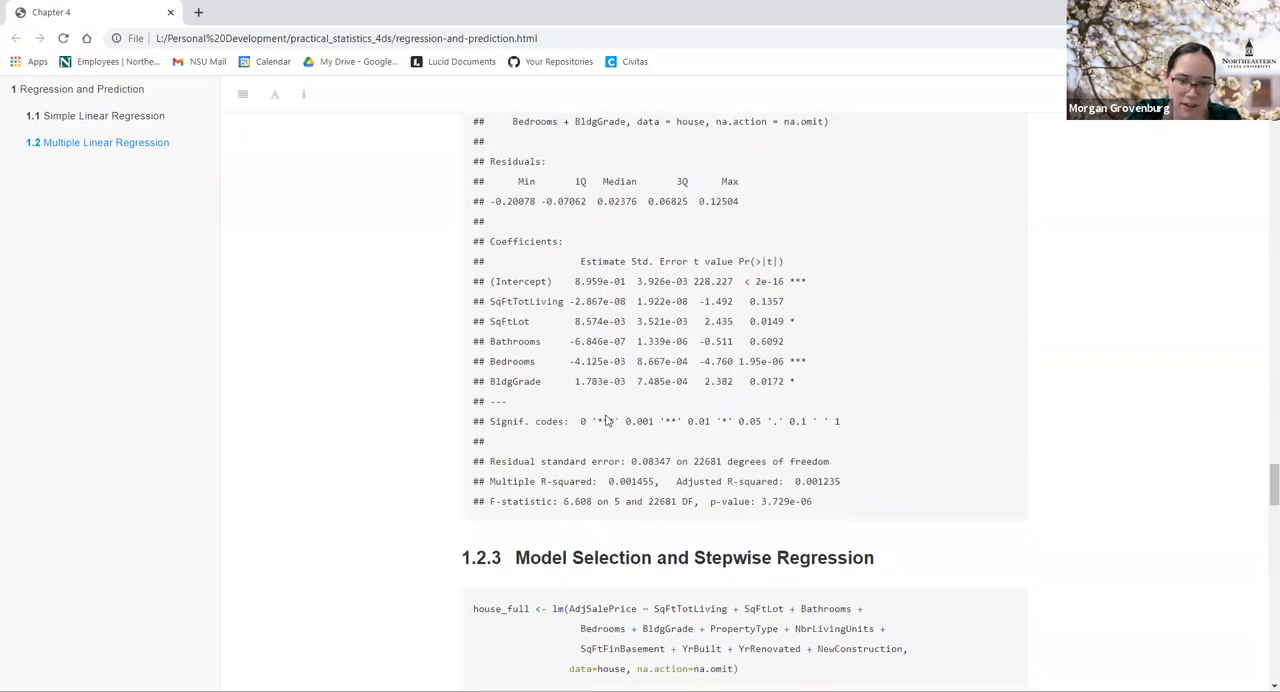
Step: Highlight entries in the 6×6 house preview tibble above the house_lm model code
scroll(down, 3)
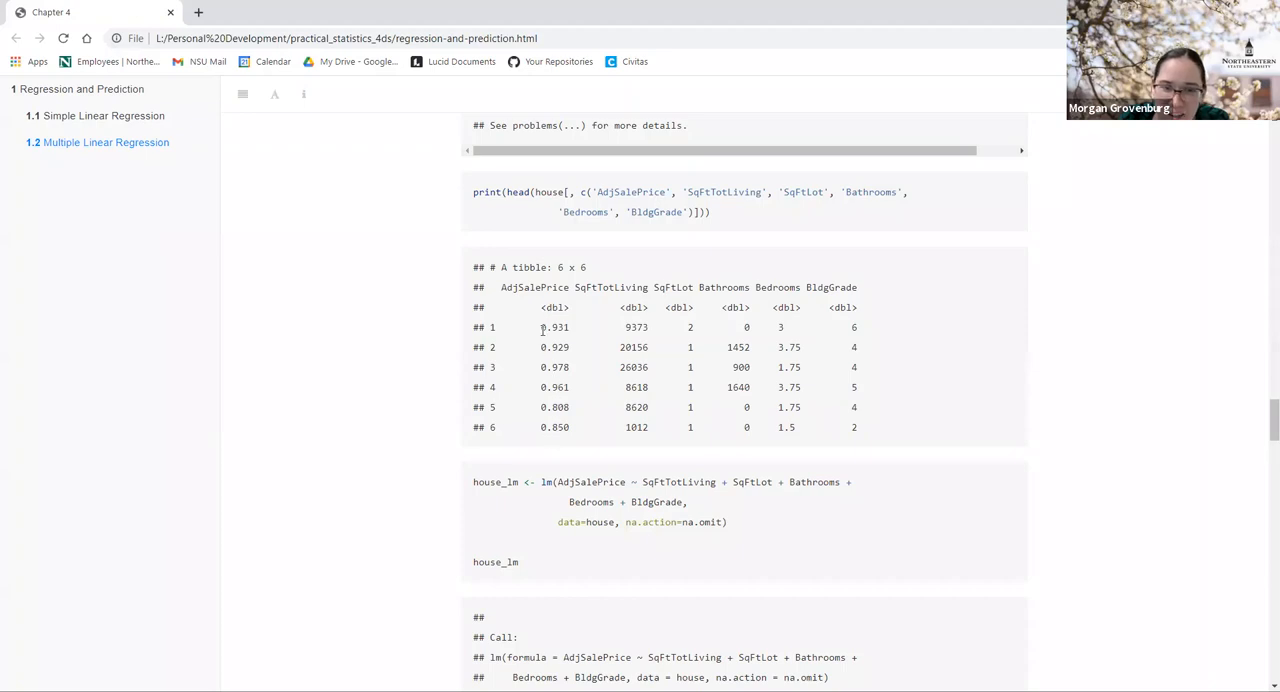
double_click(555, 327)
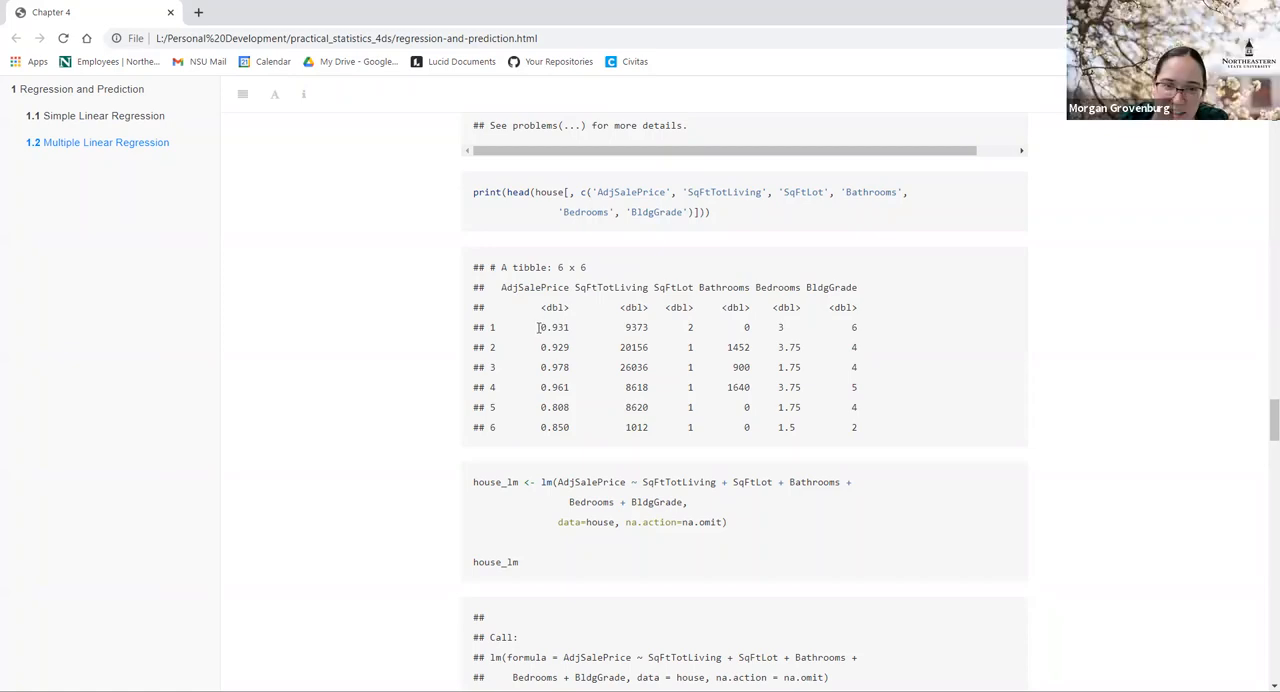
double_click(553, 327)
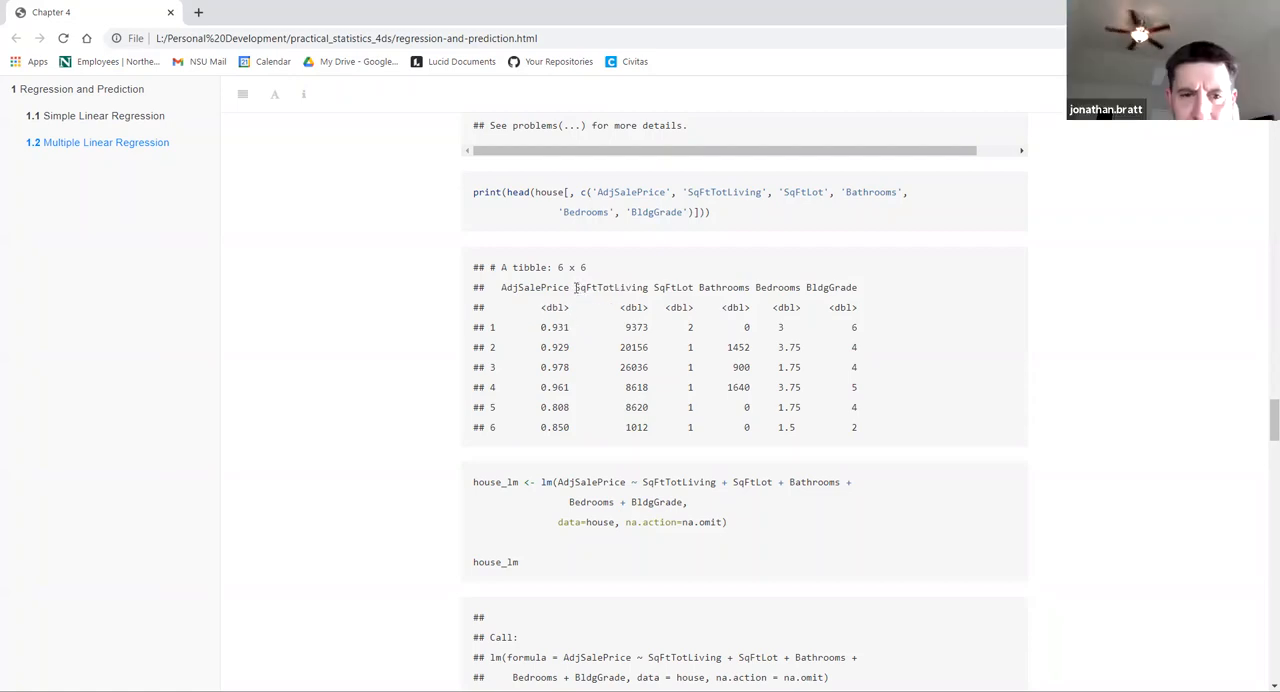
double_click(610, 287)
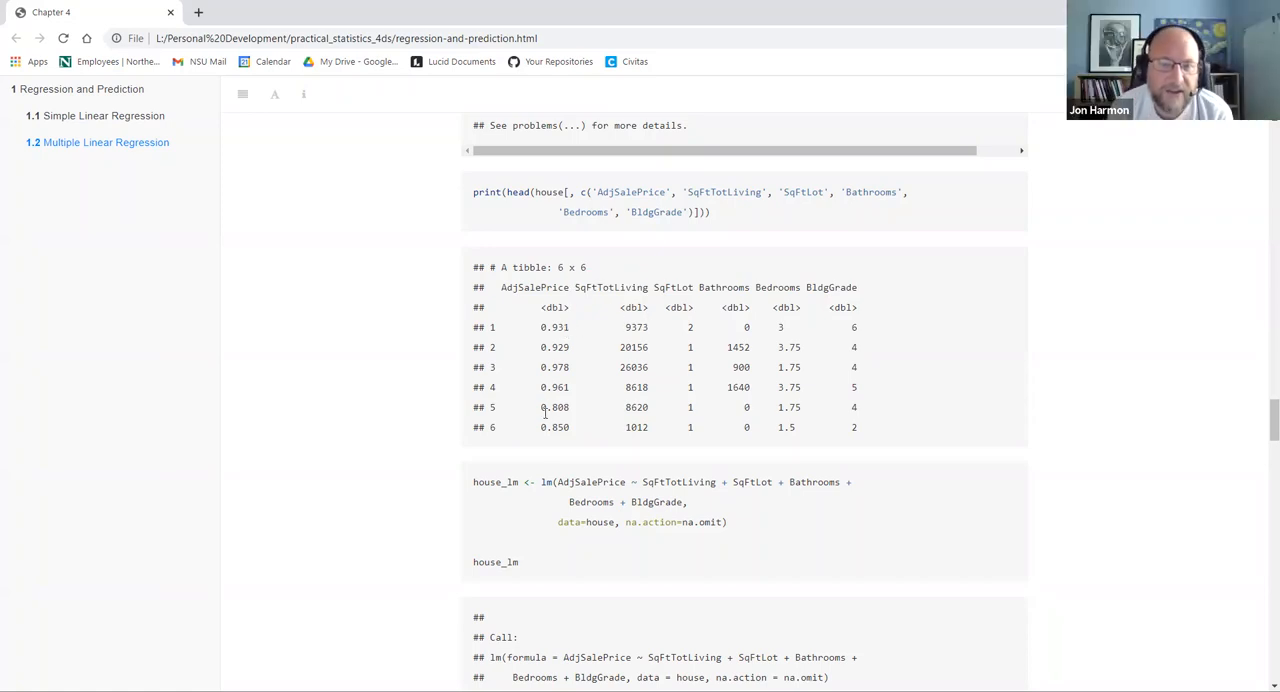
mouse_move(703, 322)
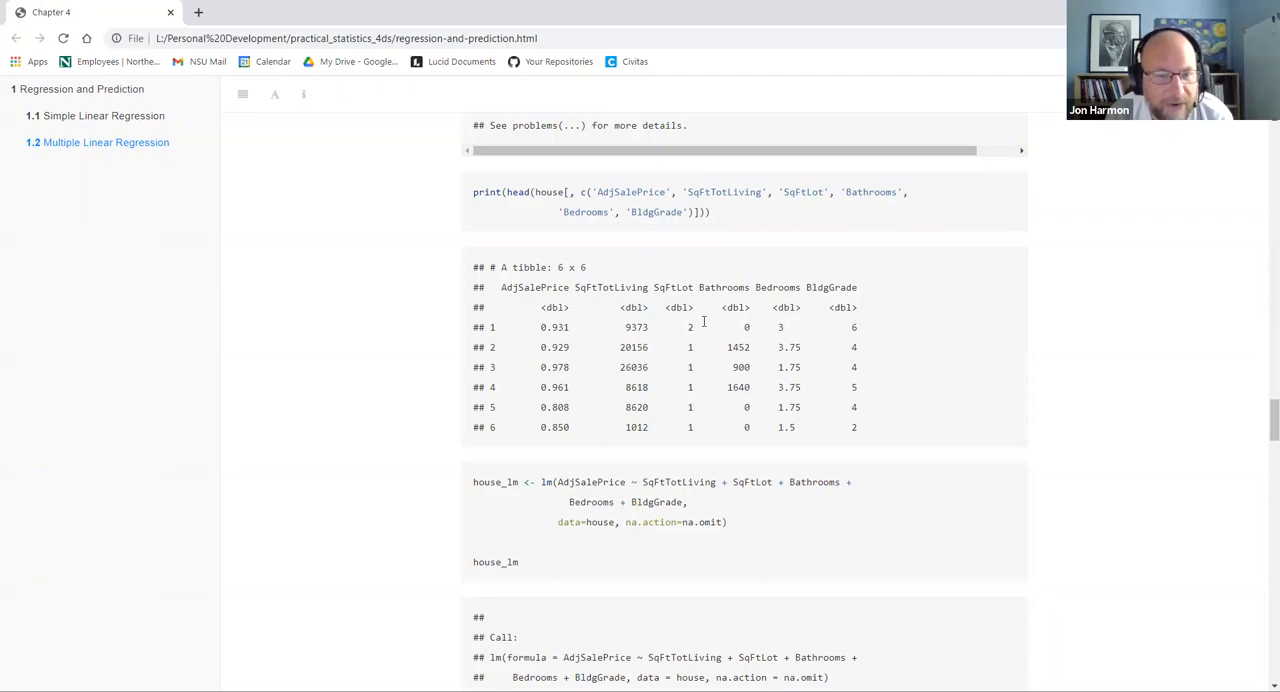
scroll(down, 3)
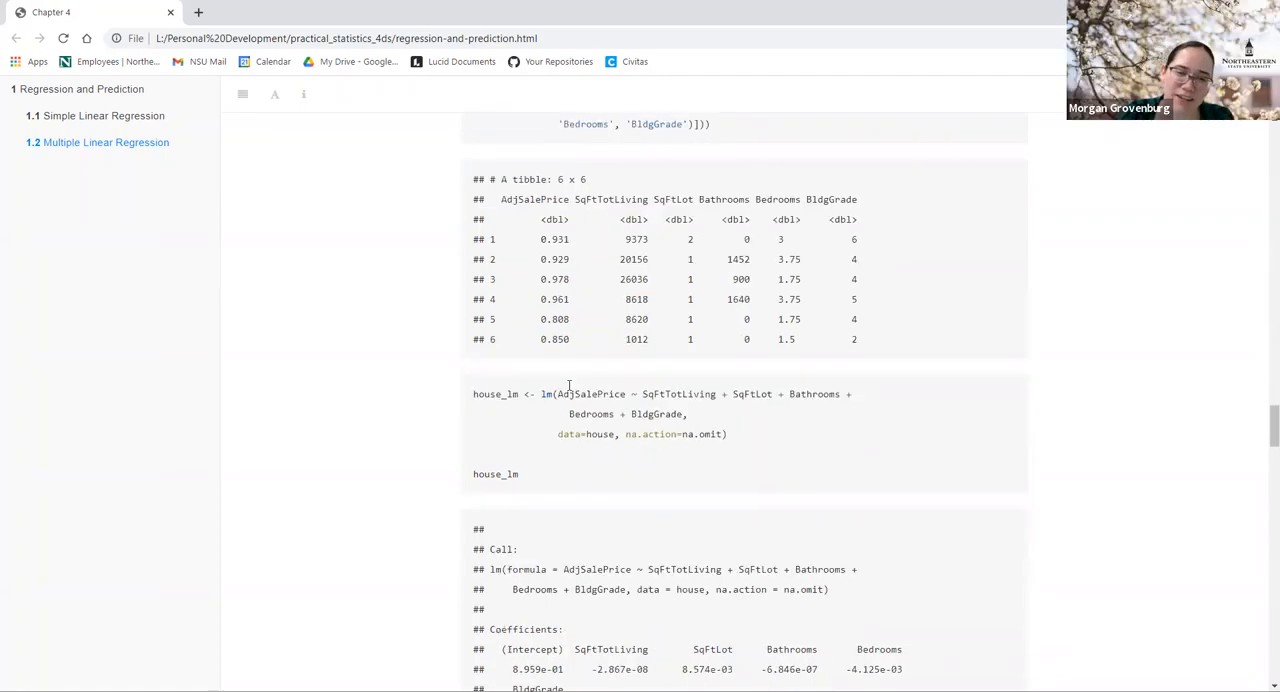
scroll(down, 3)
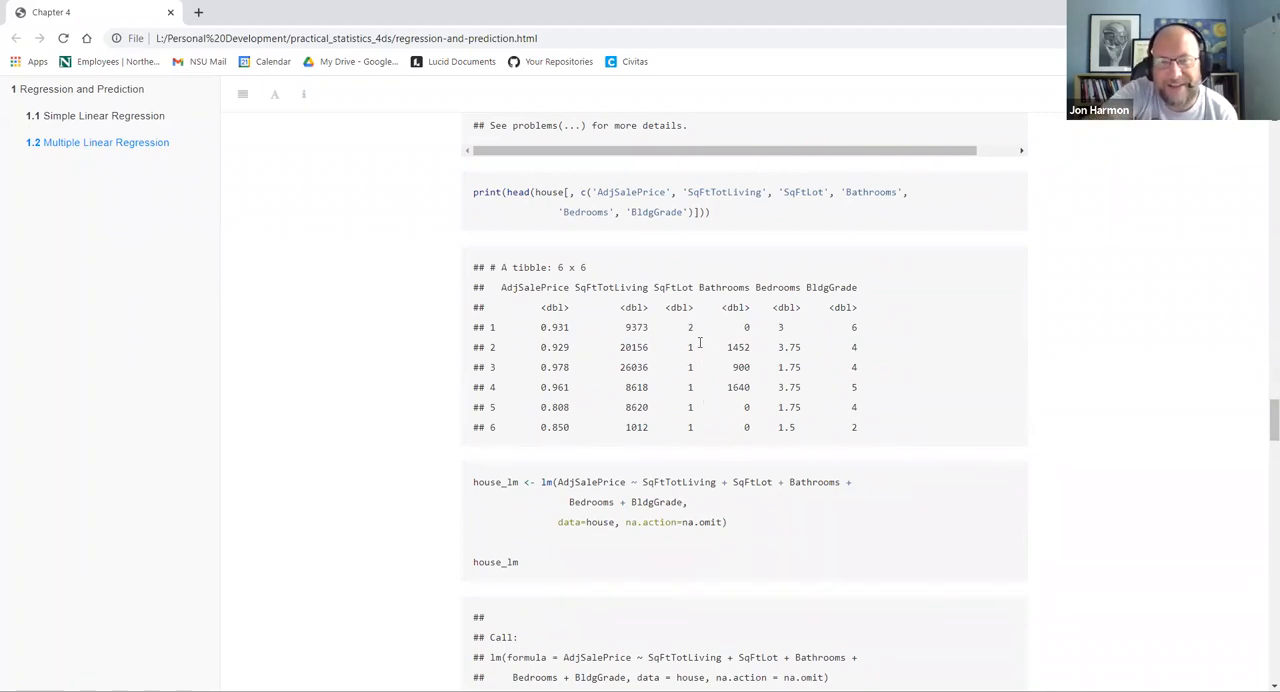
mouse_move(795, 401)
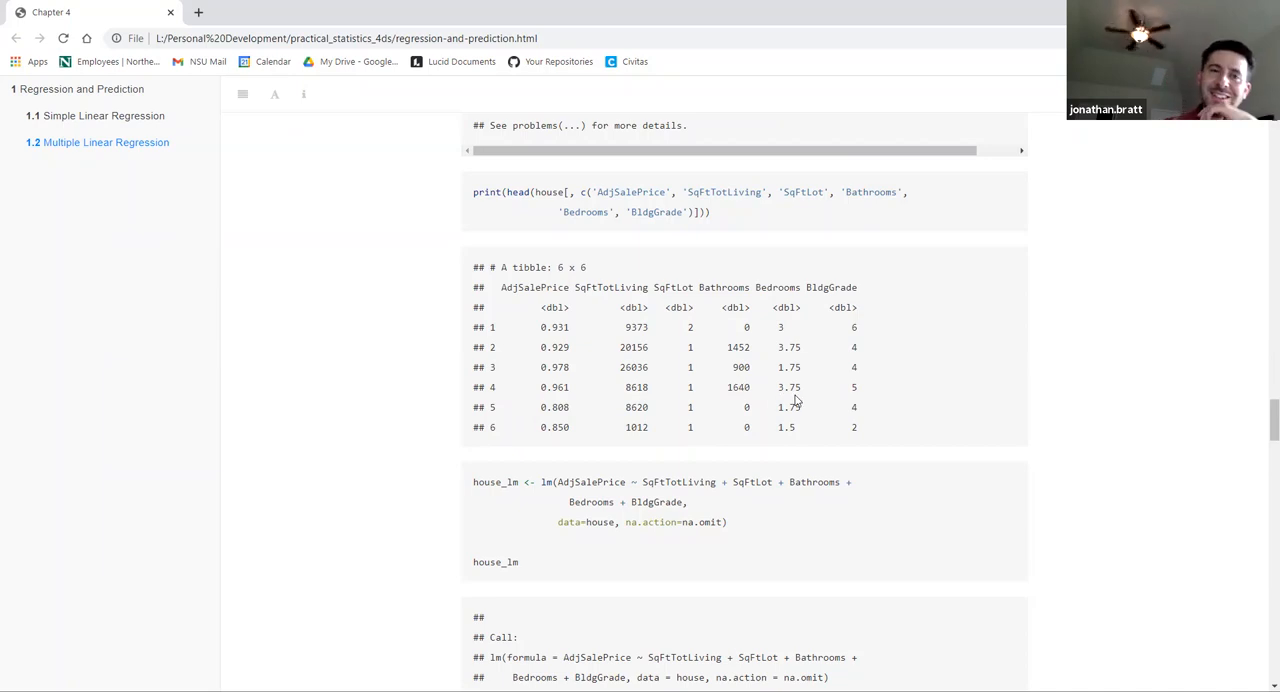
mouse_move(843, 369)
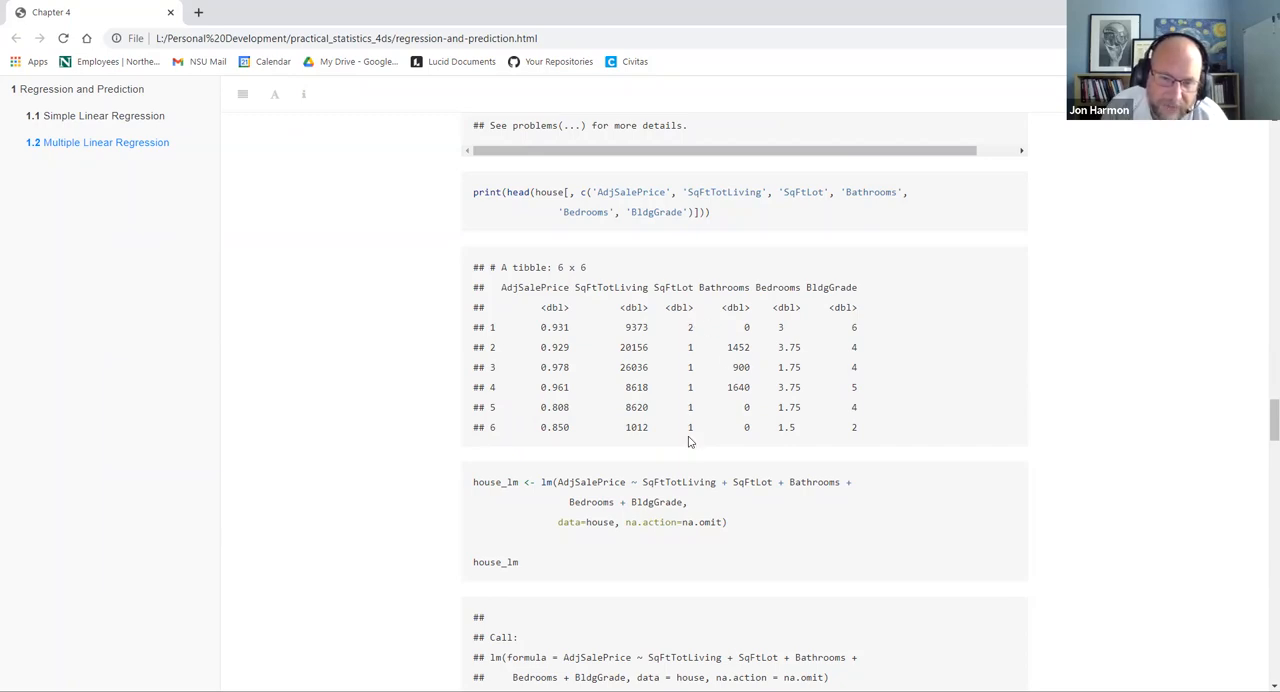
mouse_move(691, 425)
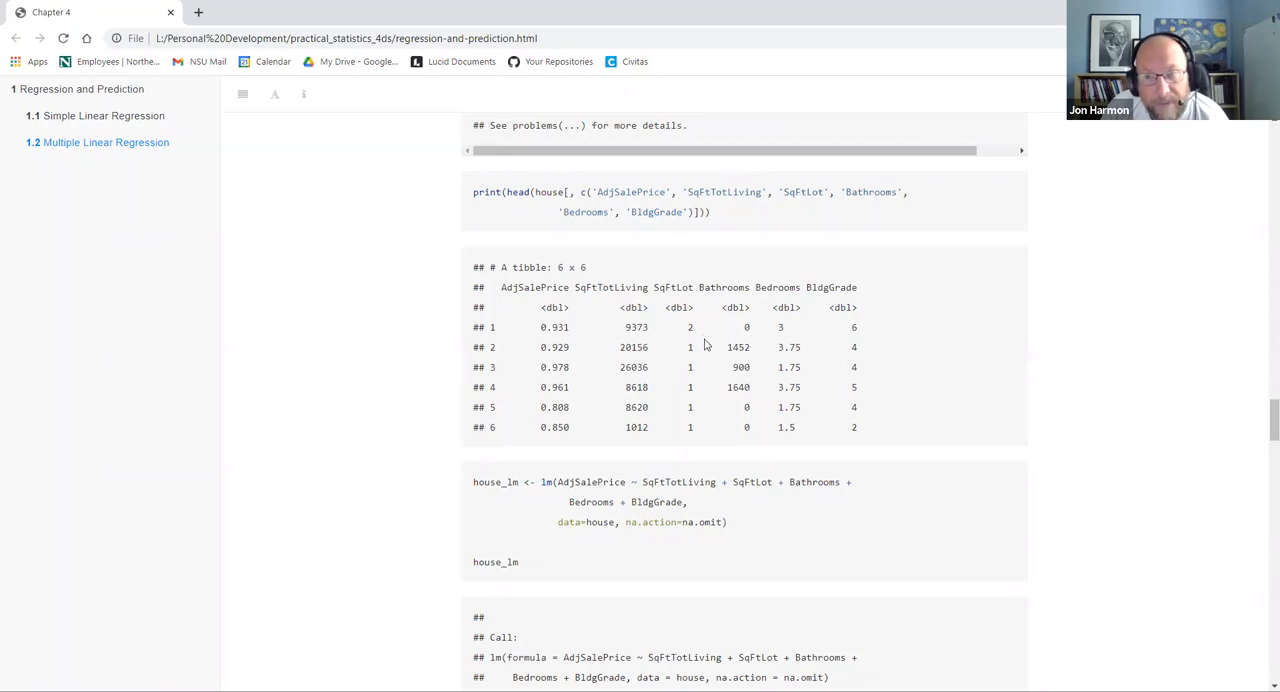
mouse_move(681, 350)
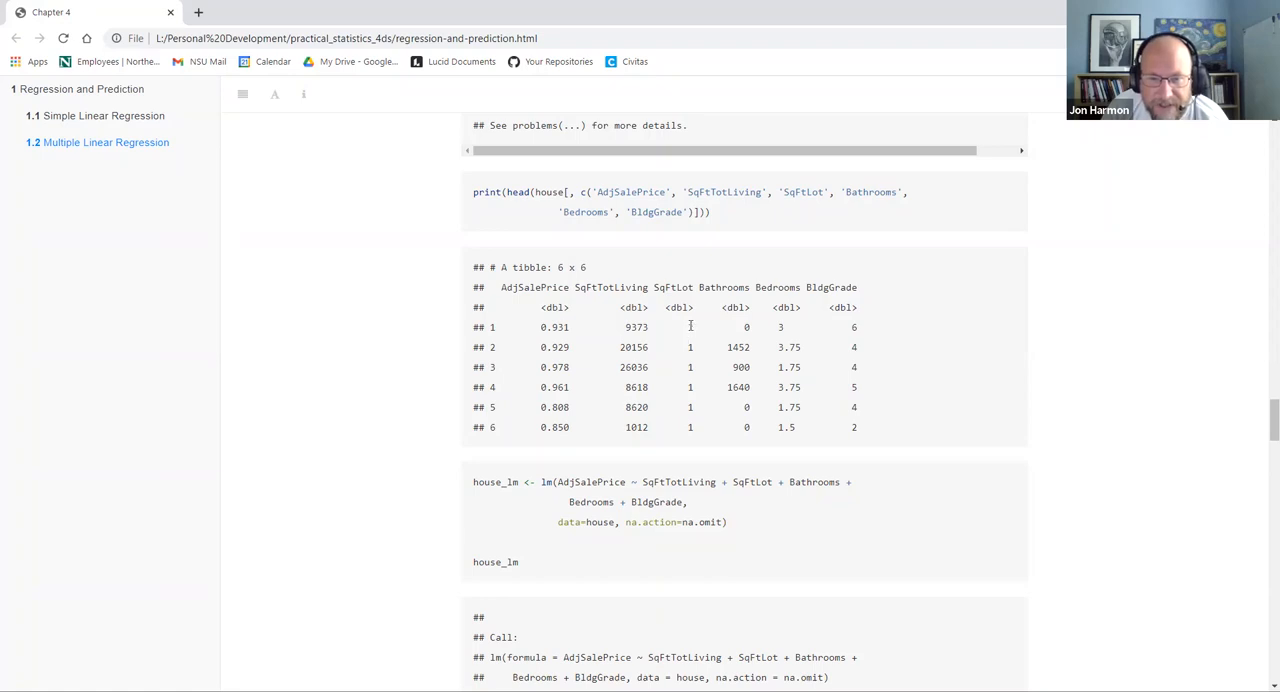
double_click(690, 347)
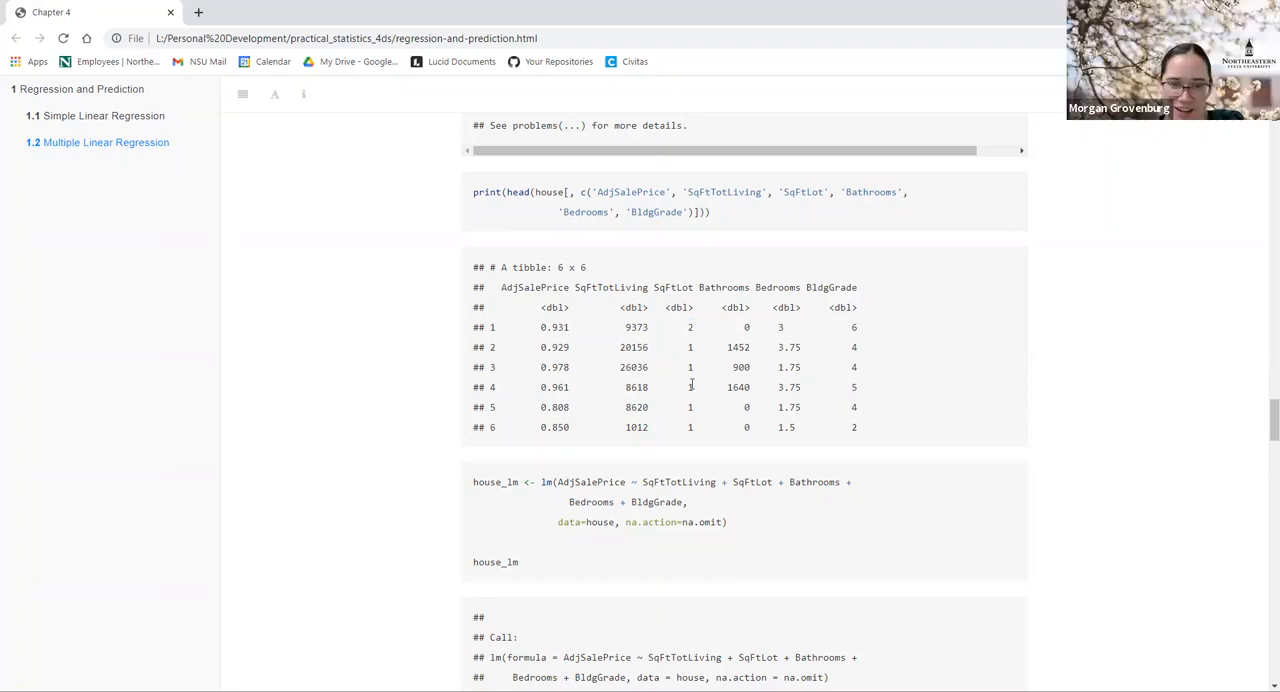
double_click(689, 387)
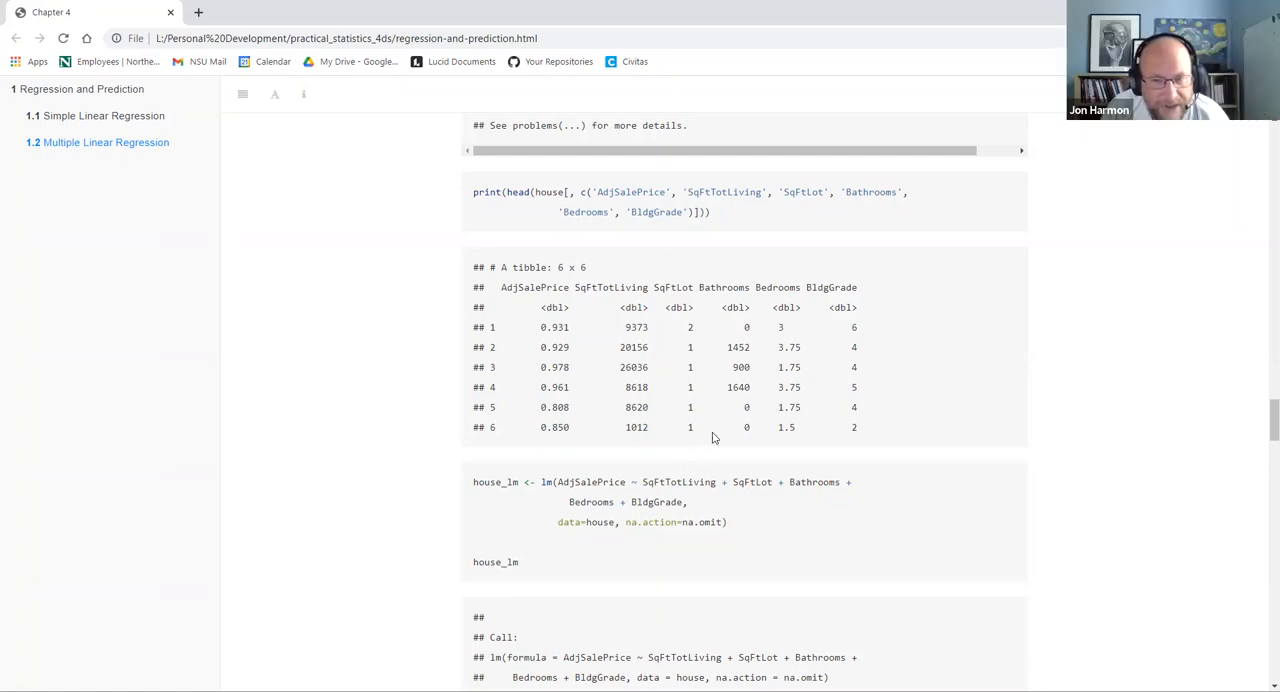
mouse_move(883, 349)
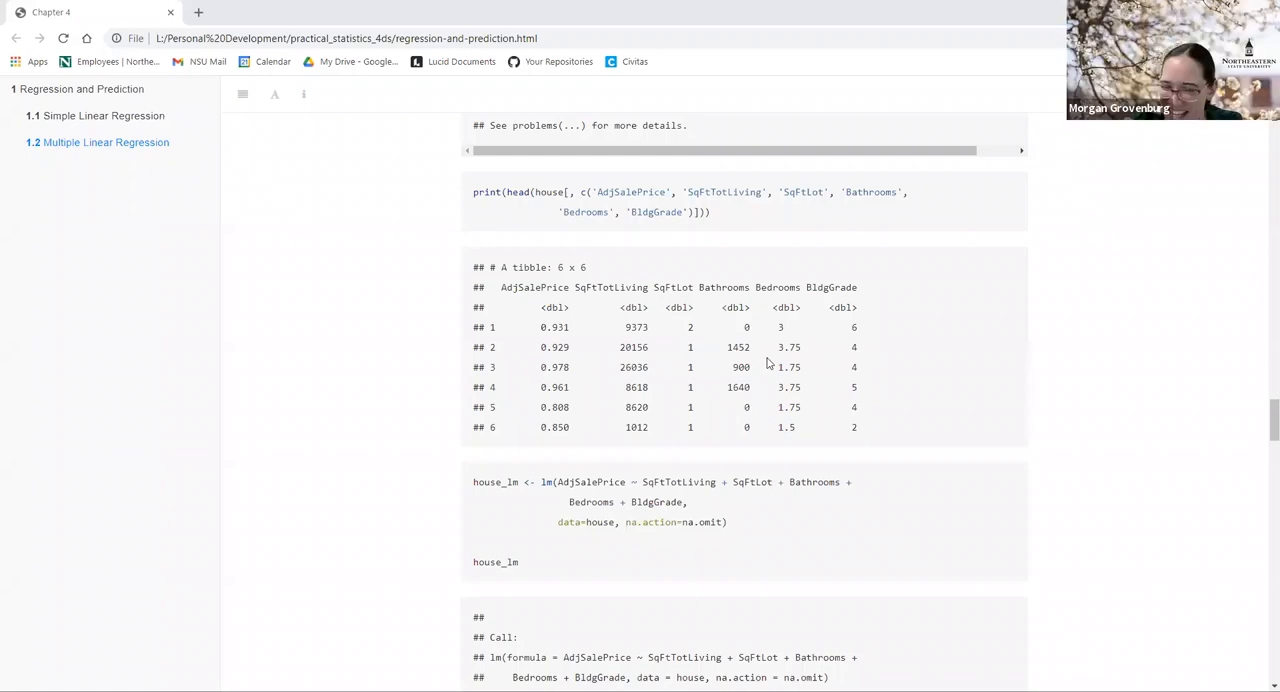
mouse_move(775, 451)
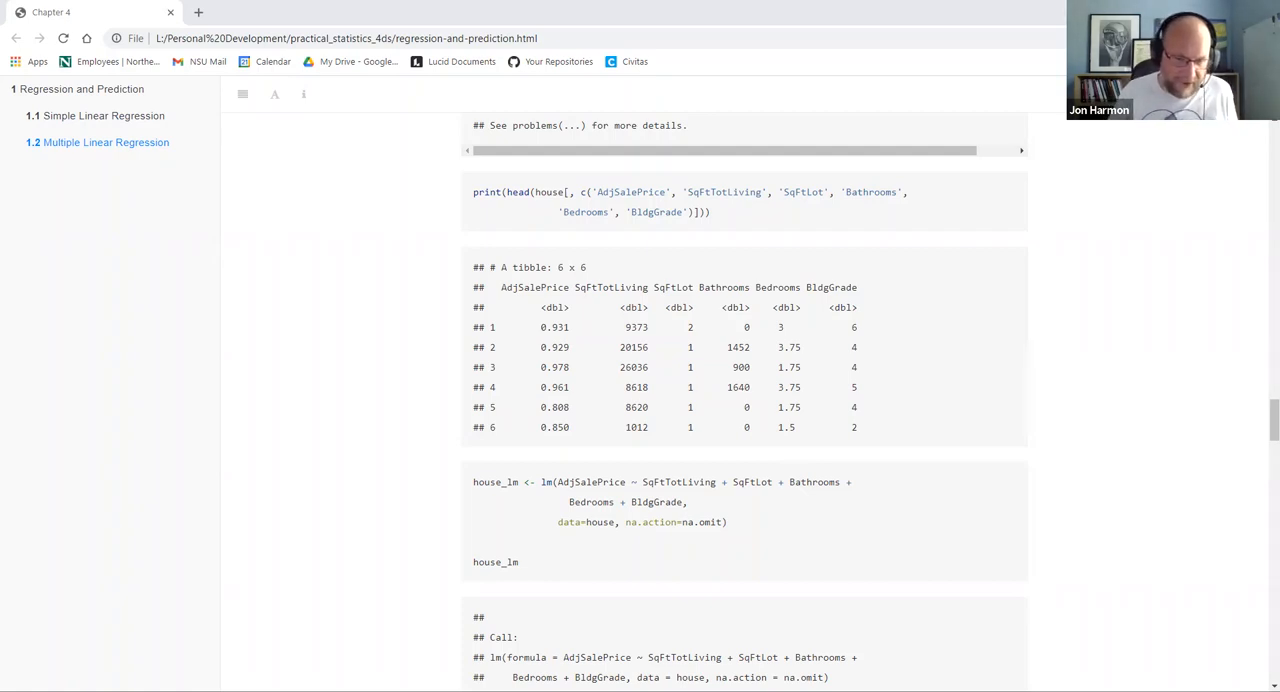
mouse_move(387, 420)
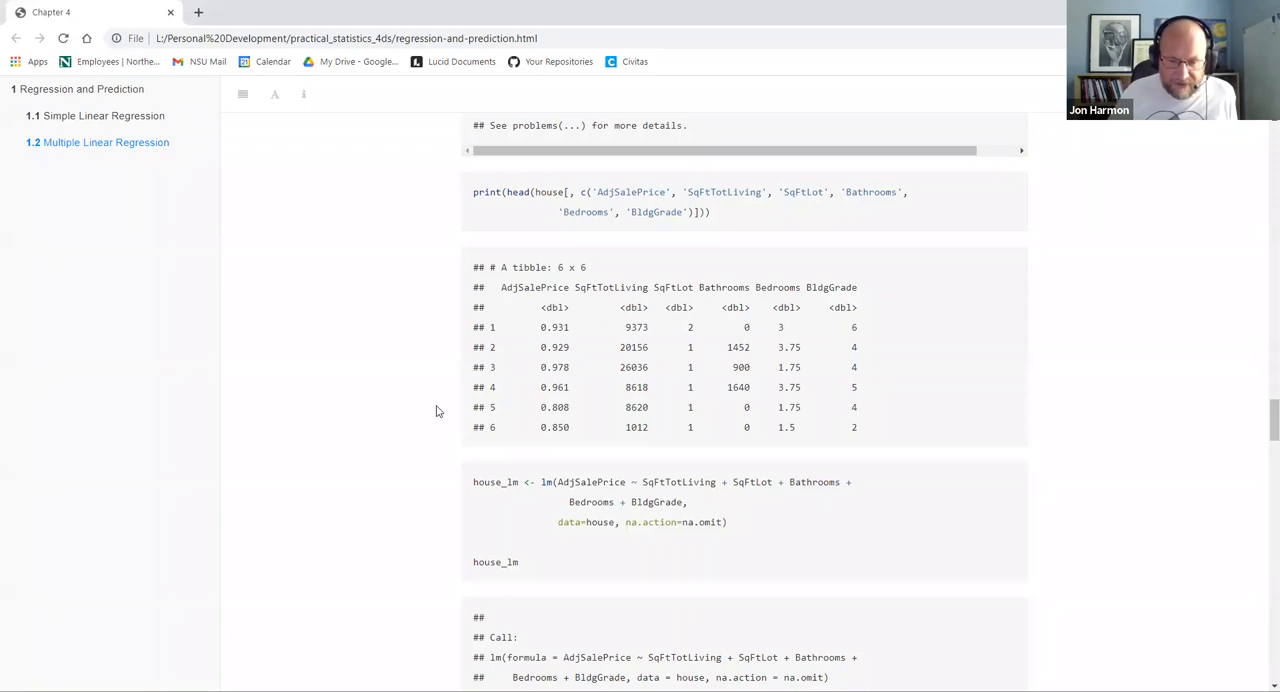
Step: Scroll past the house_lm coefficients to summary(house_lm) output and section 1.2.3's house_full code
scroll(down, 3)
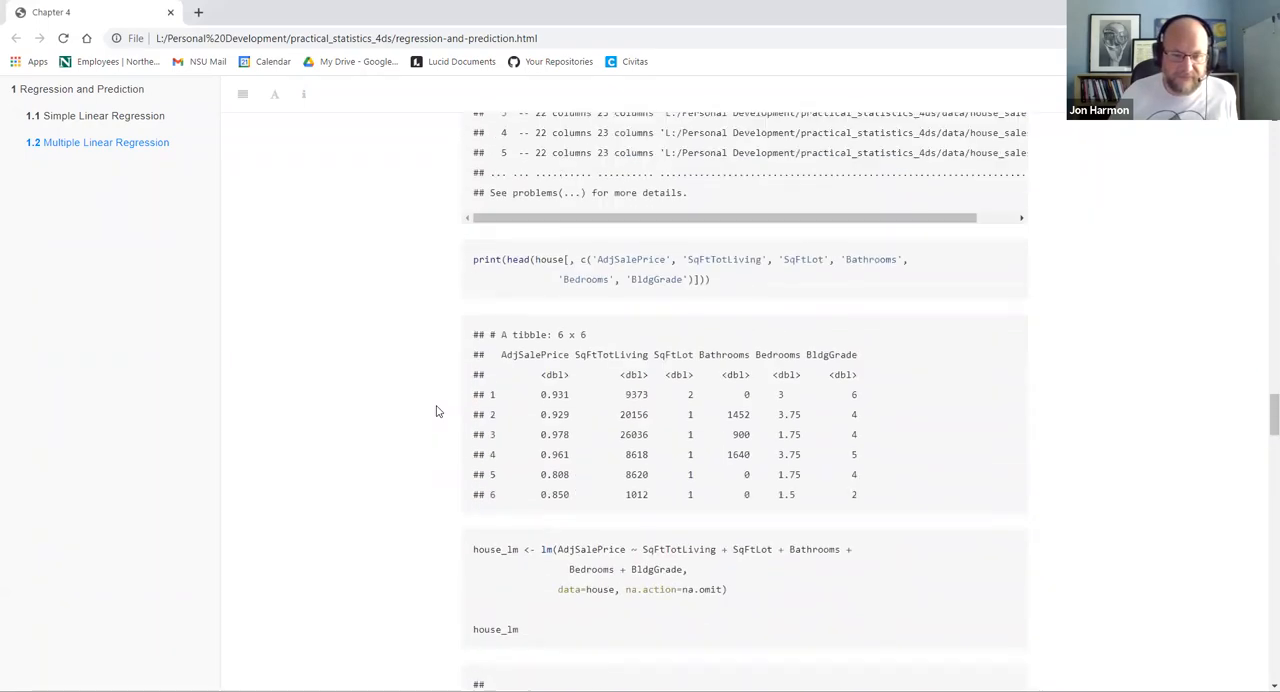
scroll(down, 3)
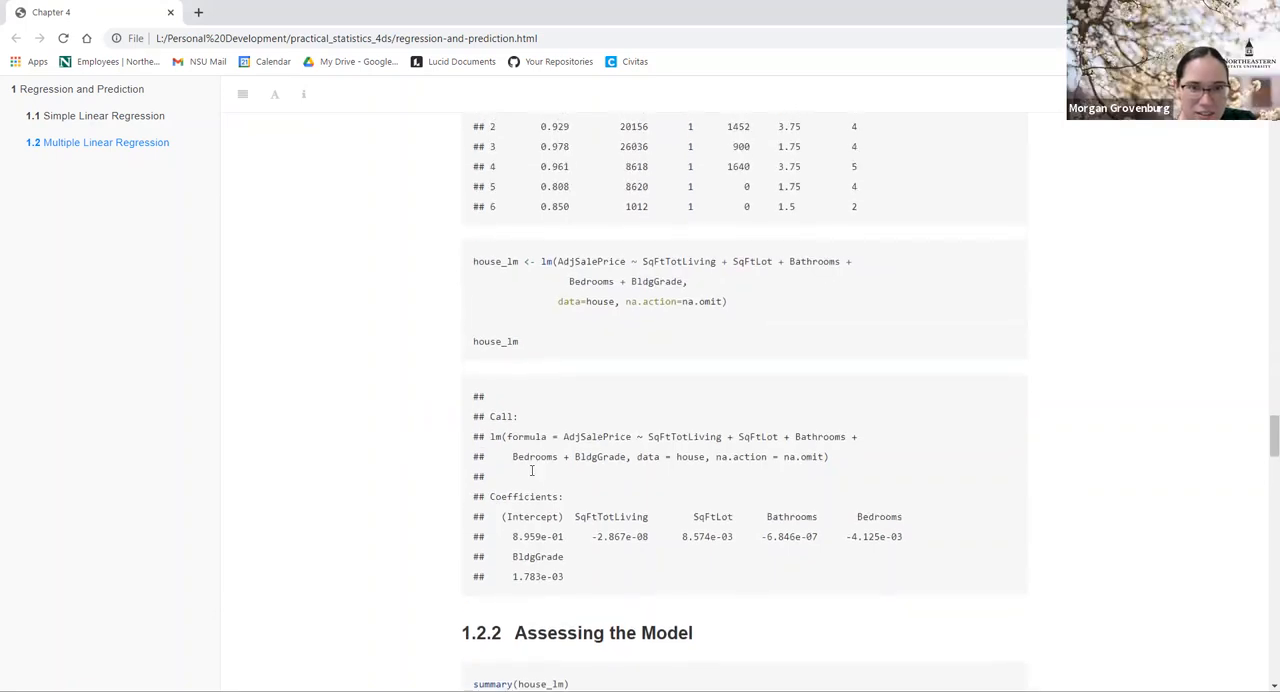
scroll(down, 3)
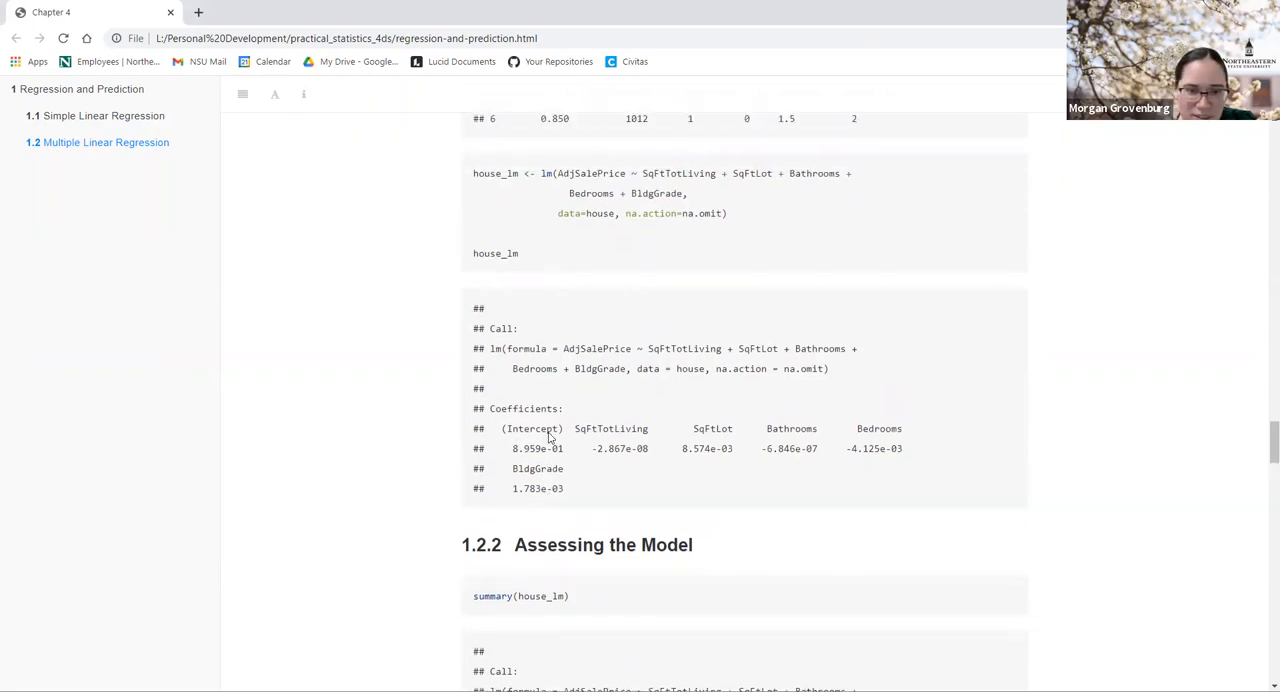
scroll(down, 3)
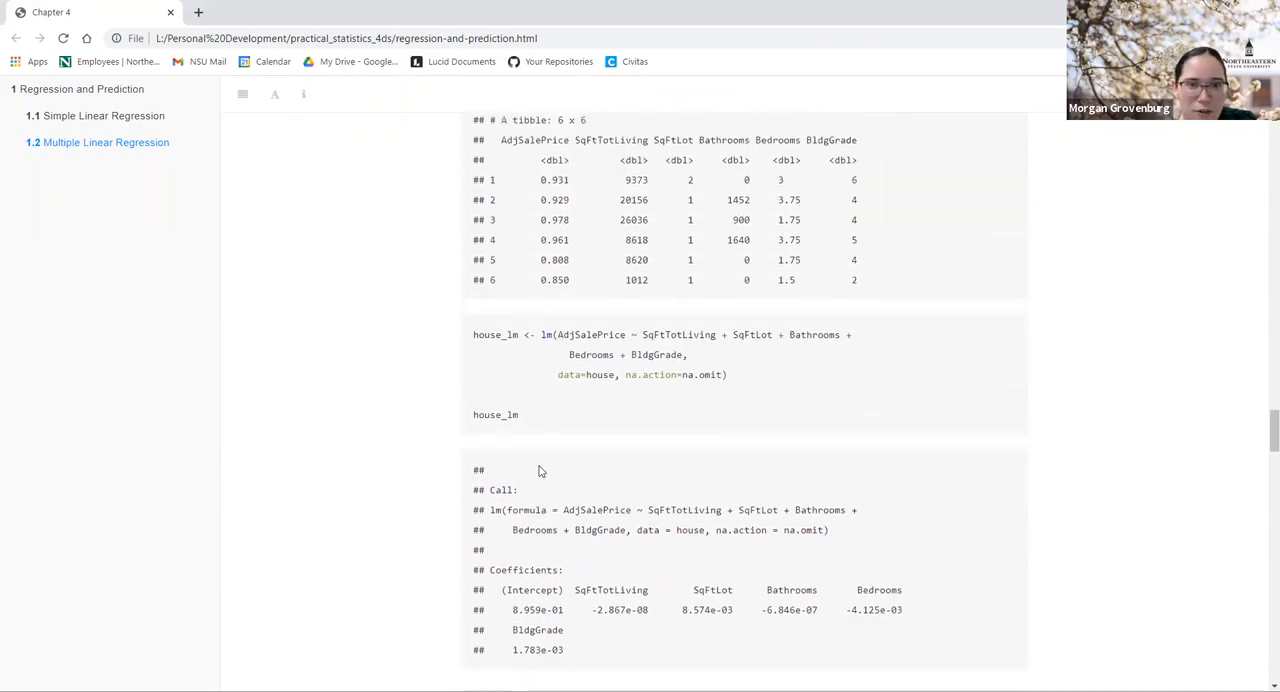
scroll(down, 3)
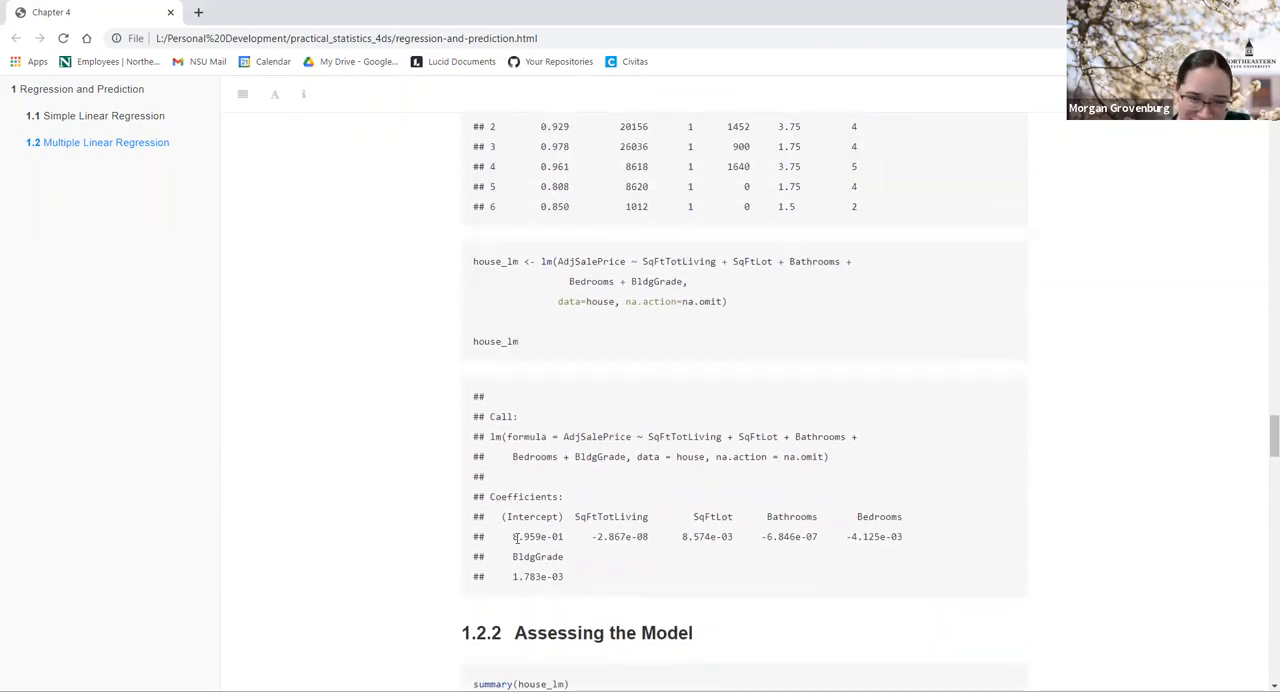
double_click(528, 536)
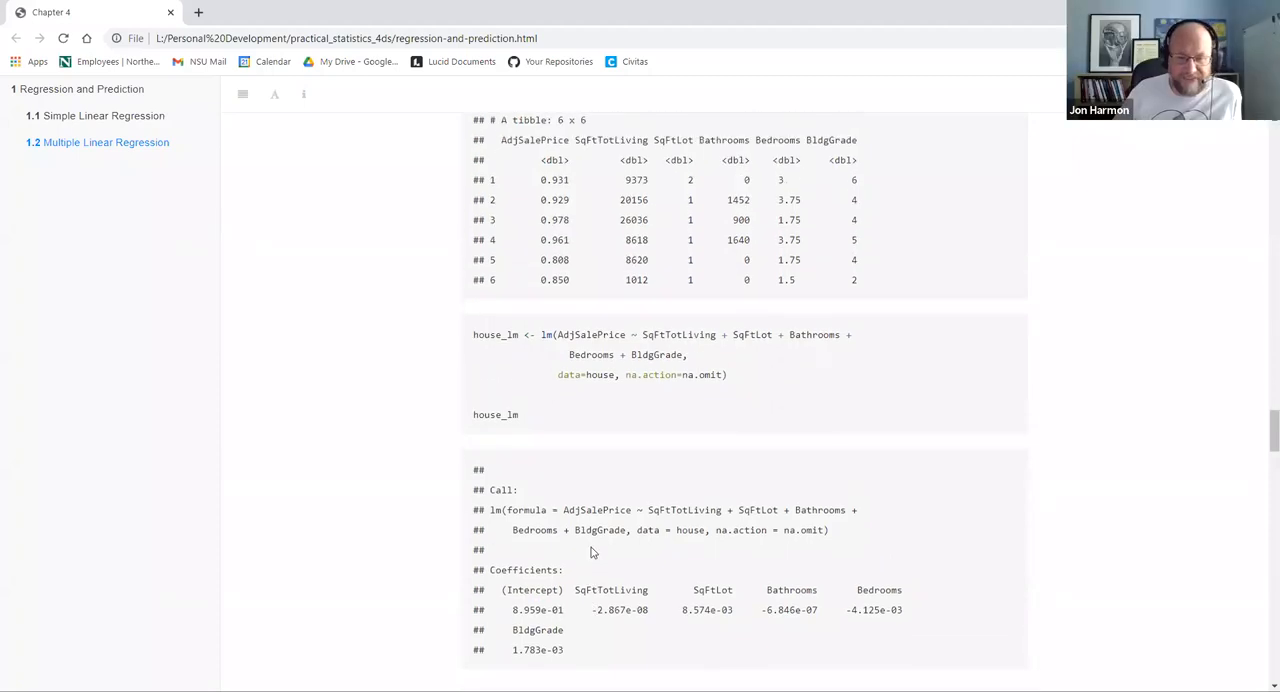
scroll(down, 3)
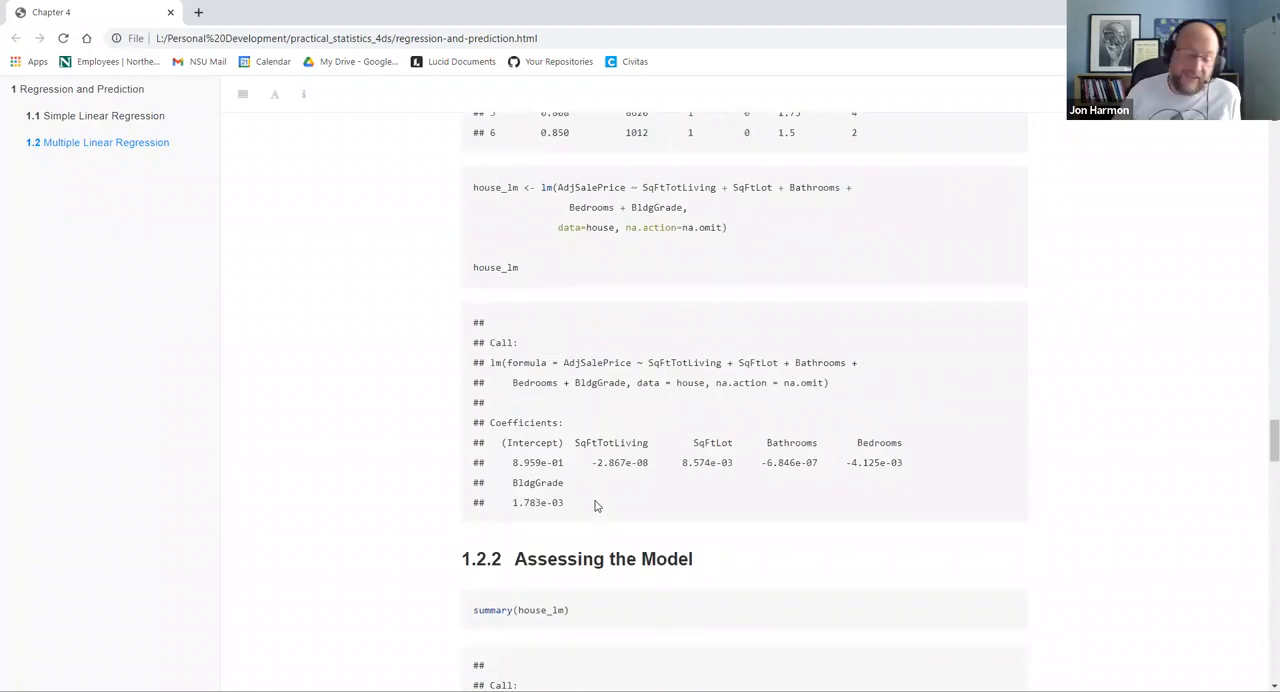
scroll(down, 3)
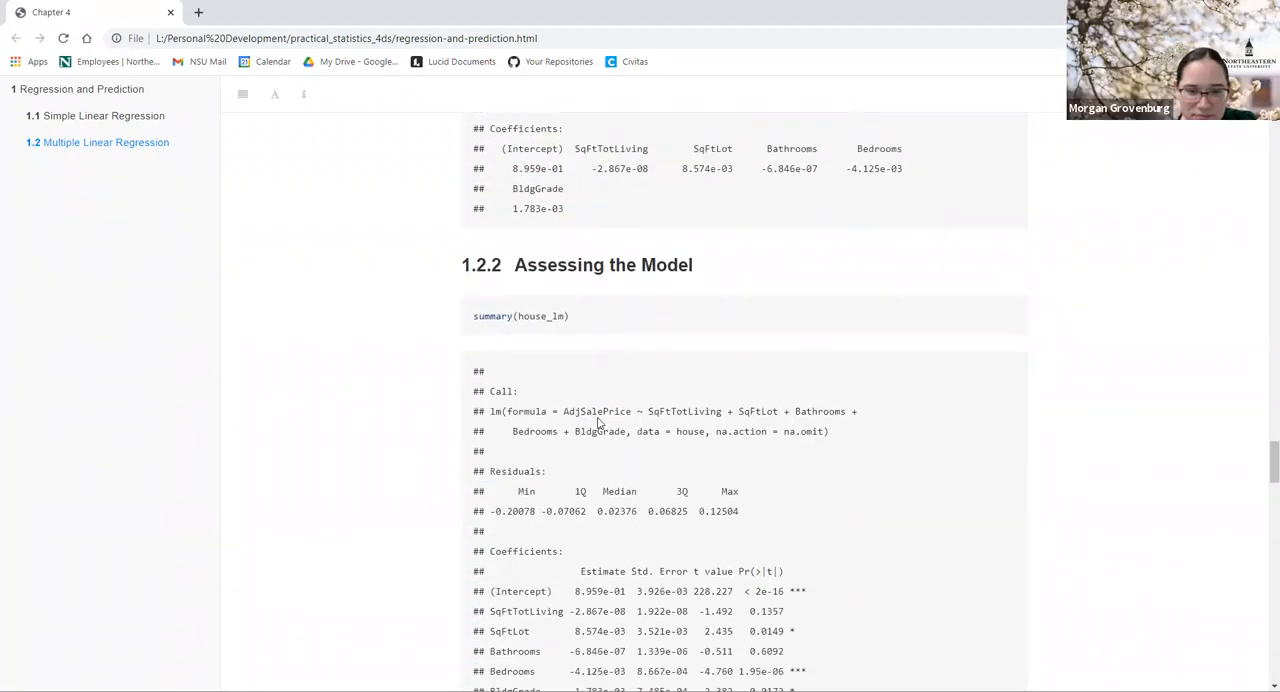
scroll(down, 3)
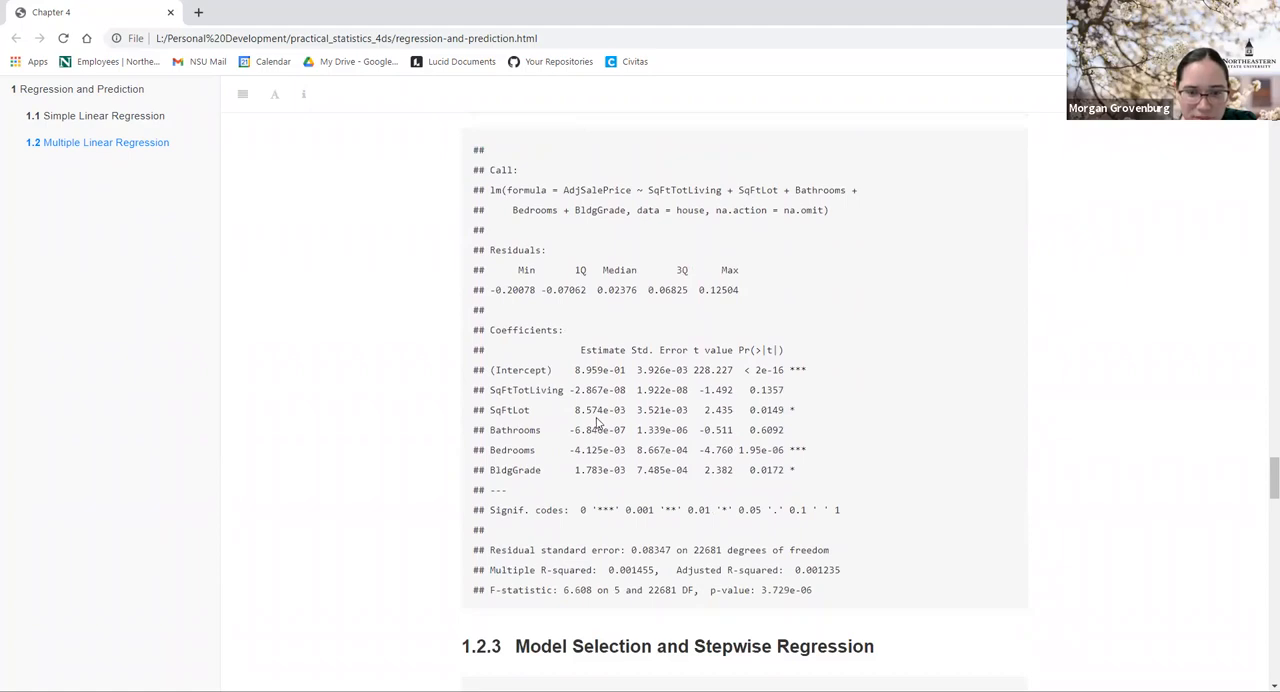
mouse_move(438, 455)
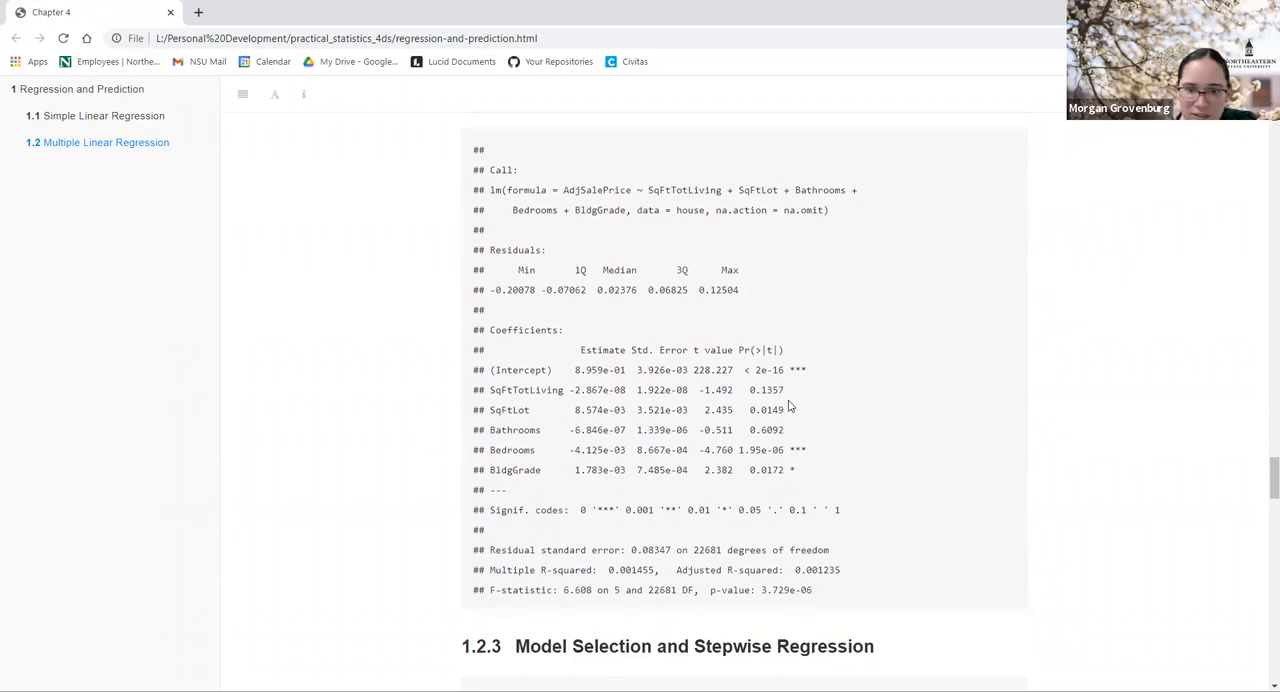
scroll(down, 3)
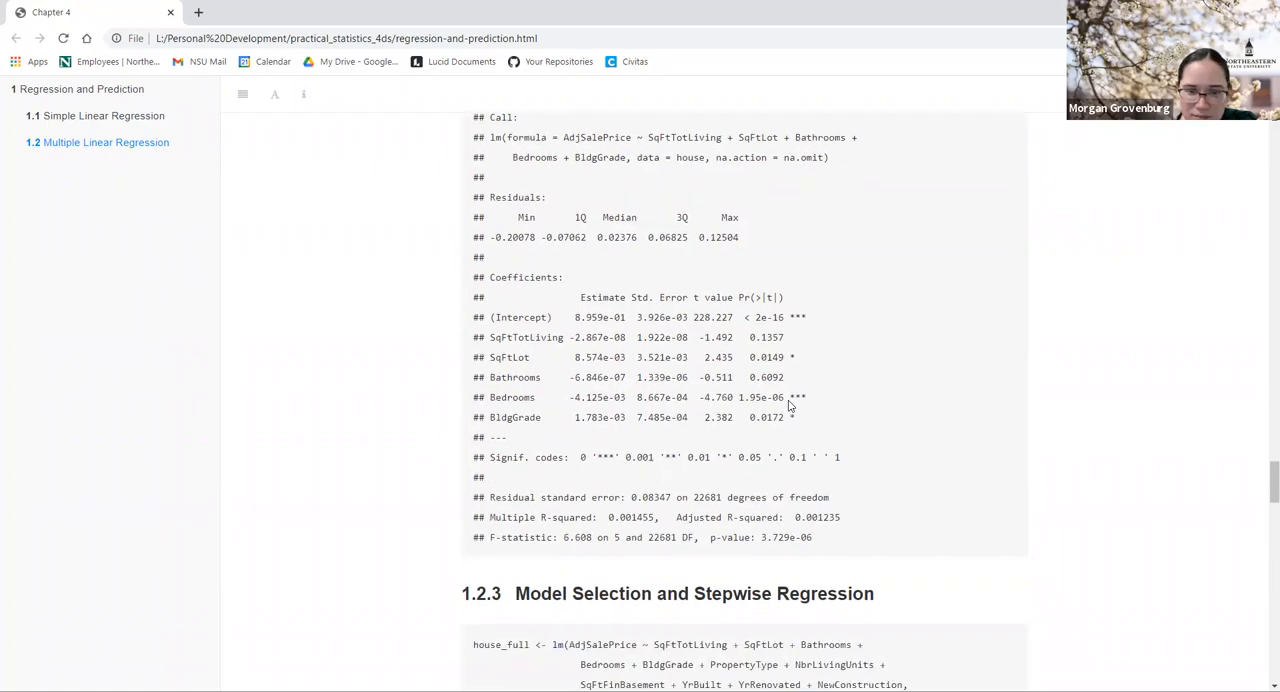
Step: Glance at the stepAIC step_lm output, then return to section 1.2.2's summary(house_lm) results
scroll(down, 3)
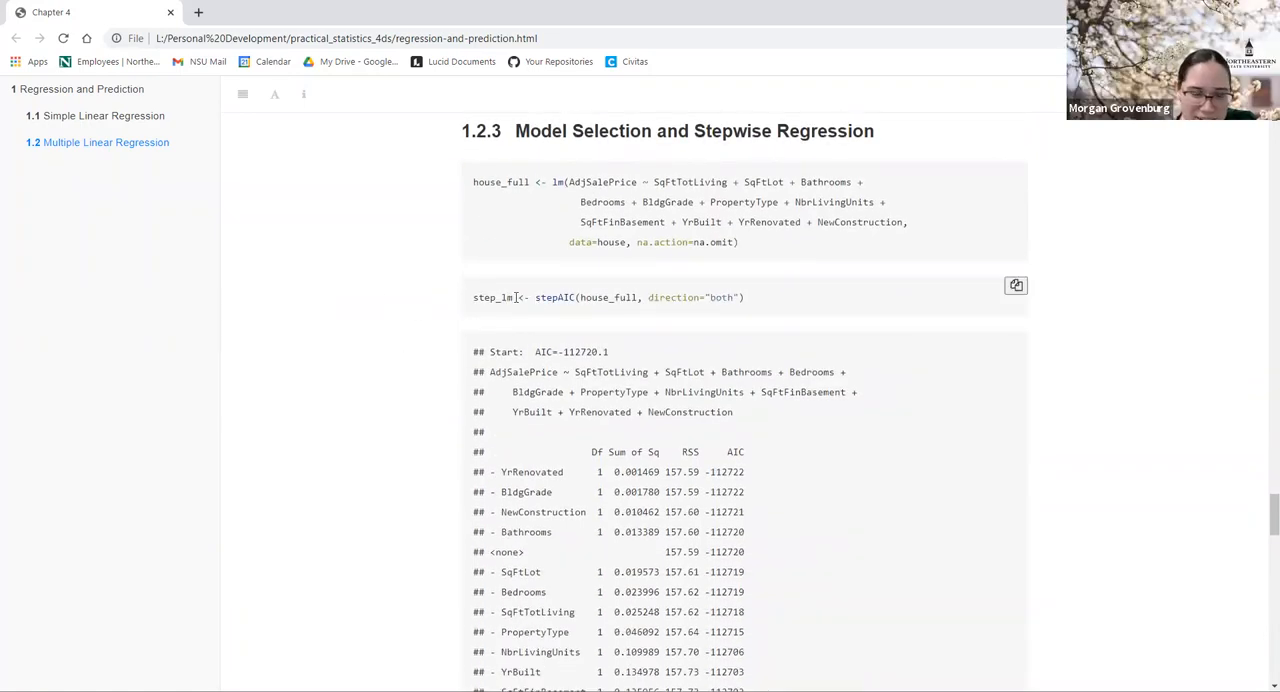
scroll(down, 3)
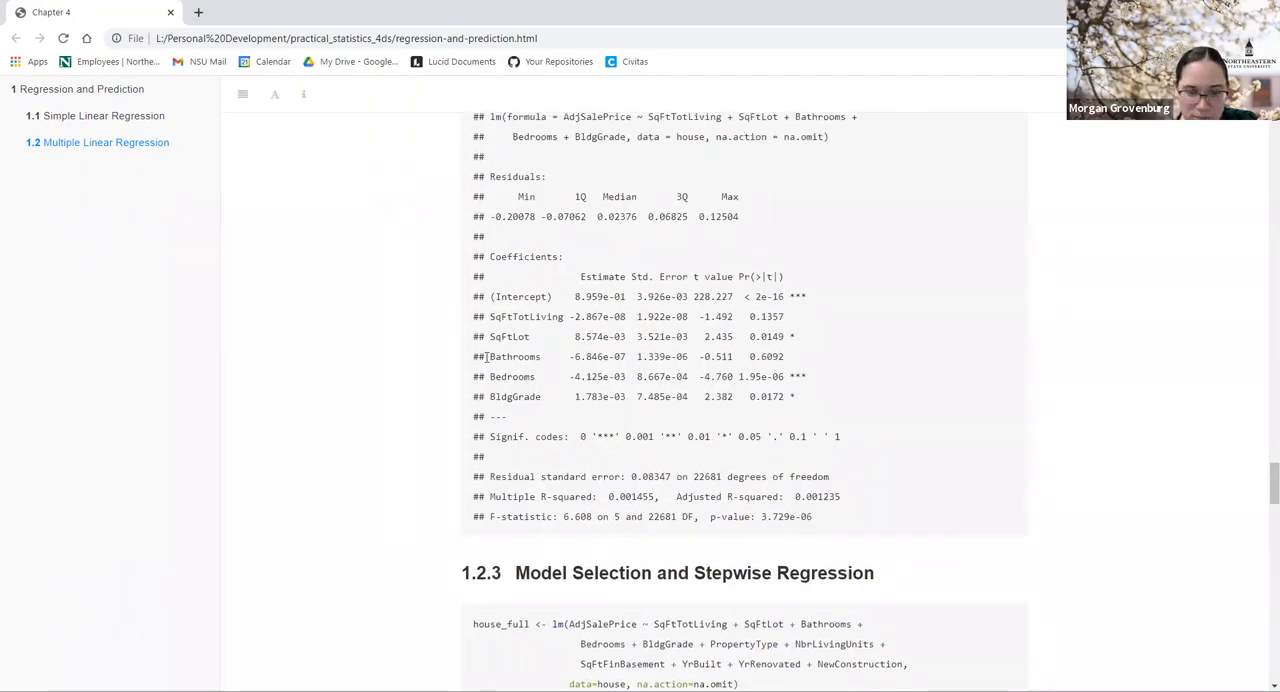
scroll(up, 3)
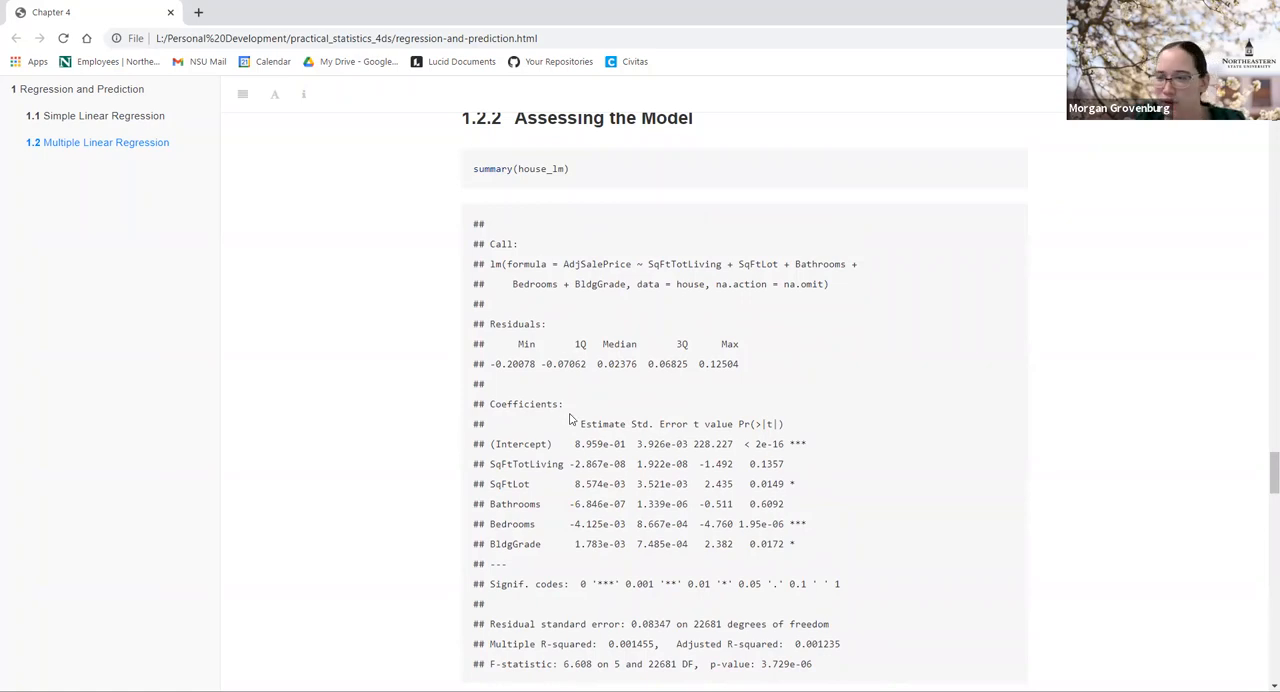
mouse_move(592, 422)
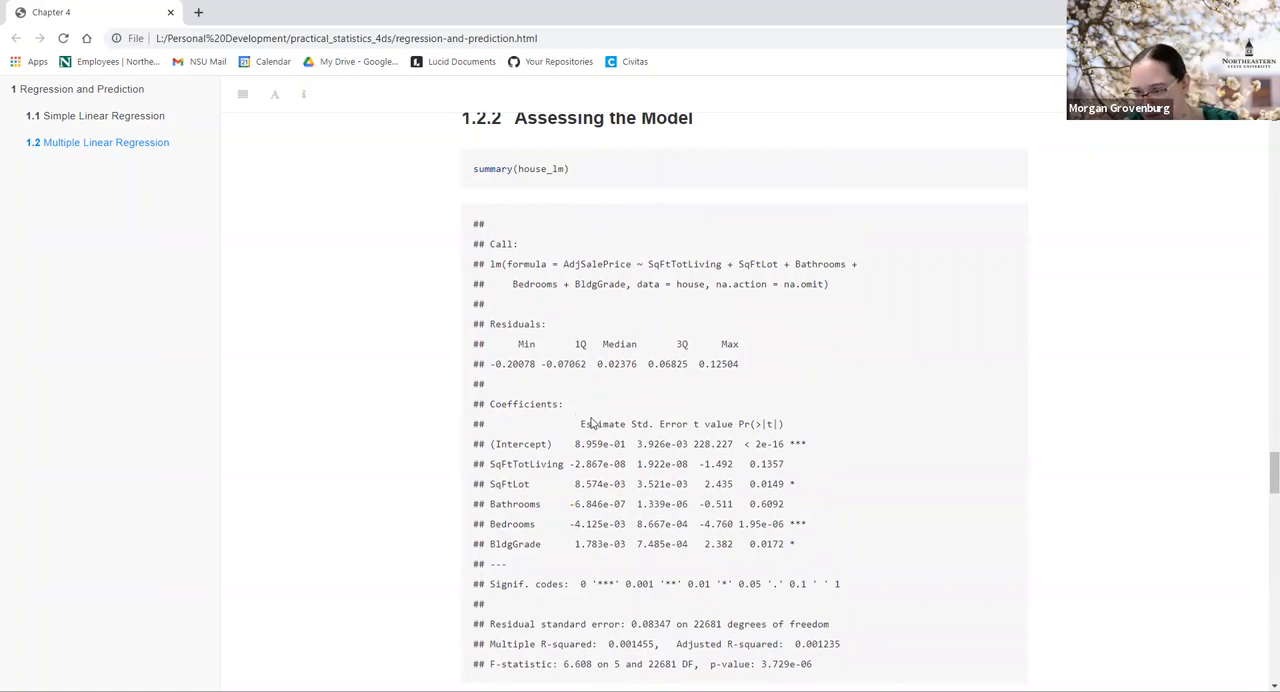
mouse_move(574, 405)
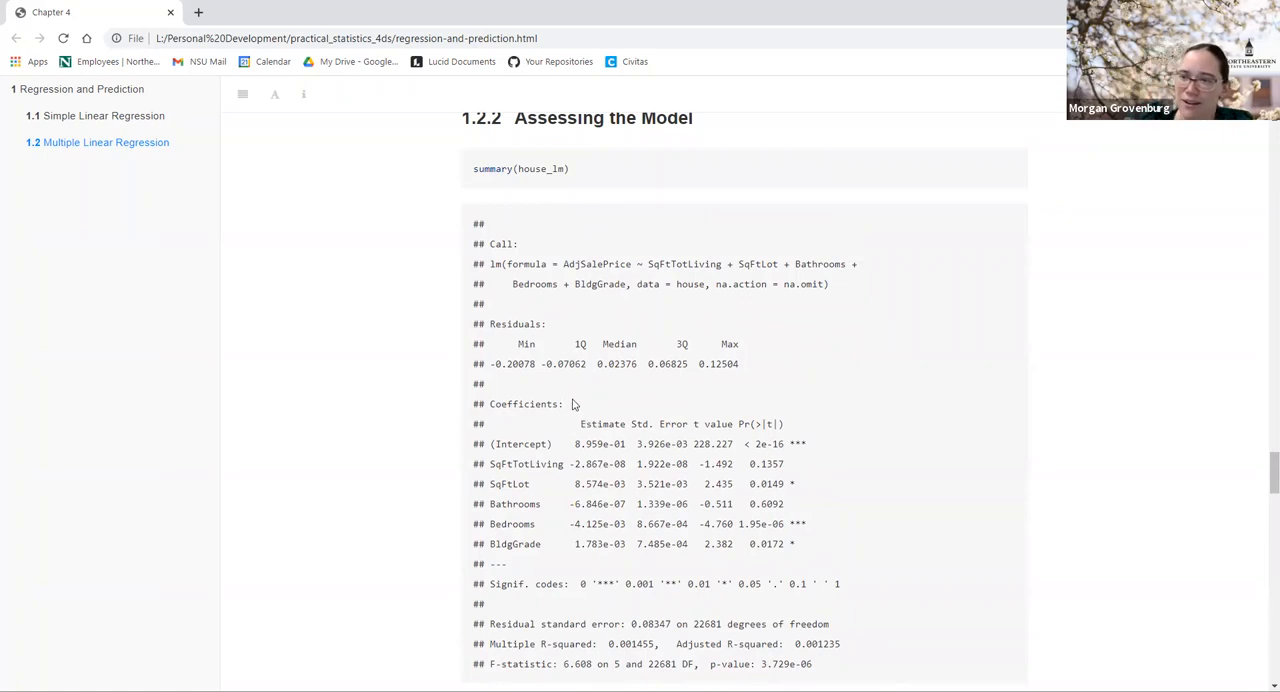
scroll(down, 3)
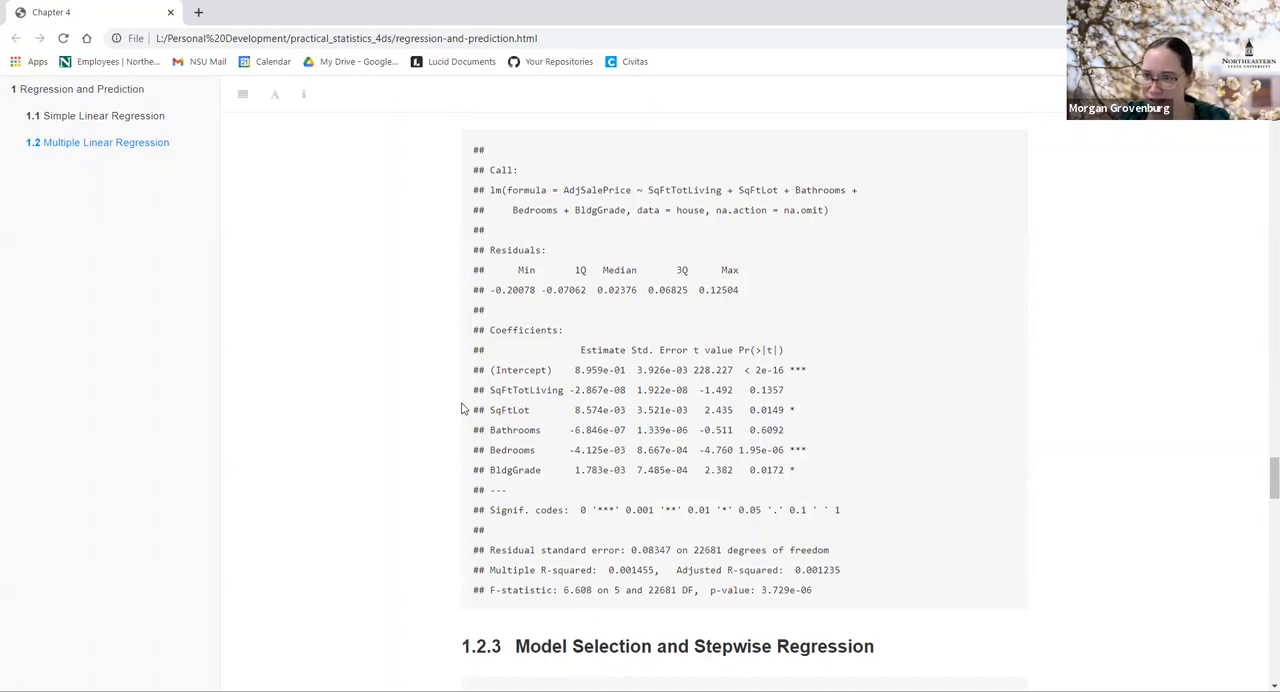
mouse_move(543, 563)
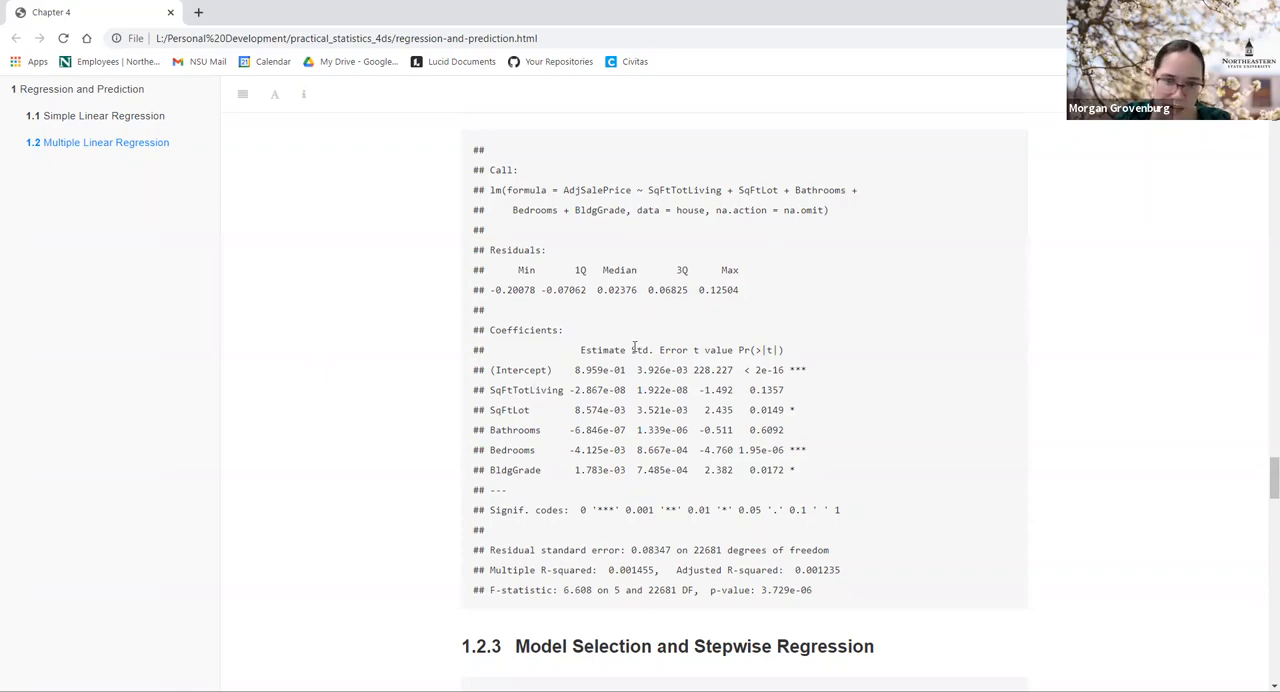
Step: Scroll to section 1.2.3 with house_full, the stepAIC call and the AIC=-112720.1 start table
scroll(down, 3)
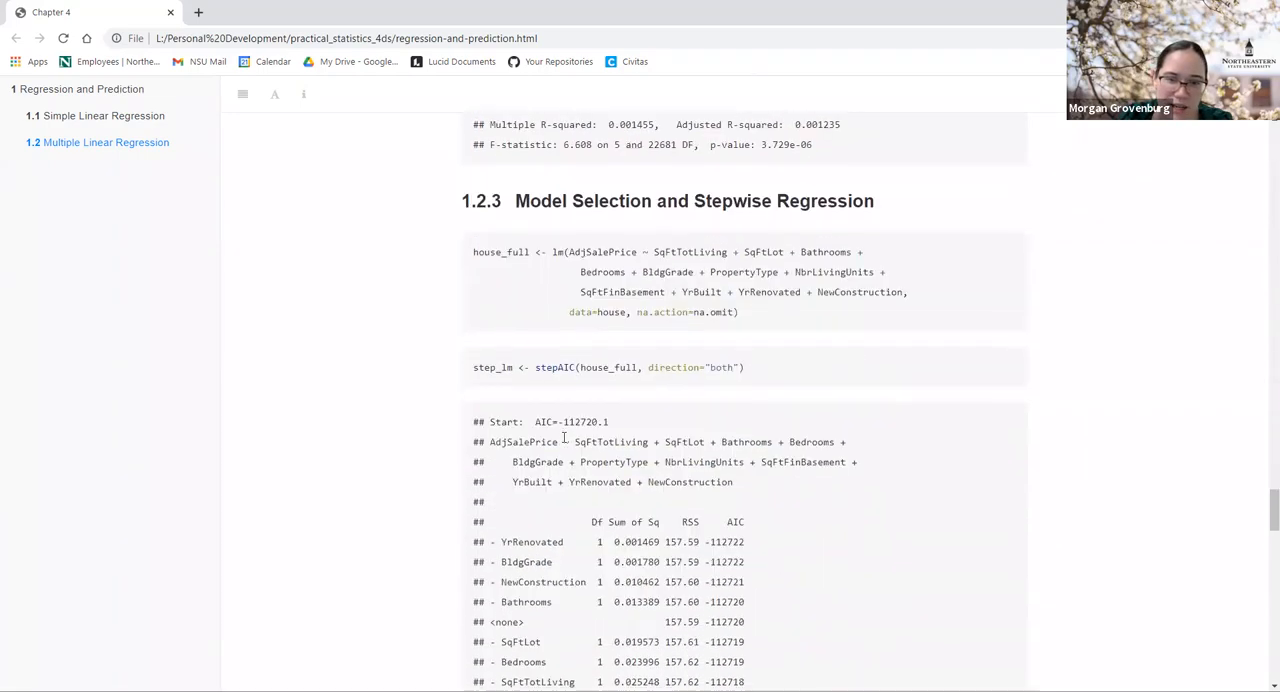
scroll(down, 3)
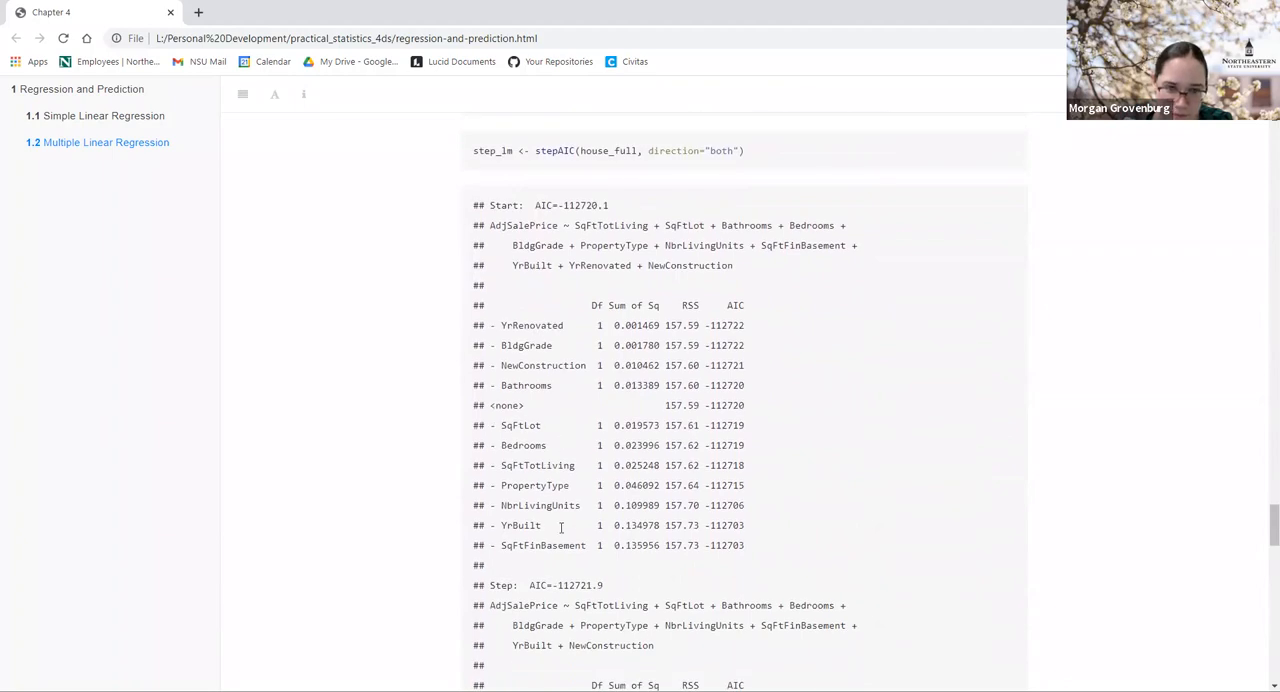
mouse_move(462, 373)
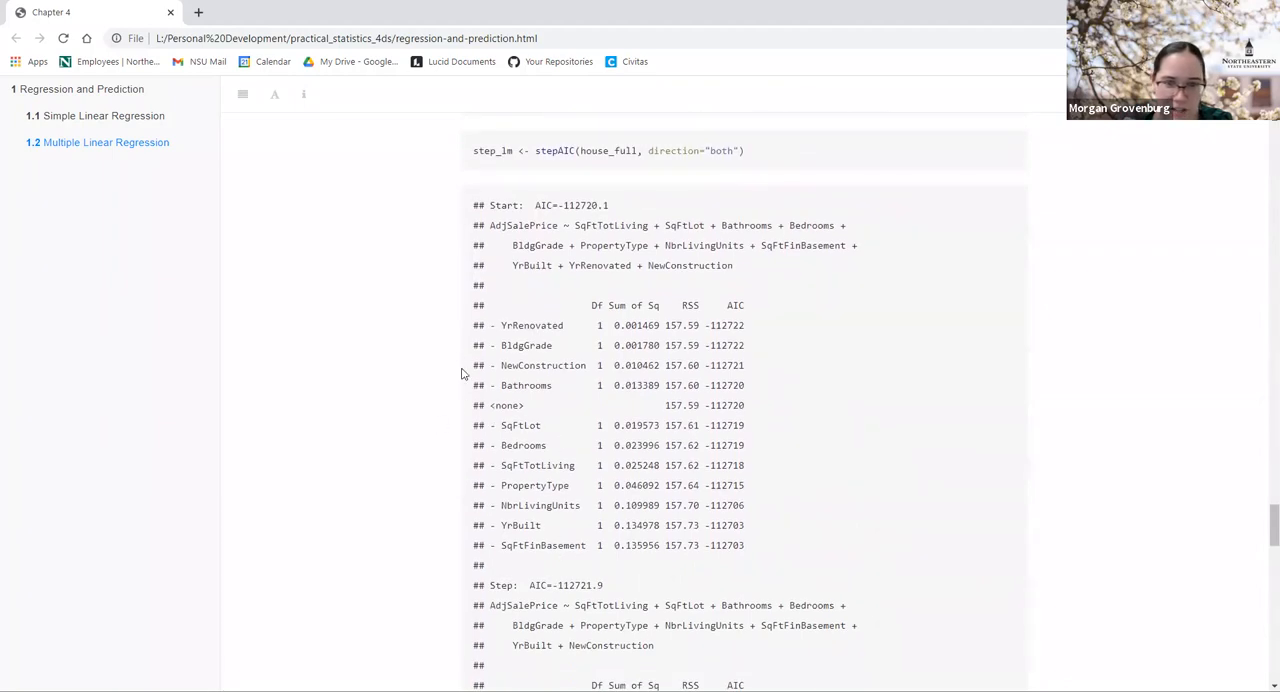
mouse_move(525, 362)
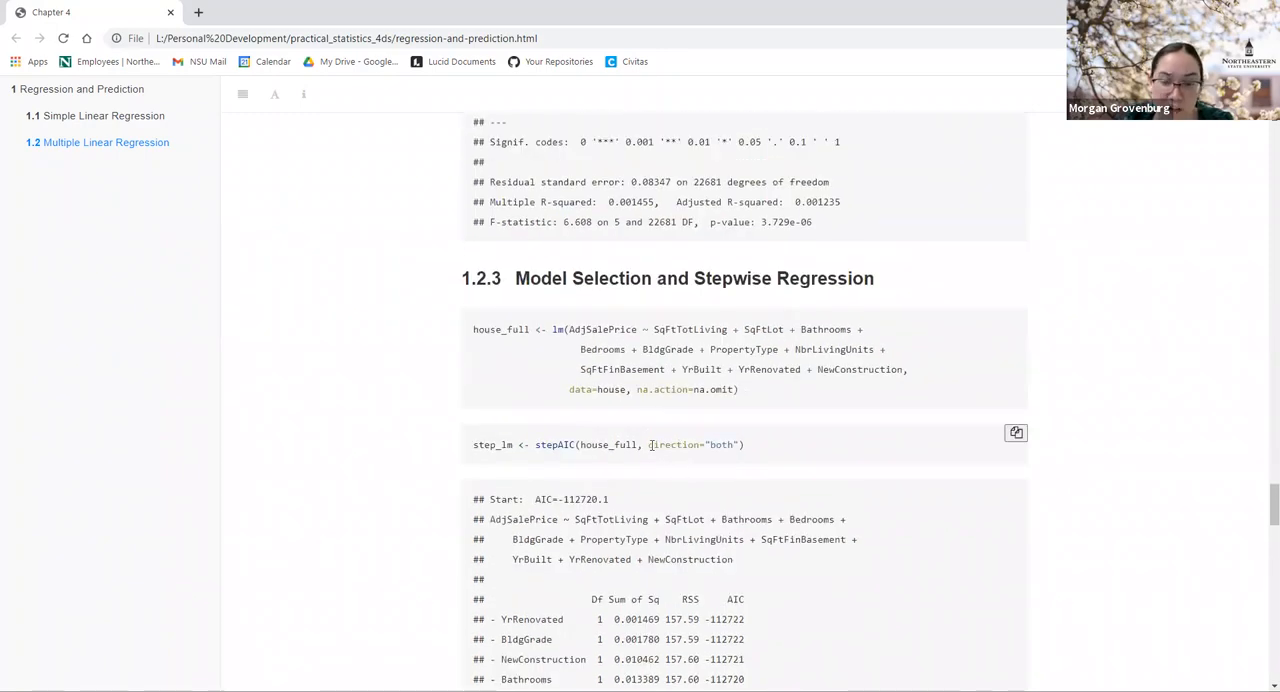
Step: Highlight part of the house_full formula and settle on the stepAIC call with its Start table
scroll(down, 3)
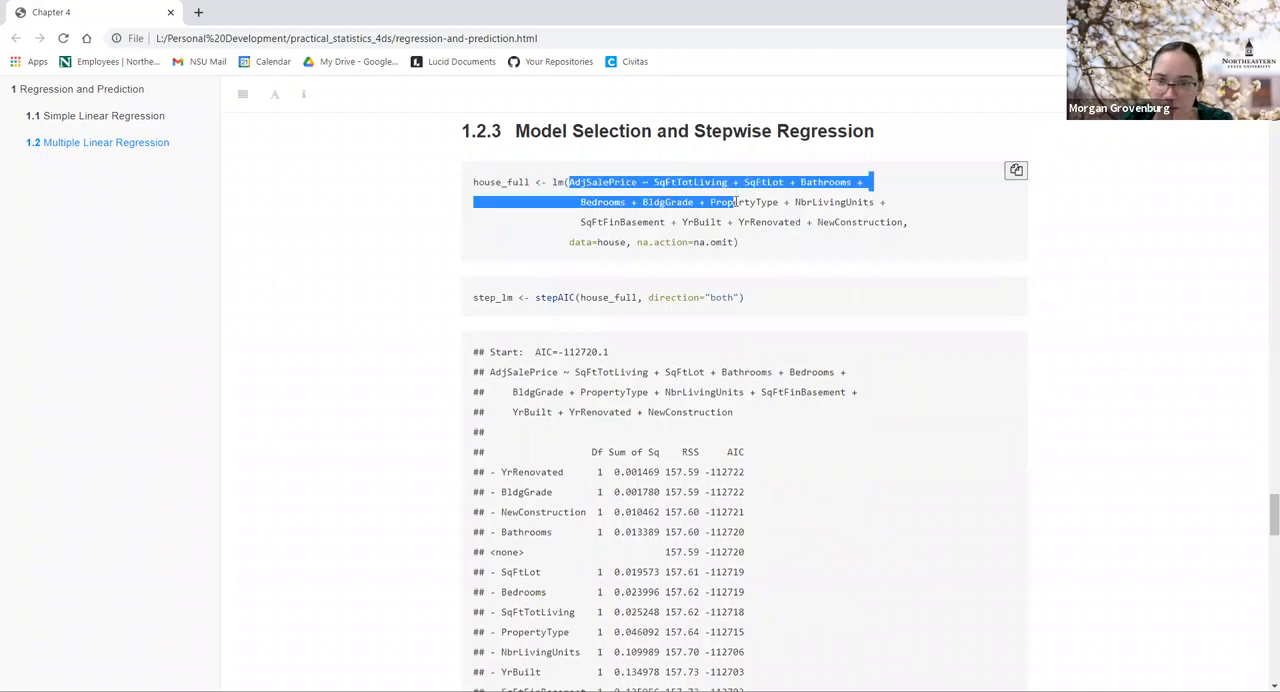
drag(735, 202, 905, 222)
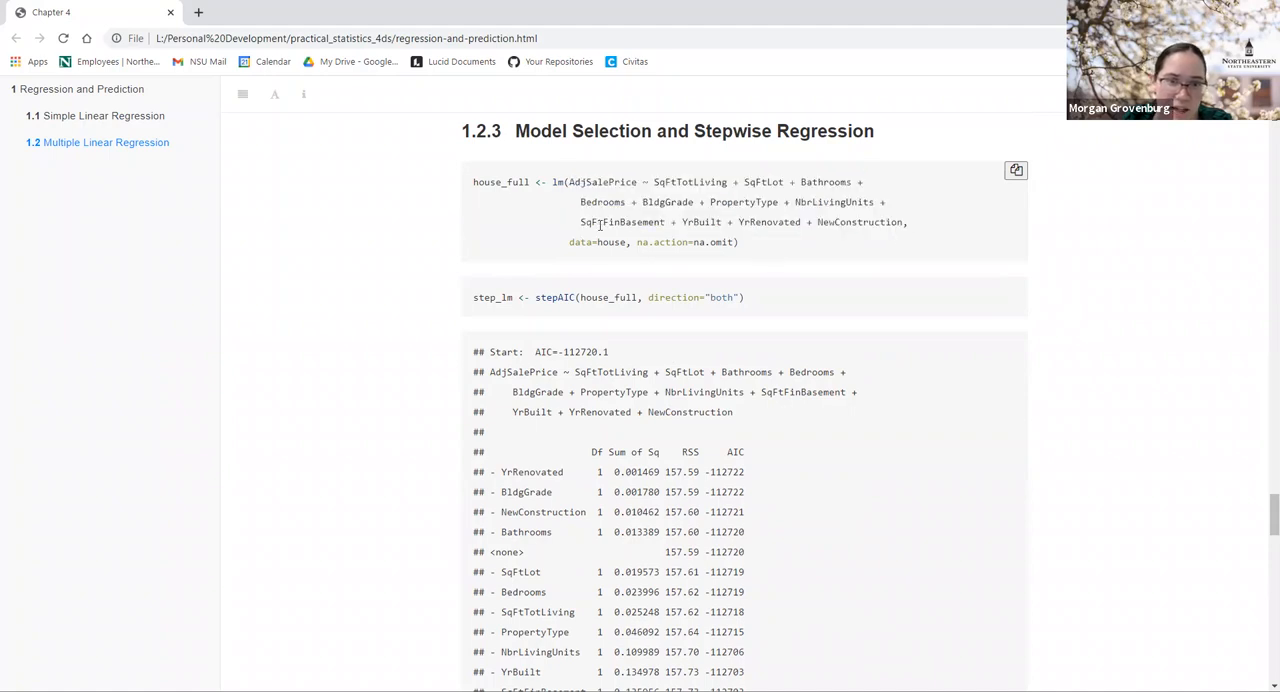
scroll(down, 3)
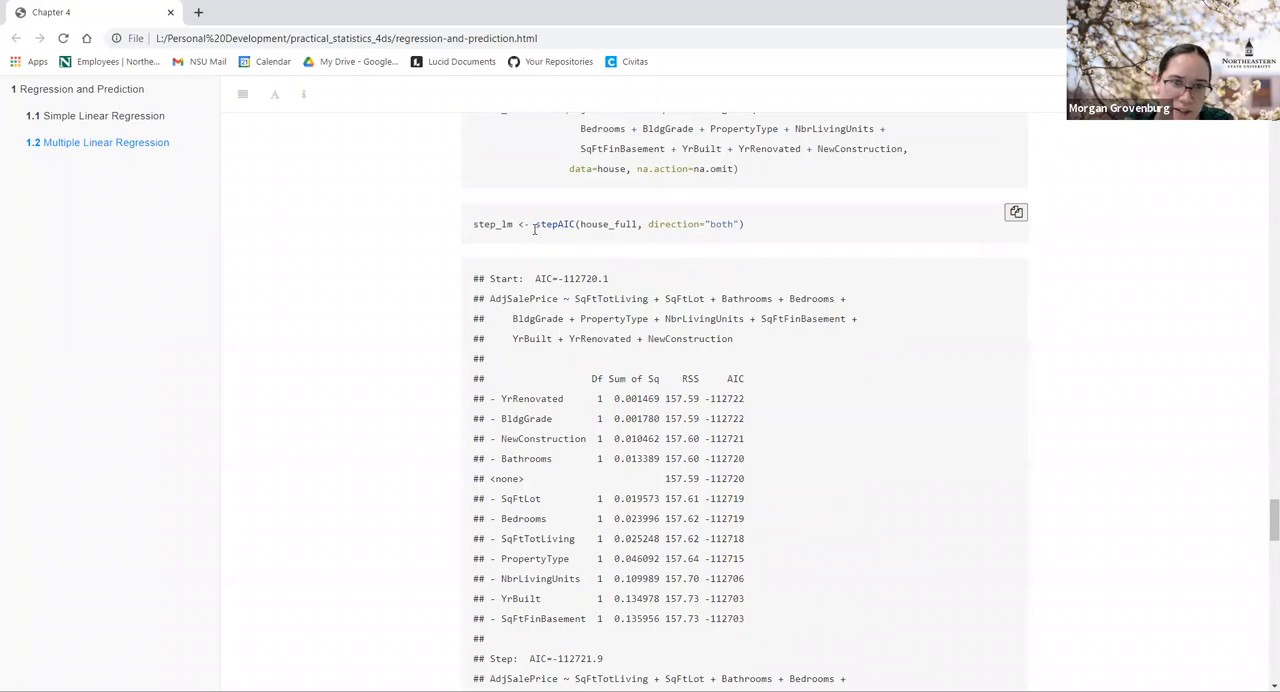
drag(535, 224, 742, 224)
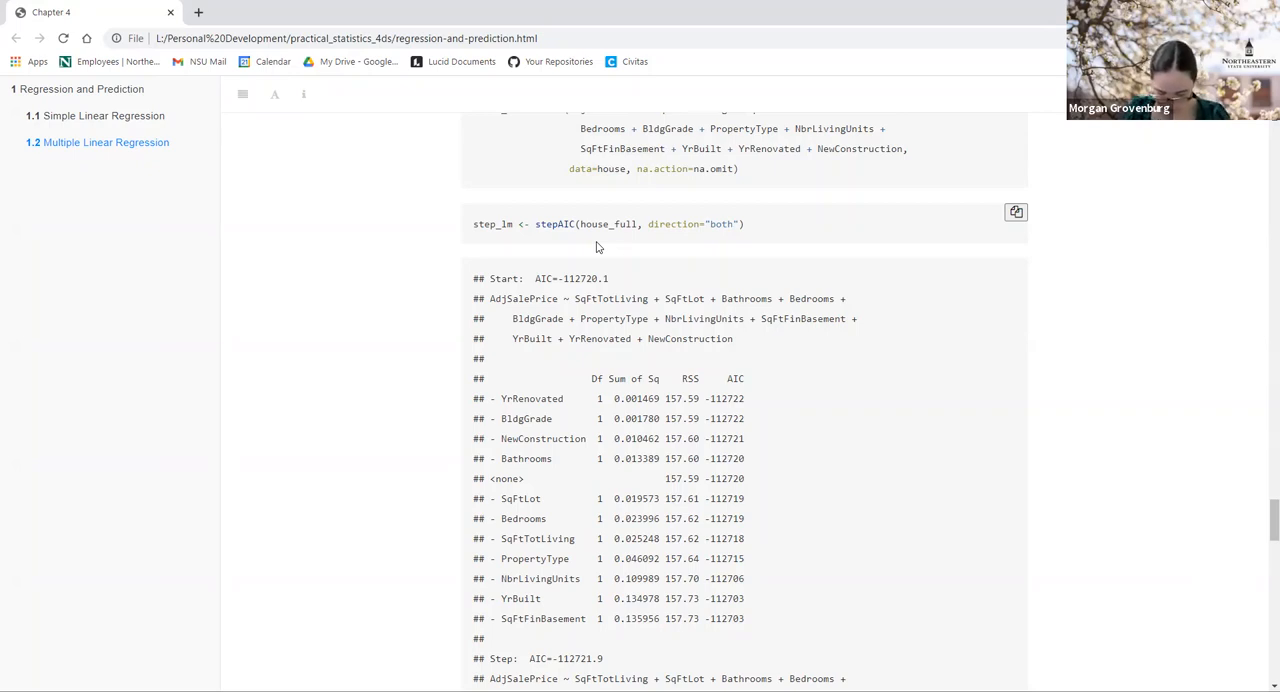
mouse_move(613, 243)
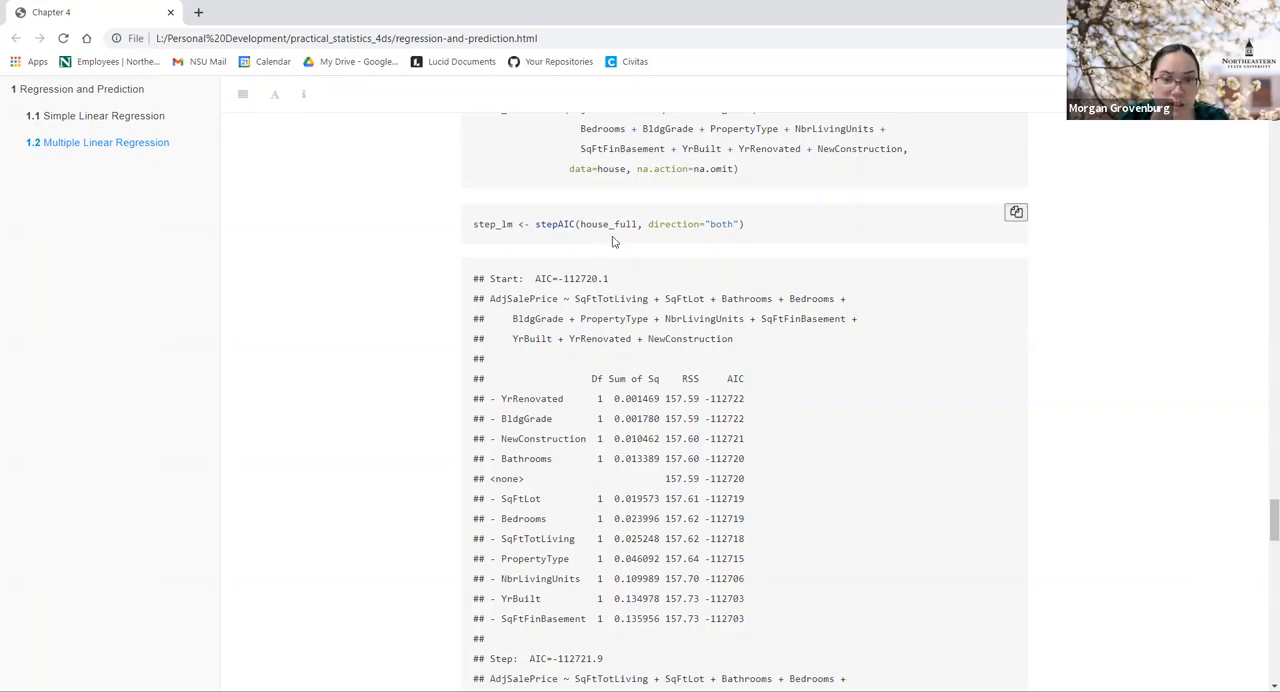
double_click(608, 224)
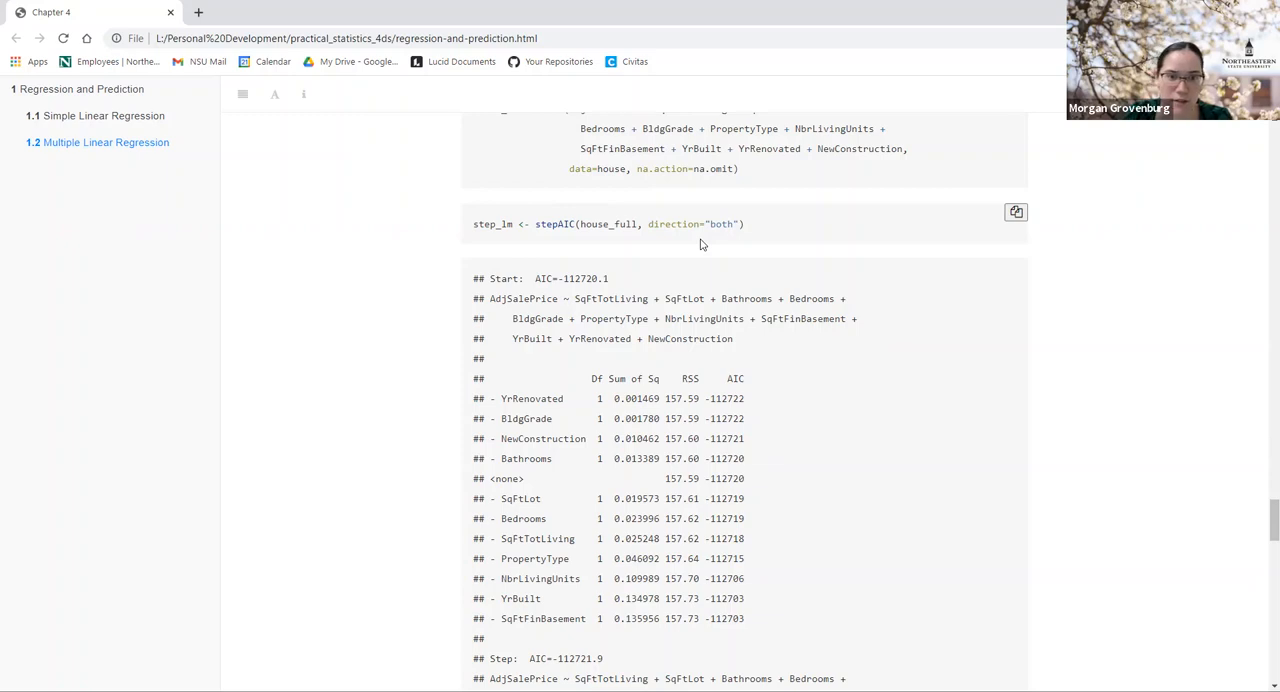
mouse_move(604, 255)
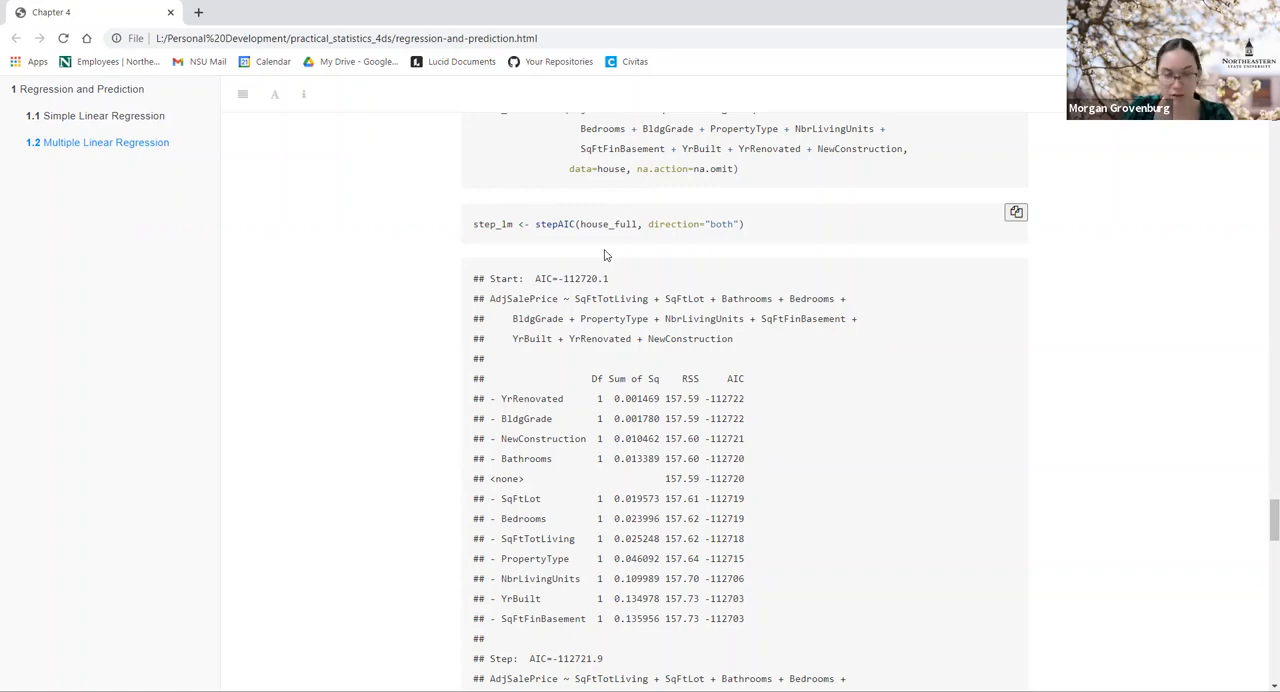
mouse_move(617, 268)
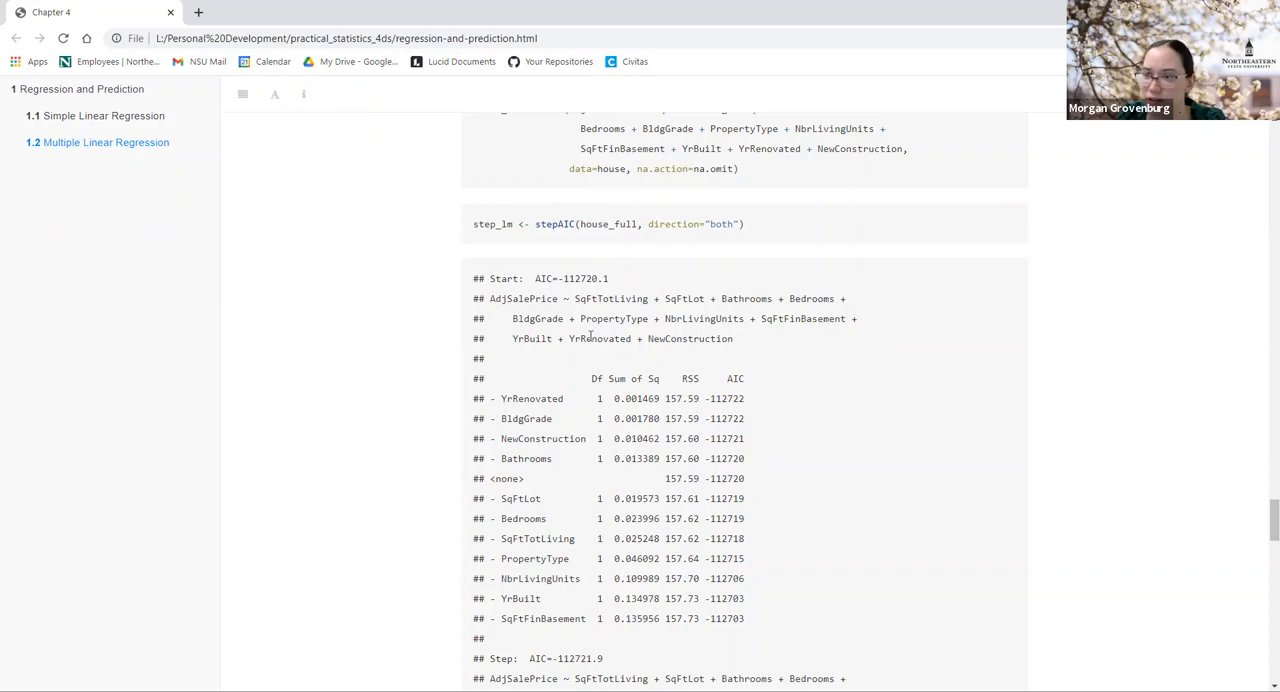
Step: Scroll through the stepAIC trace past AIC=-112723.6 to the final AIC=-112724.2 step
scroll(down, 3)
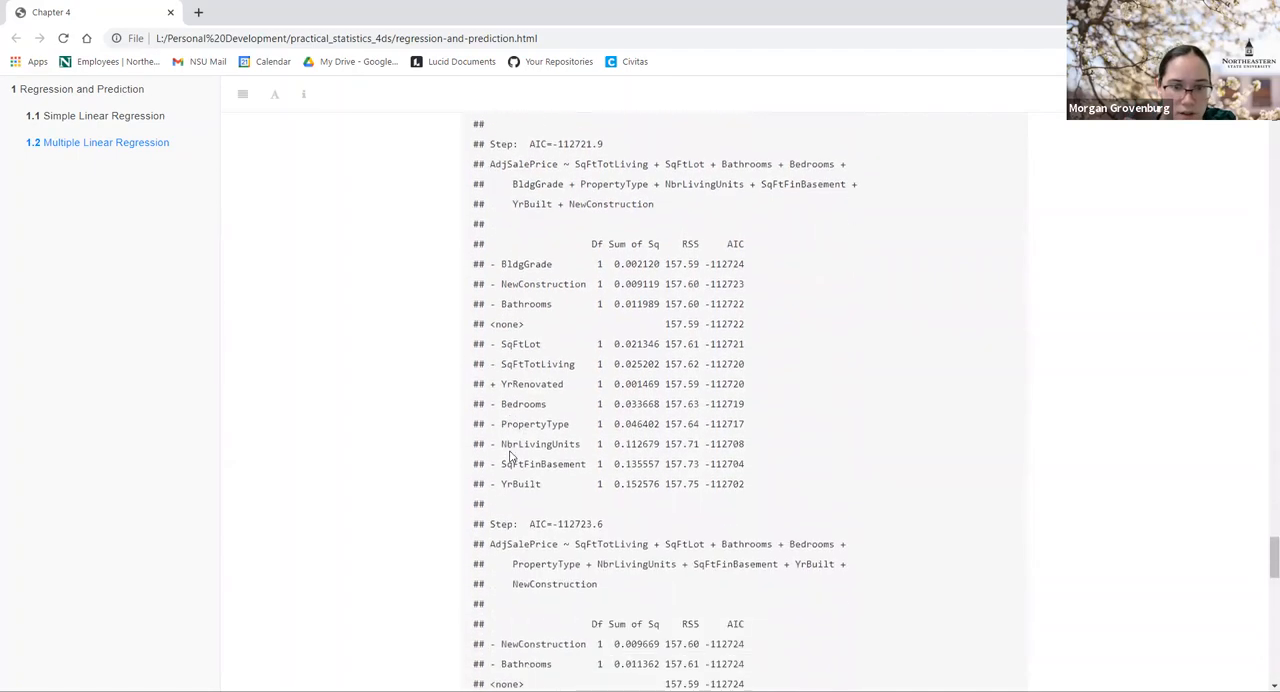
scroll(down, 3)
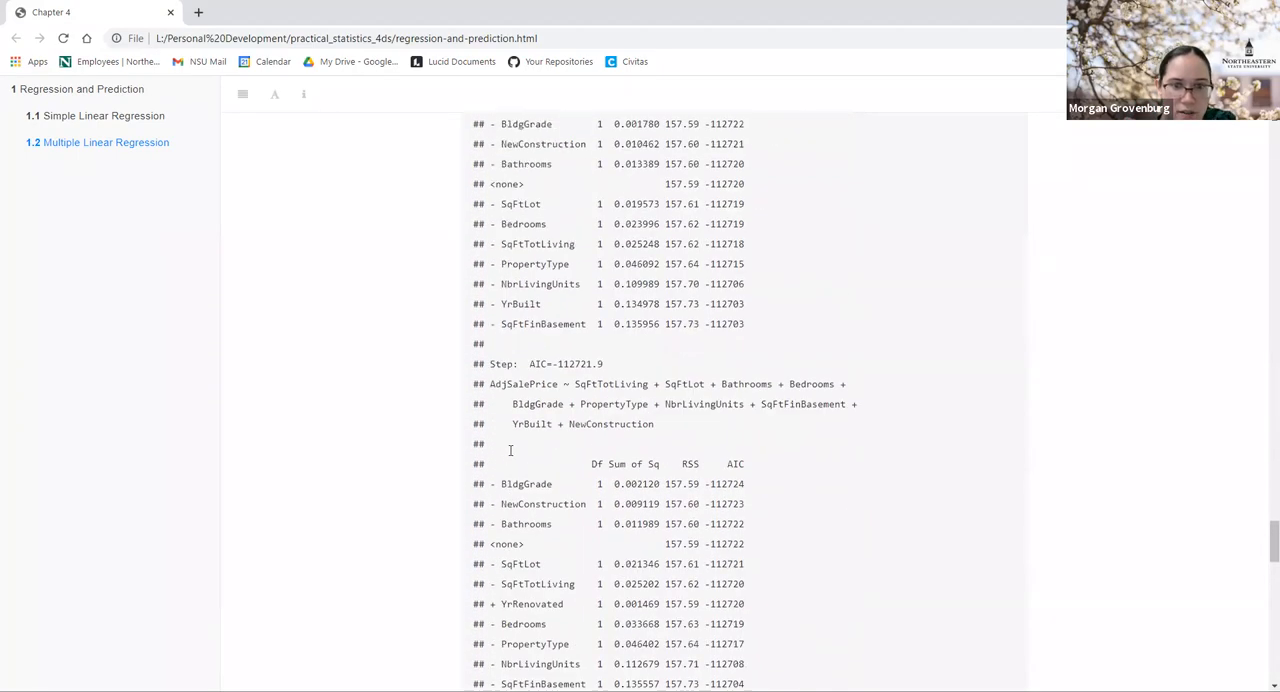
scroll(up, 3)
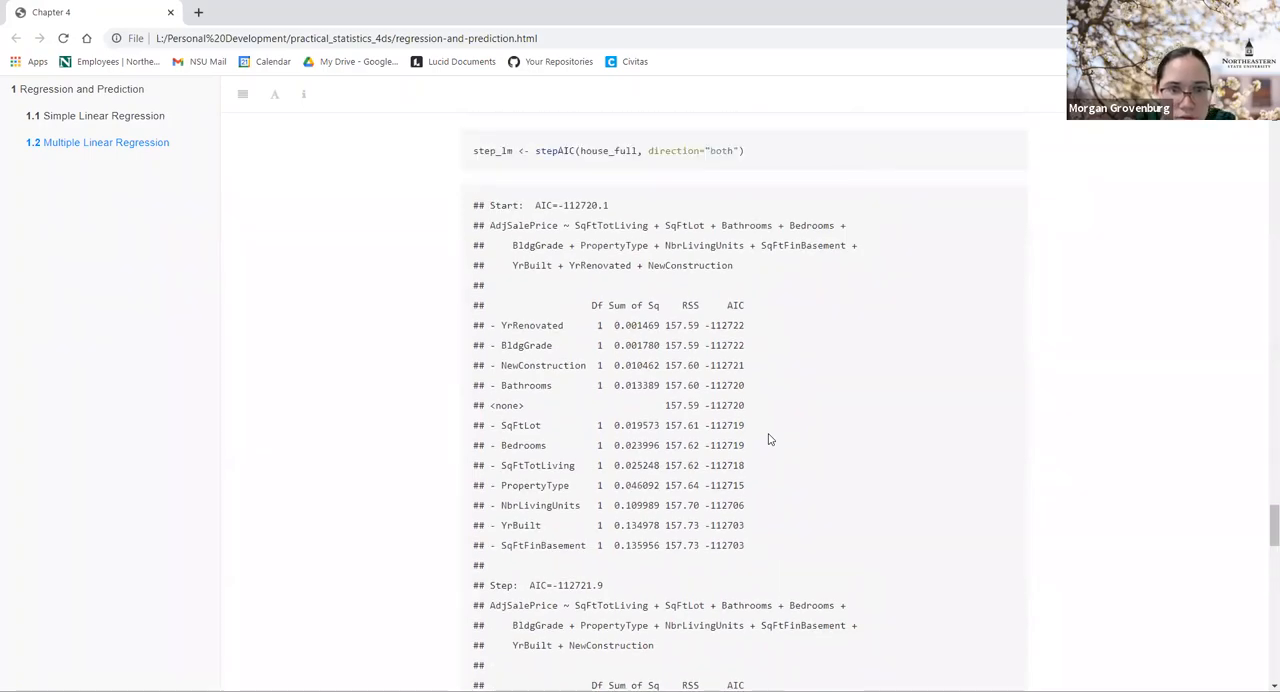
scroll(down, 3)
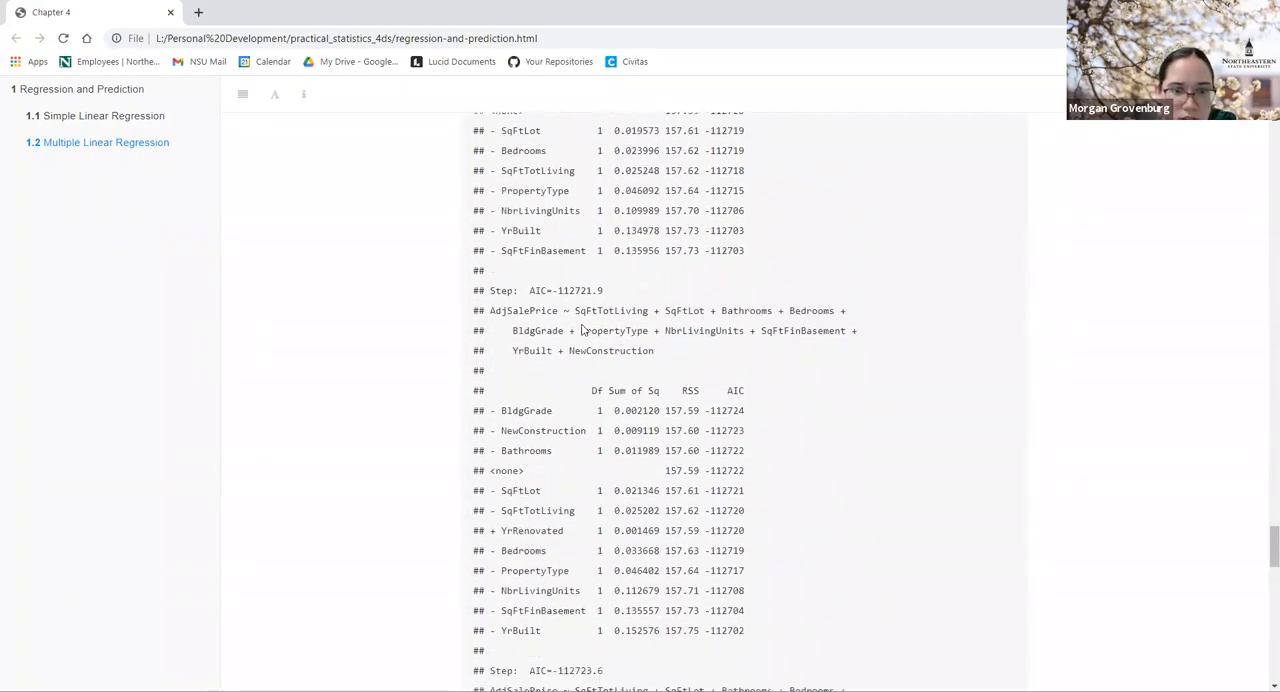
scroll(up, 3)
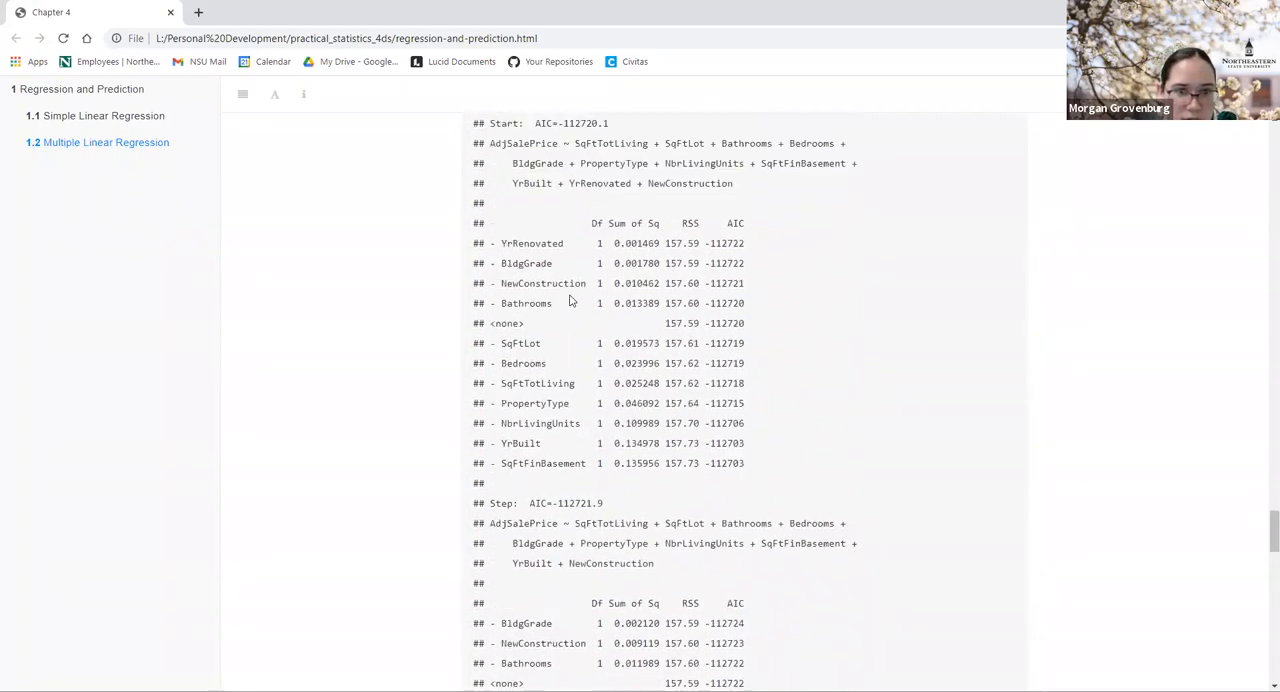
scroll(down, 3)
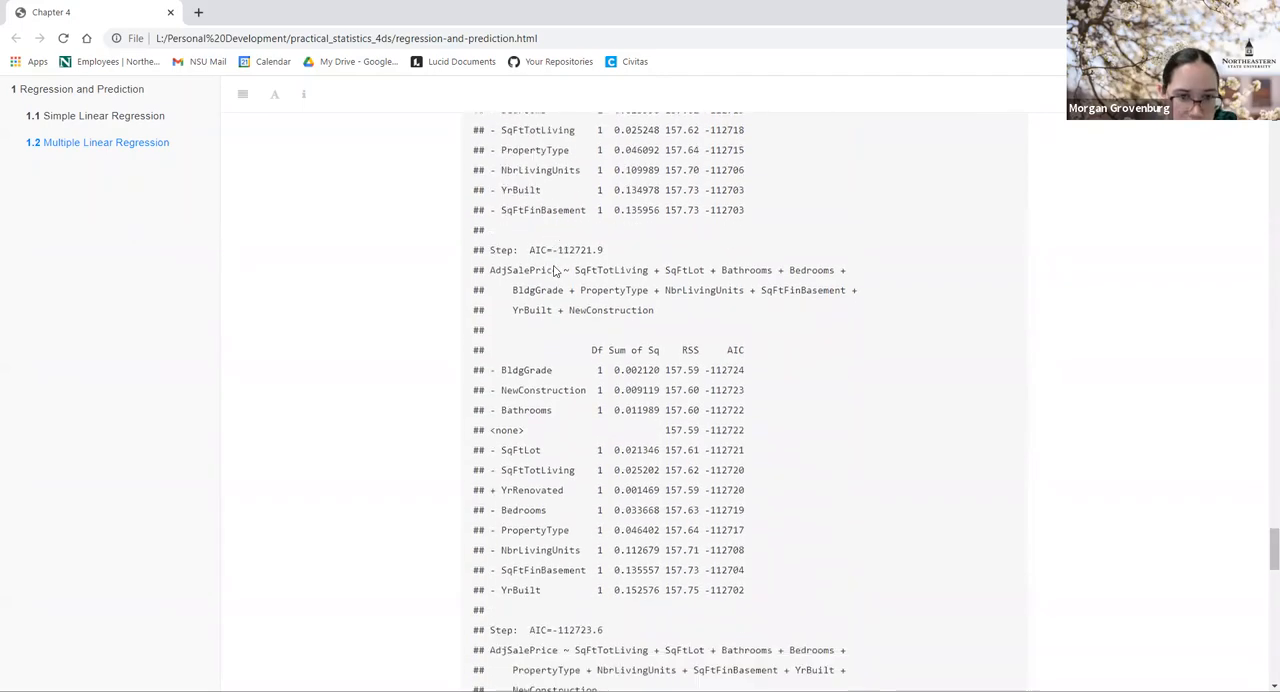
scroll(down, 3)
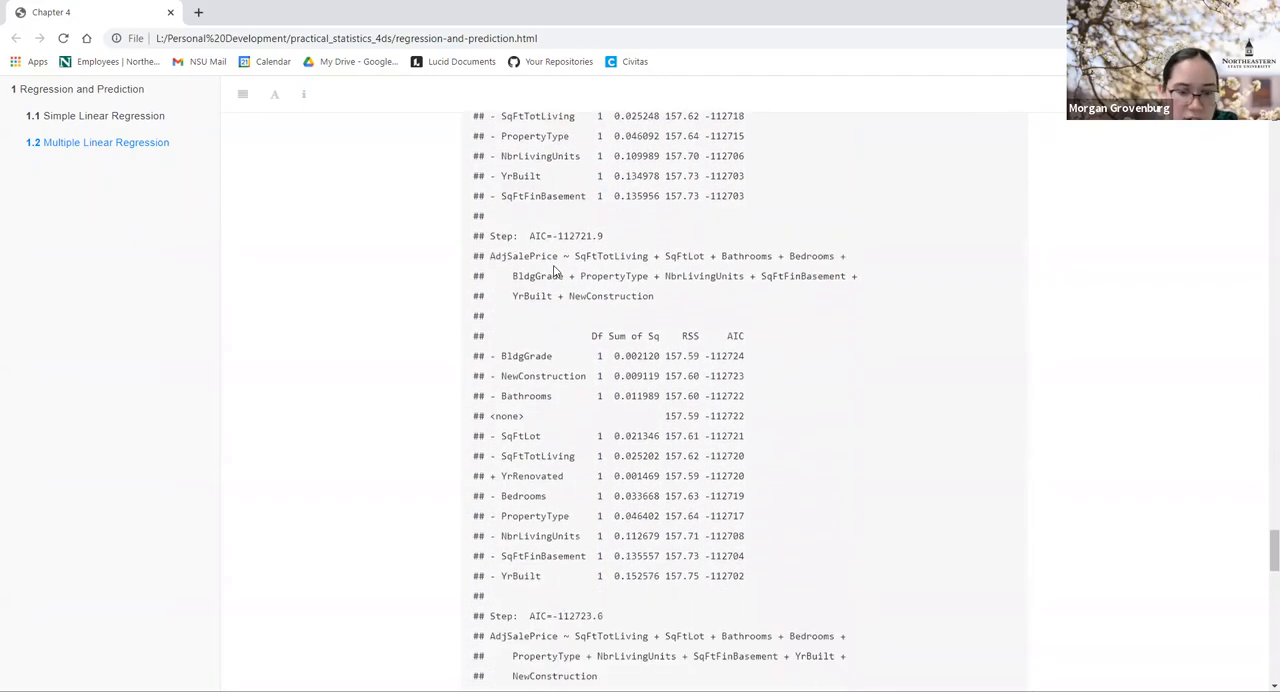
scroll(down, 3)
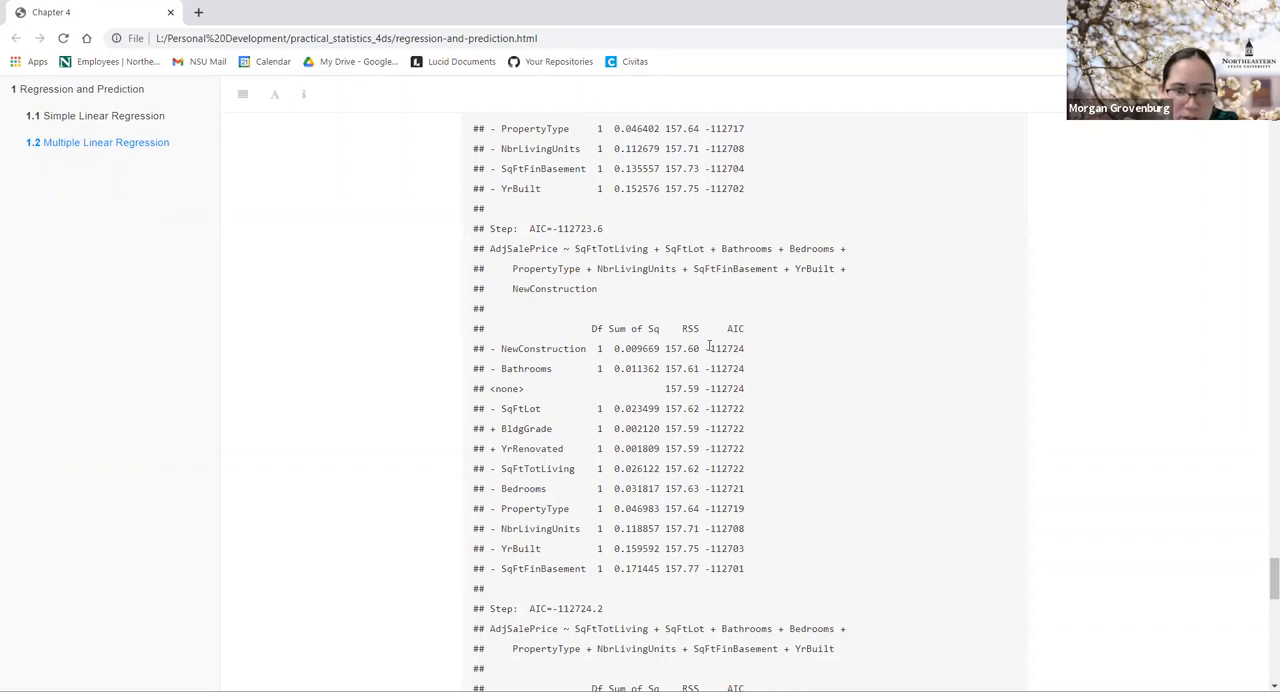
mouse_move(755, 432)
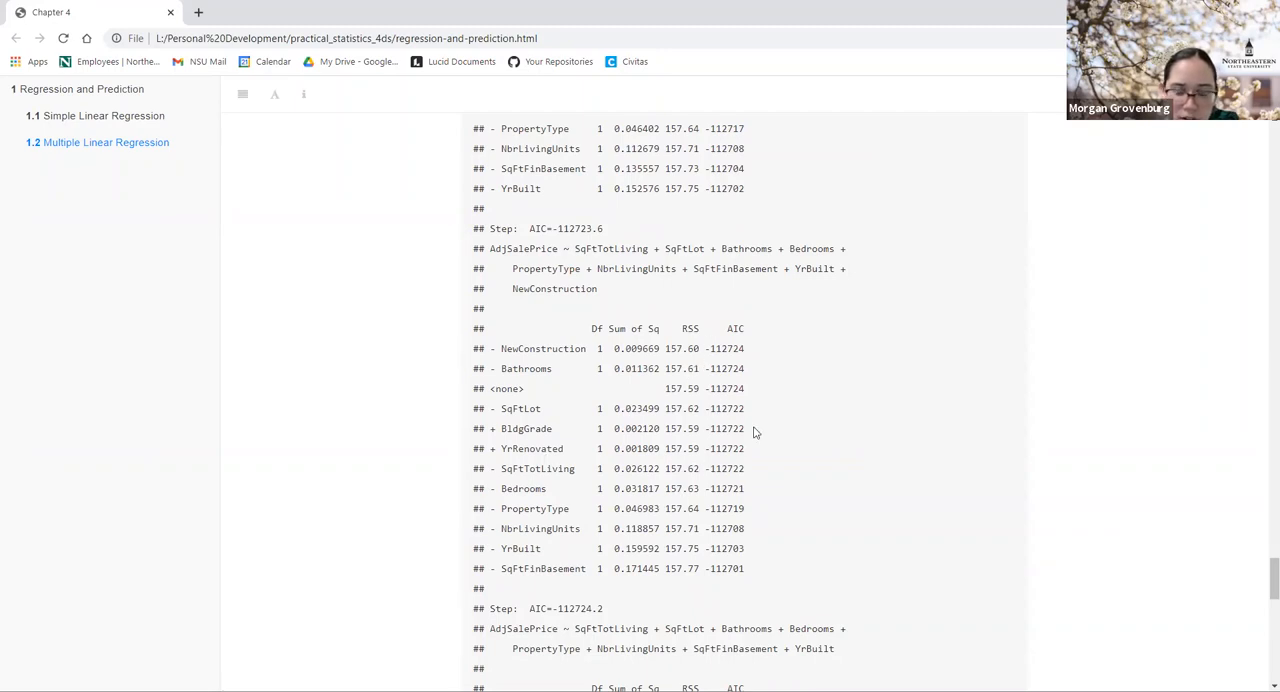
scroll(down, 3)
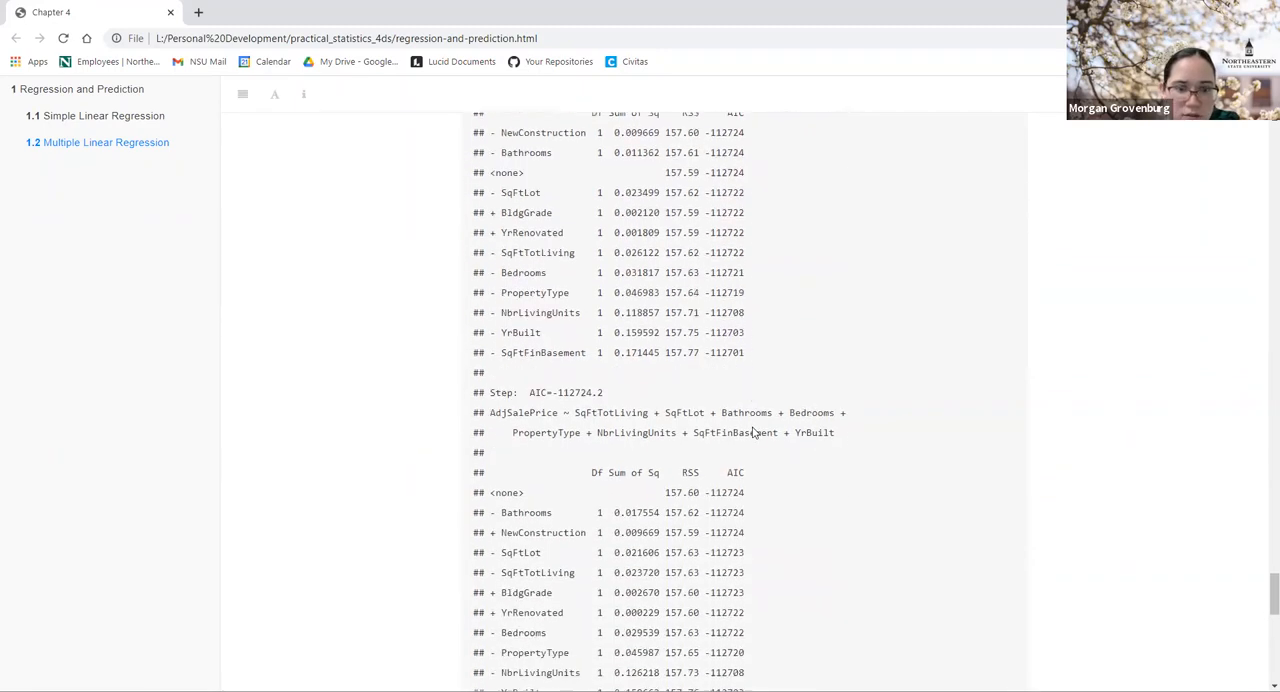
scroll(down, 3)
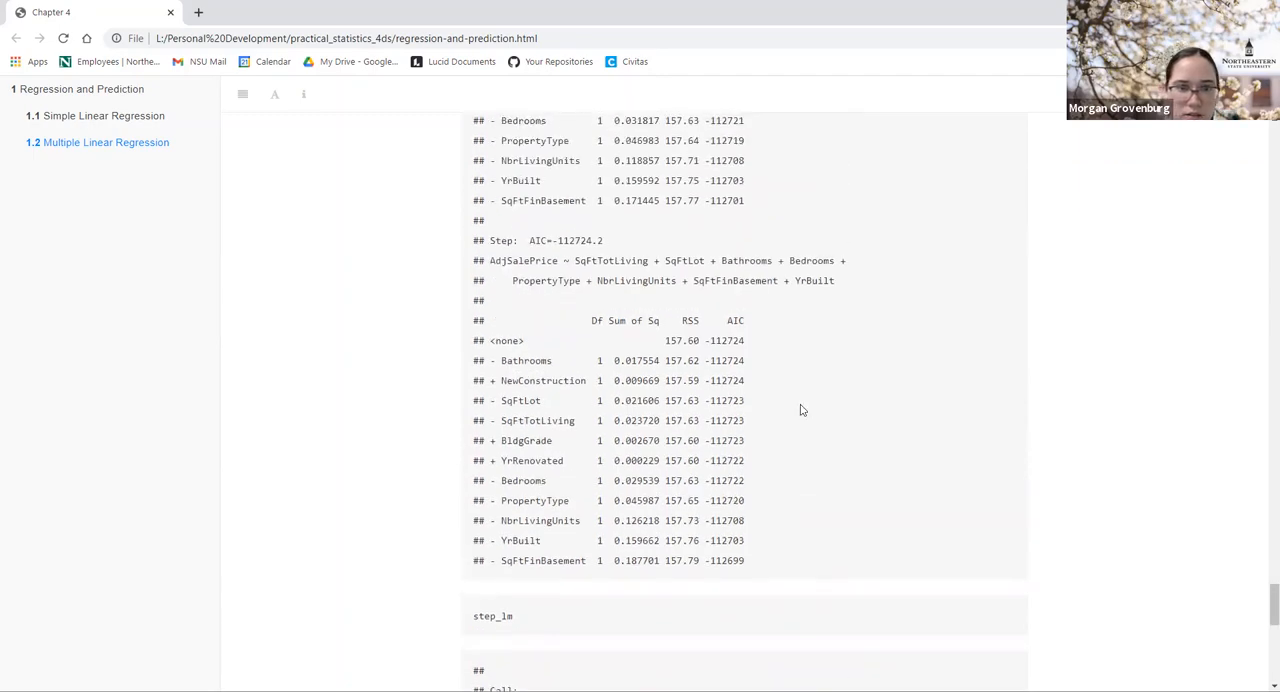
scroll(down, 3)
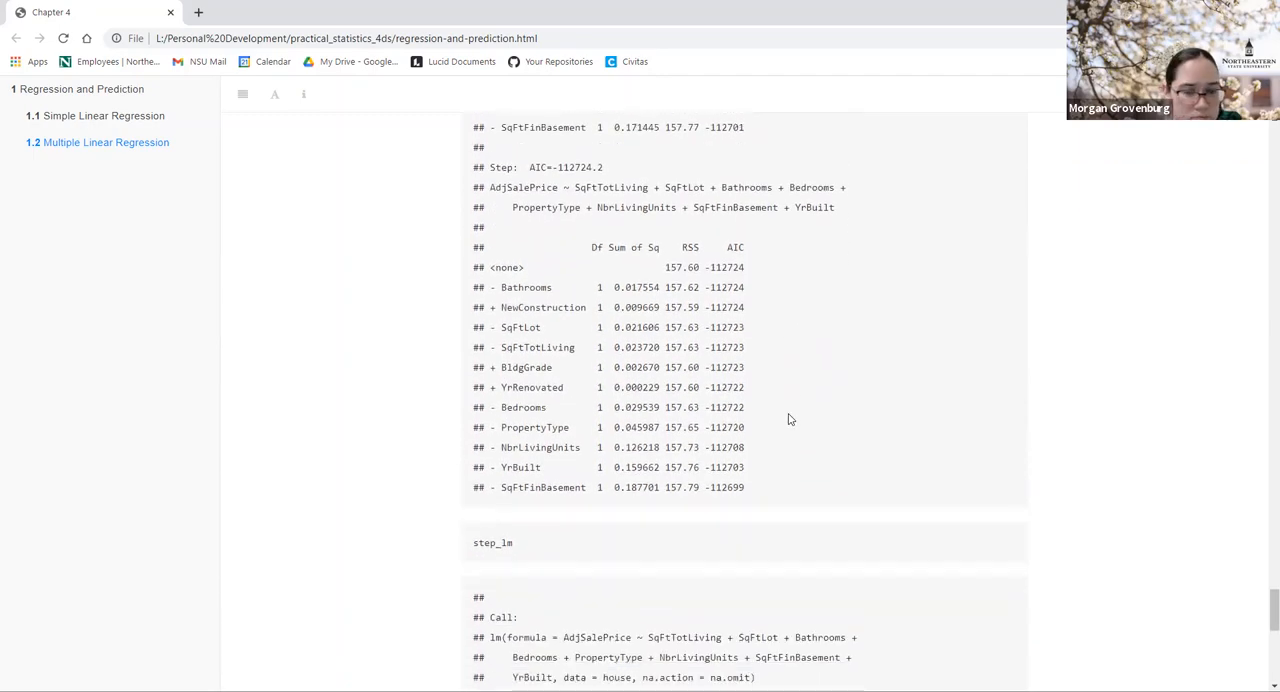
scroll(down, 3)
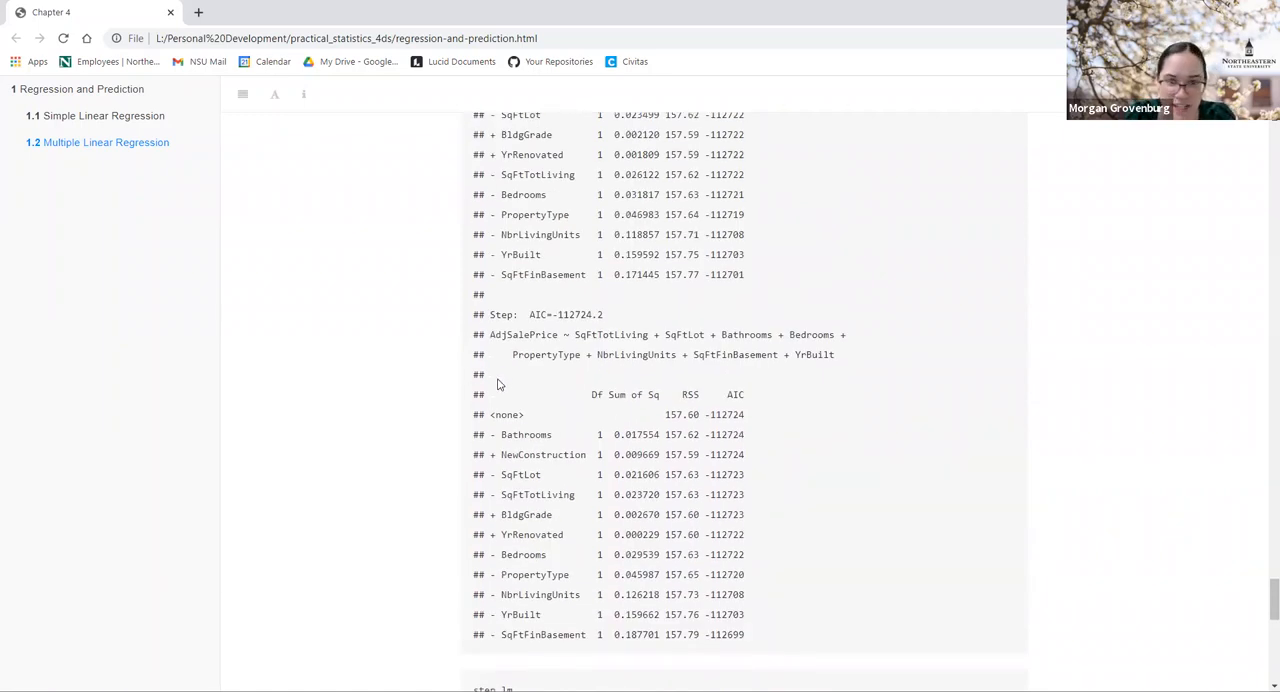
mouse_move(493, 508)
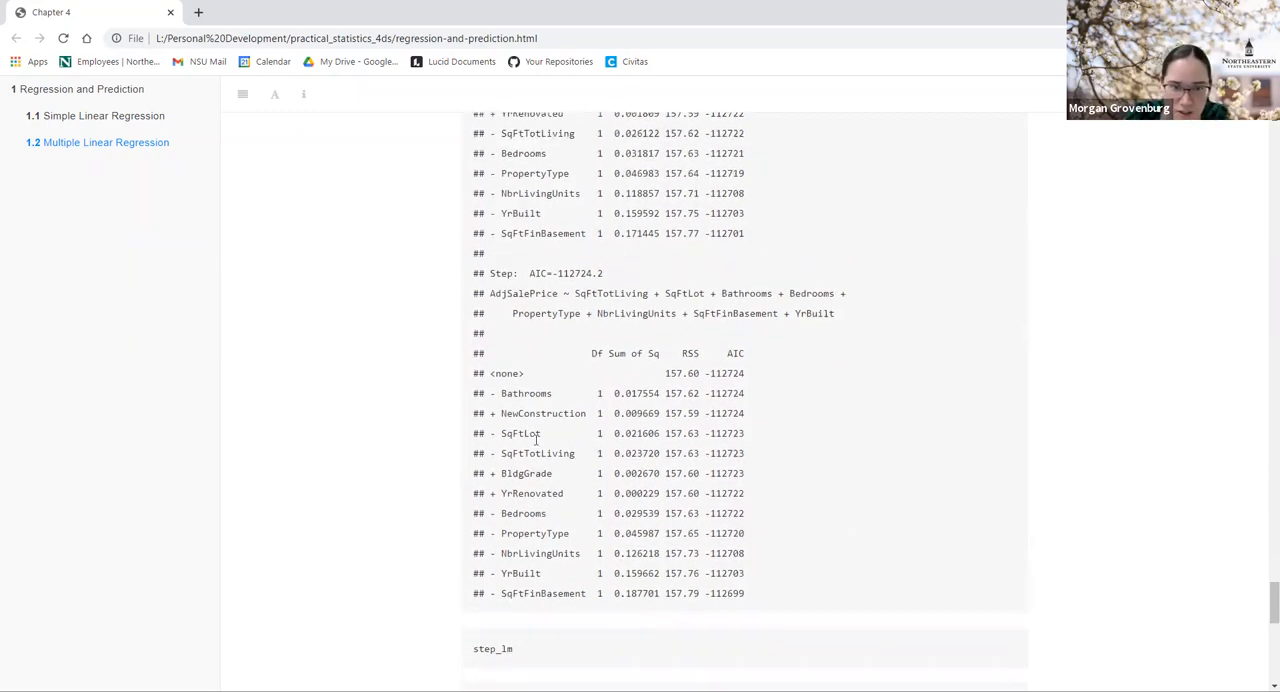
scroll(down, 3)
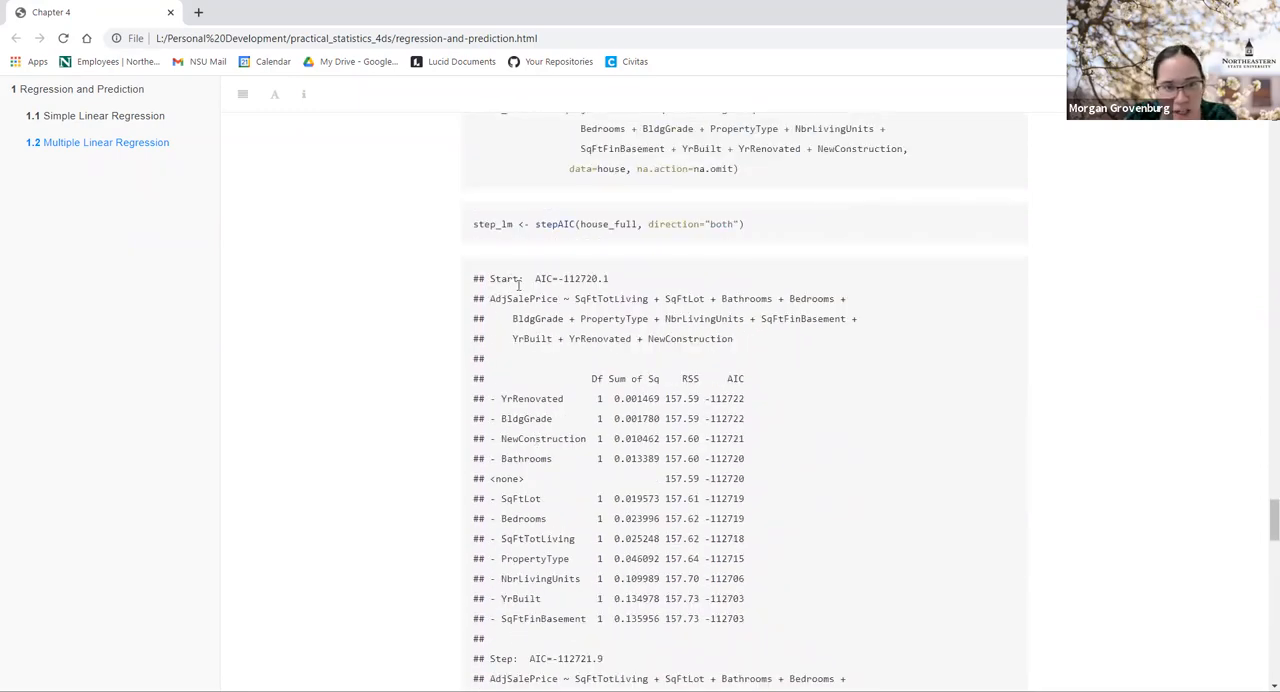
scroll(down, 3)
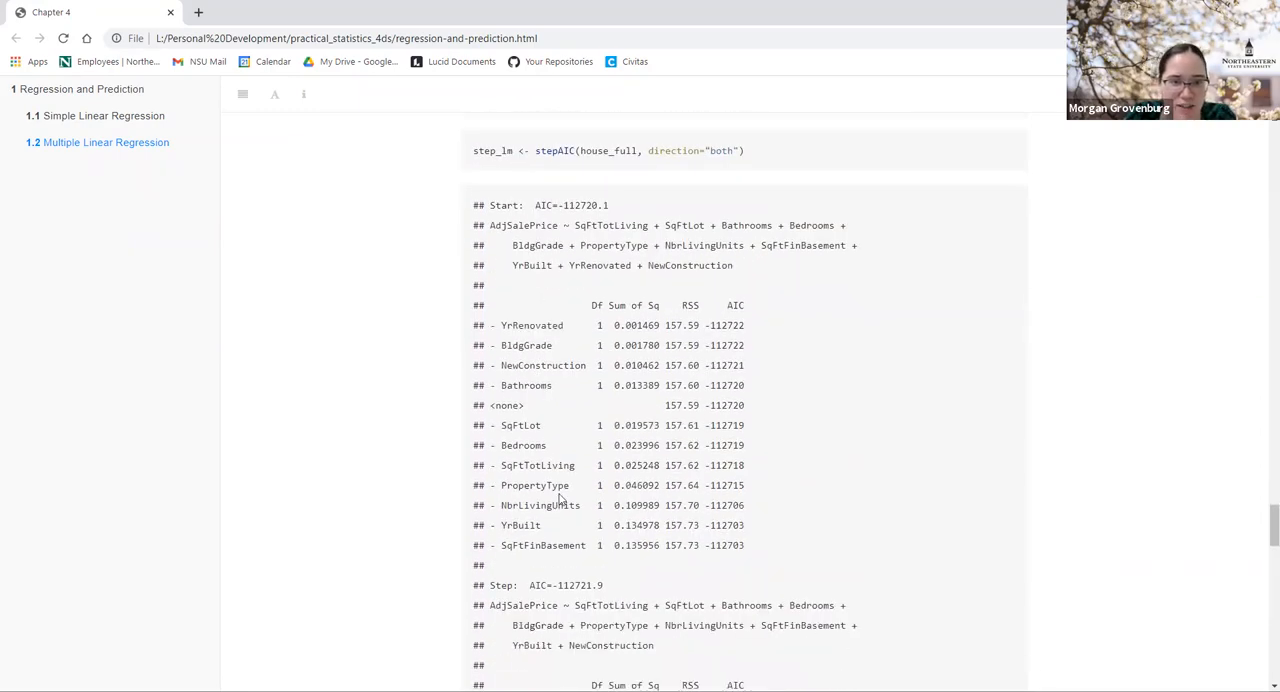
scroll(down, 3)
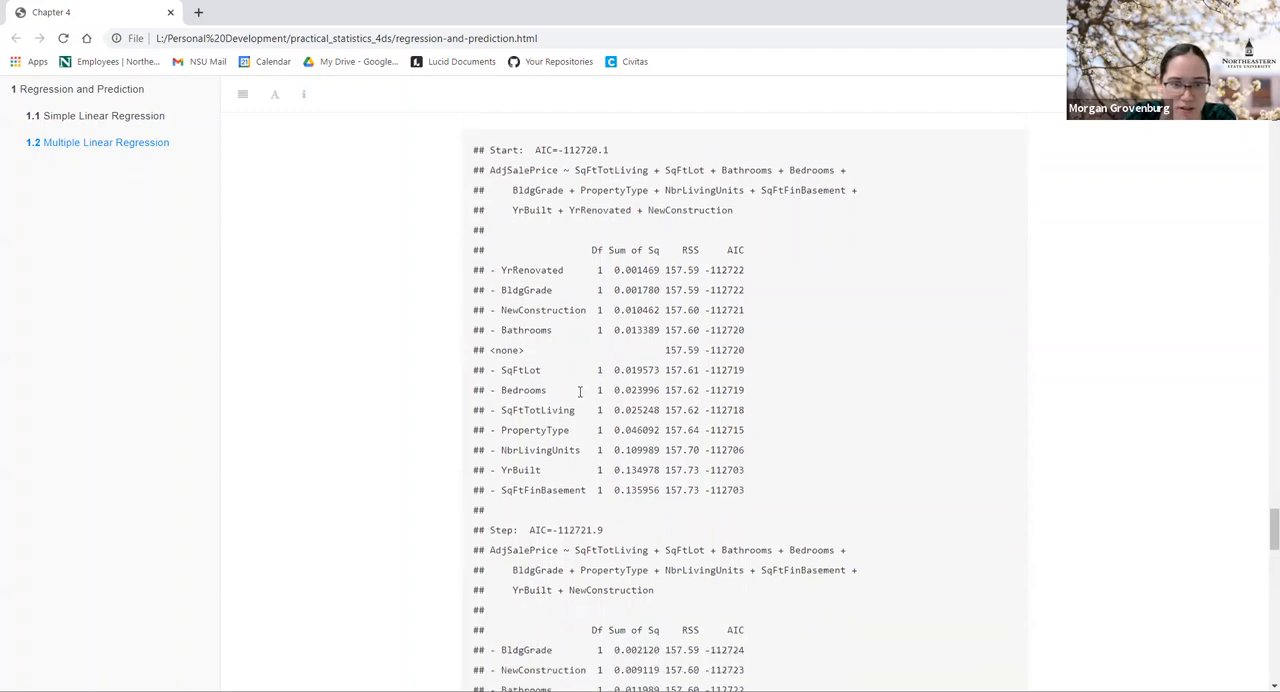
scroll(down, 3)
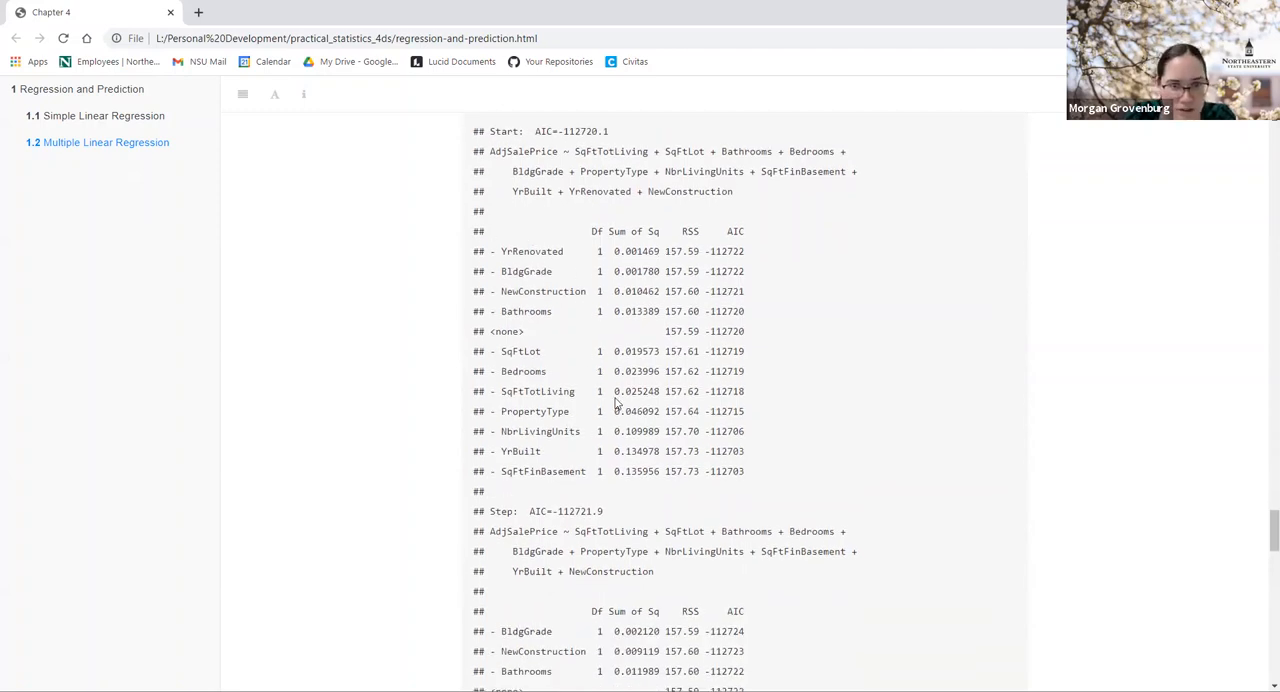
scroll(down, 3)
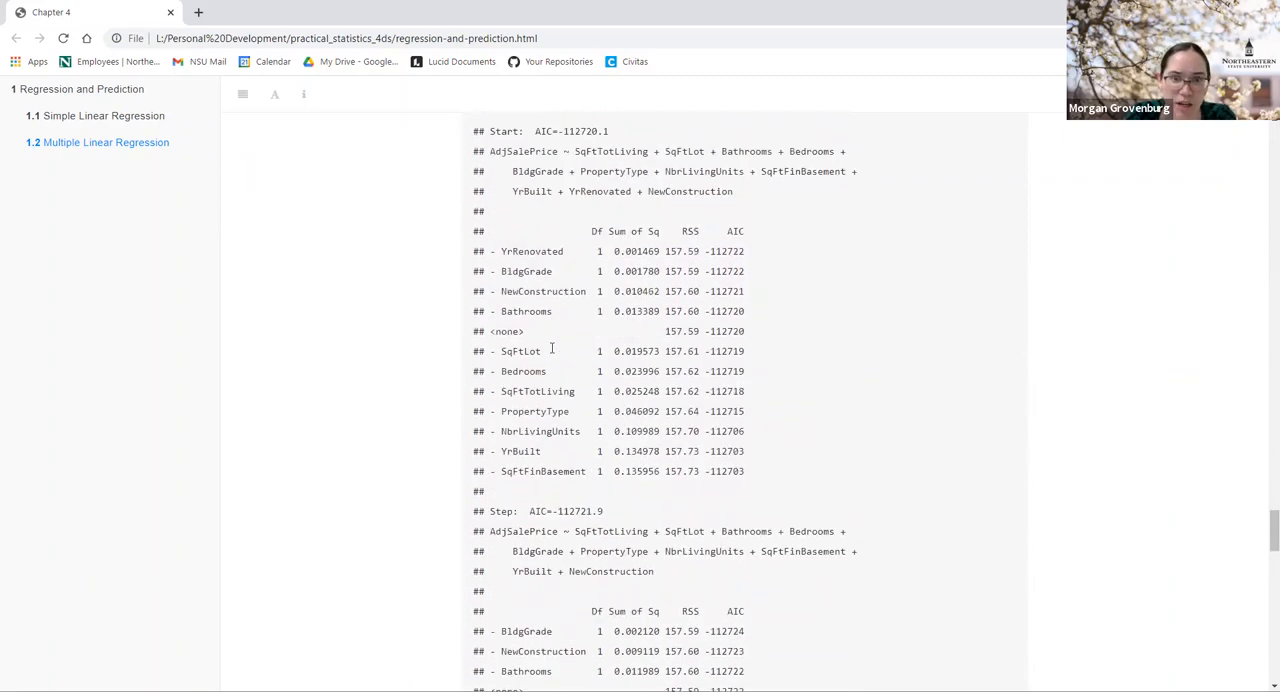
scroll(down, 3)
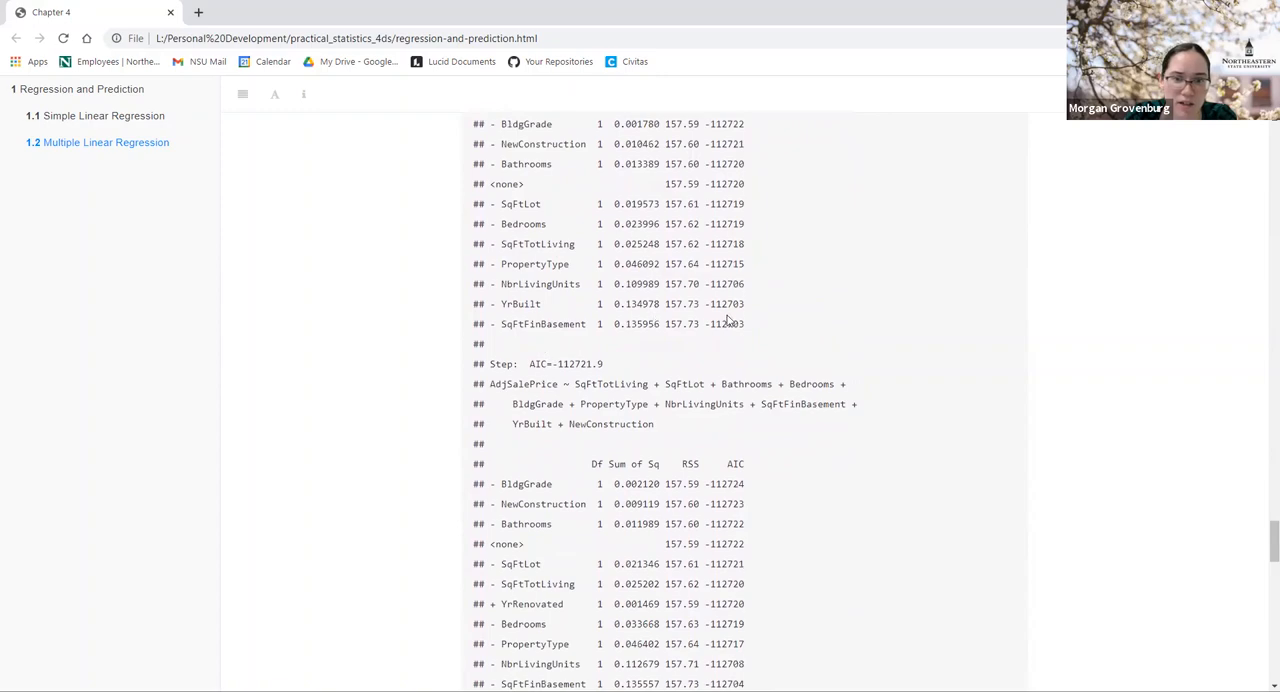
mouse_move(761, 361)
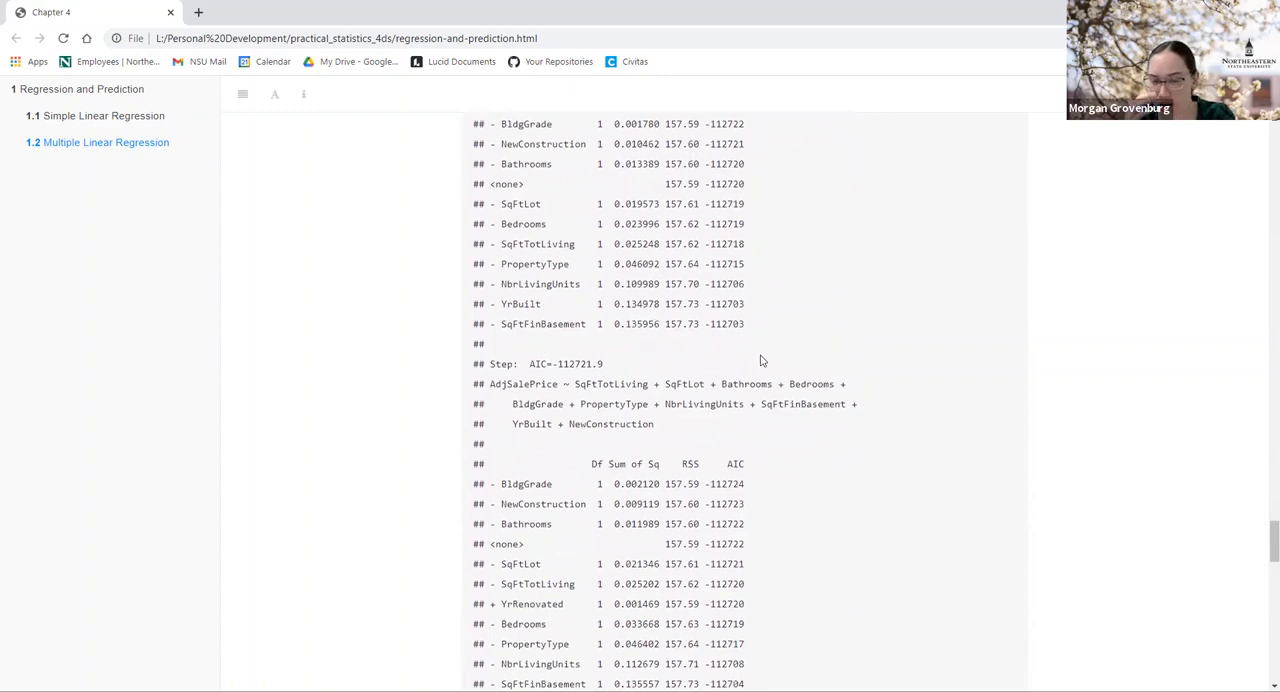
scroll(down, 3)
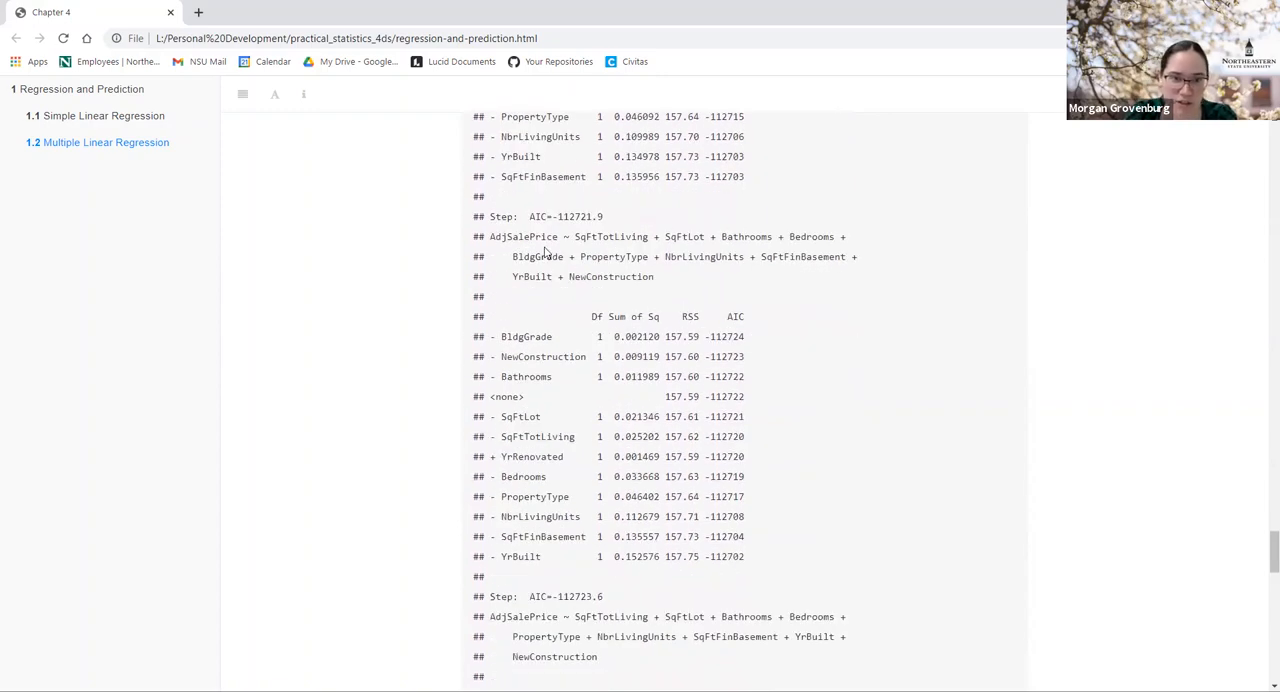
scroll(down, 3)
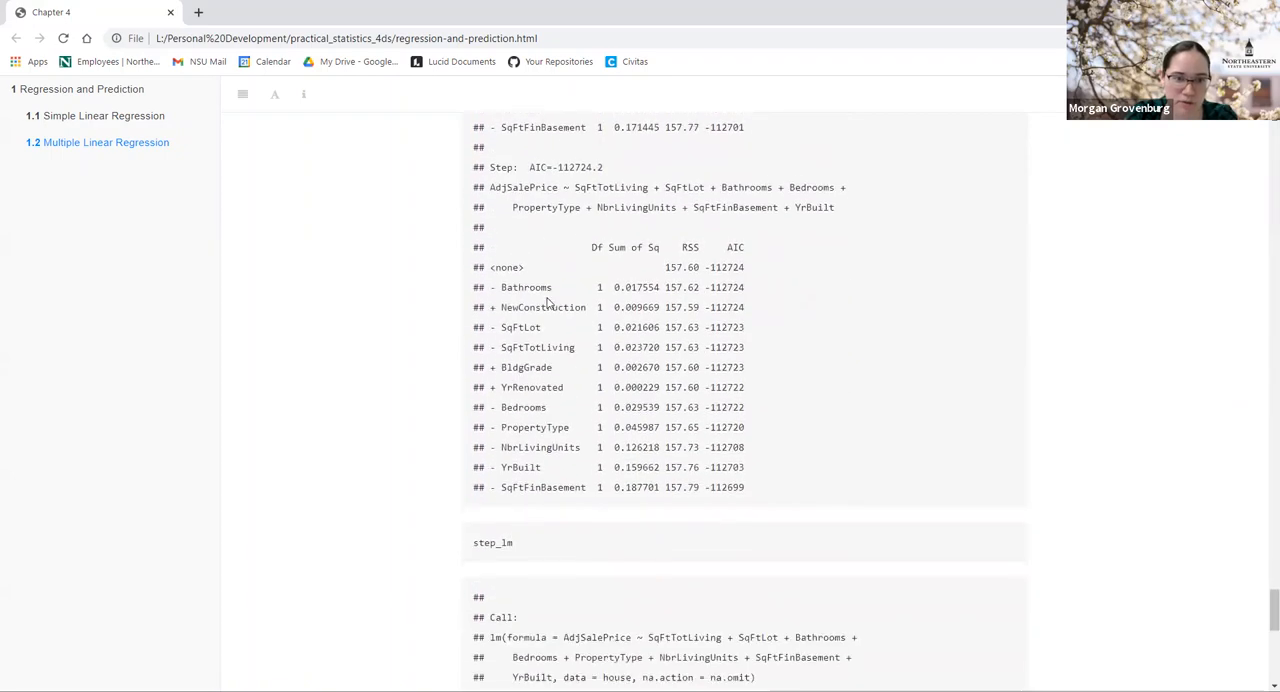
scroll(down, 3)
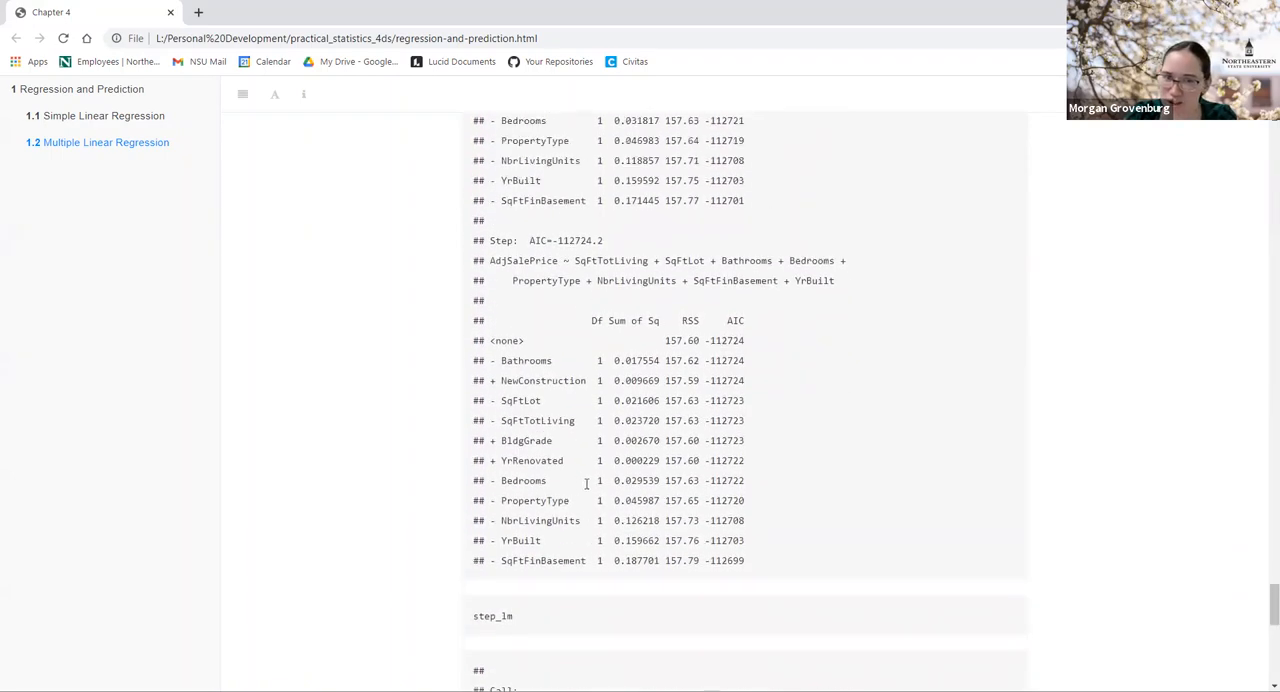
mouse_move(986, 570)
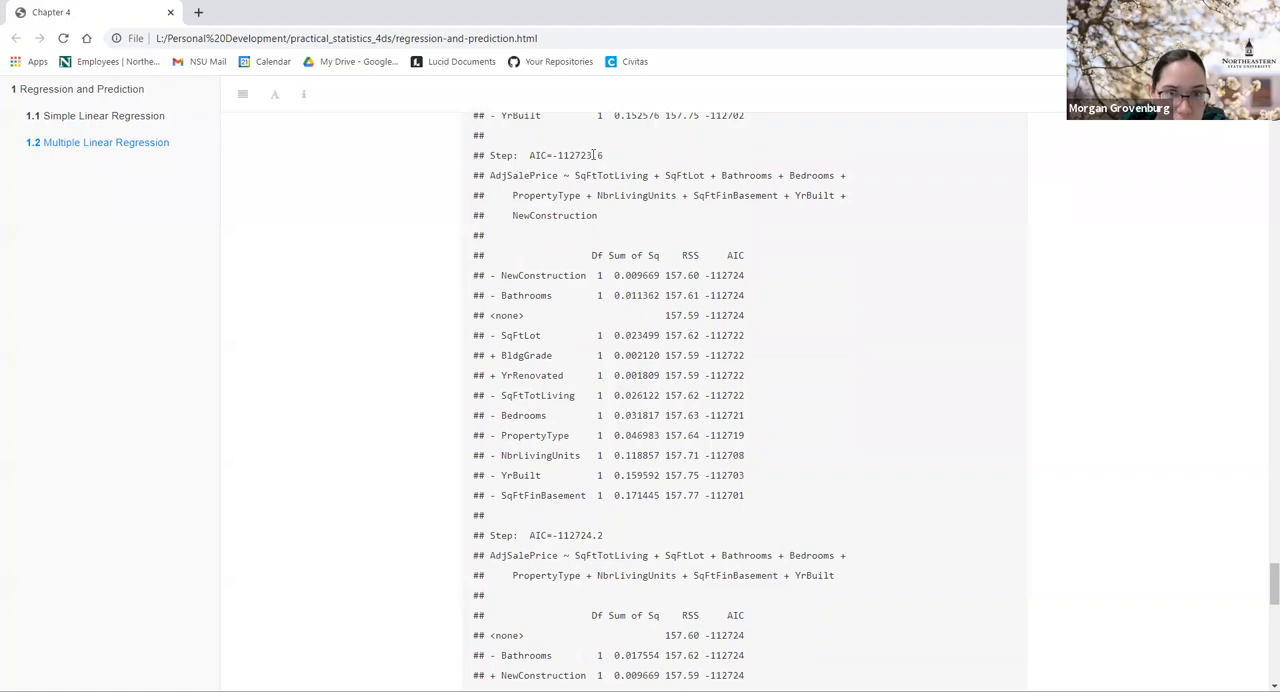
mouse_move(559, 407)
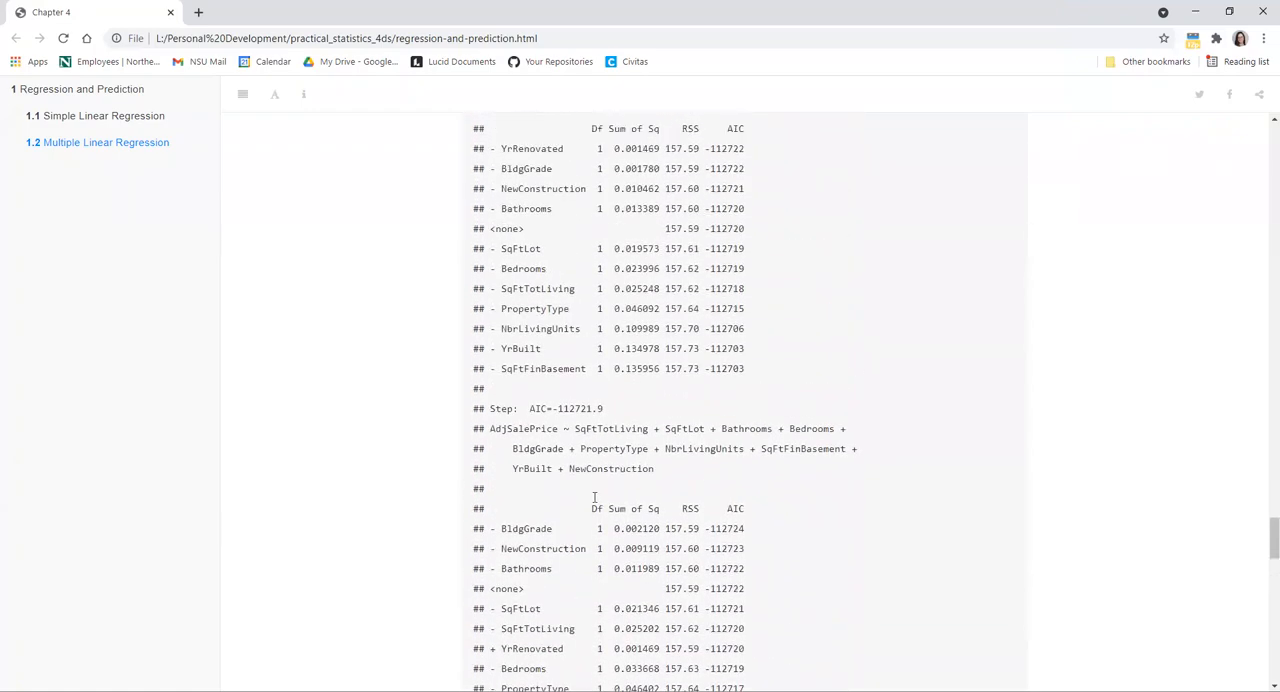
scroll(down, 3)
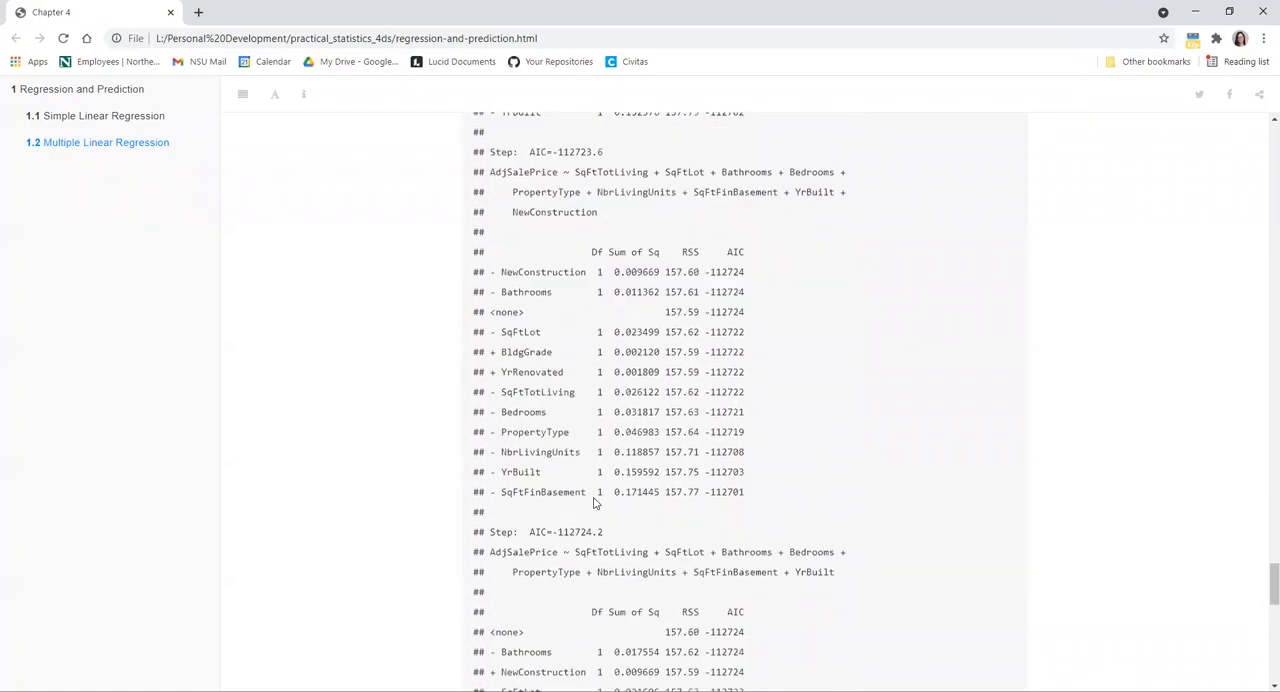
scroll(down, 3)
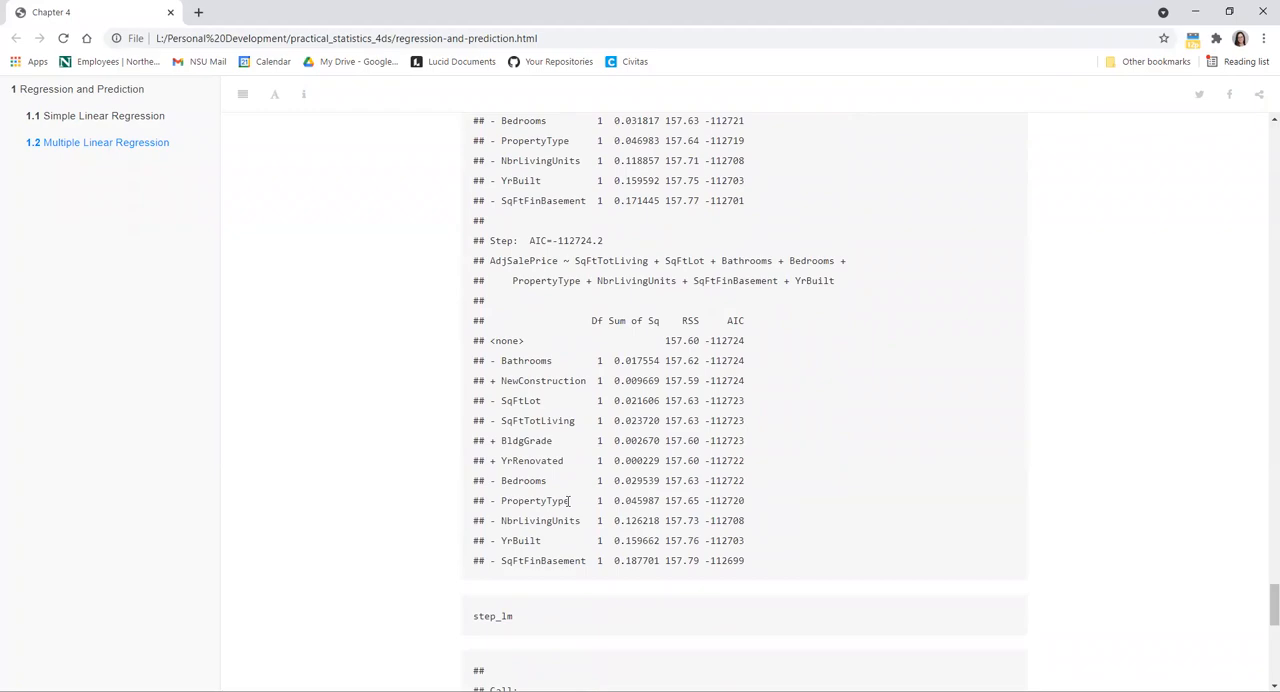
scroll(down, 3)
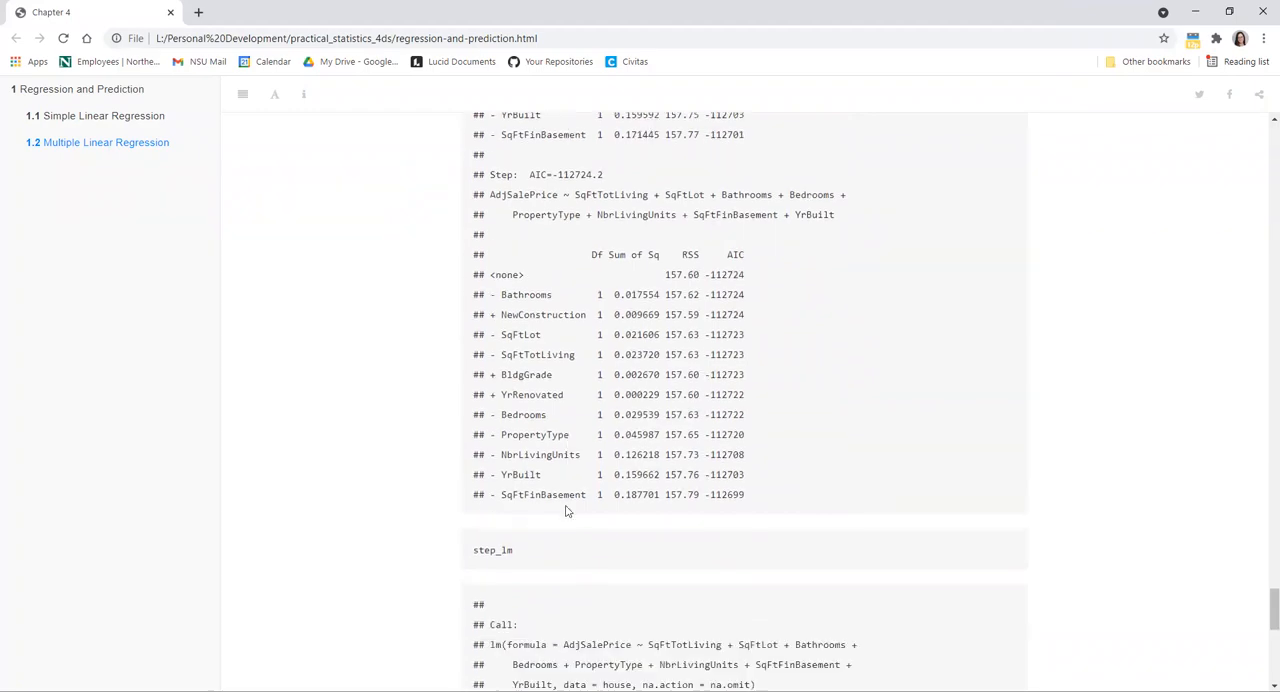
scroll(down, 3)
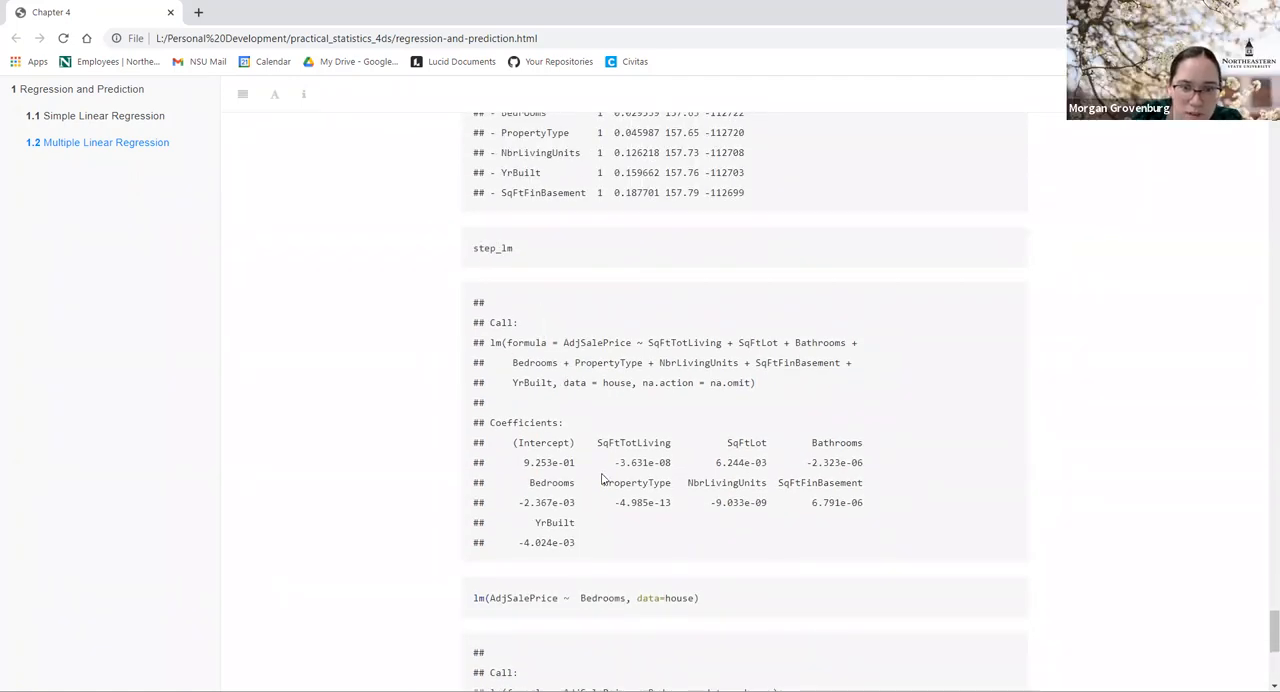
scroll(down, 3)
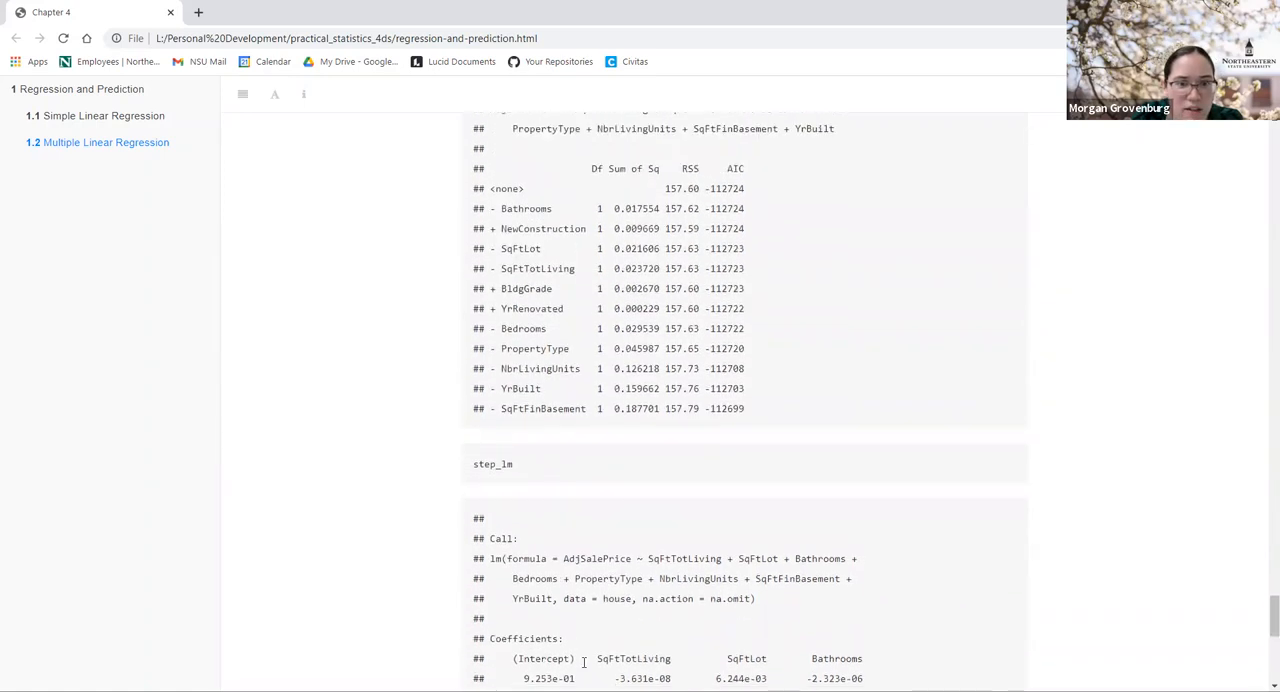
scroll(down, 3)
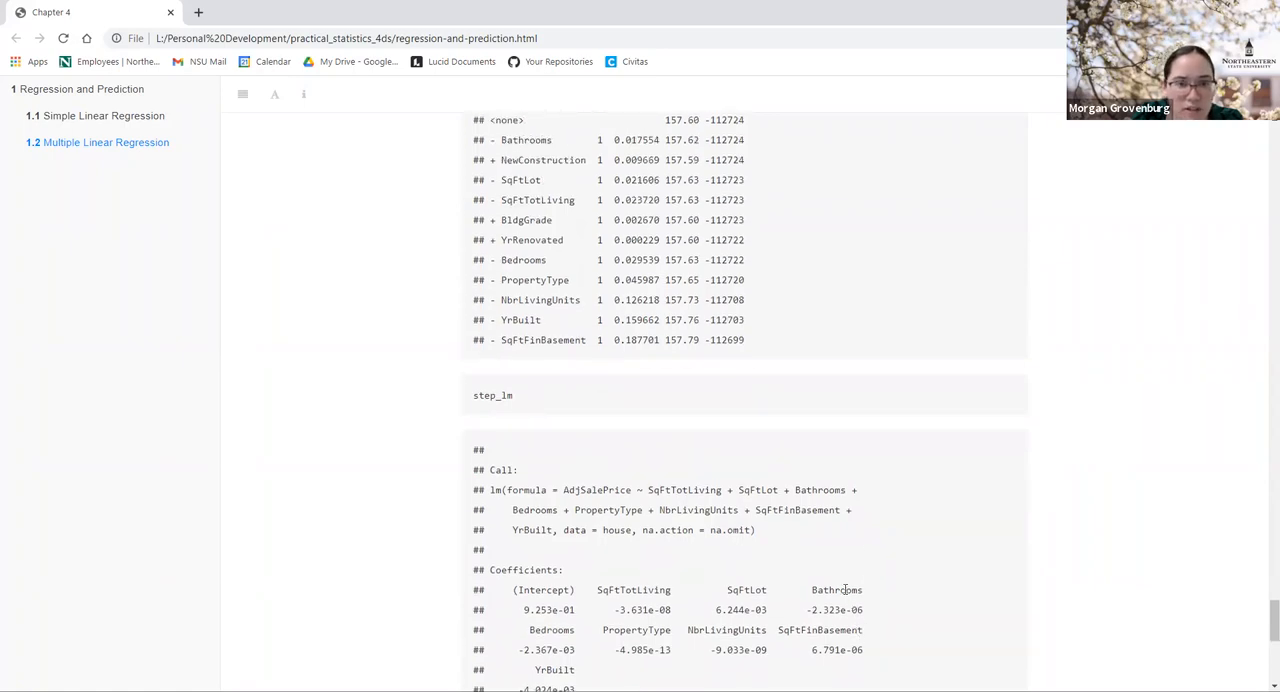
mouse_move(768, 587)
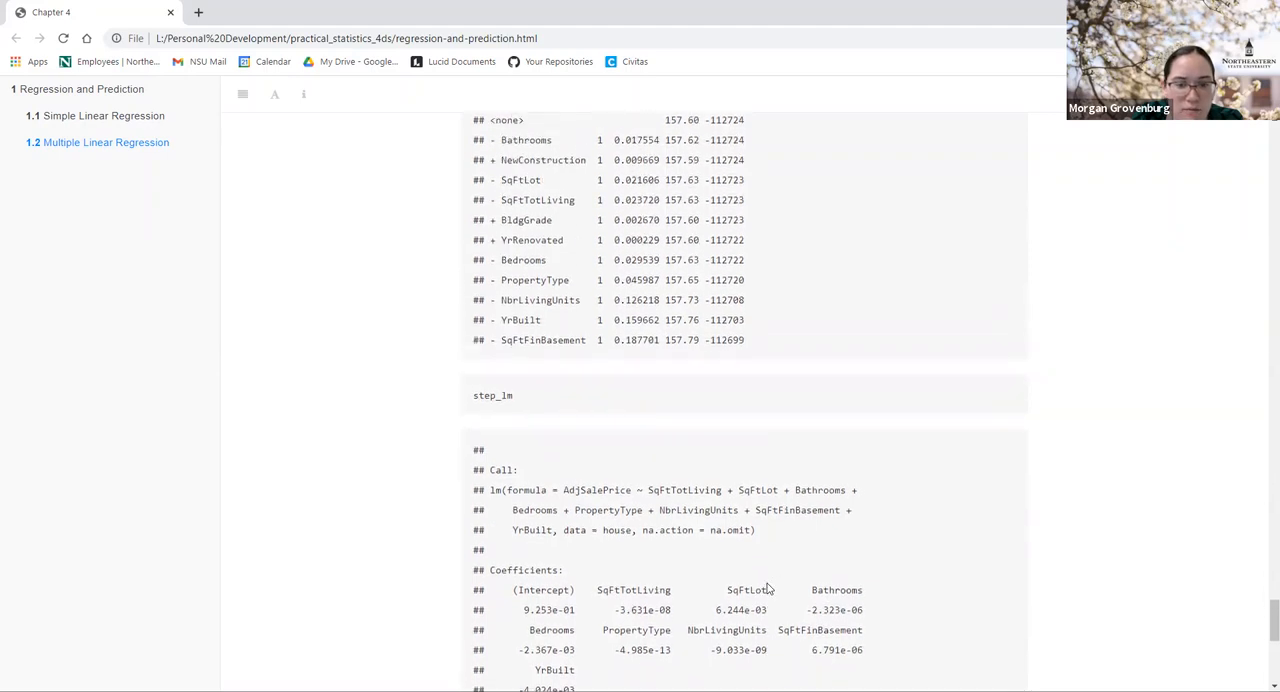
scroll(down, 3)
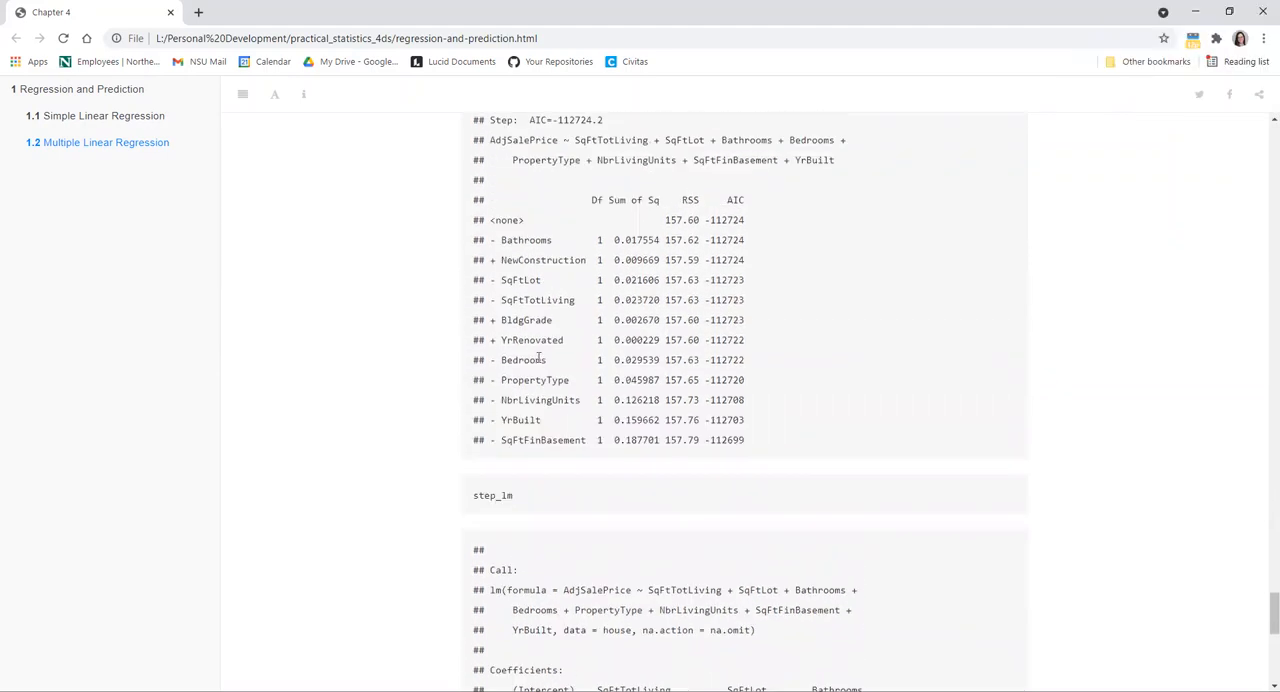
scroll(down, 3)
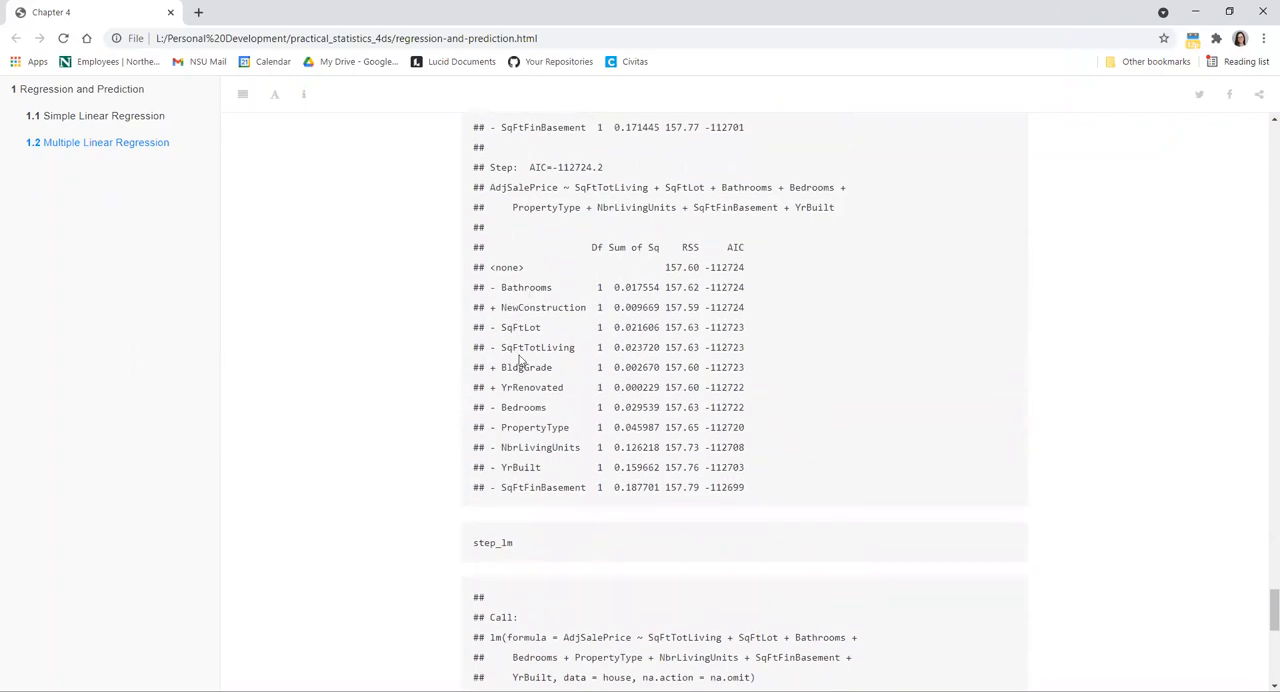
mouse_move(511, 457)
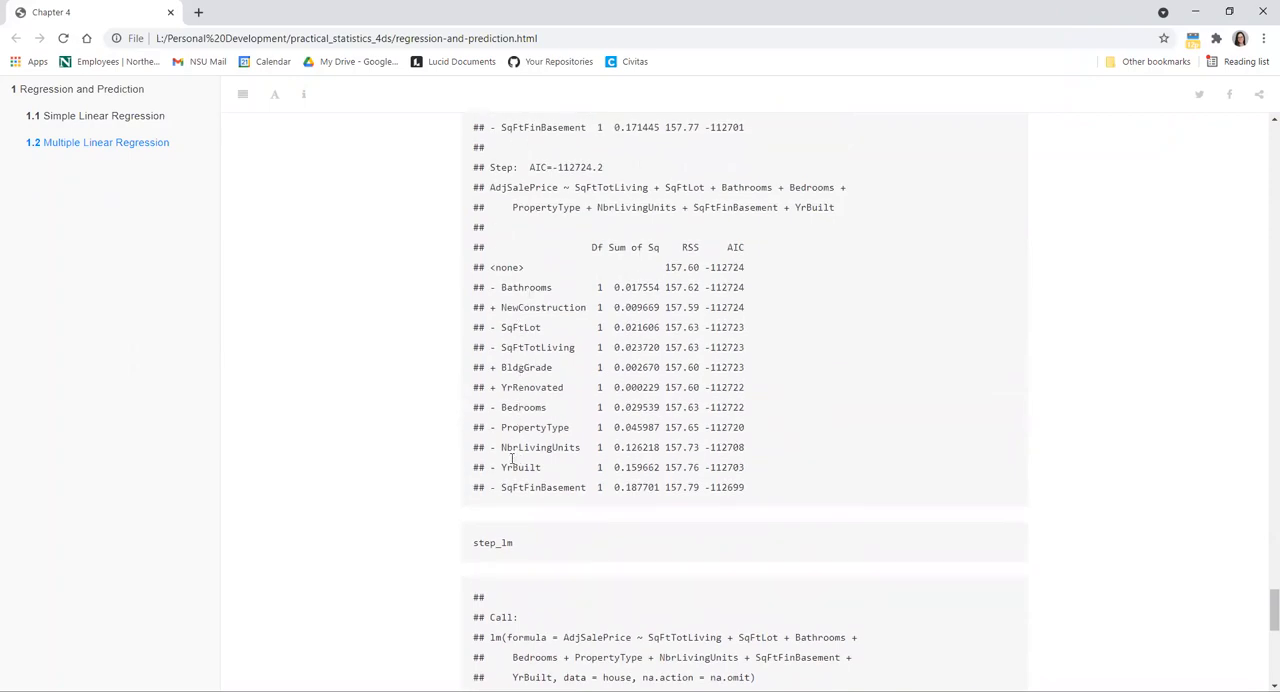
scroll(down, 3)
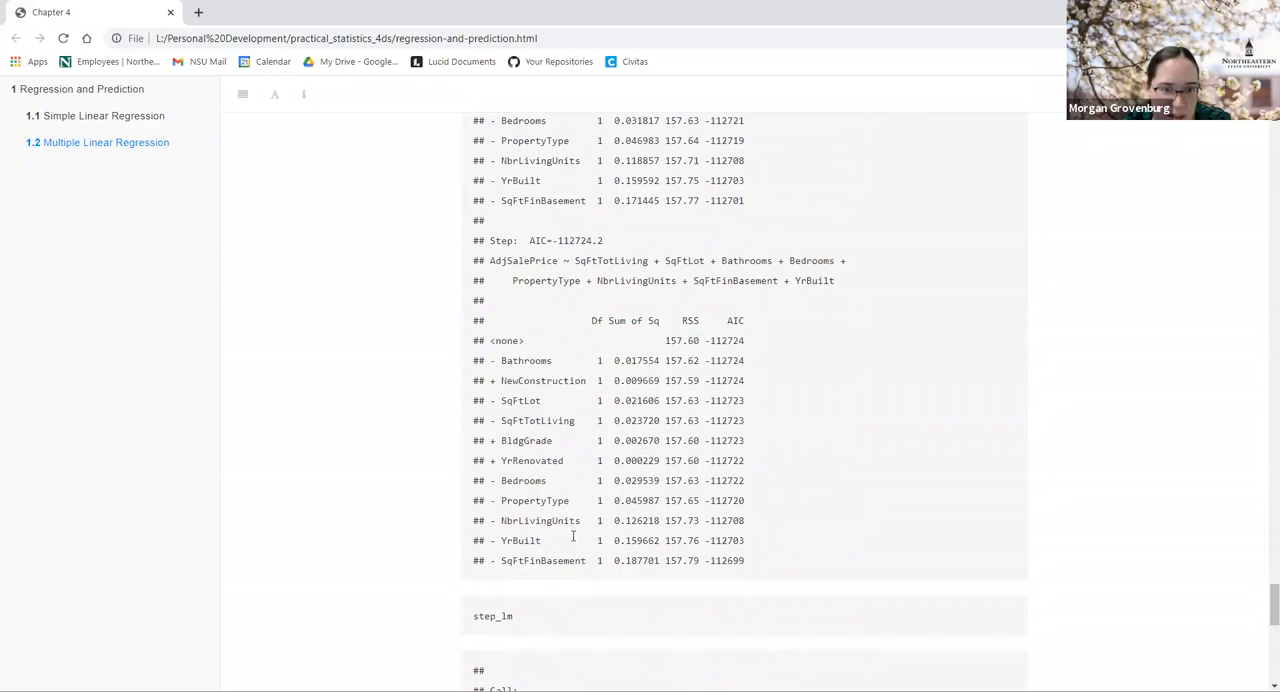
Step: Scroll to step_lm's coefficients through YrBuilt and the lm(AdjSalePrice ~ Bedrooms) call
scroll(down, 3)
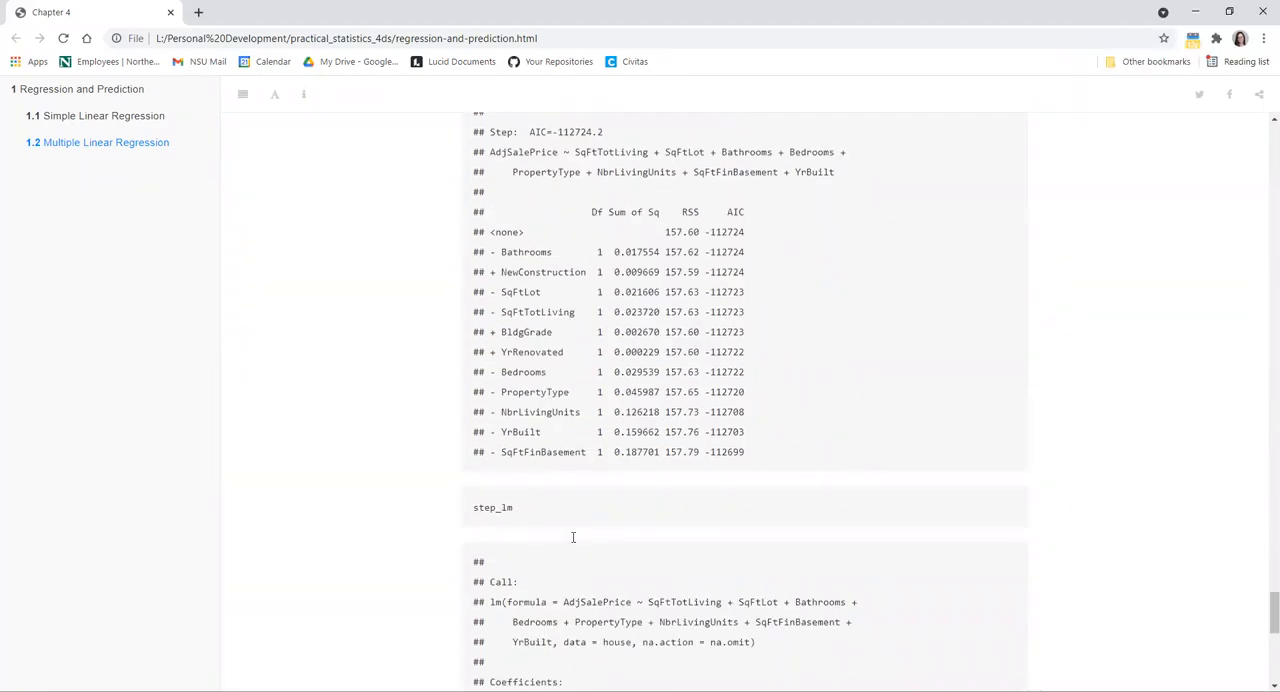
scroll(down, 3)
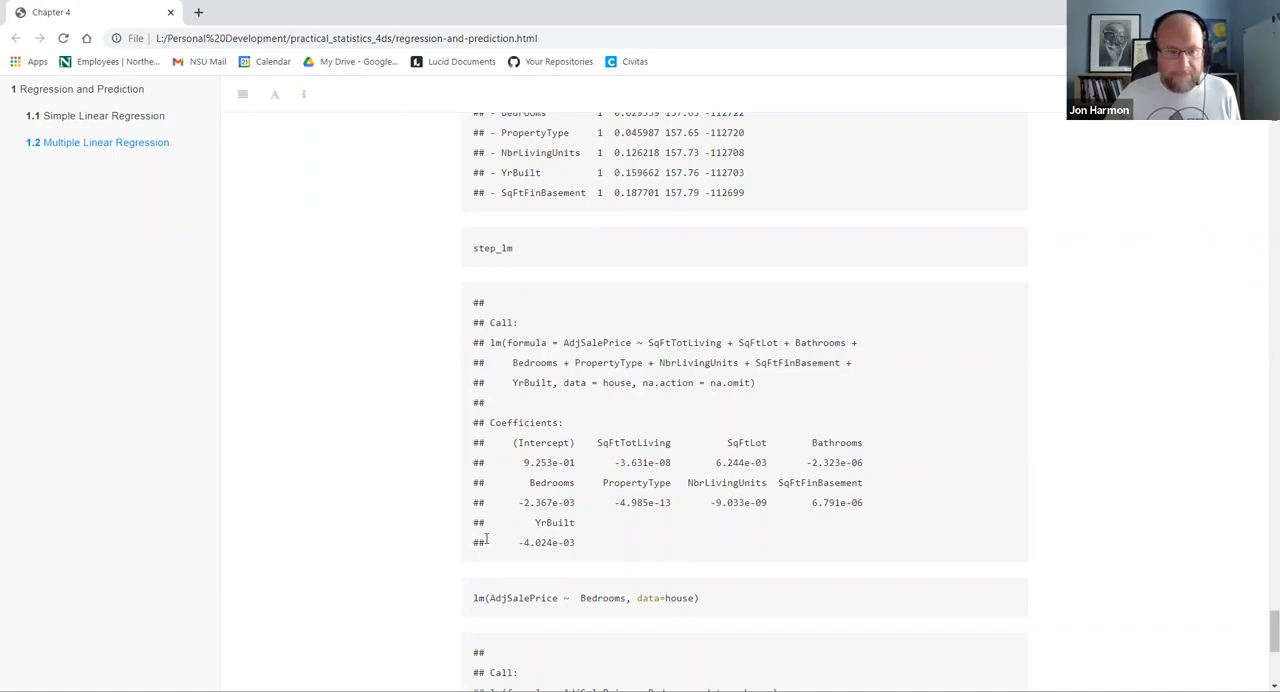
Step: Scroll to the Bedrooms-only lm output (intercept 0.907728, Bedrooms -0.003021) and select part of it
scroll(down, 3)
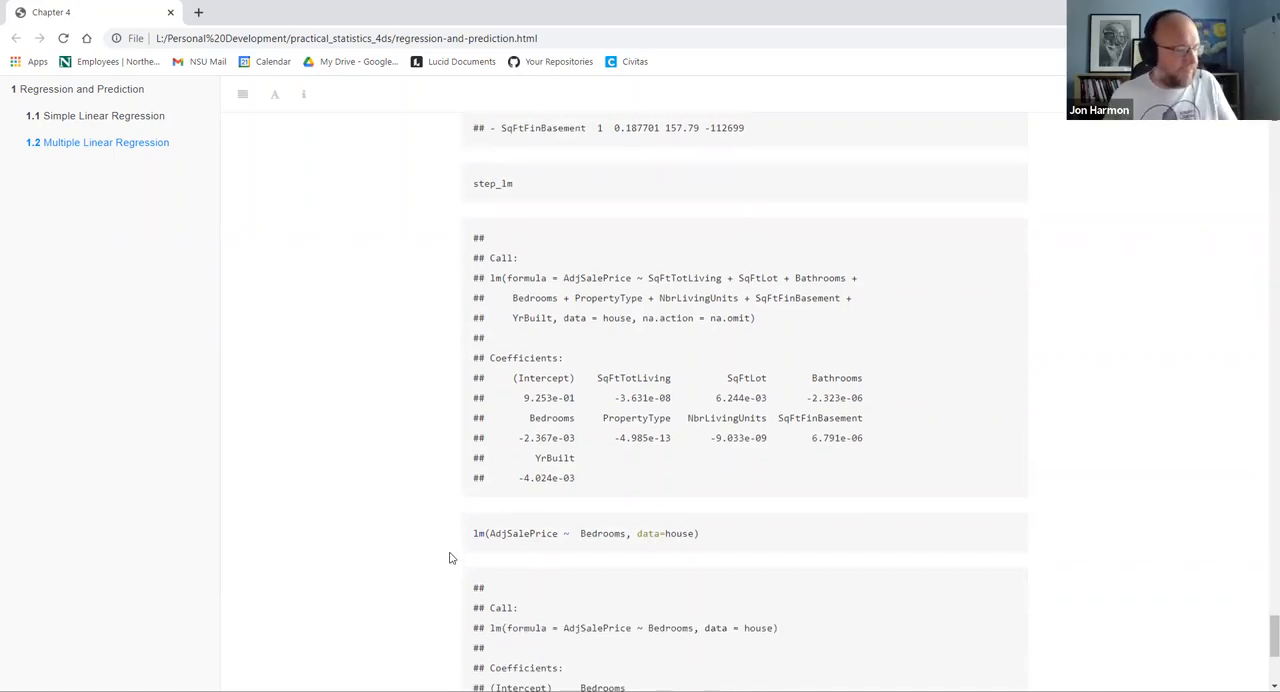
scroll(down, 3)
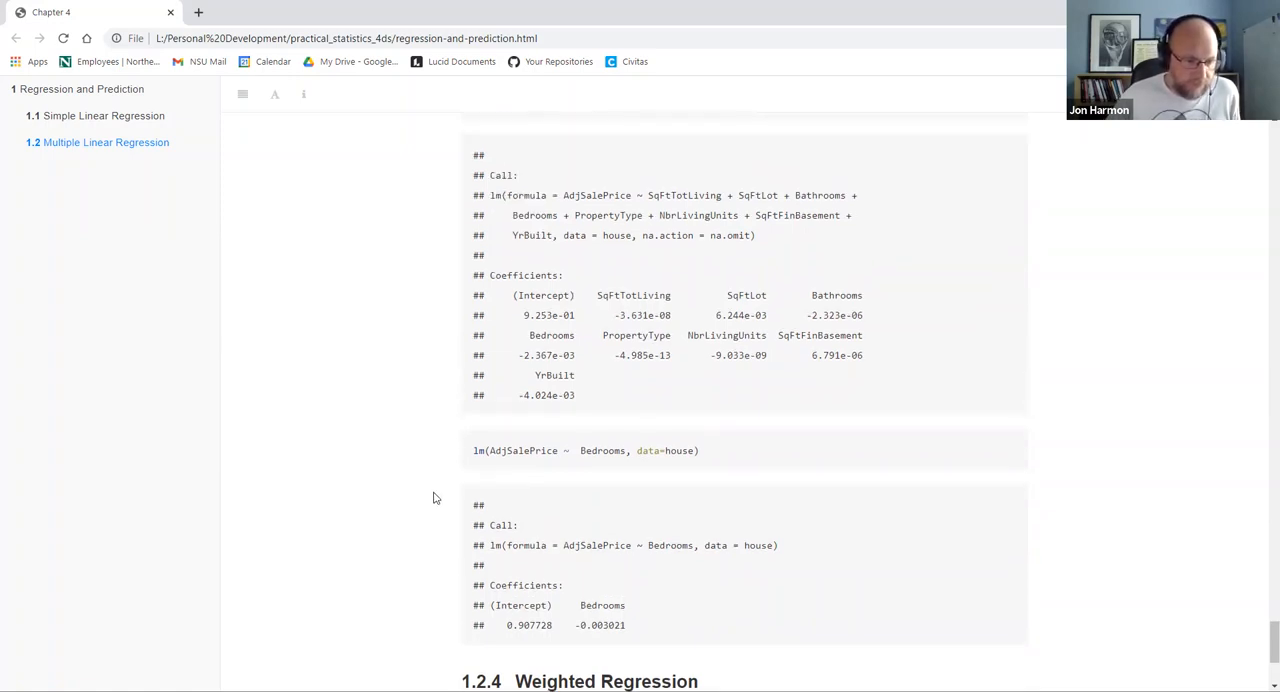
mouse_move(383, 520)
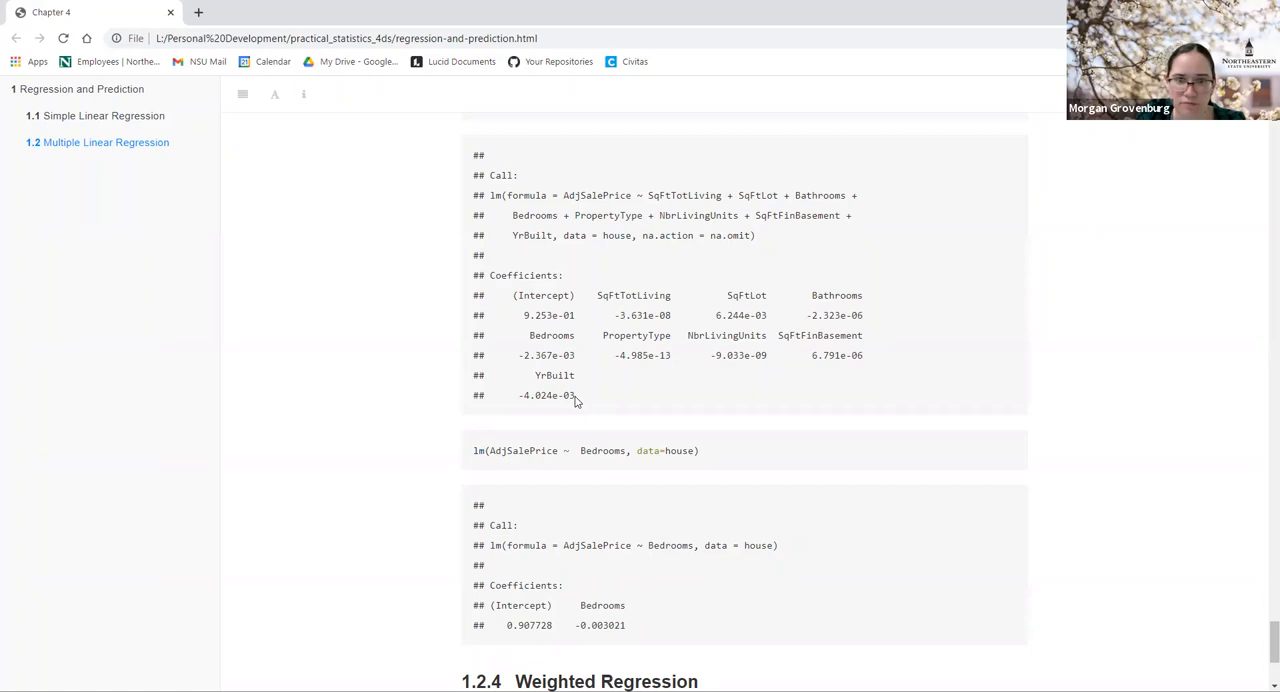
mouse_move(558, 590)
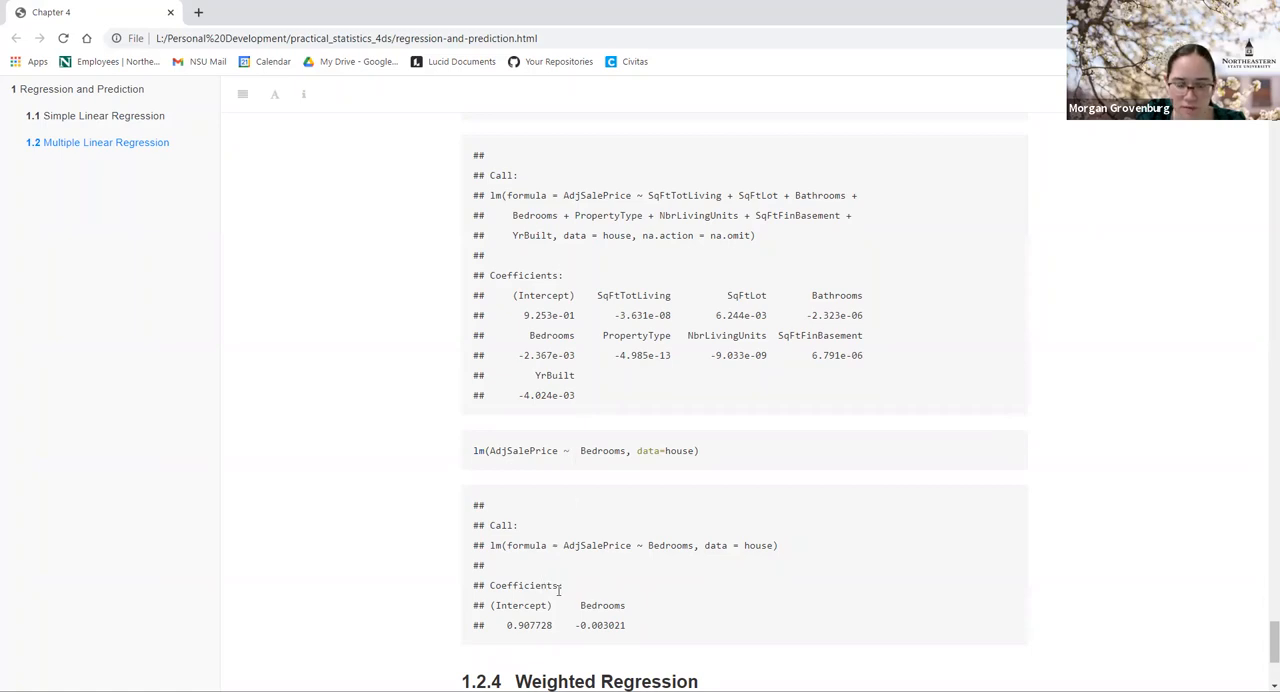
mouse_move(622, 625)
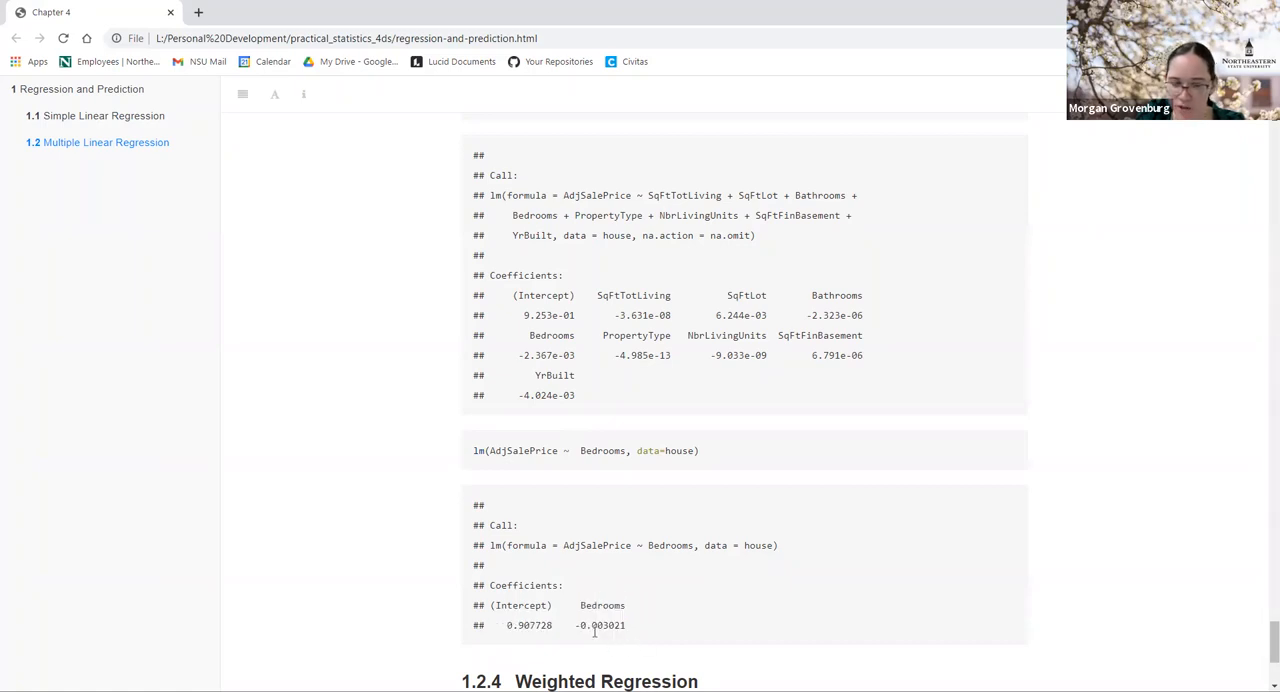
mouse_move(464, 563)
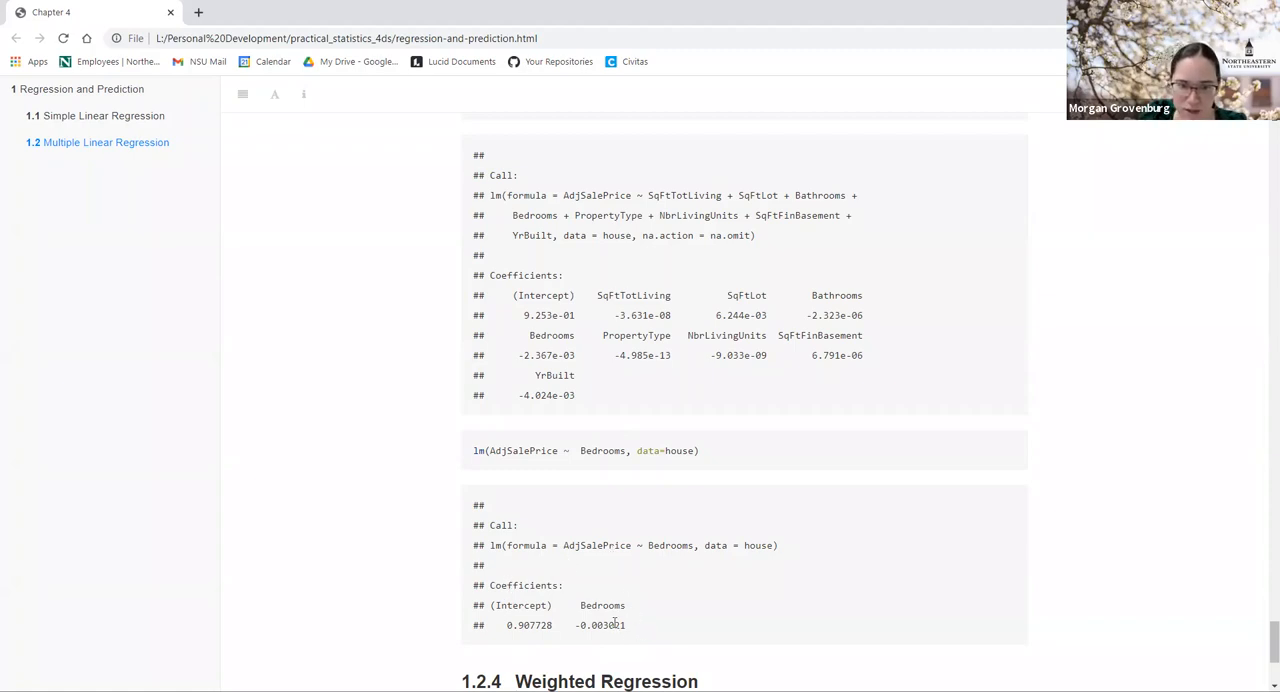
mouse_move(635, 640)
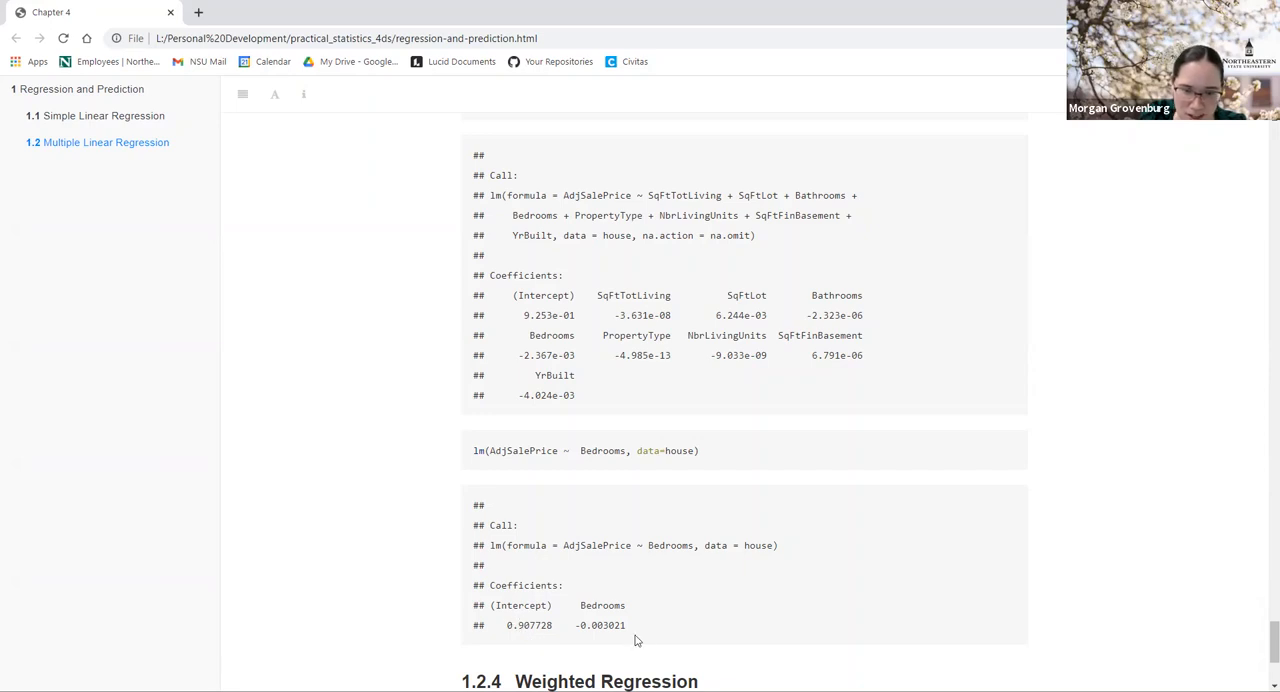
drag(580, 605, 627, 625)
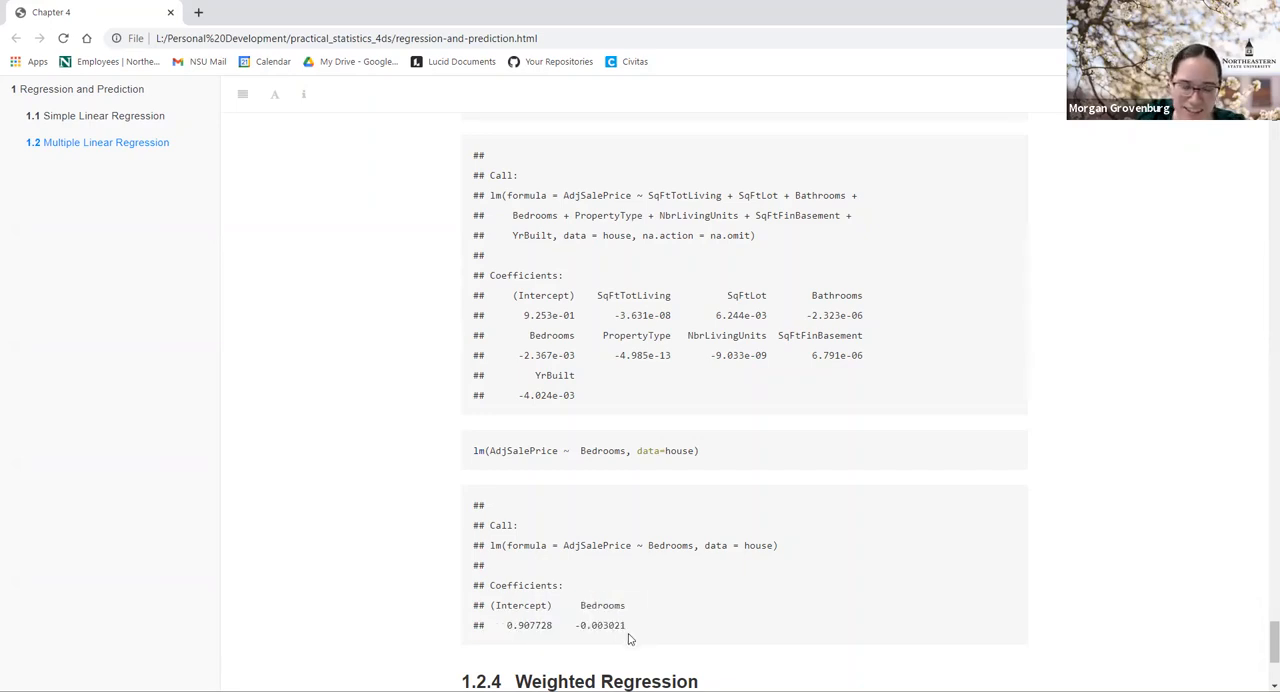
mouse_move(588, 630)
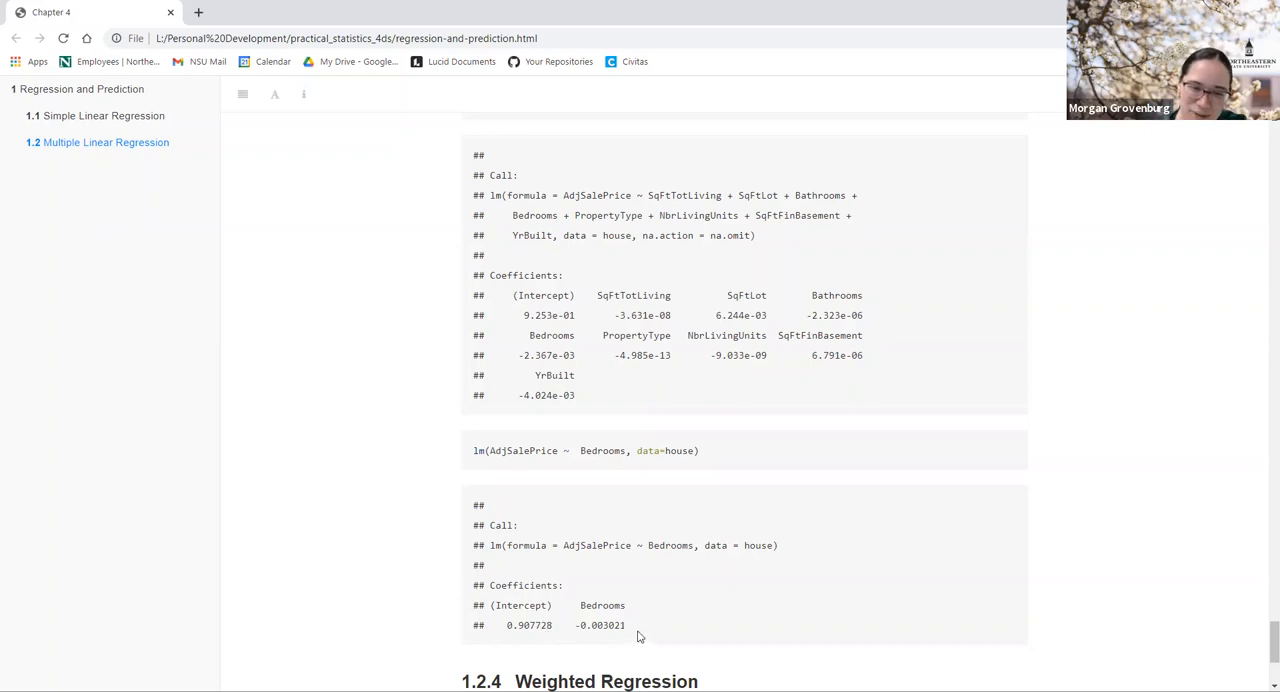
mouse_move(548, 624)
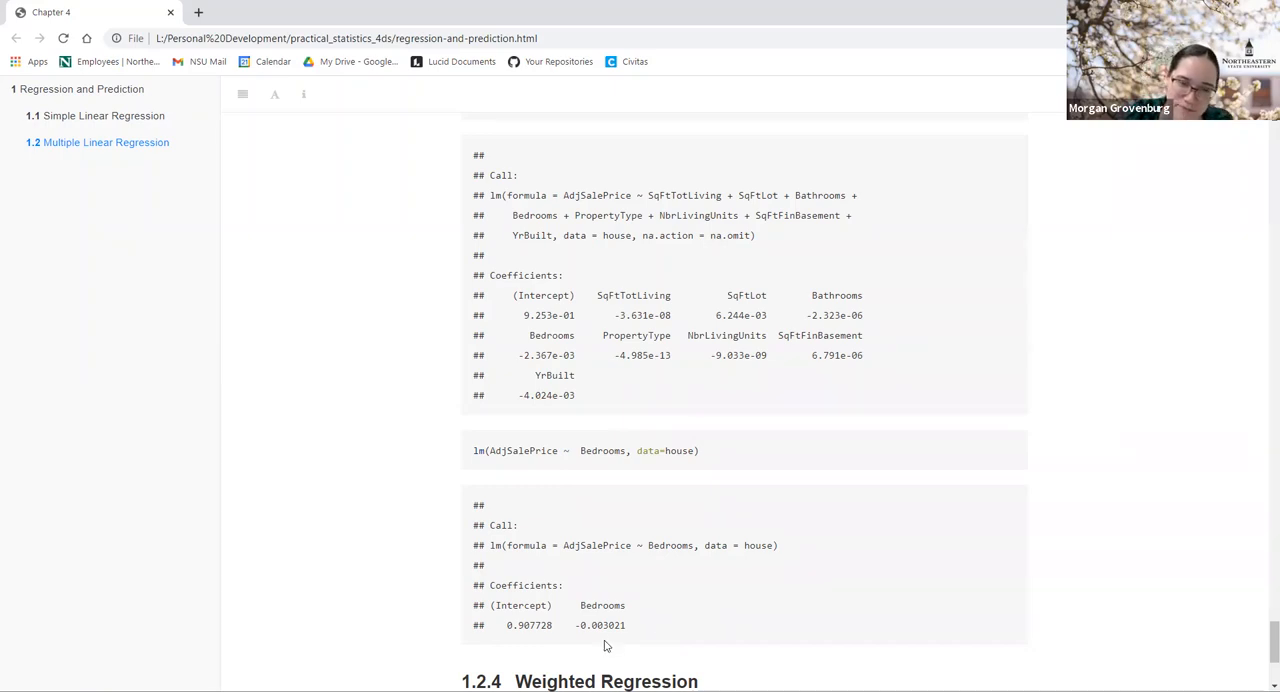
mouse_move(629, 631)
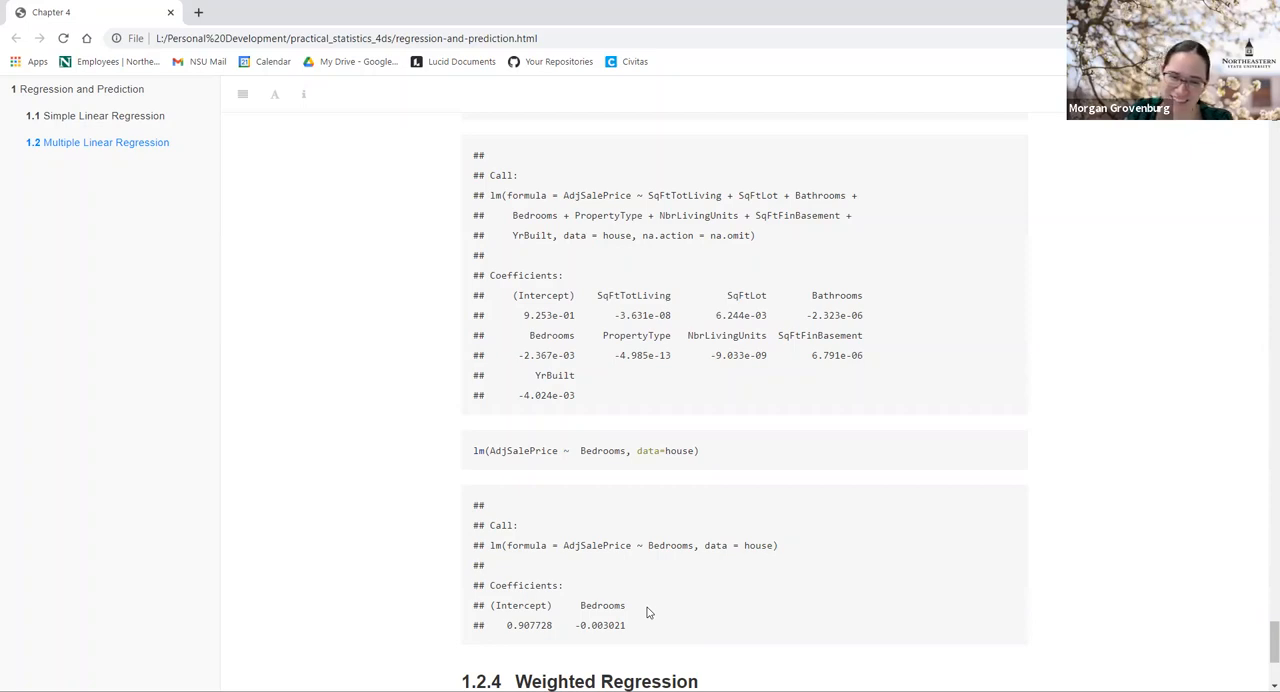
mouse_move(640, 637)
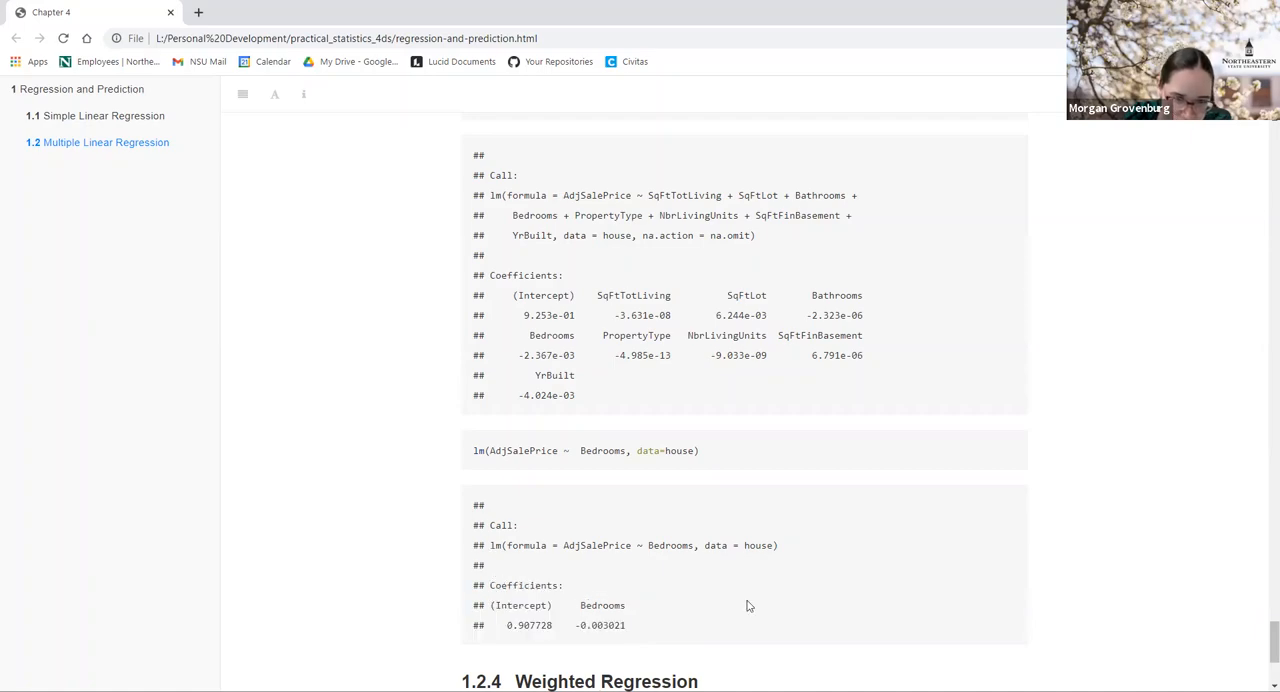
Step: Scroll down to the 1.2.4 Weighted Regression heading and its commented house$Year and house$Weight code
scroll(down, 3)
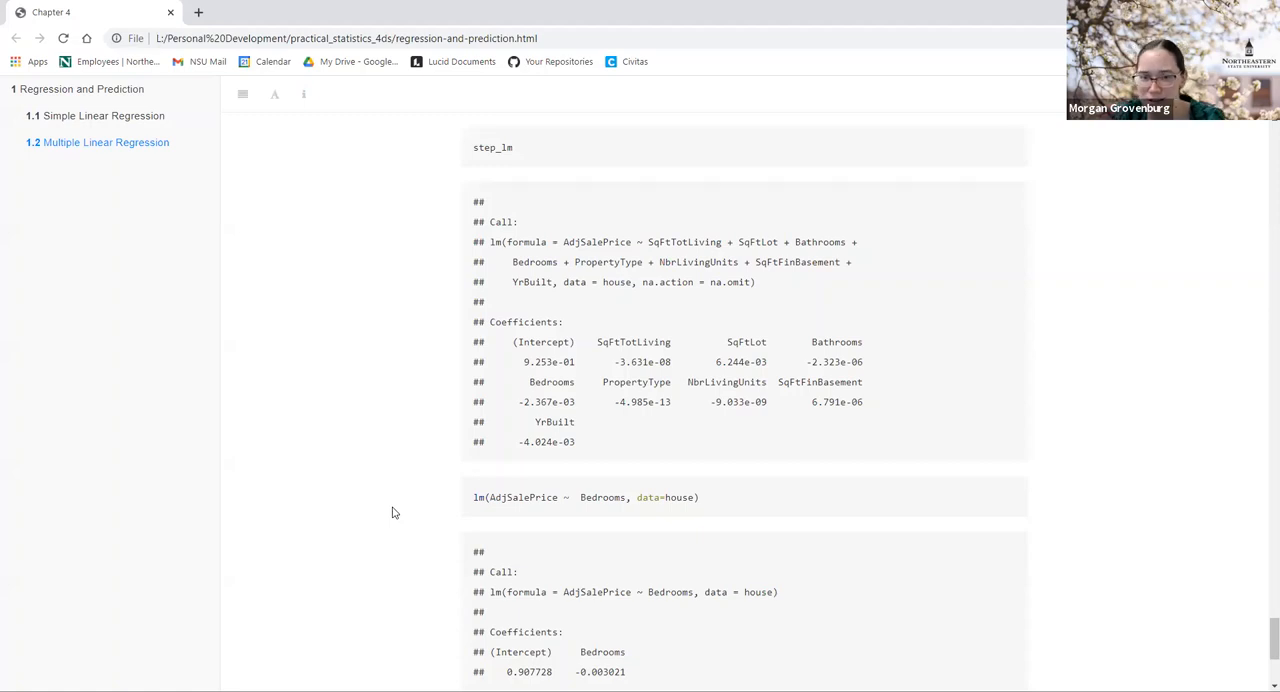
scroll(down, 3)
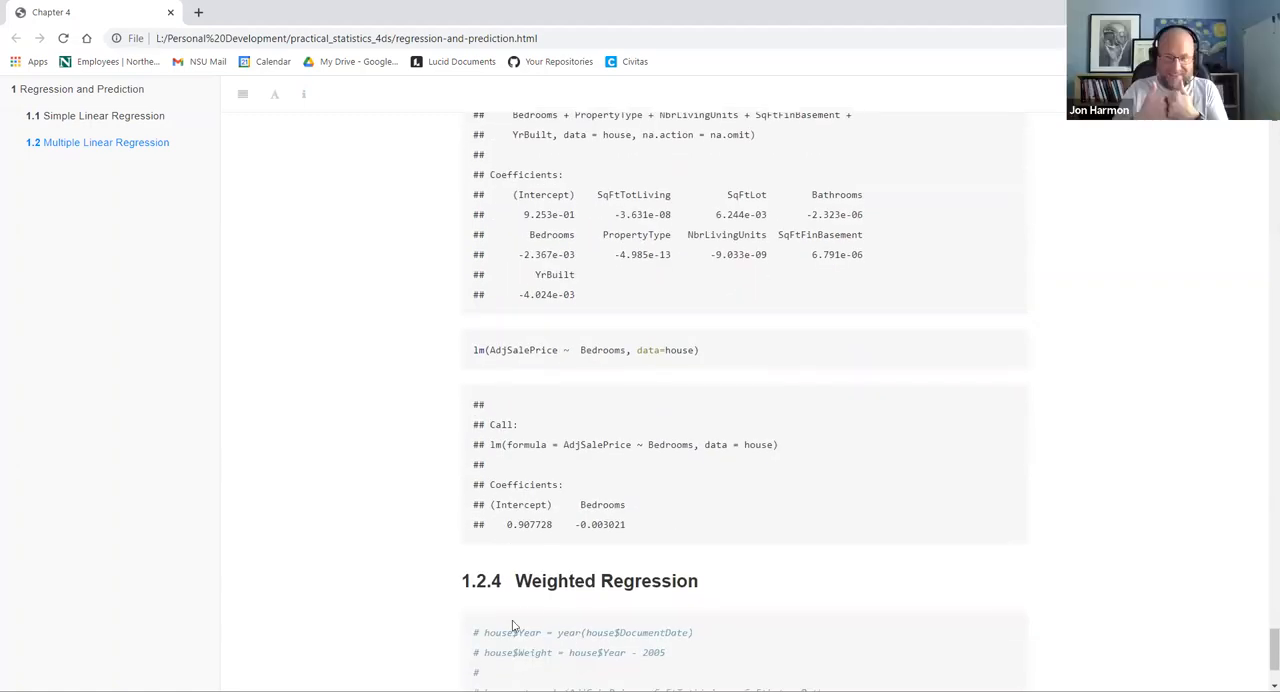